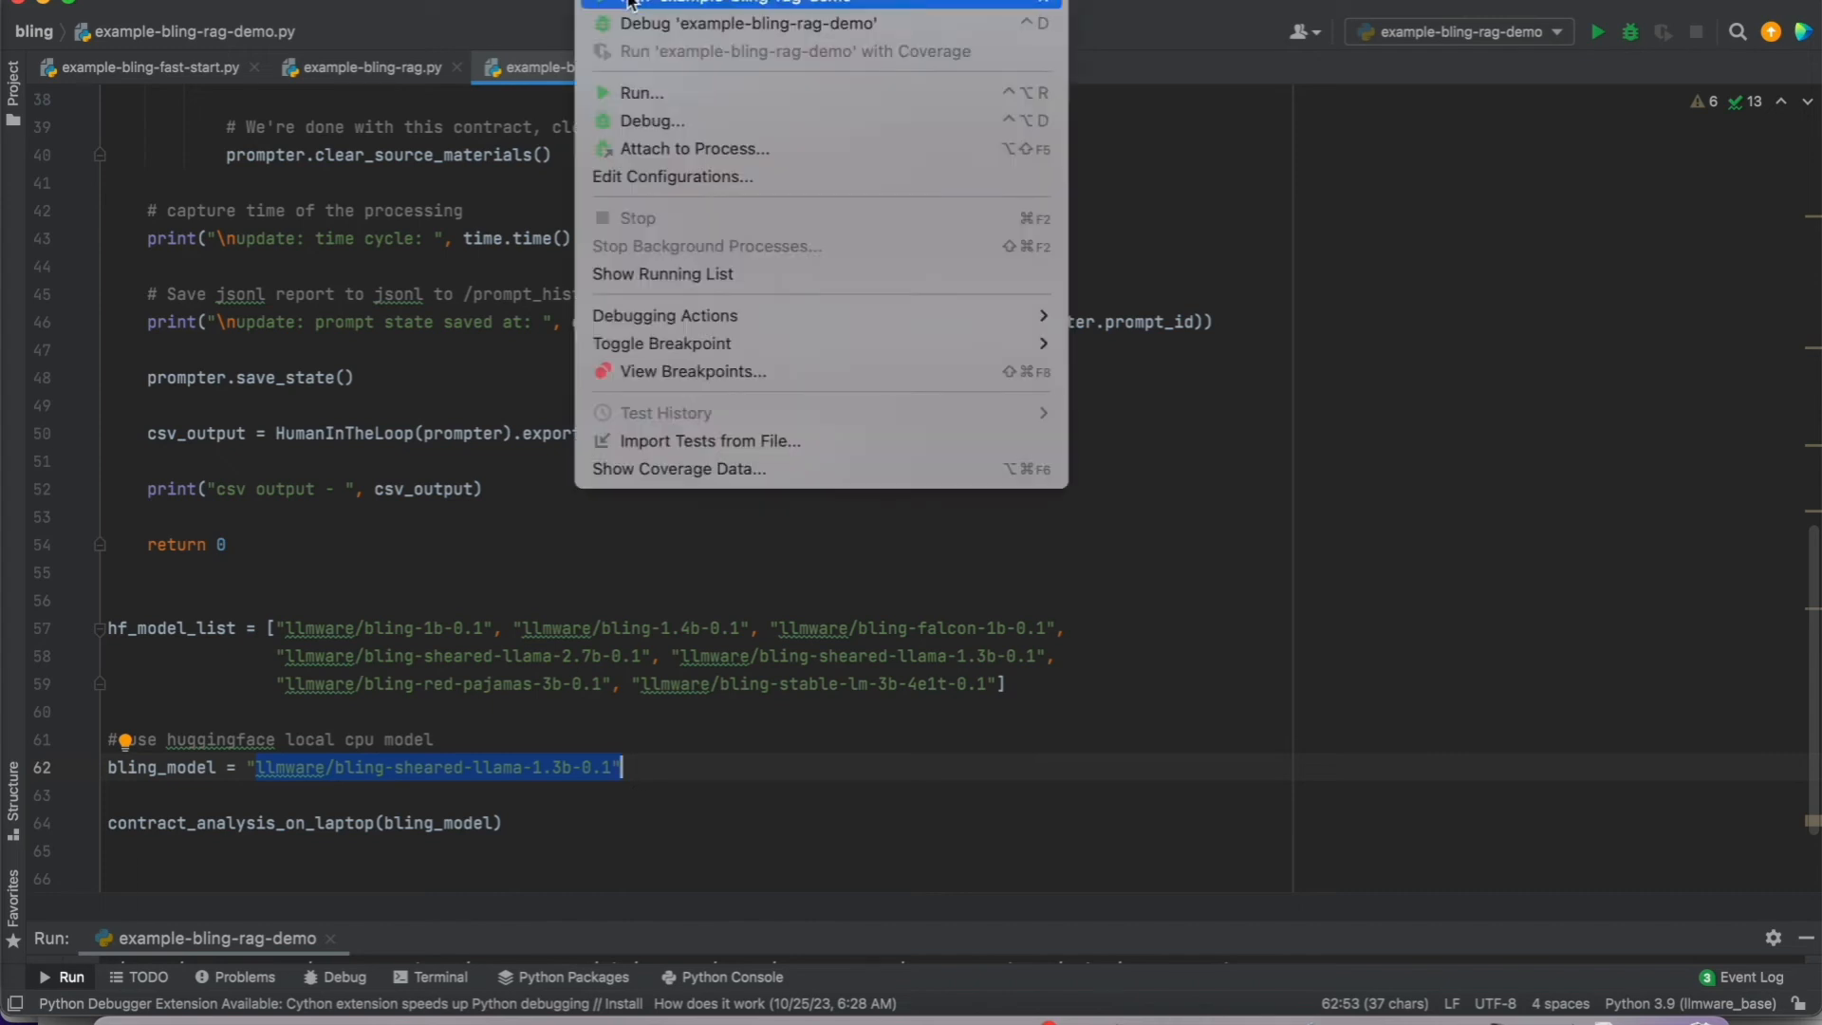
- Run the example-bling-rag-demo contract analysis script from the Run menu
{"action": "left_click", "coordinate": [641, 91]}
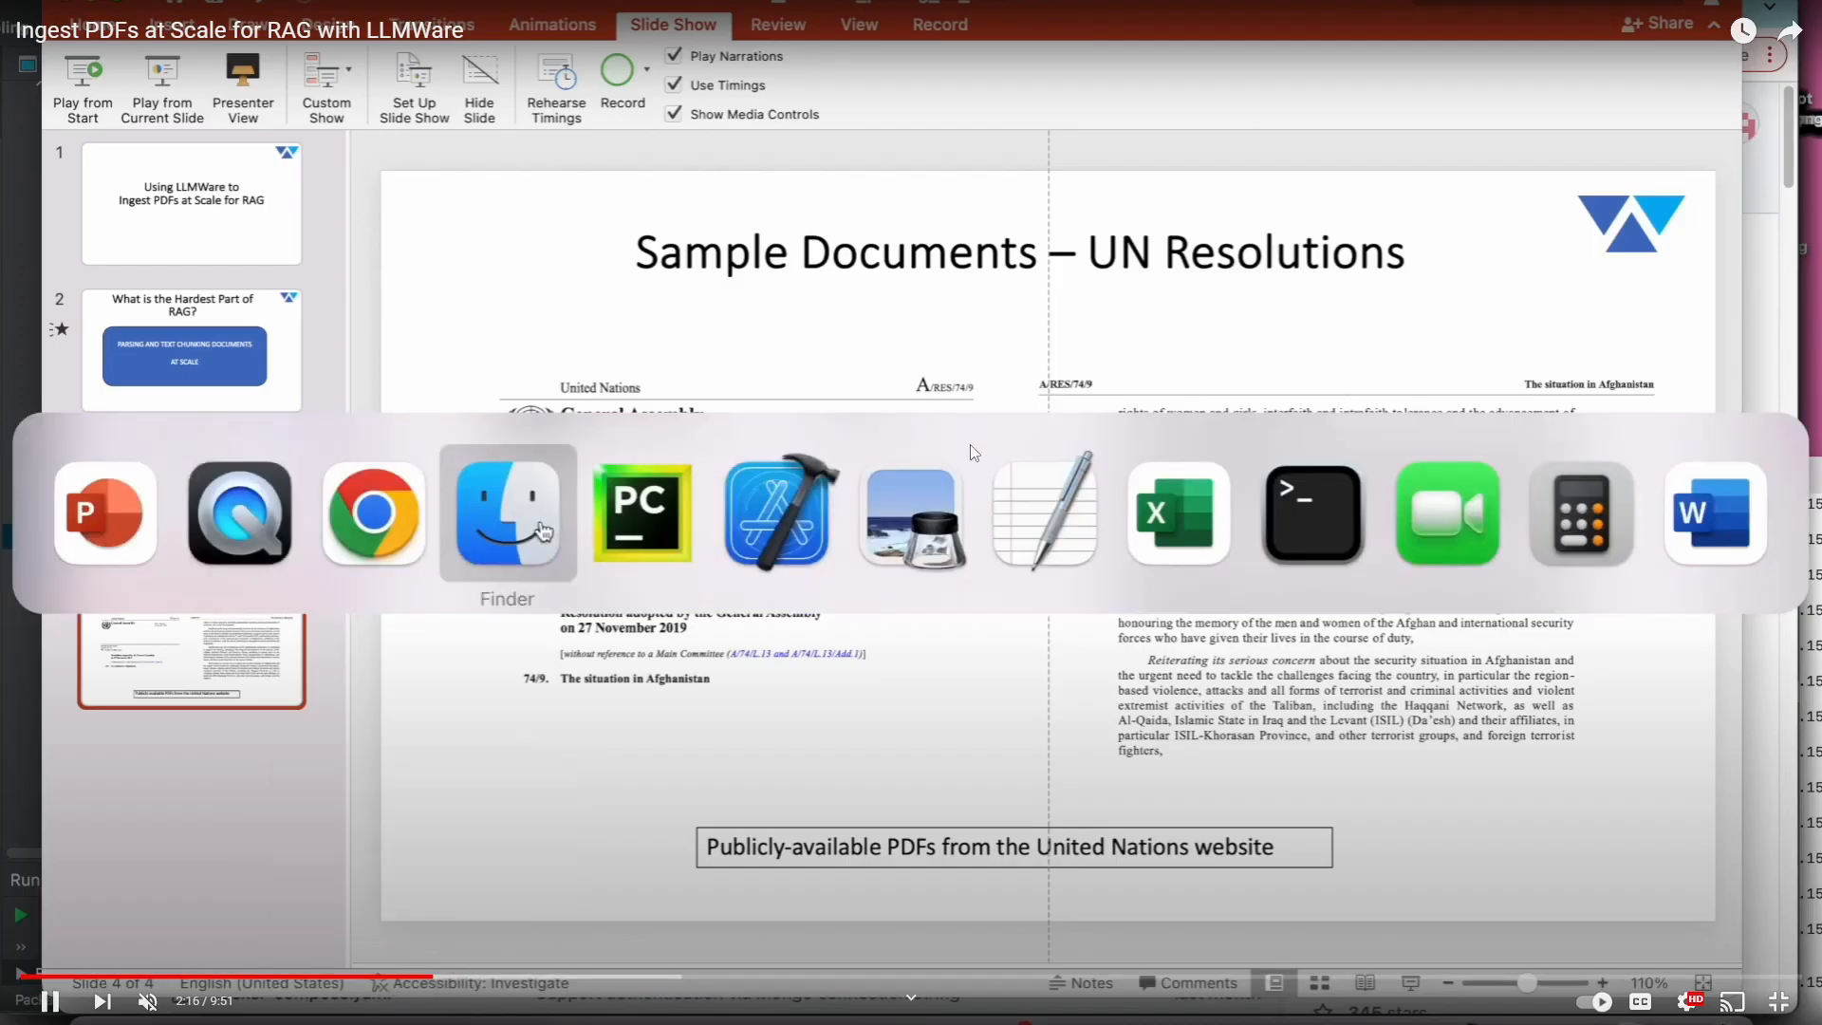
- Resume the Ingest PDFs at Scale video until the un-parsing demo finishes with exit code 0
{"action": "left_click", "coordinate": [507, 514]}
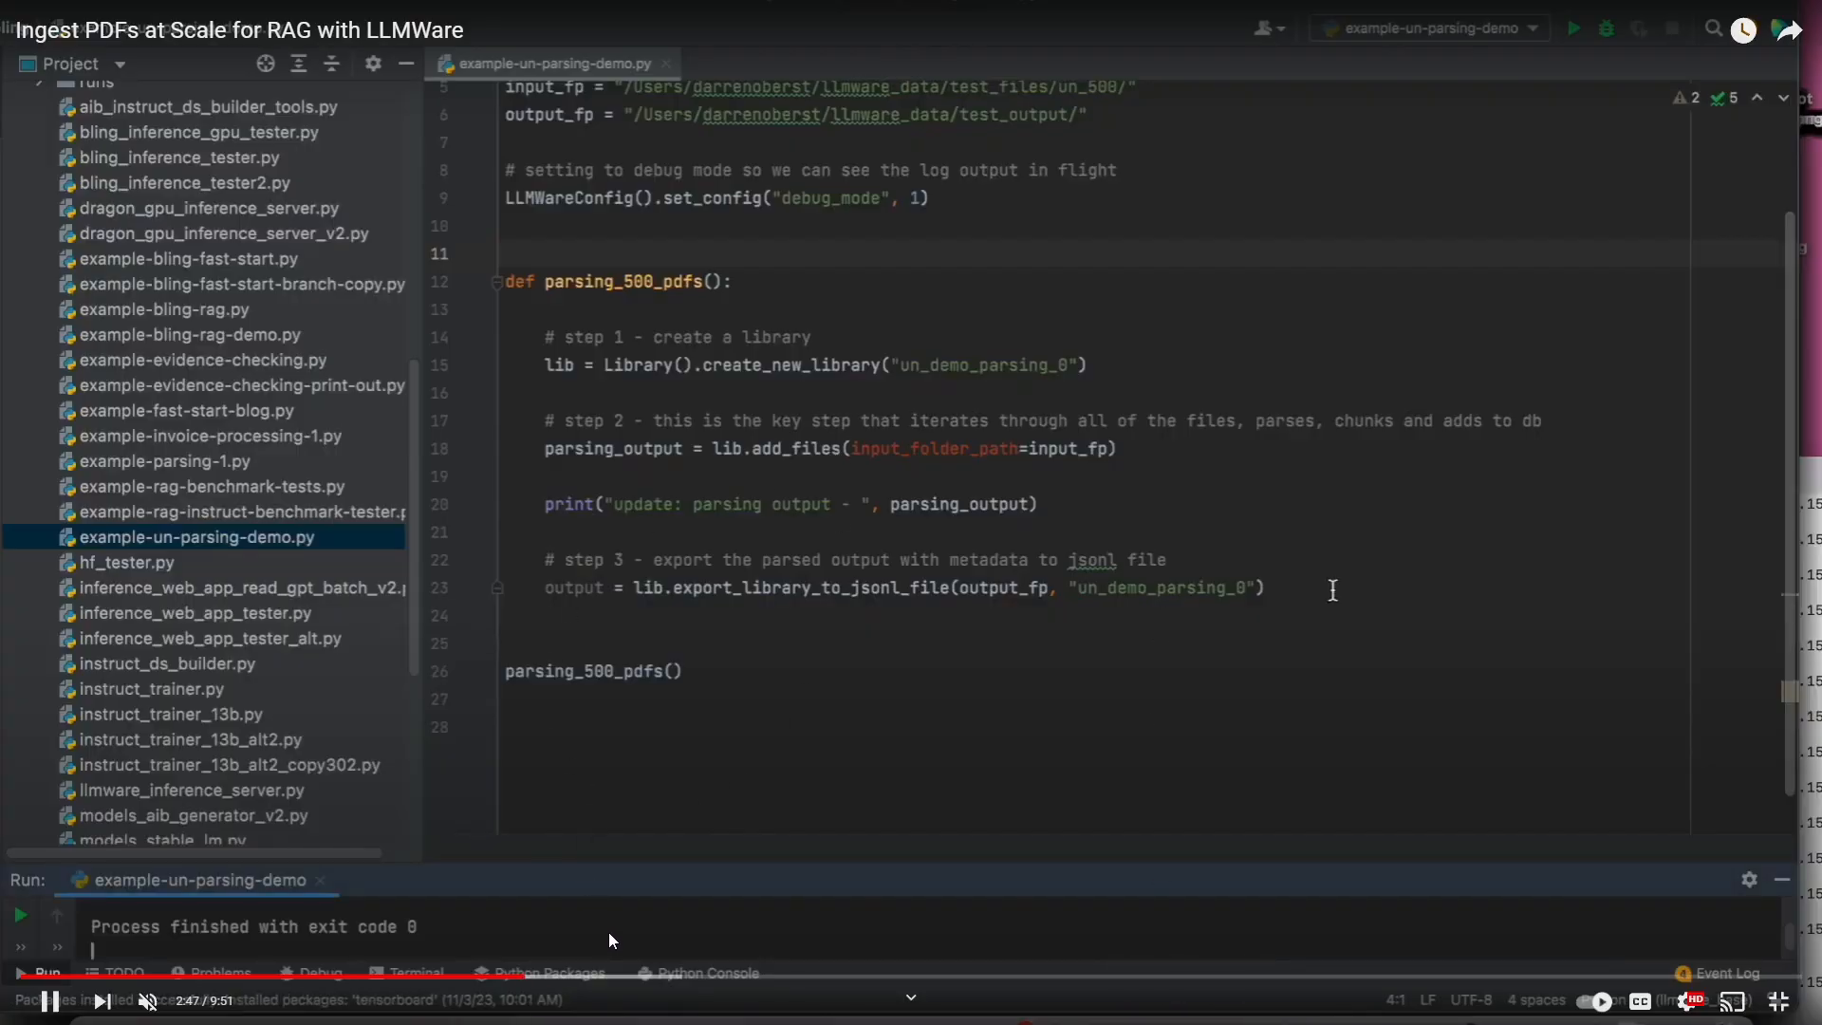
{"action": "mouse_move", "coordinate": [700, 978]}
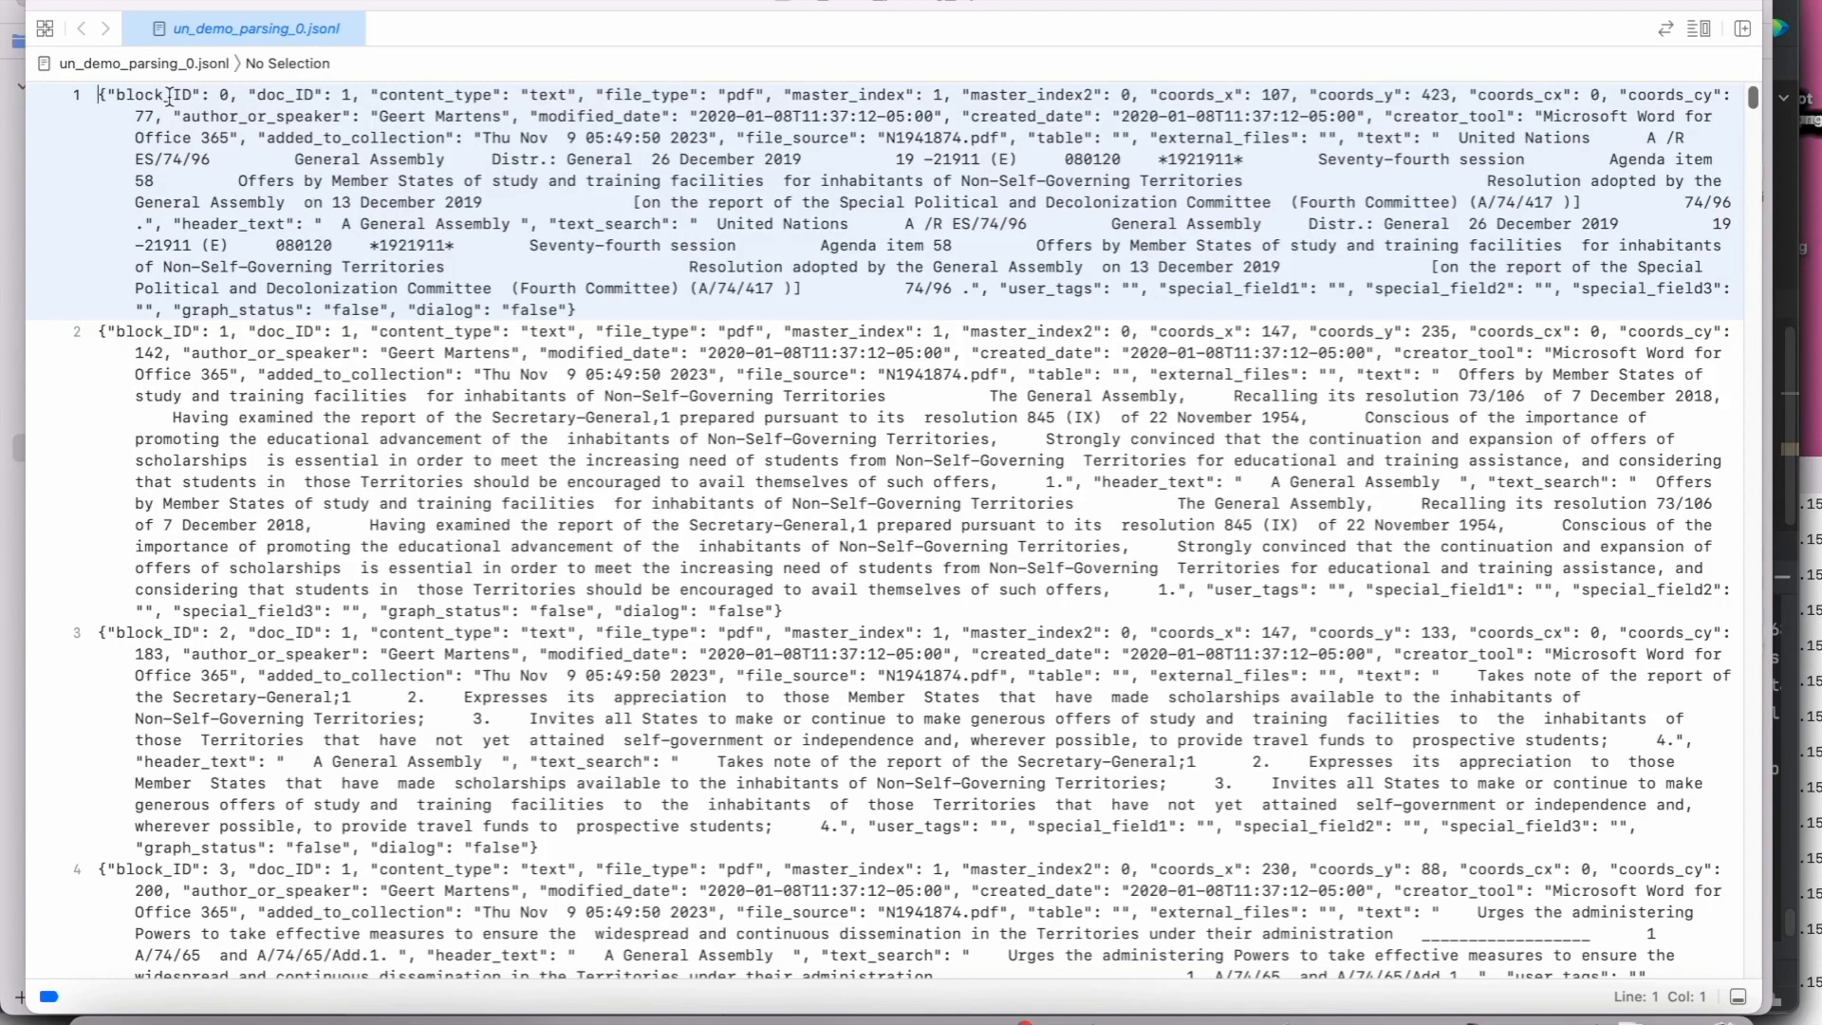
{"action": "mouse_move", "coordinate": [456, 89]}
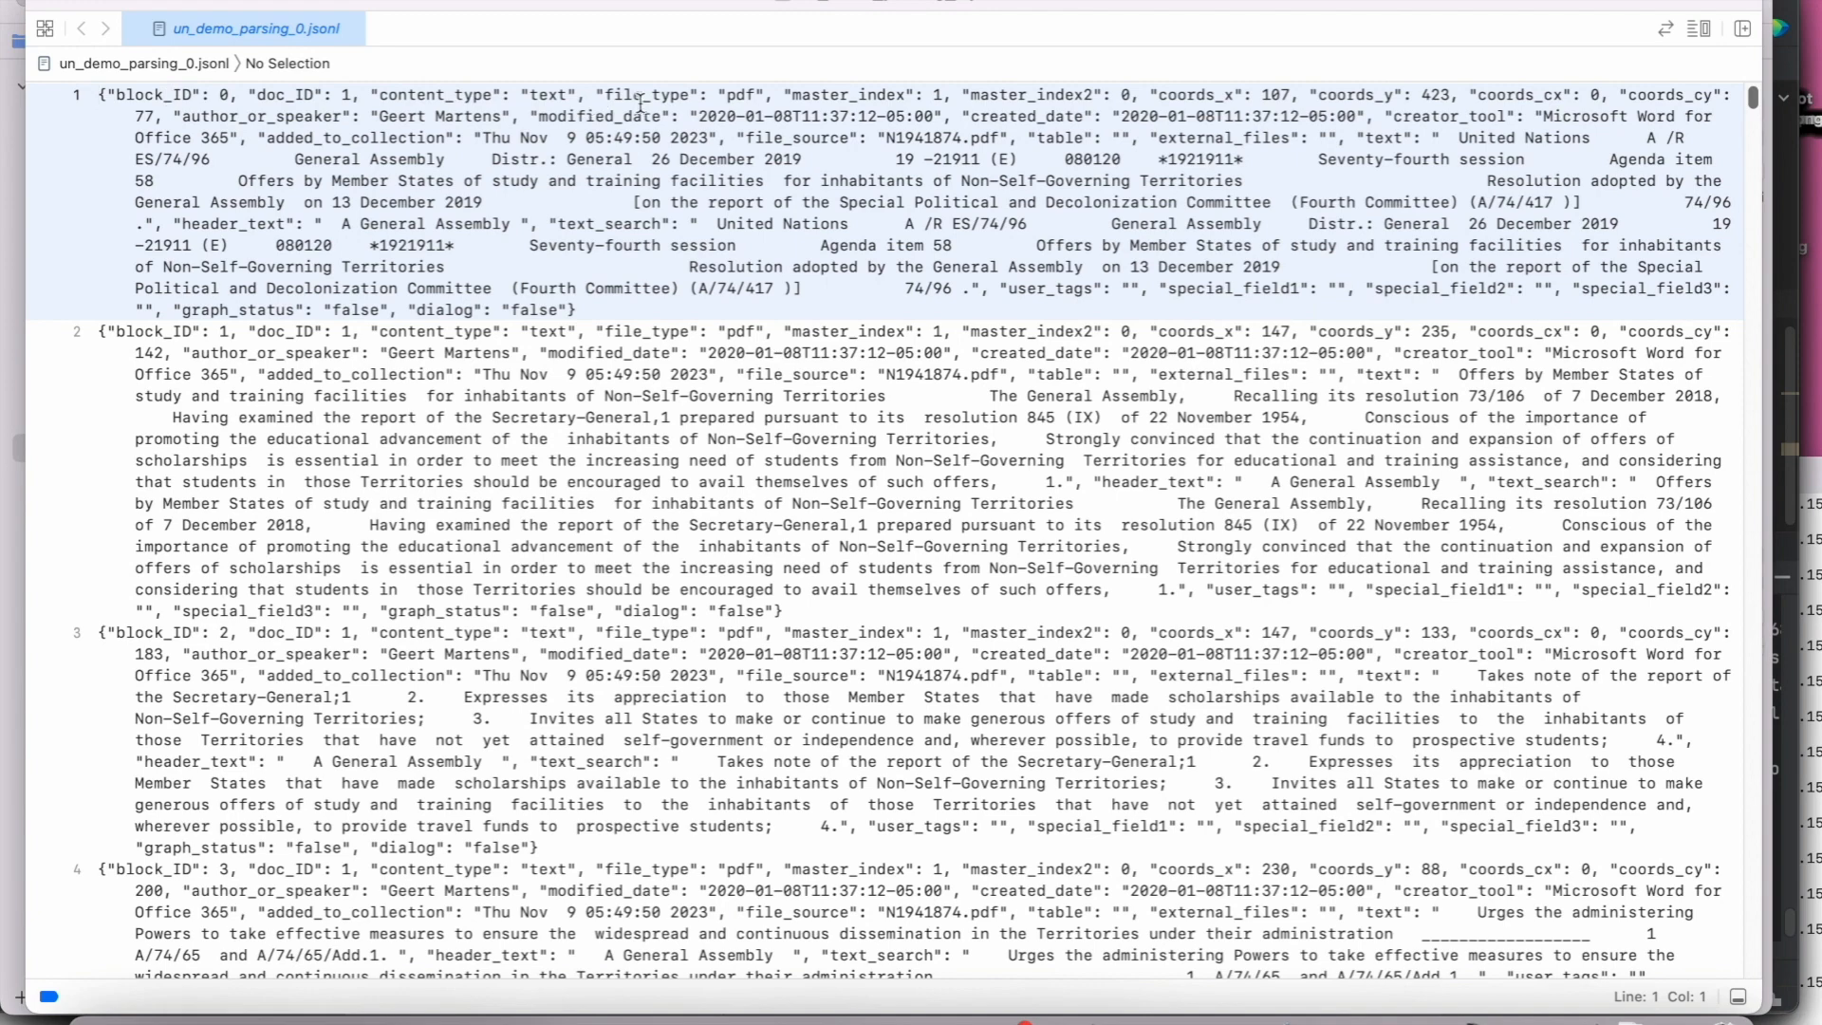
{"action": "mouse_move", "coordinate": [1156, 95]}
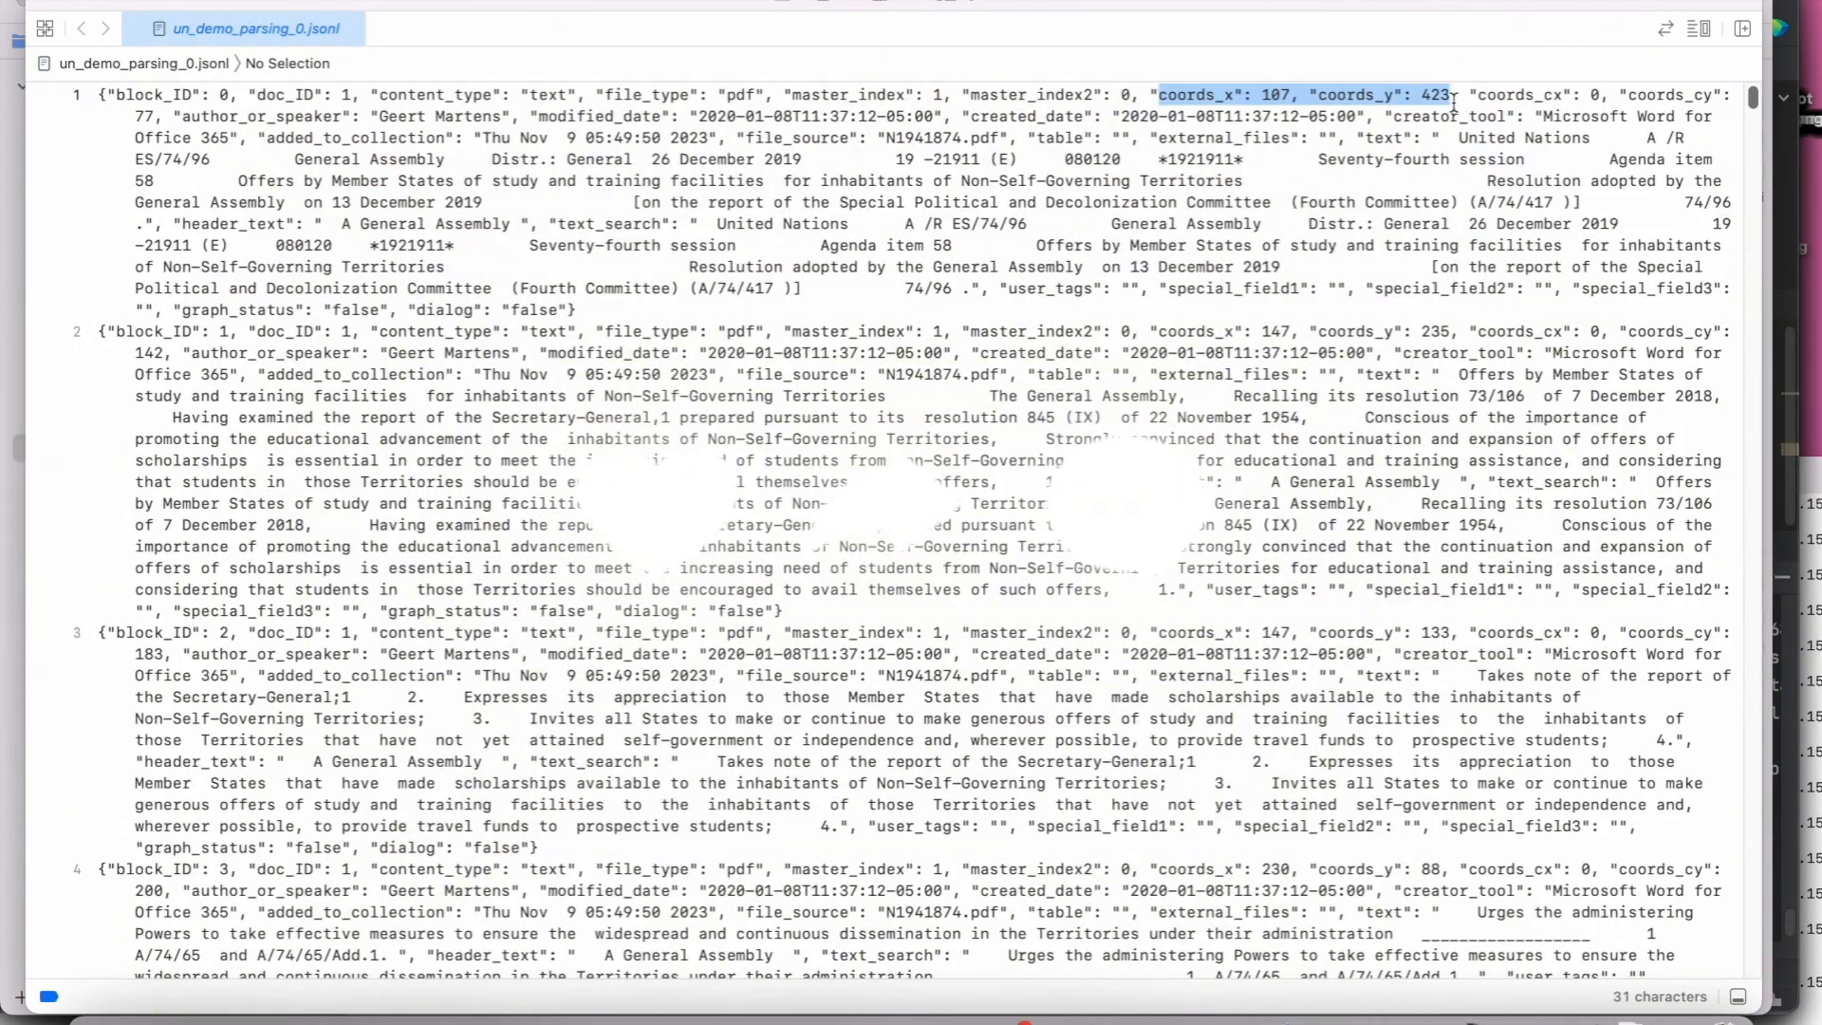
- Highlight the master_index and coords_x values of the first block in un_demo_parsing_0.jsonl
{"action": "left_click", "coordinate": [933, 95]}
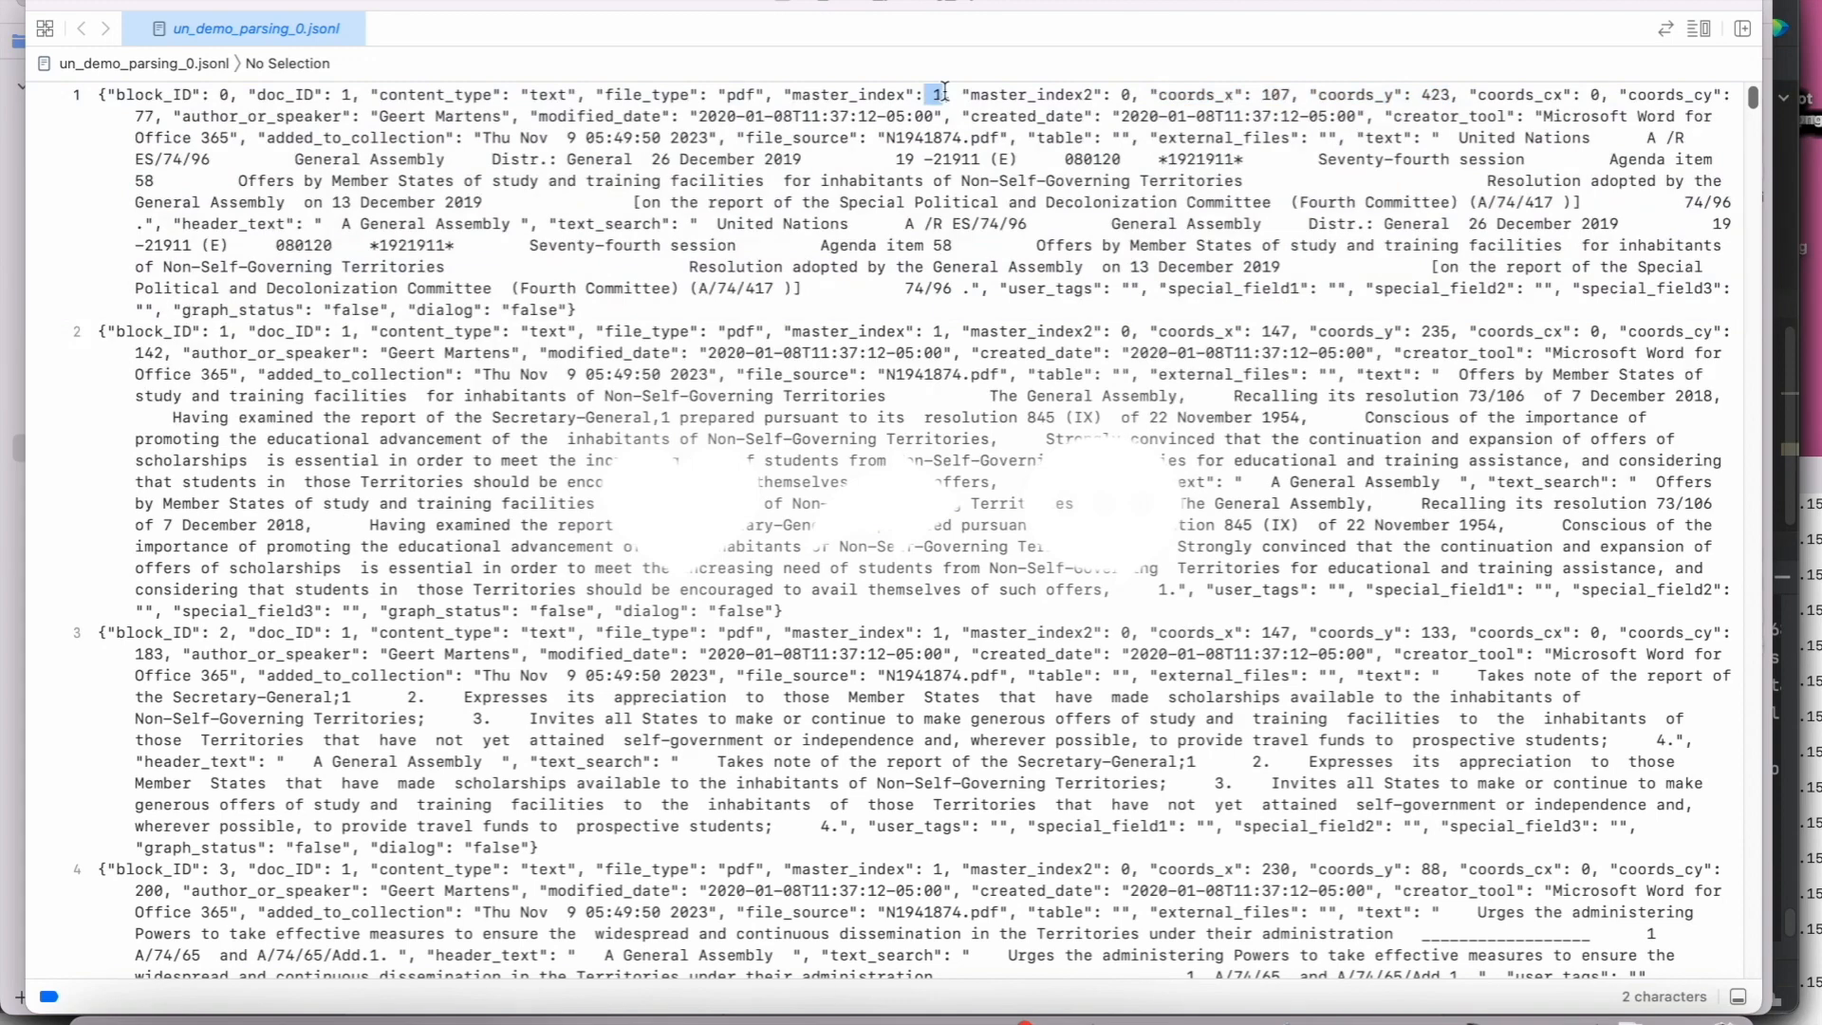
{"action": "double_click", "coordinate": [1209, 95]}
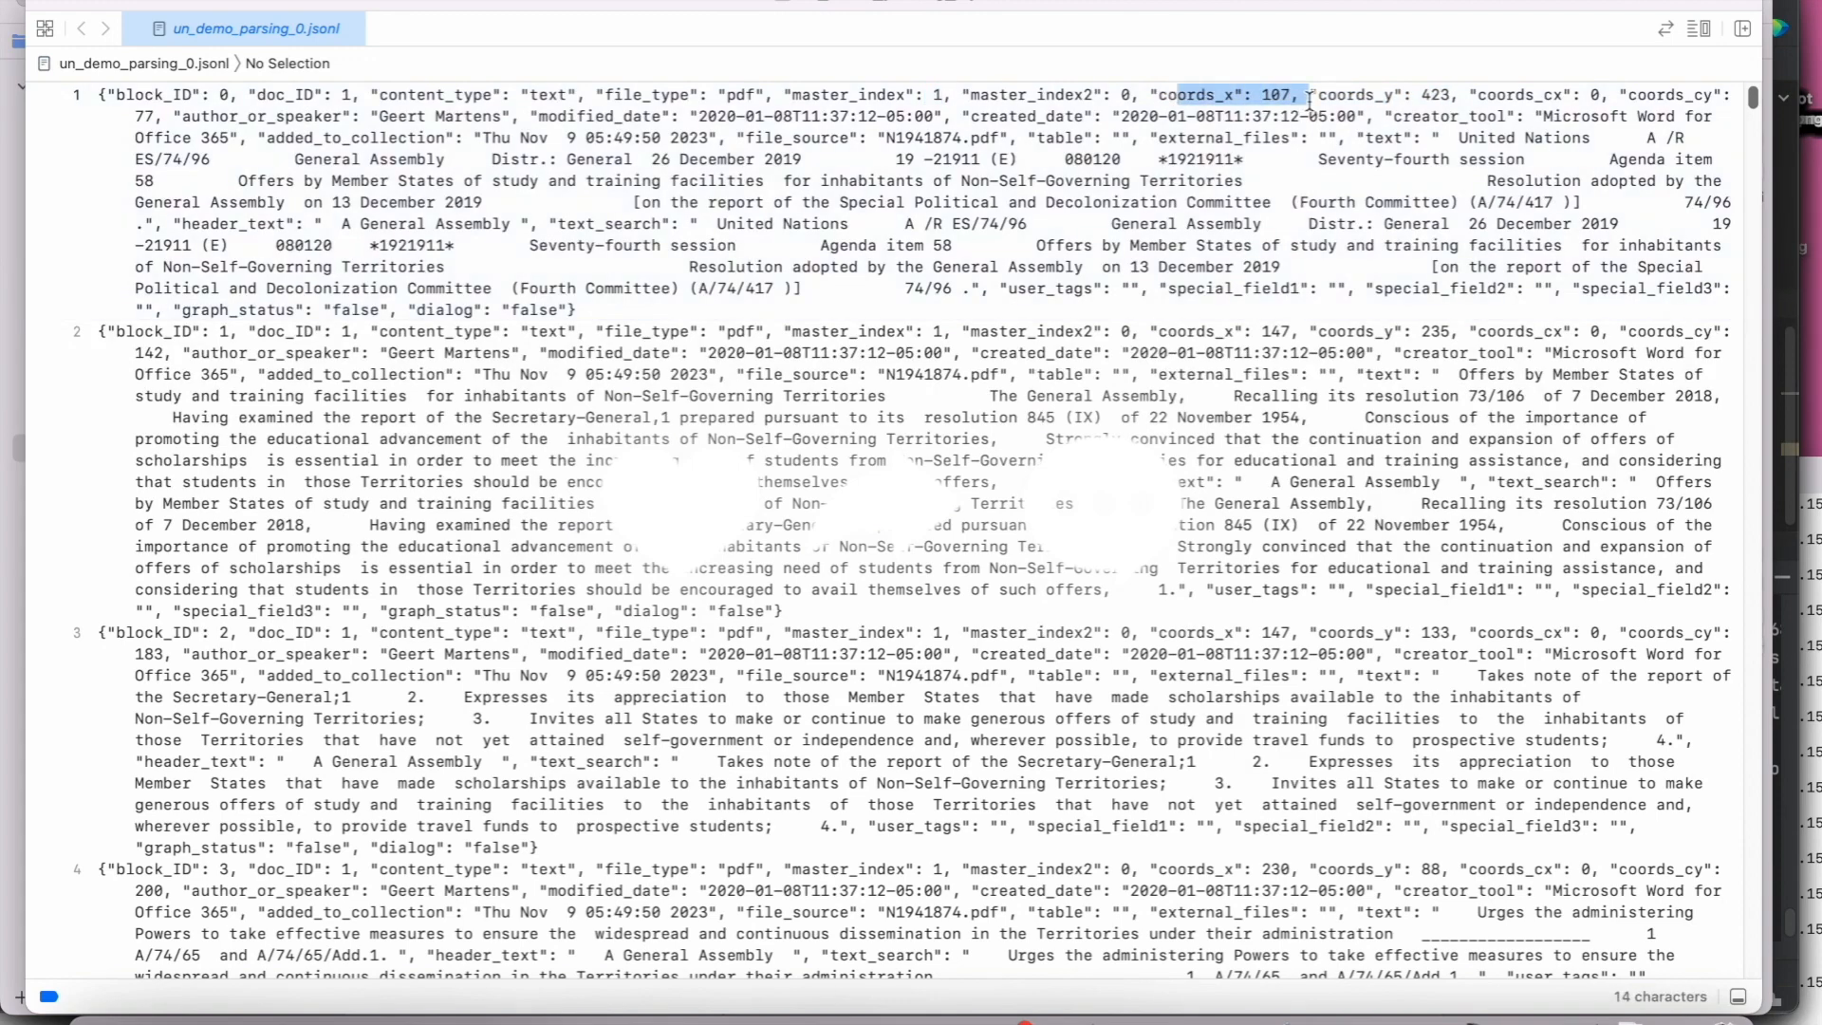
{"action": "double_click", "coordinate": [444, 115]}
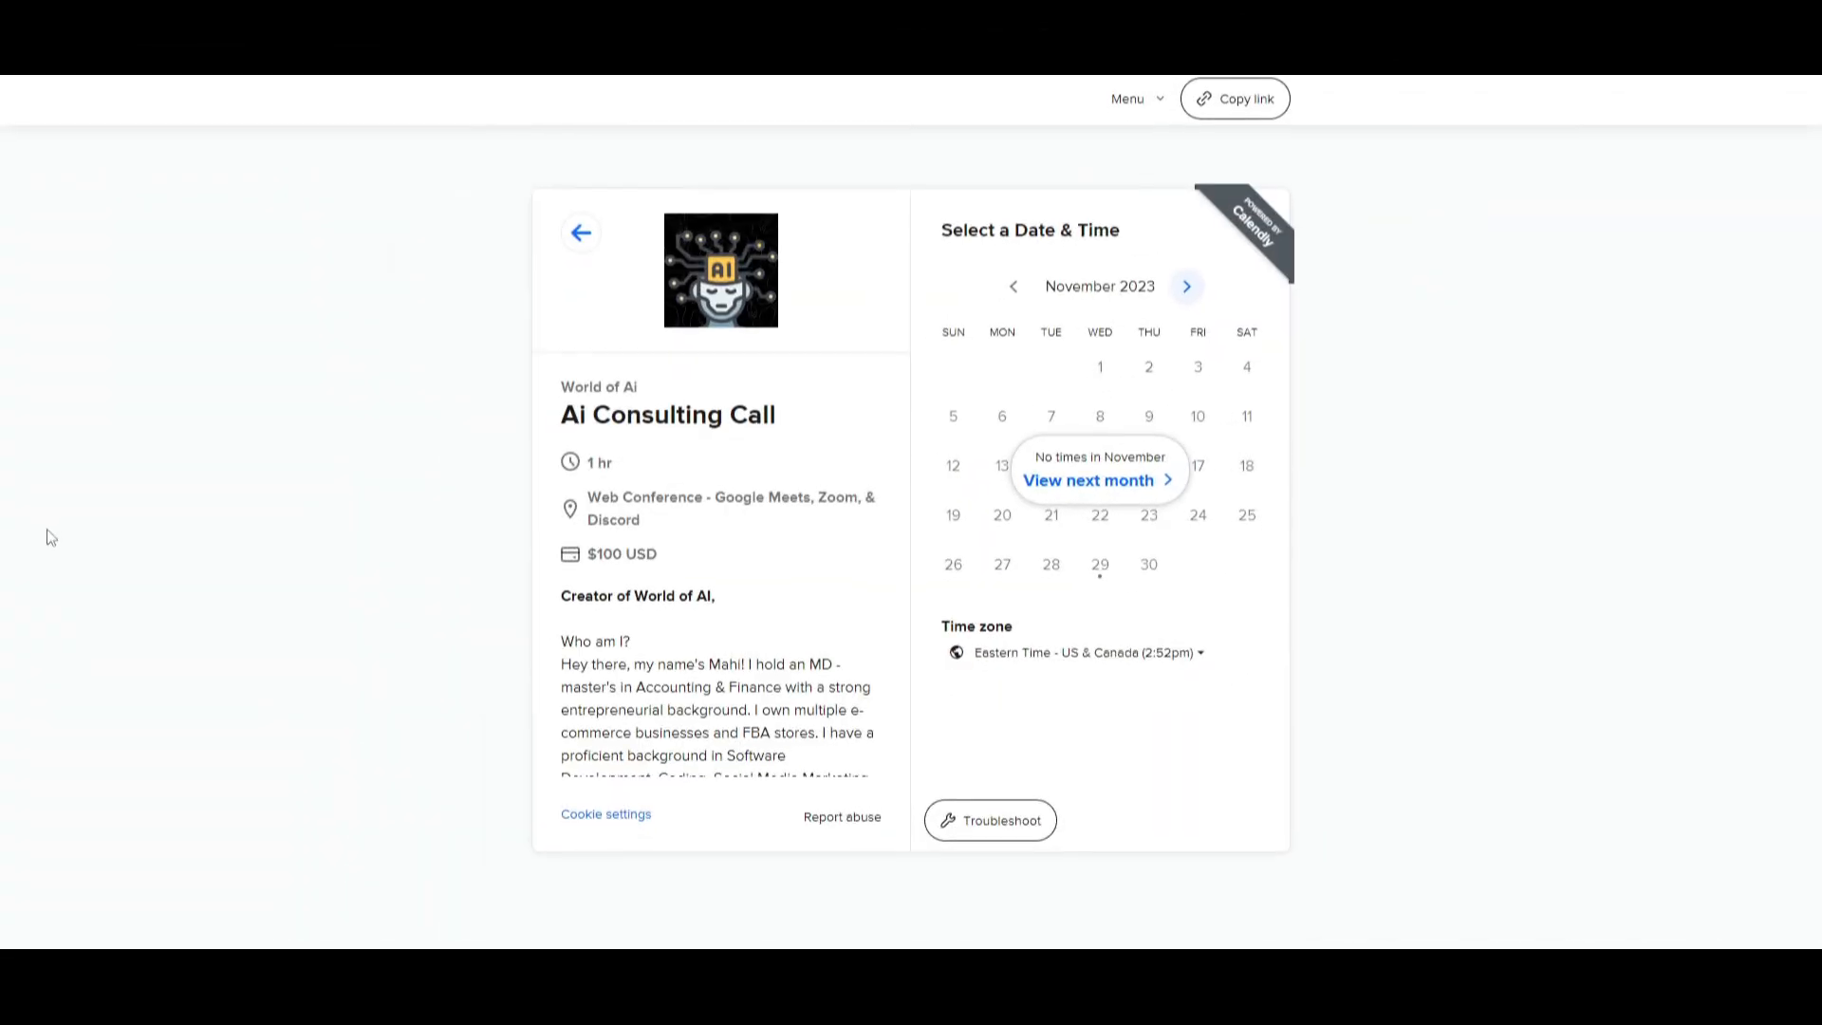
- Advance the Ai Consulting Call date picker to December 2023 availability
{"action": "left_click", "coordinate": [1184, 286]}
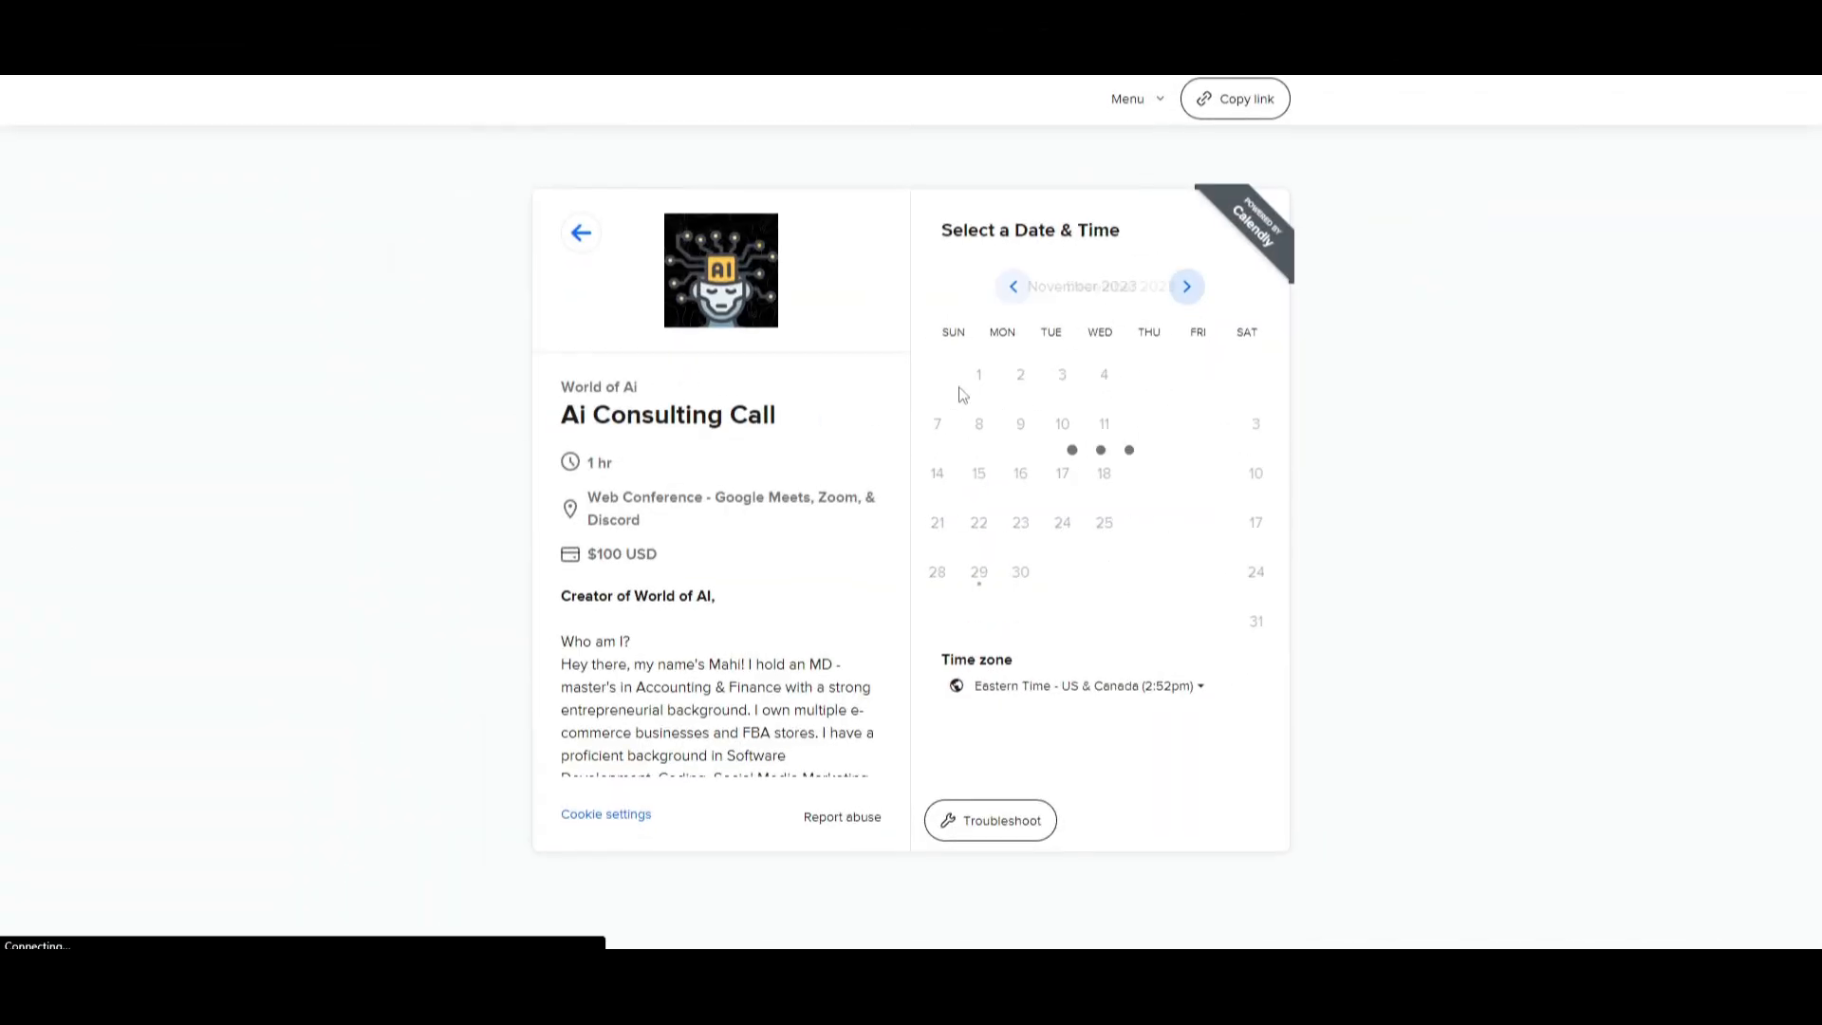
{"action": "left_click", "coordinate": [1185, 286]}
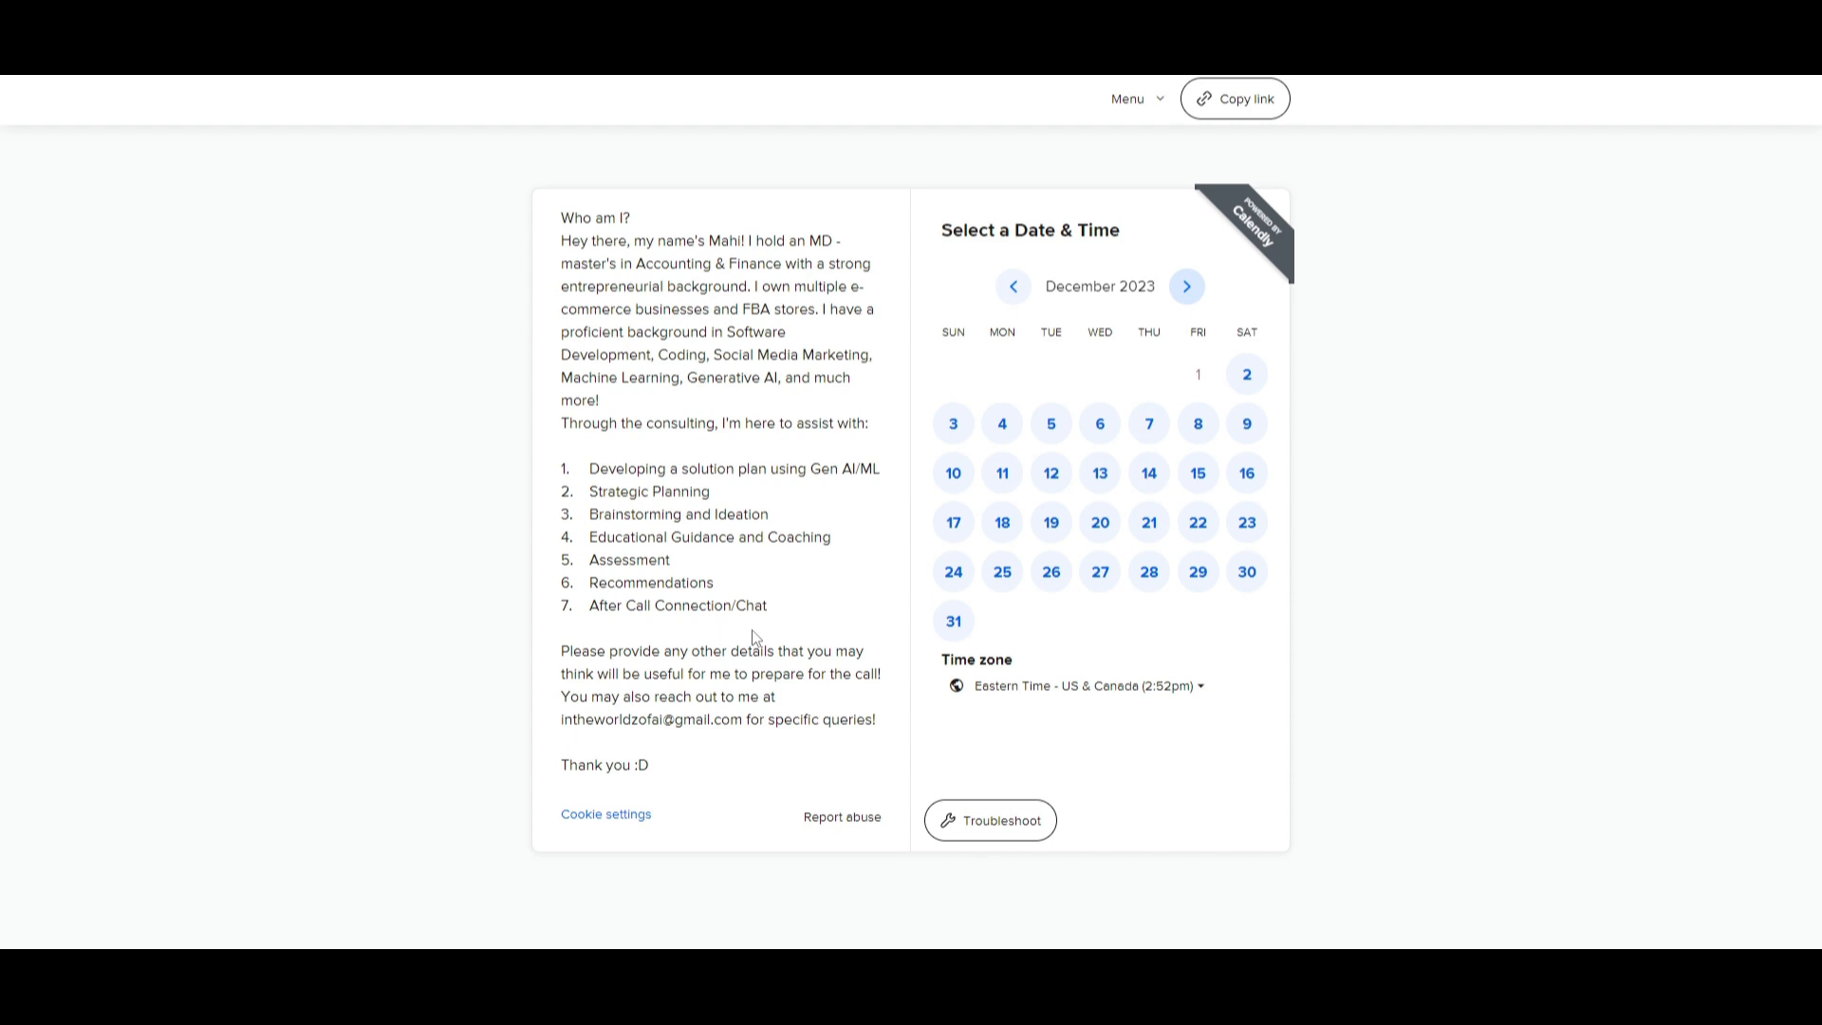
{"action": "mouse_move", "coordinate": [753, 638]}
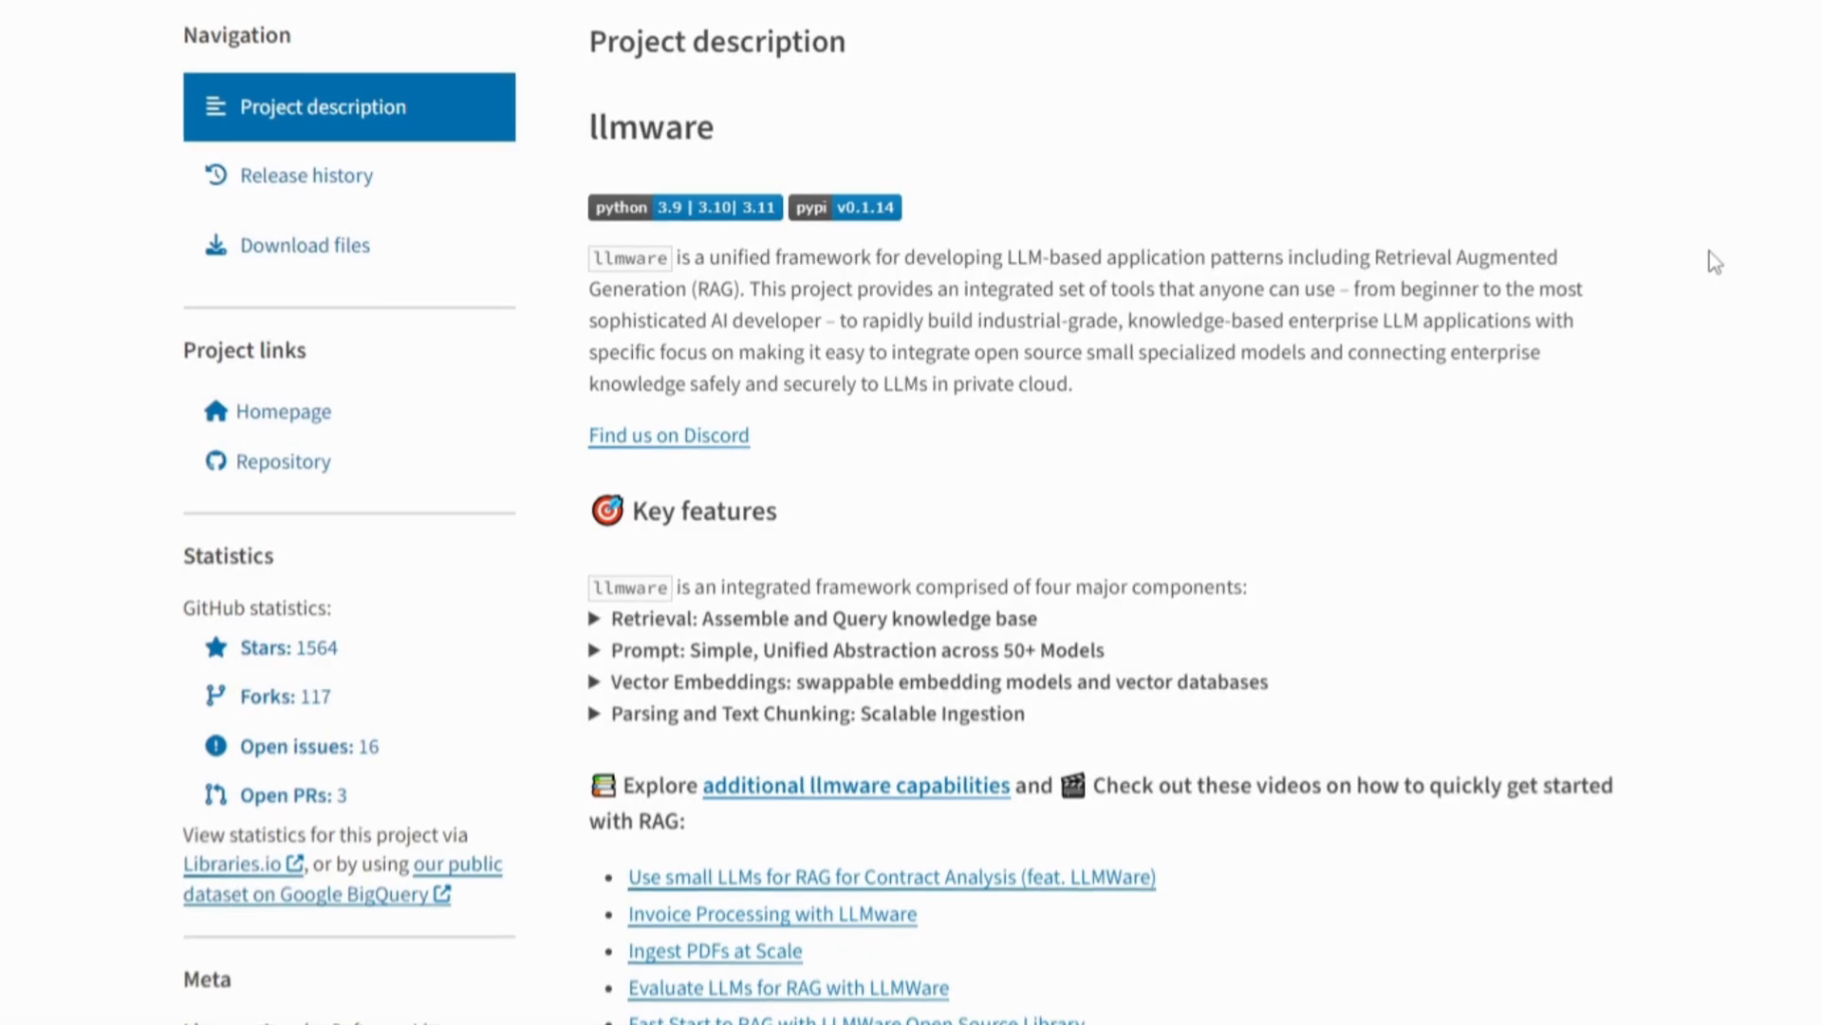
- Scroll the llmware PyPI project description down to the Key features section
{"action": "scroll", "scroll_direction": "up", "scroll_amount": 3}
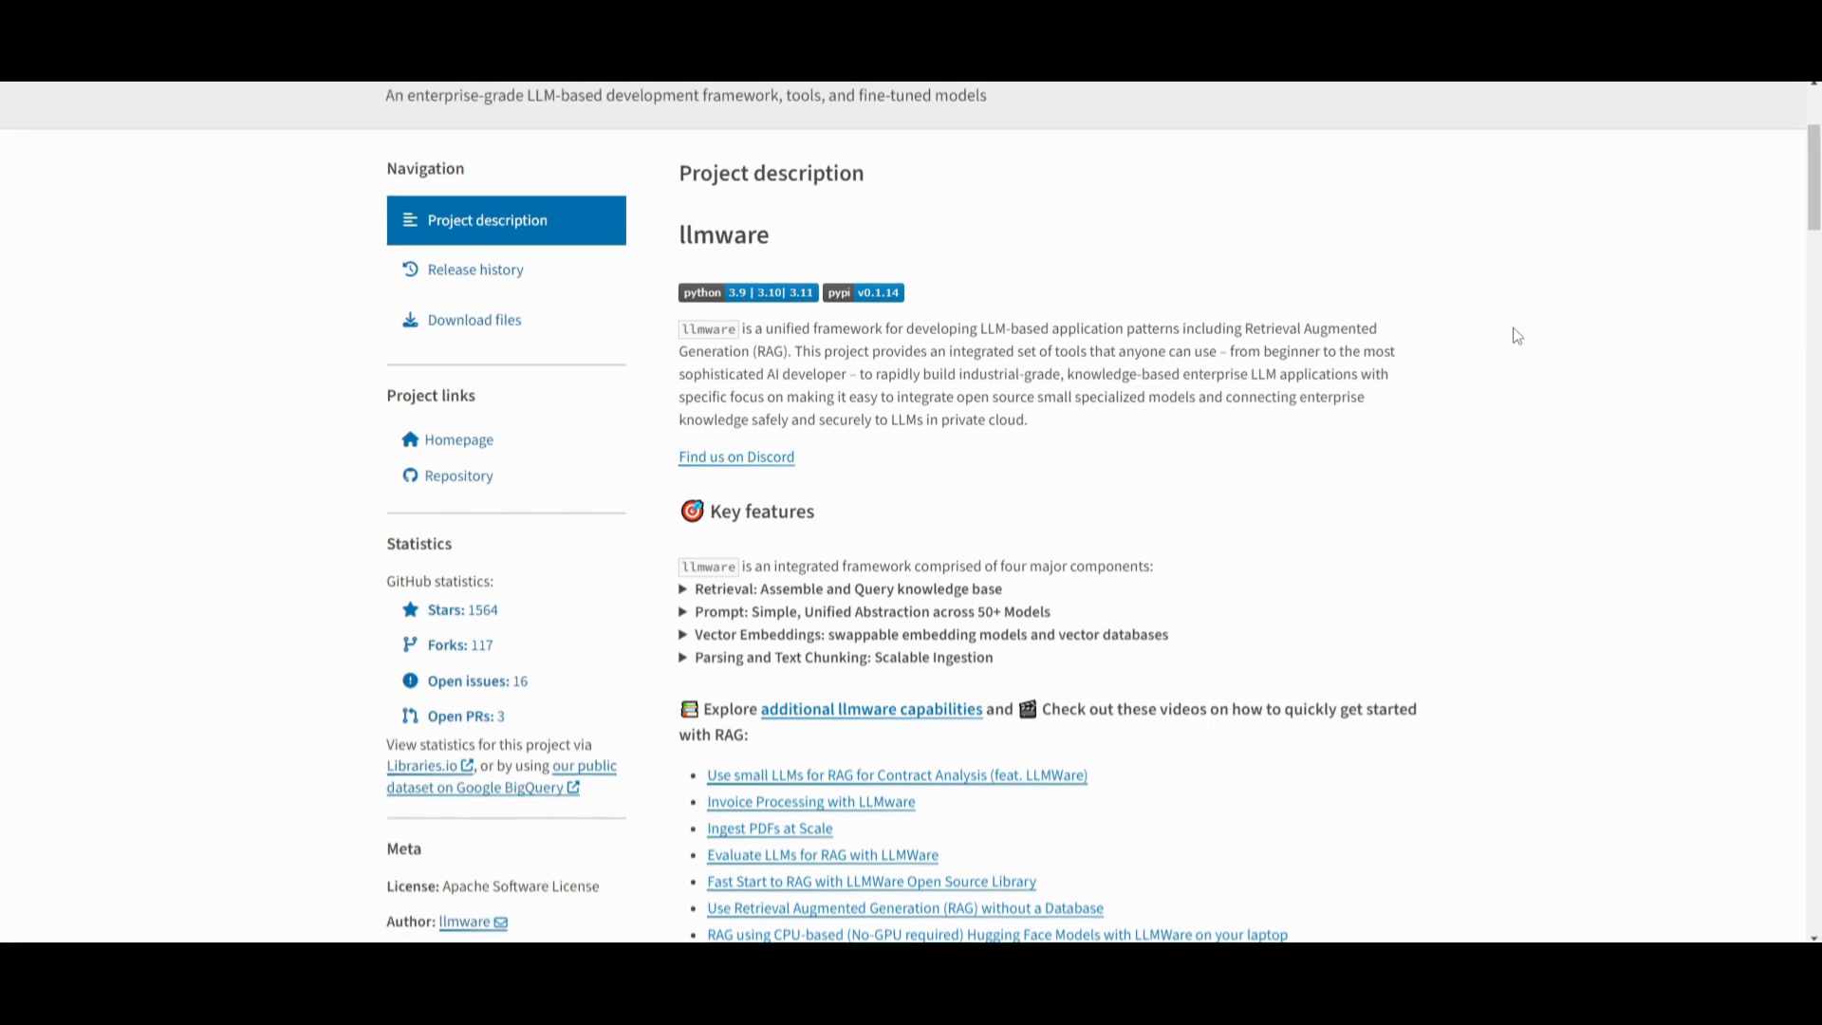
{"action": "mouse_move", "coordinate": [1565, 704]}
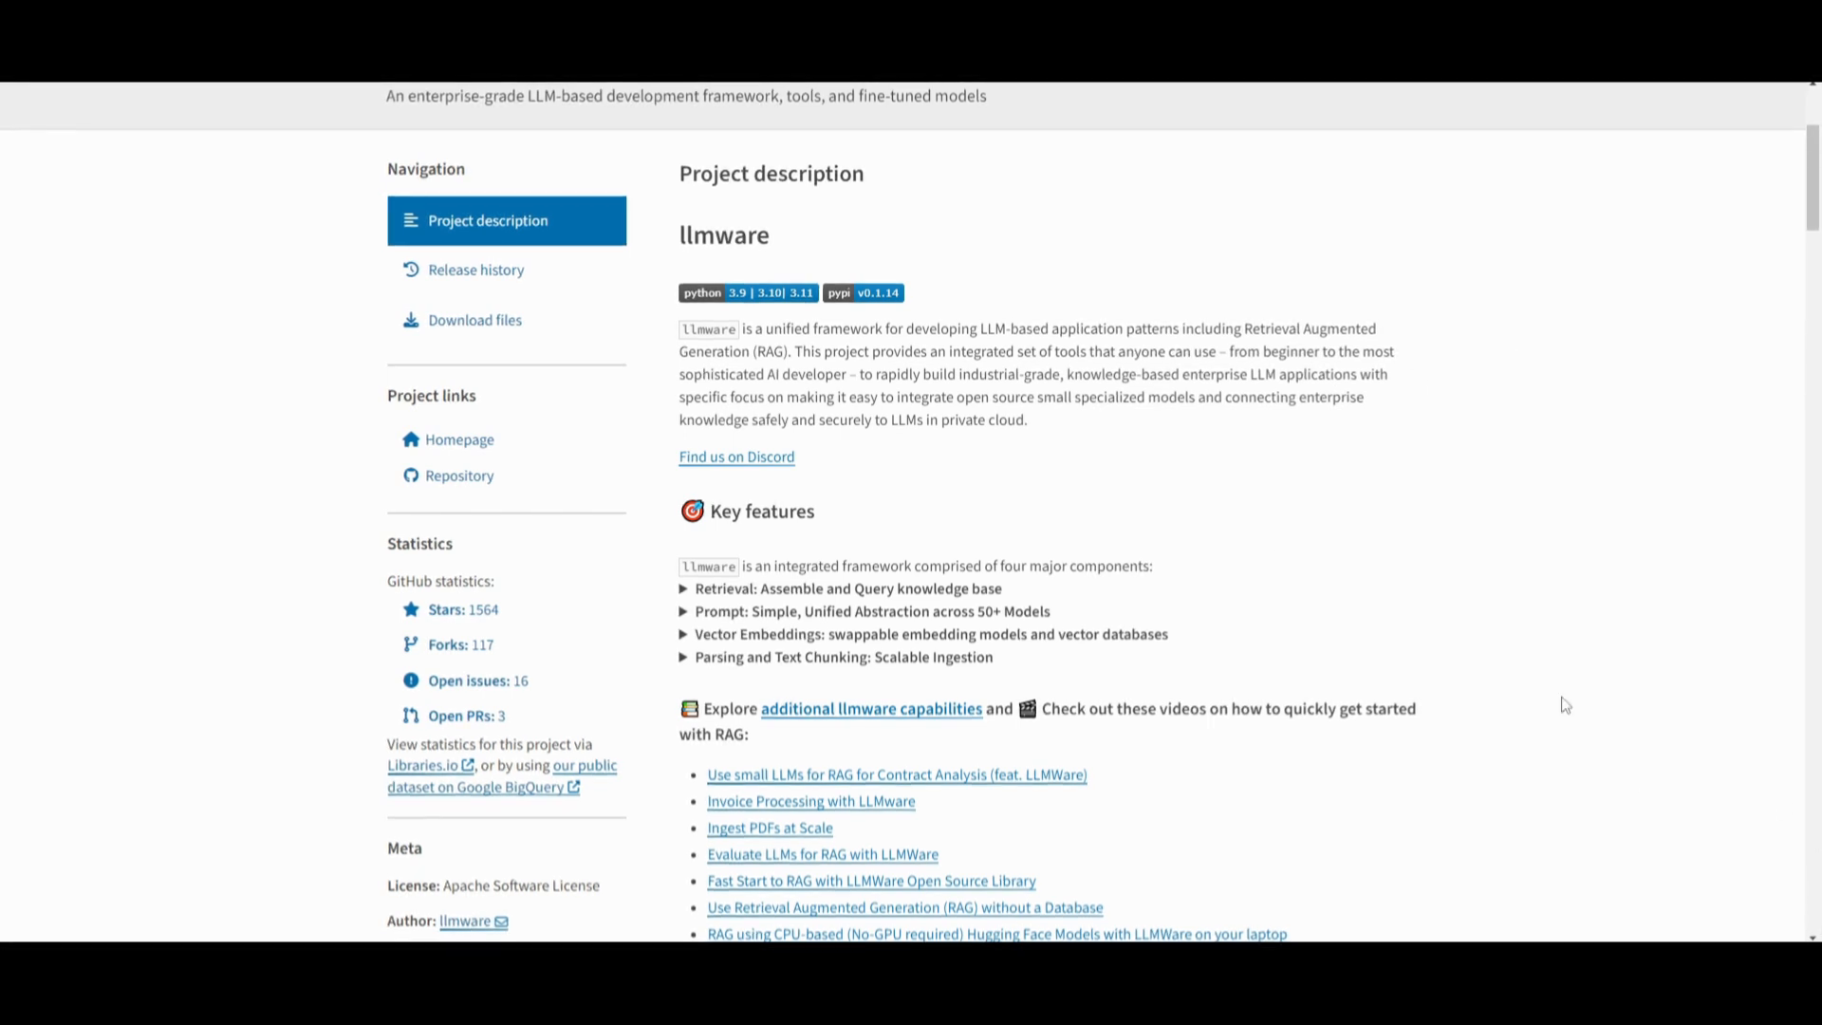
{"action": "mouse_move", "coordinate": [1662, 628]}
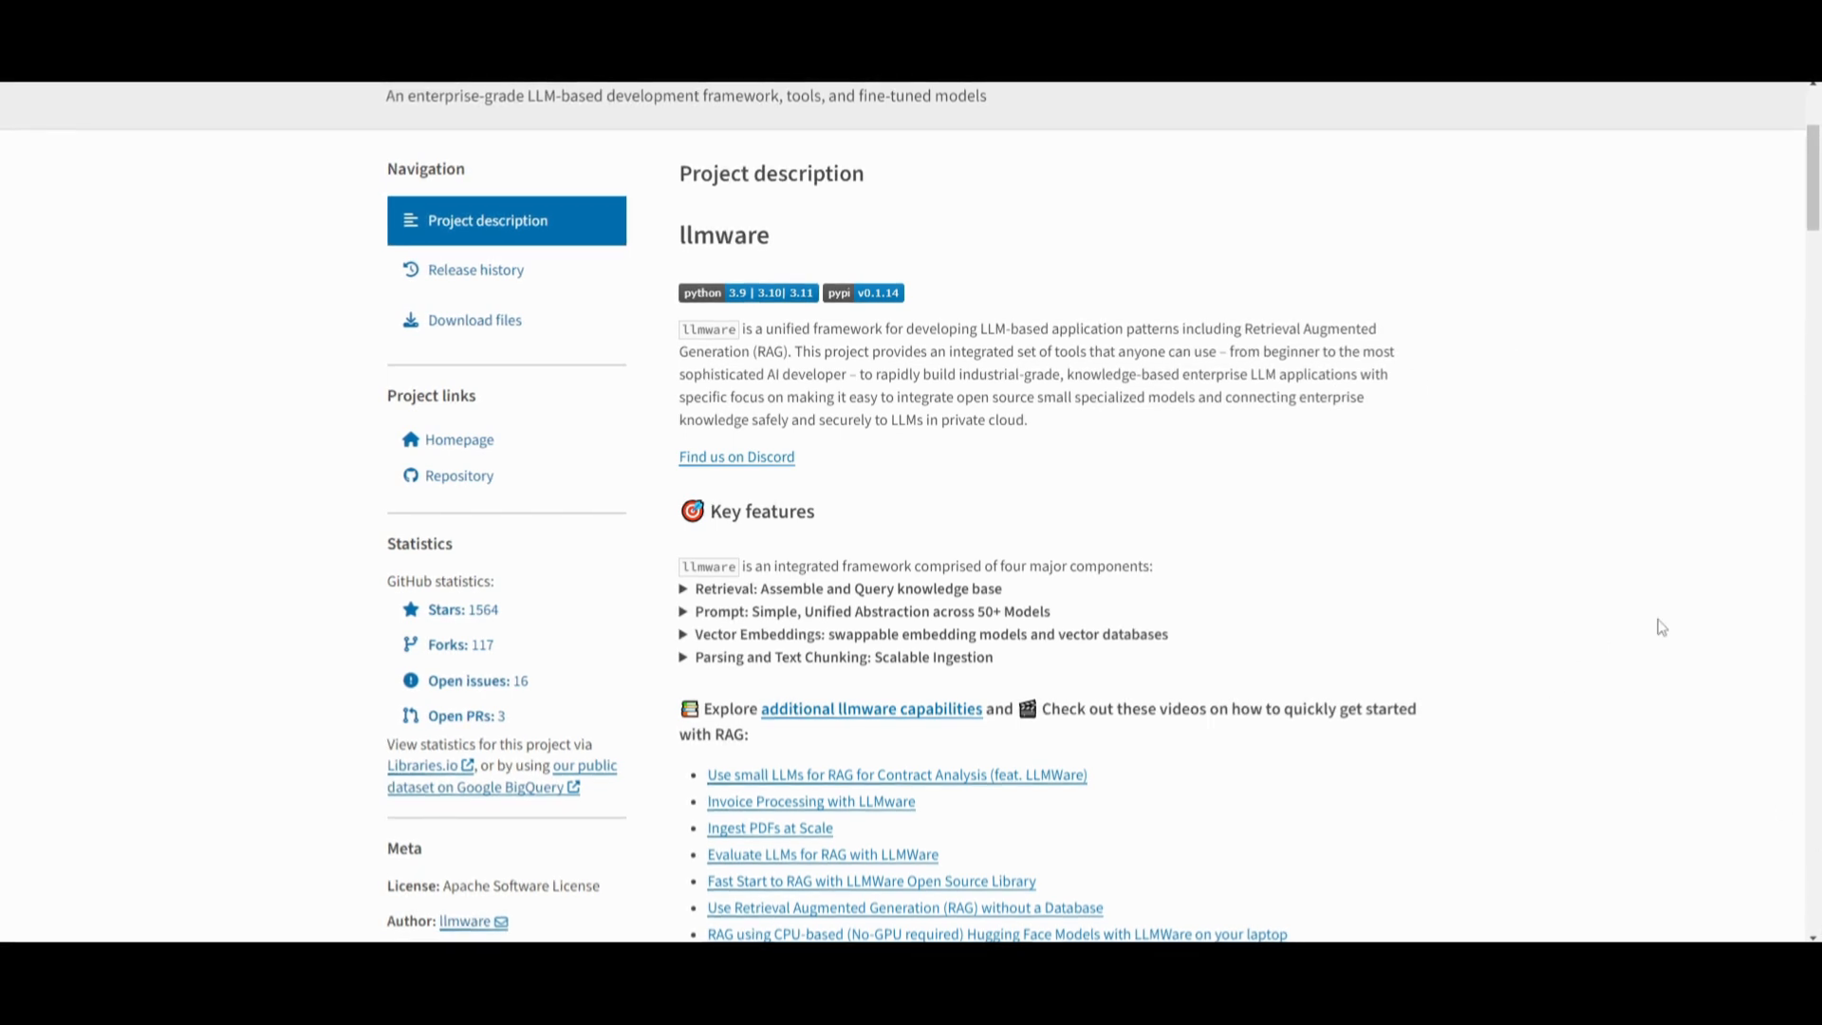
{"action": "mouse_move", "coordinate": [1582, 635]}
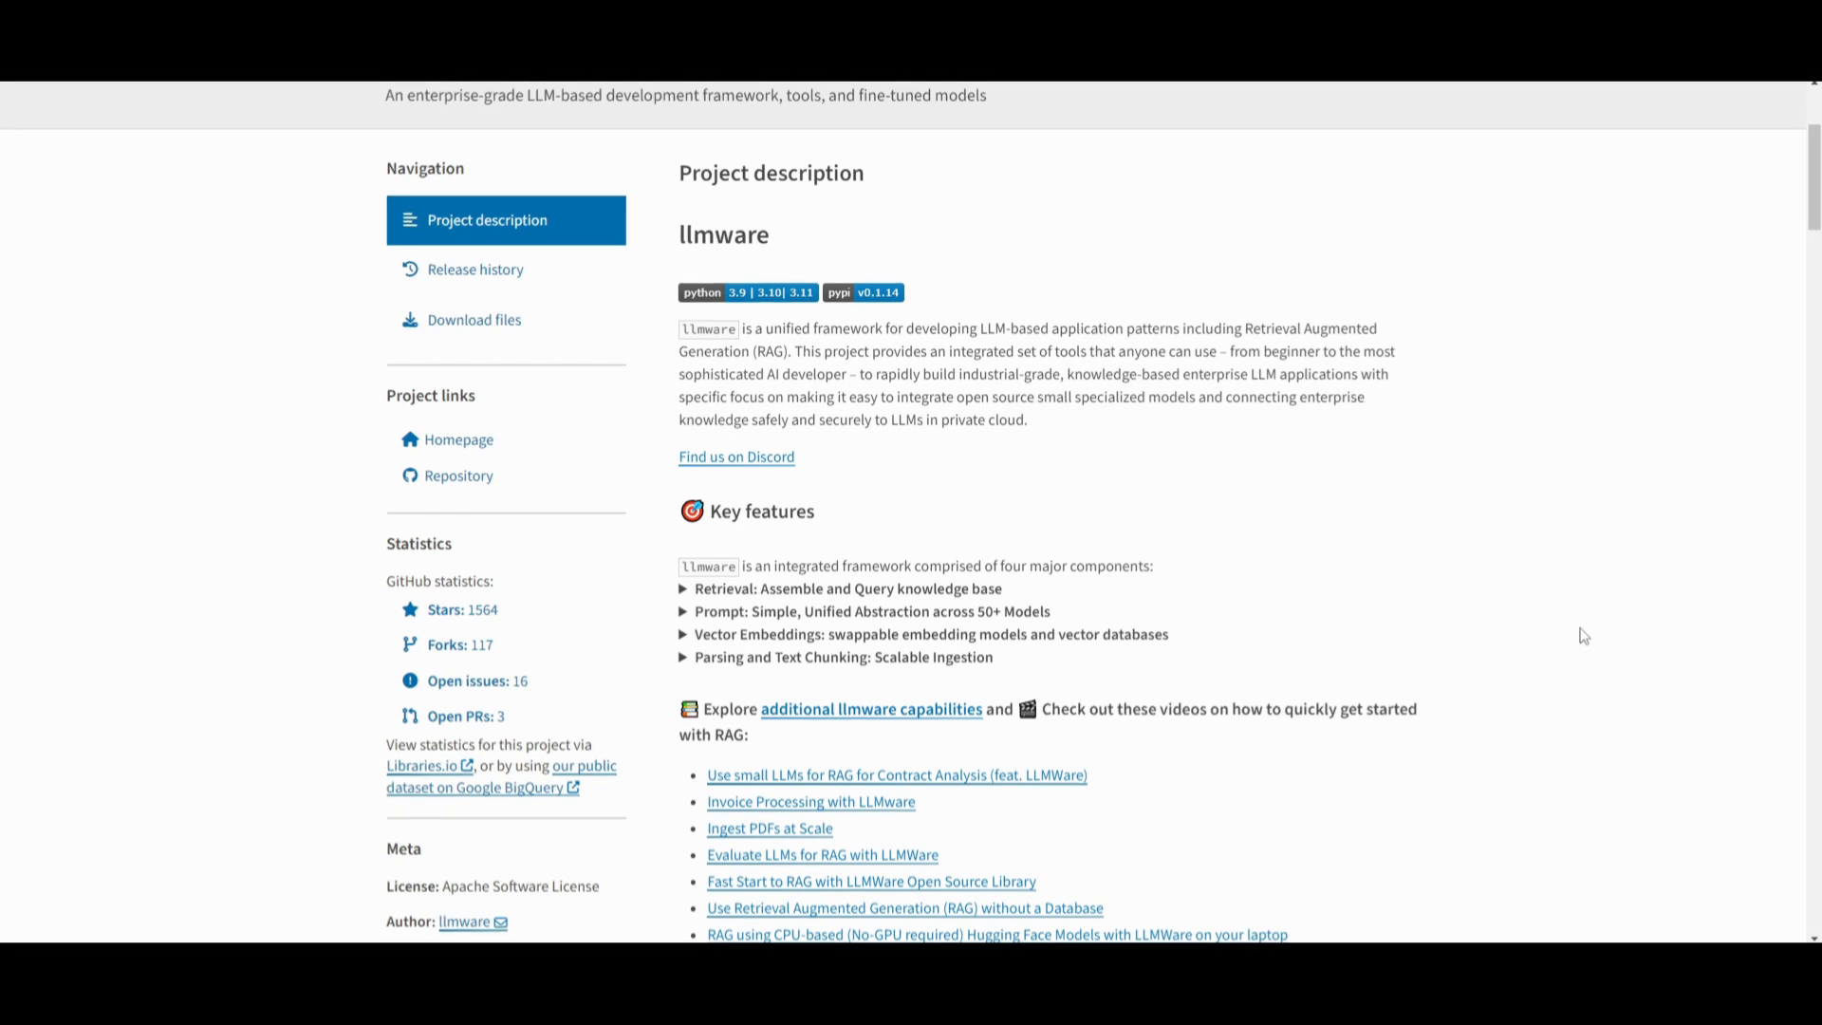
{"action": "scroll", "scroll_direction": "down", "scroll_amount": 3}
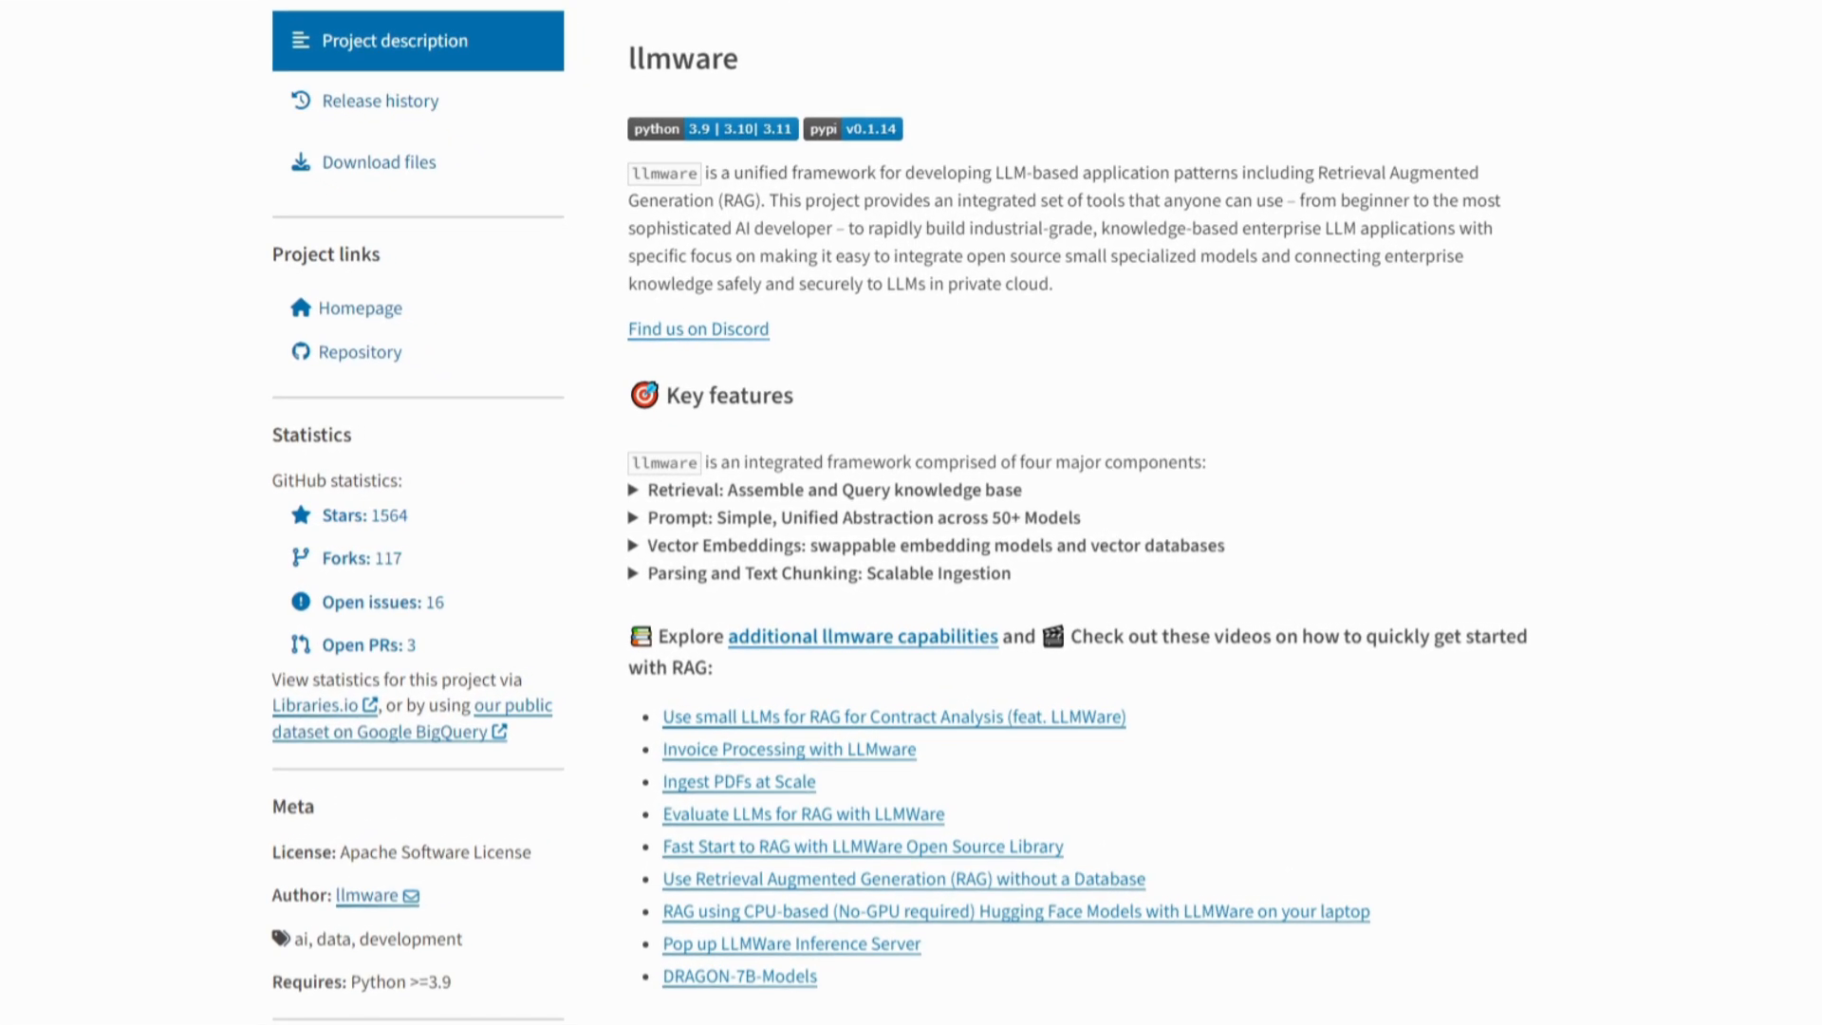
{"action": "scroll", "scroll_direction": "down", "scroll_amount": 3}
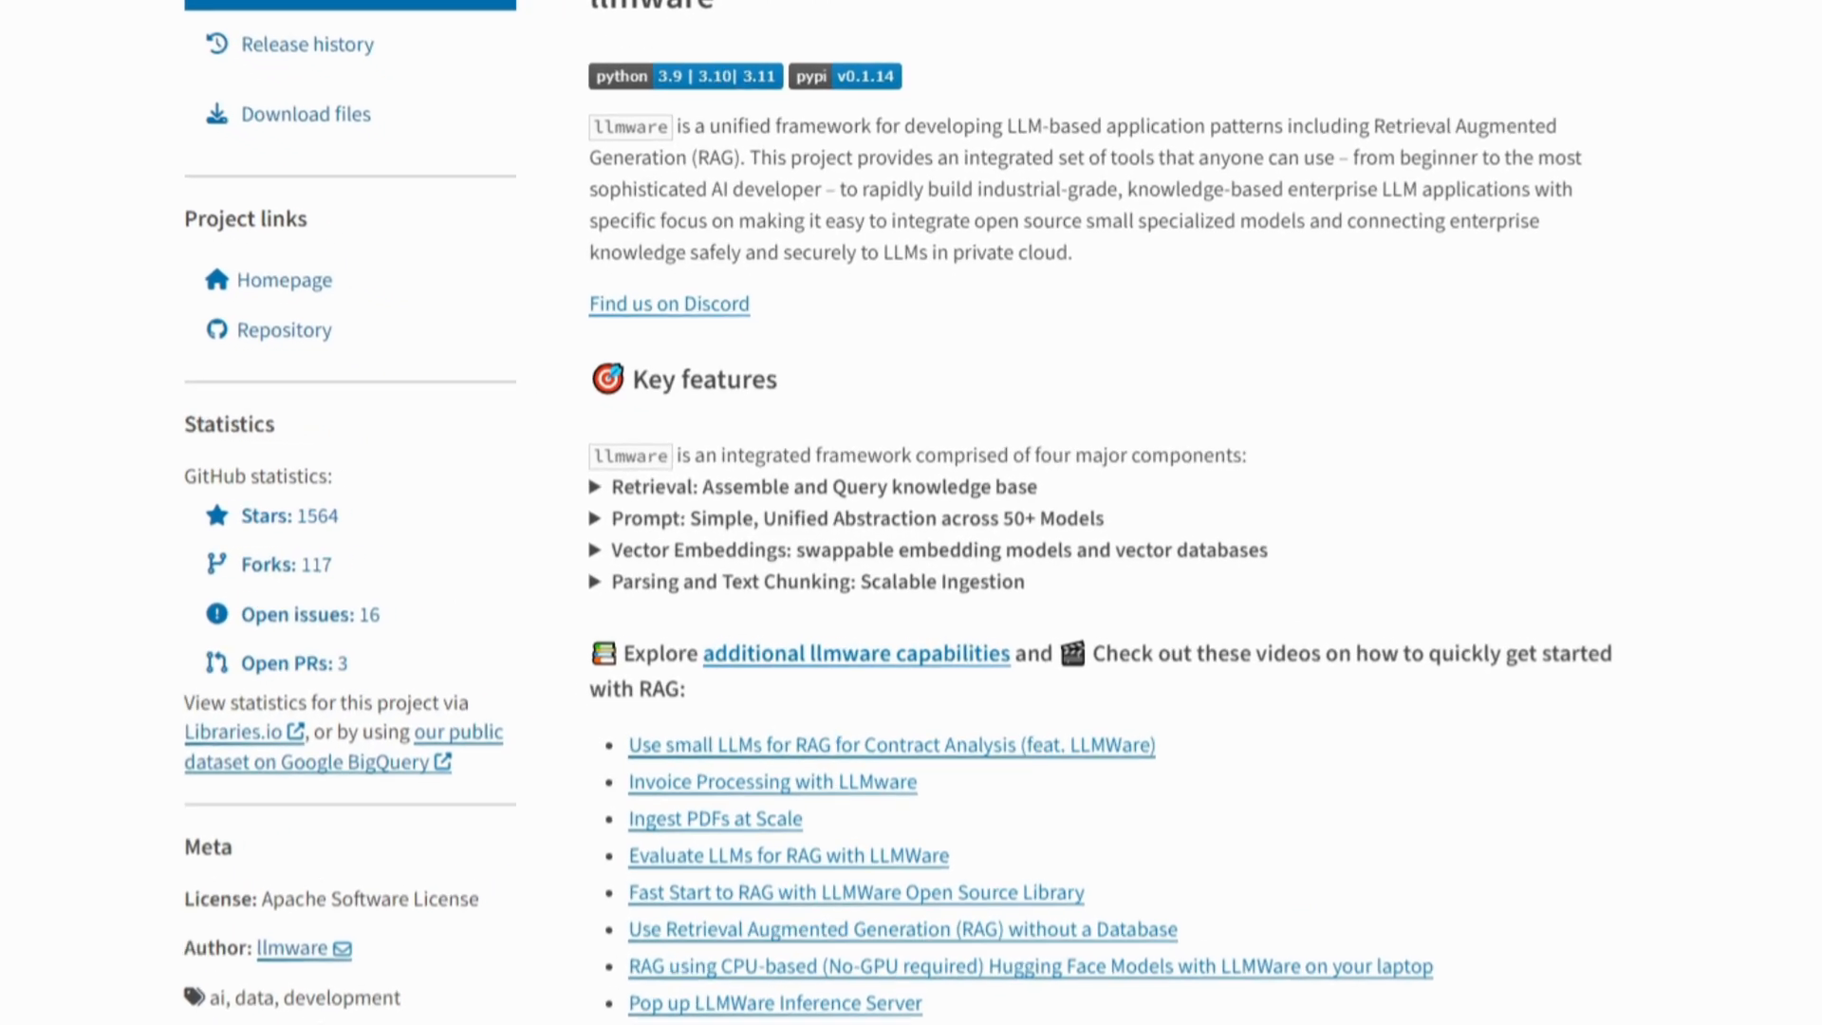
{"action": "scroll", "scroll_direction": "down", "scroll_amount": 3}
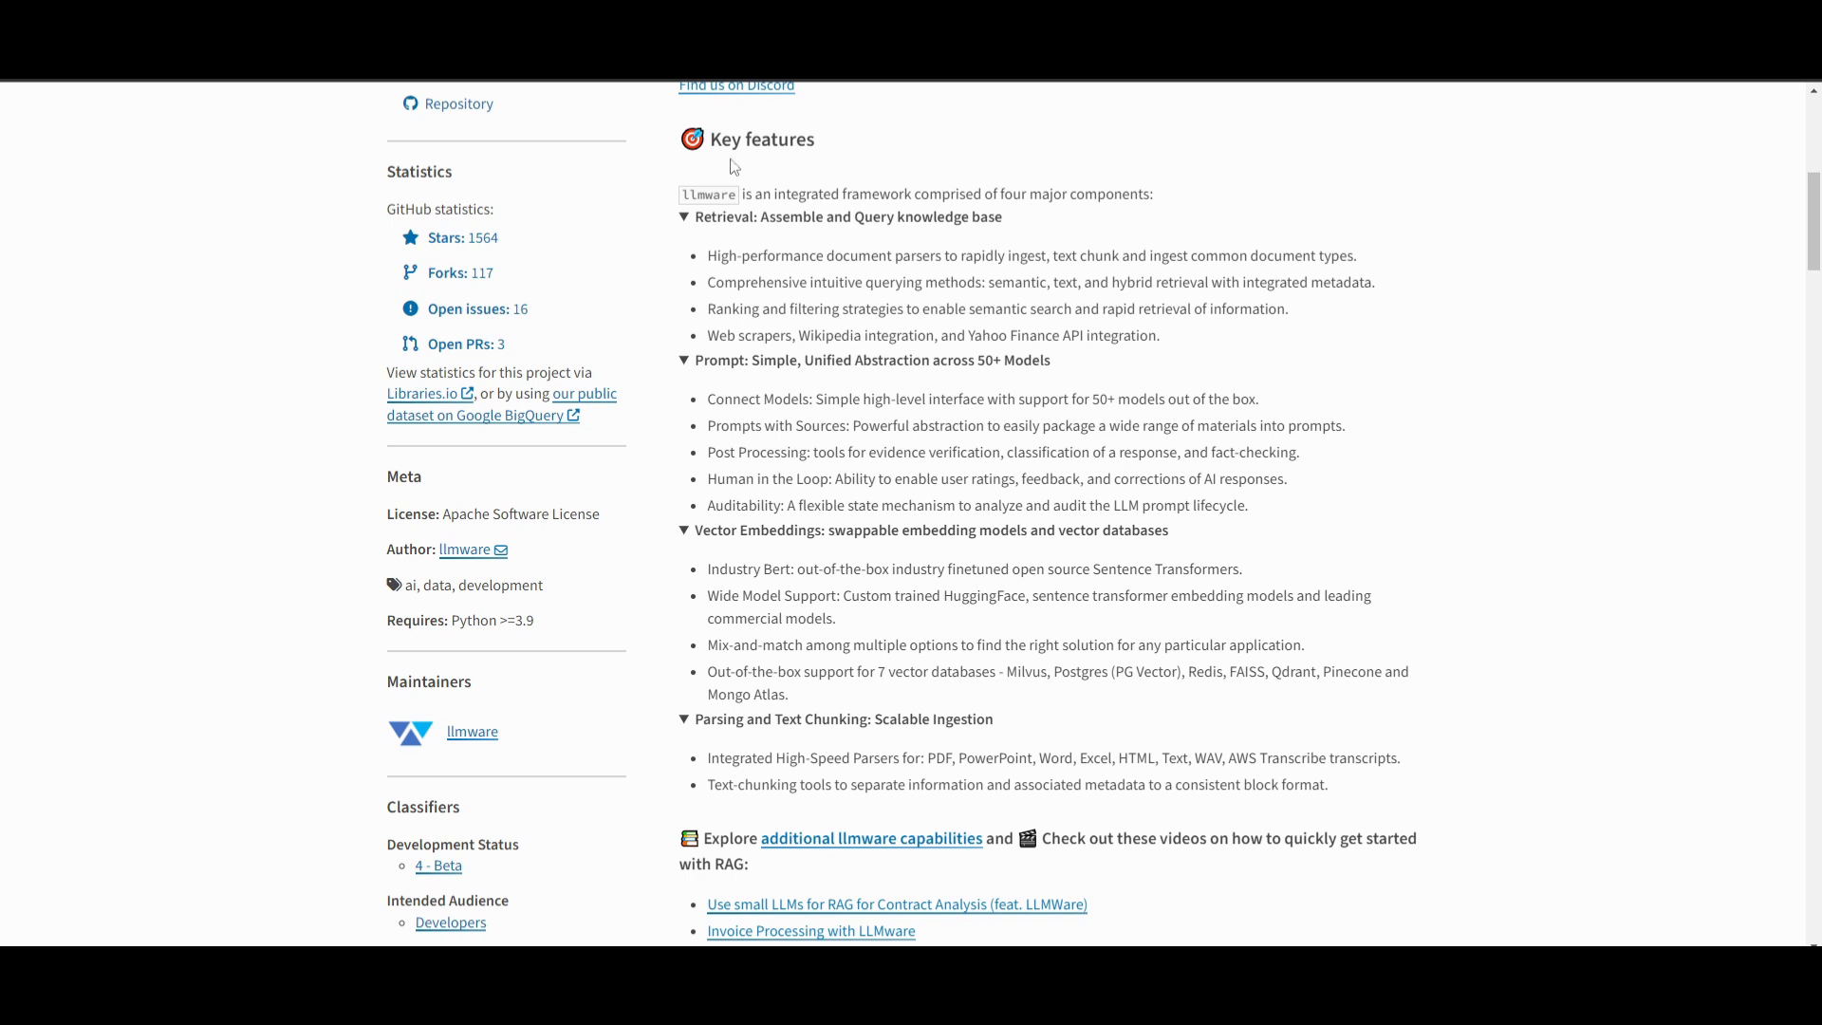
{"action": "mouse_move", "coordinate": [672, 350]}
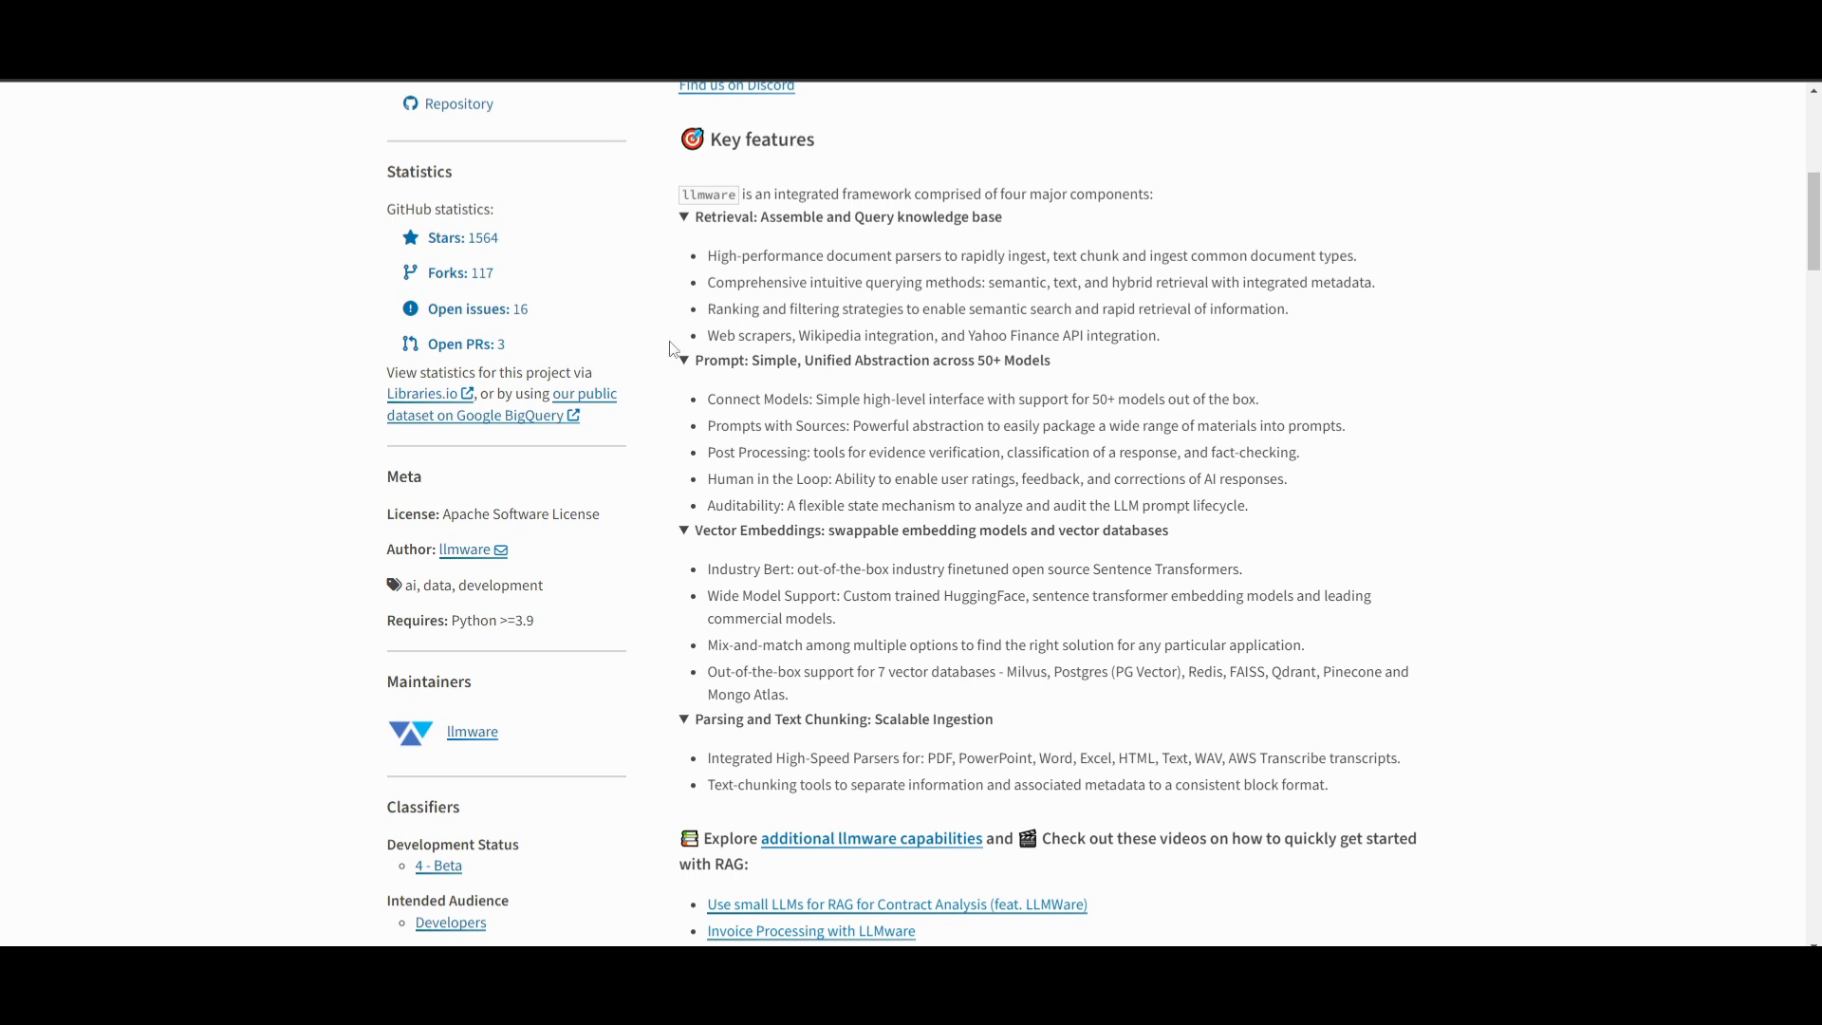
{"action": "mouse_move", "coordinate": [683, 240]}
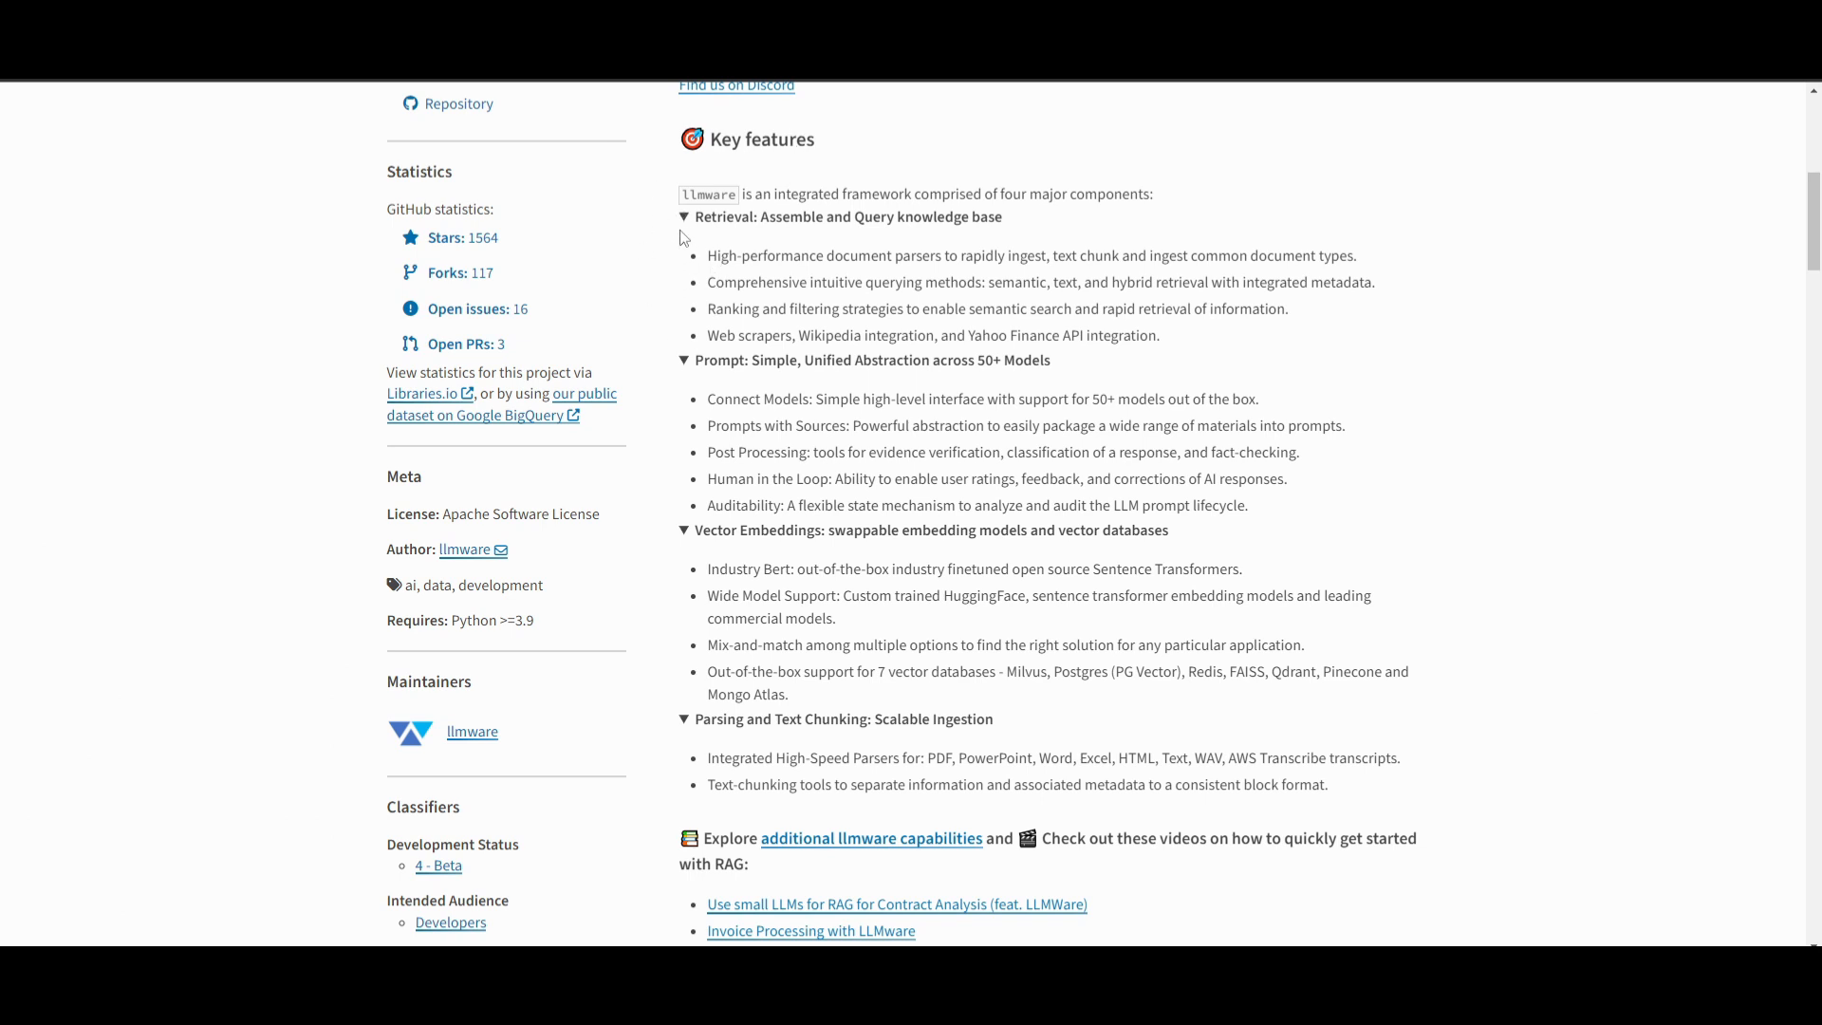
{"action": "mouse_move", "coordinate": [649, 251]}
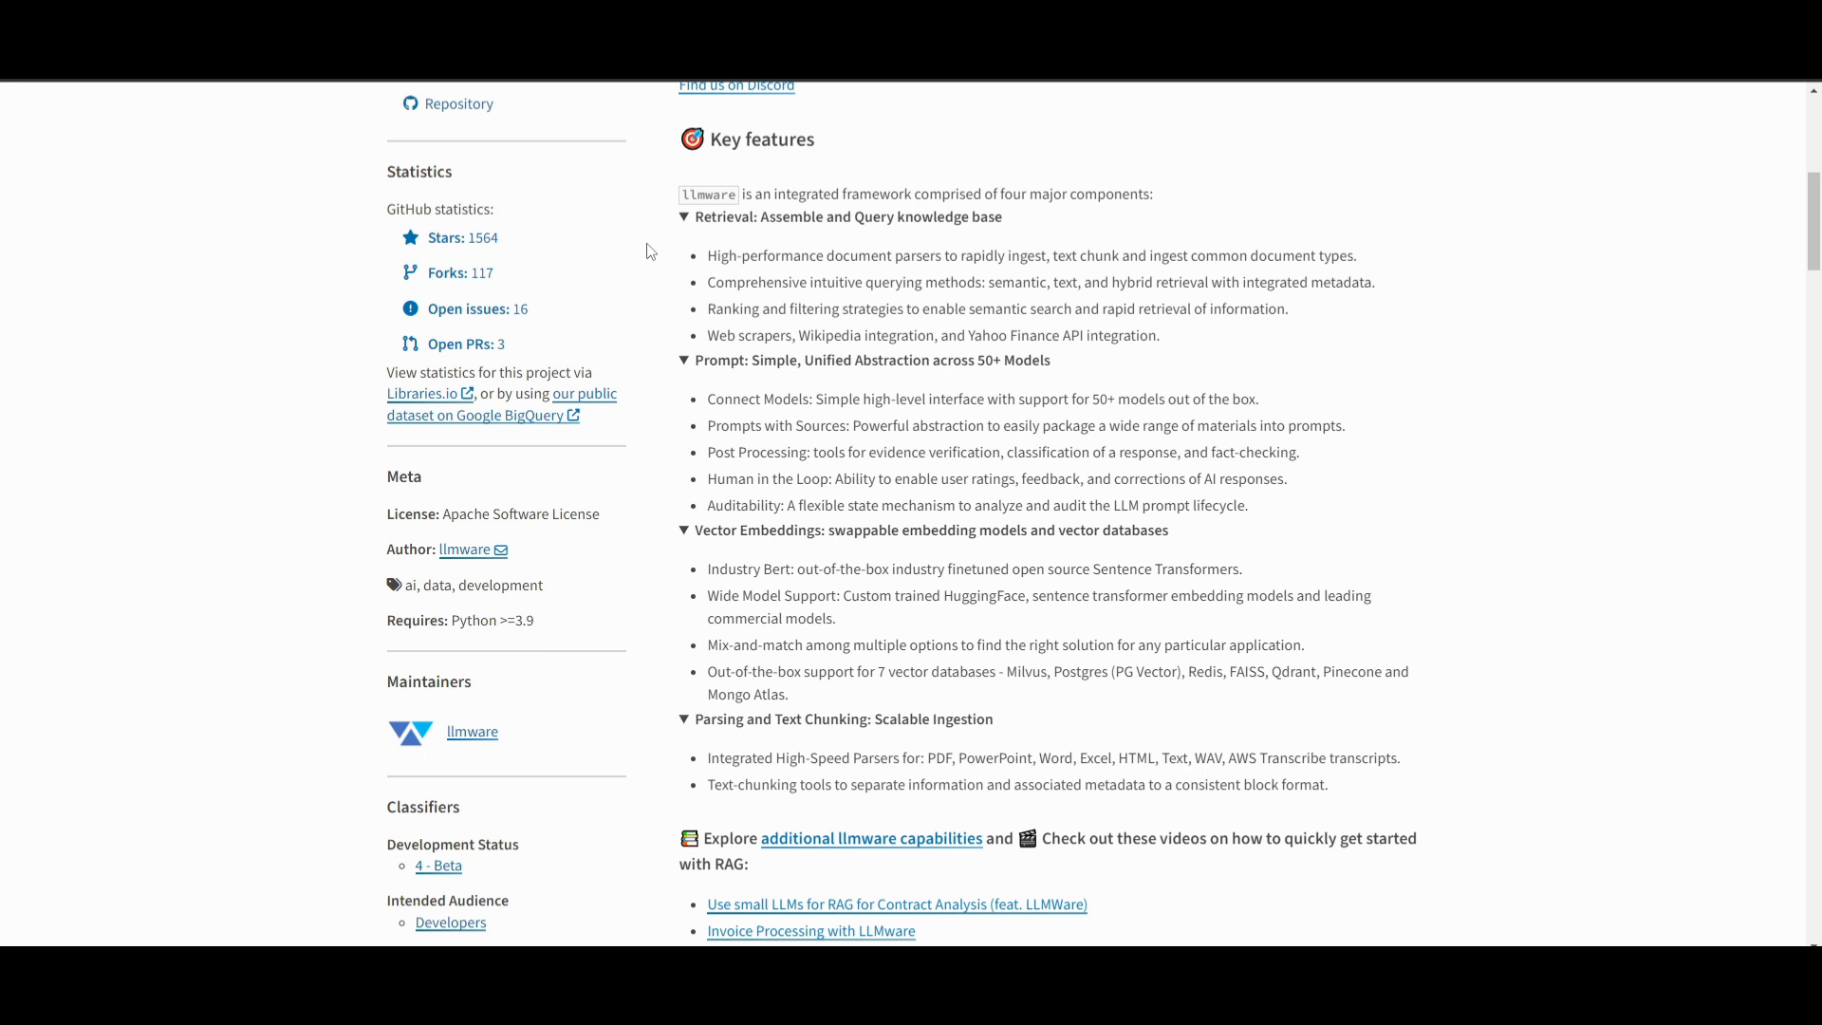
{"action": "mouse_move", "coordinate": [1154, 456]}
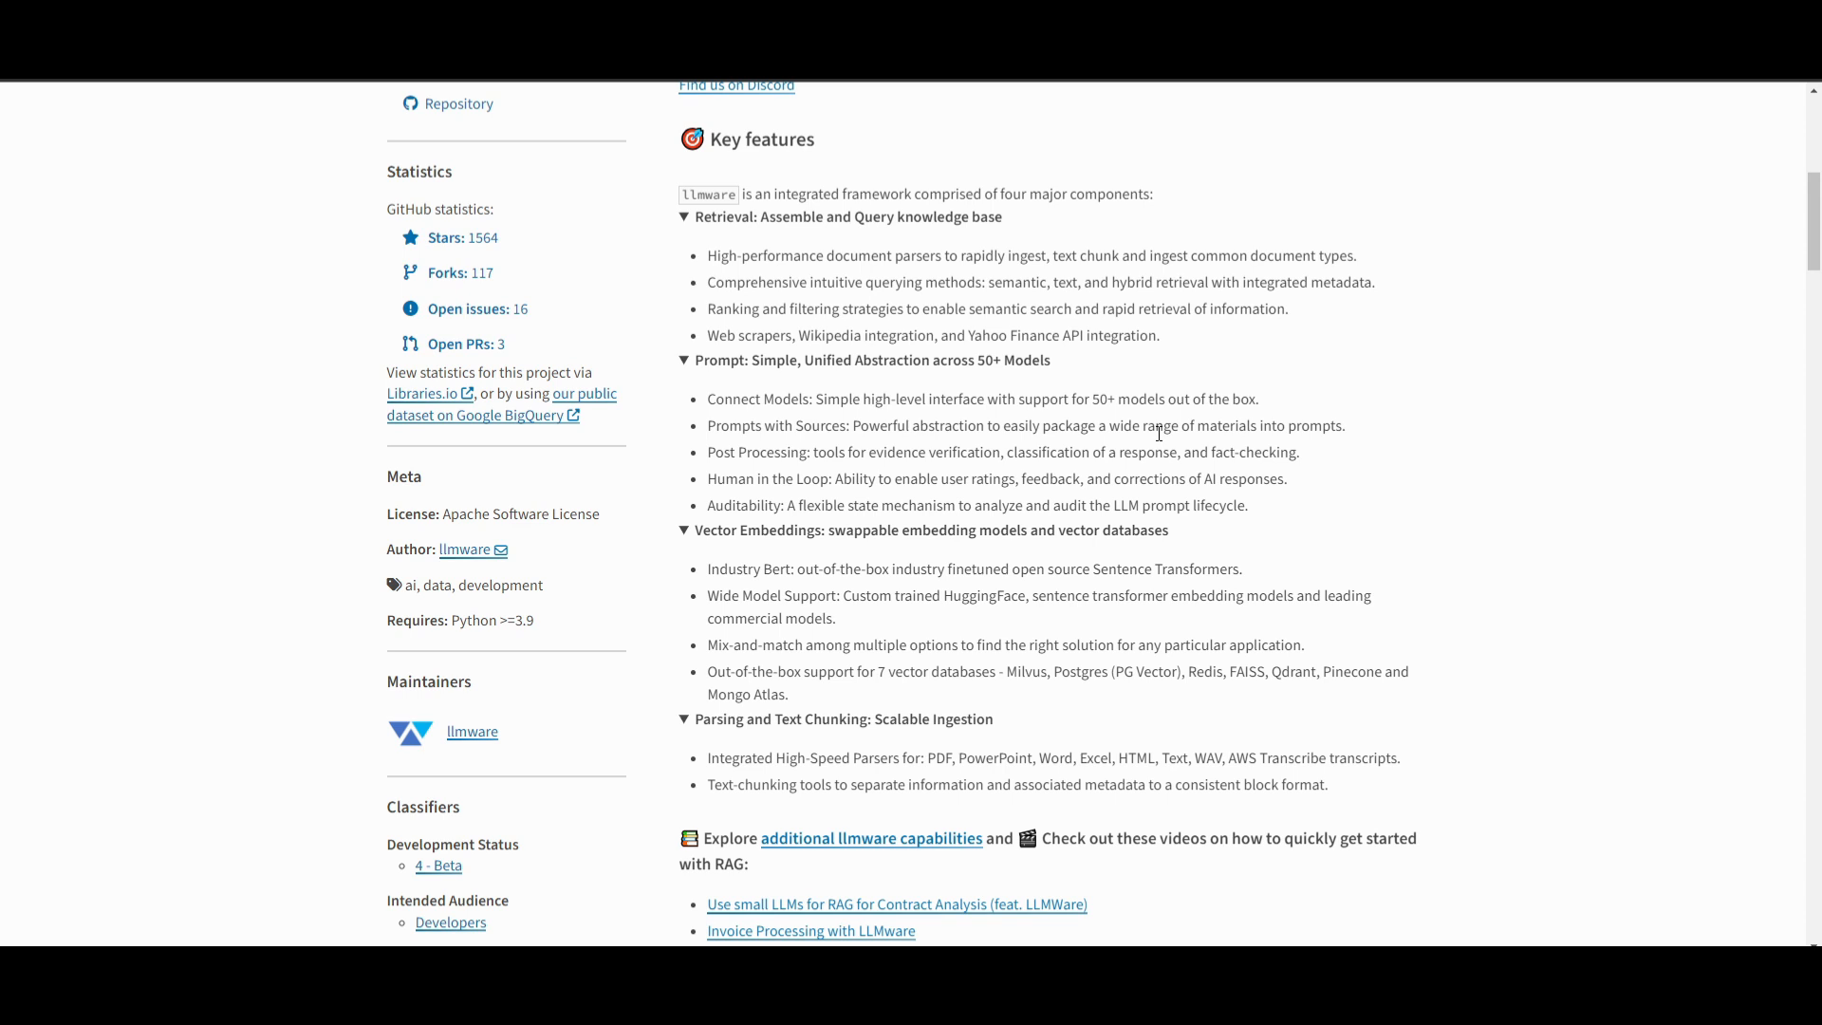
{"action": "mouse_move", "coordinate": [1043, 501]}
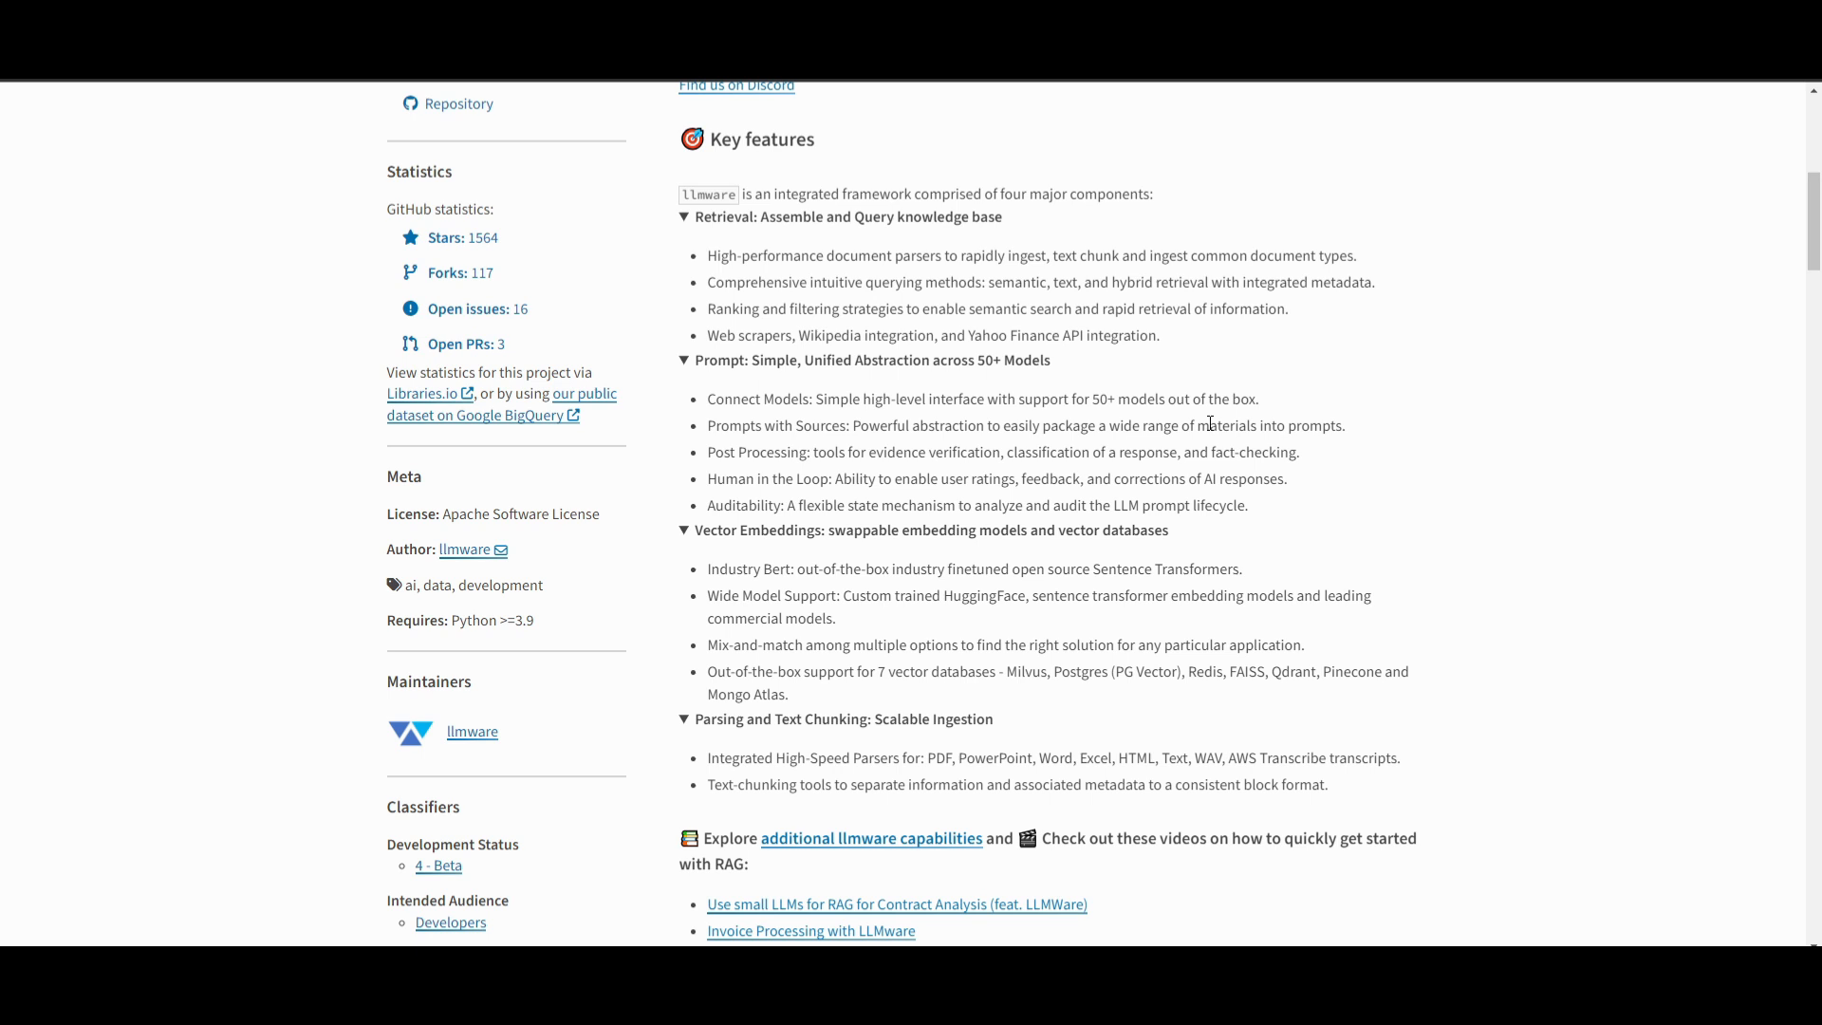
{"action": "mouse_move", "coordinate": [1186, 448]}
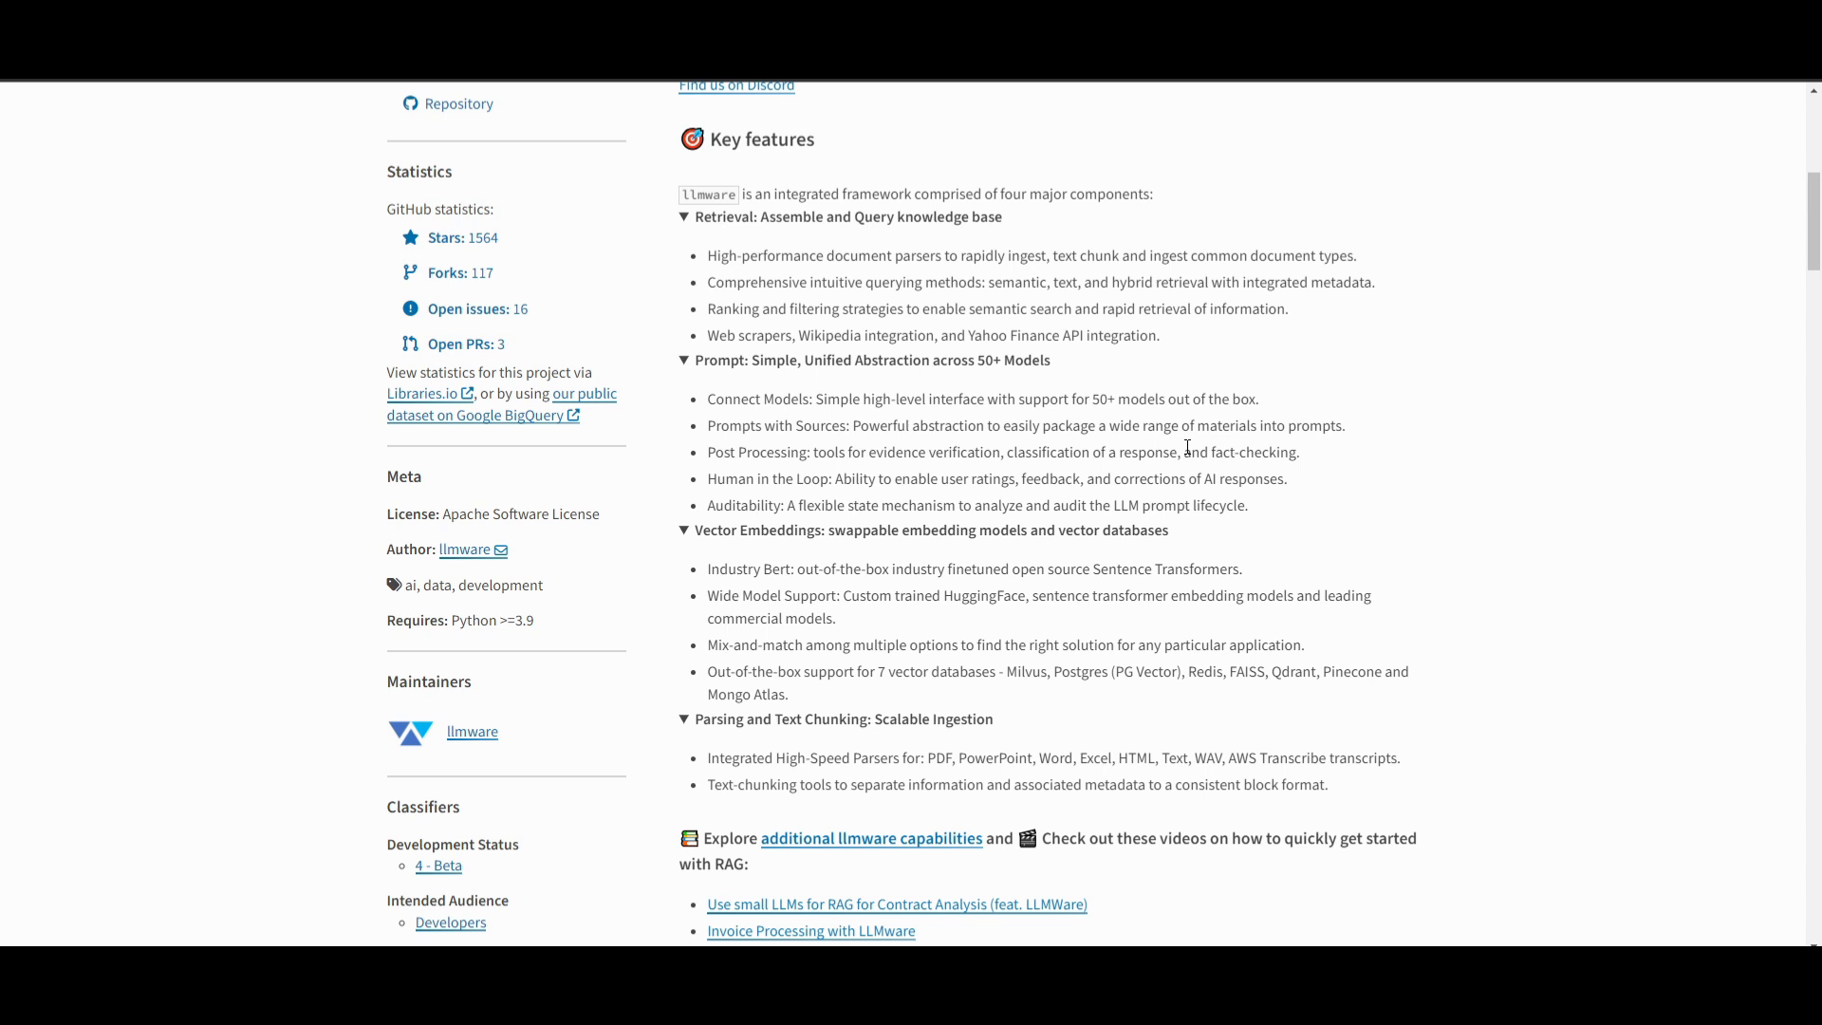
{"action": "mouse_move", "coordinate": [1623, 148]}
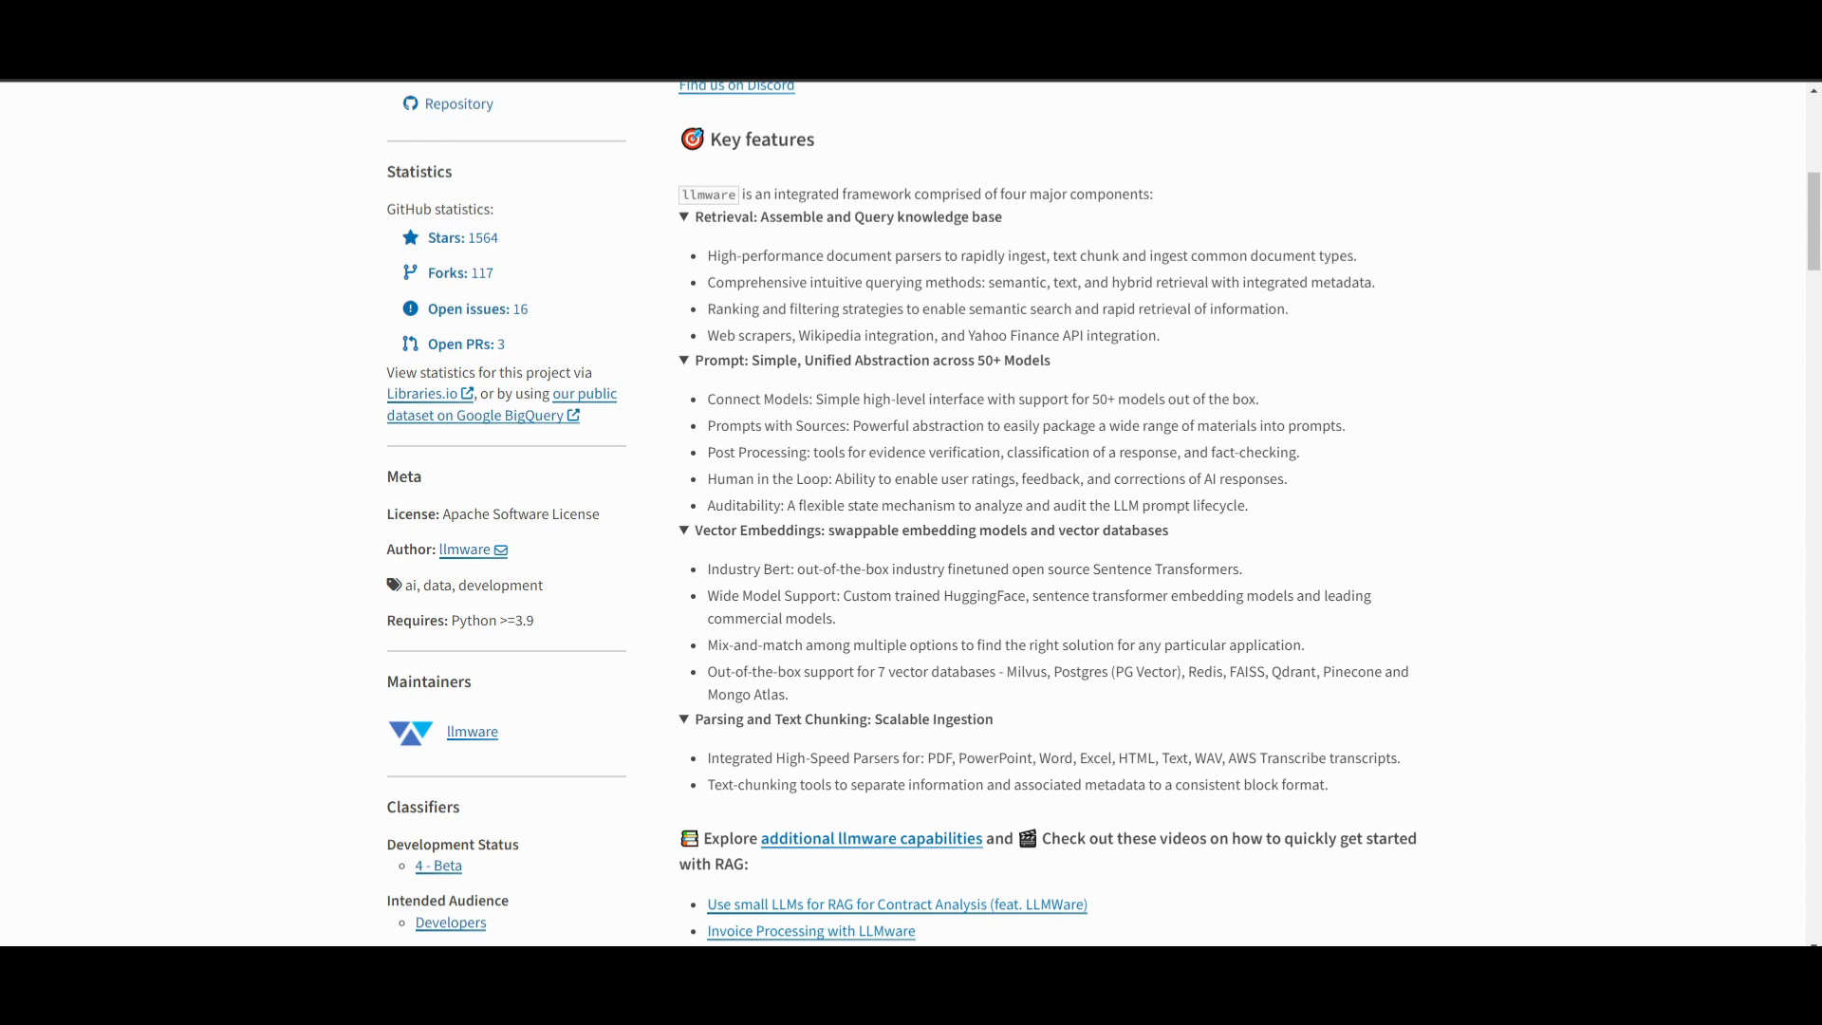
{"action": "mouse_move", "coordinate": [795, 438]}
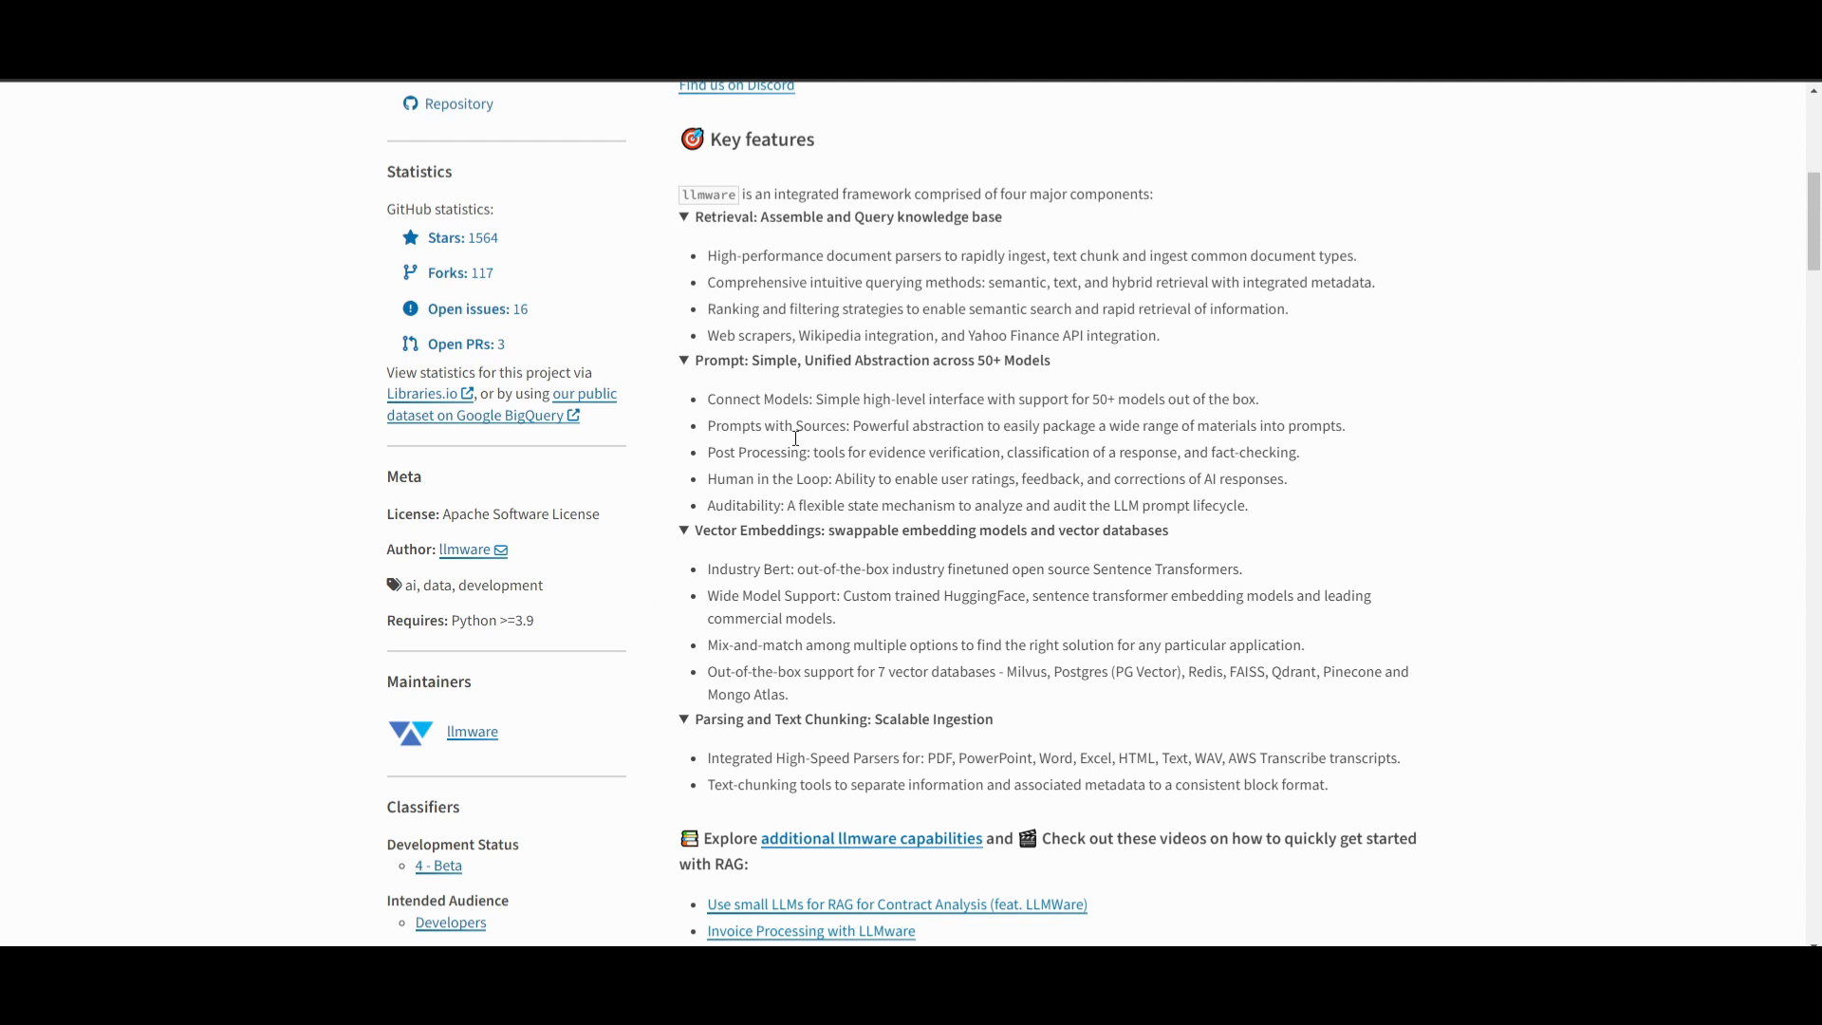
{"action": "mouse_move", "coordinate": [843, 395]}
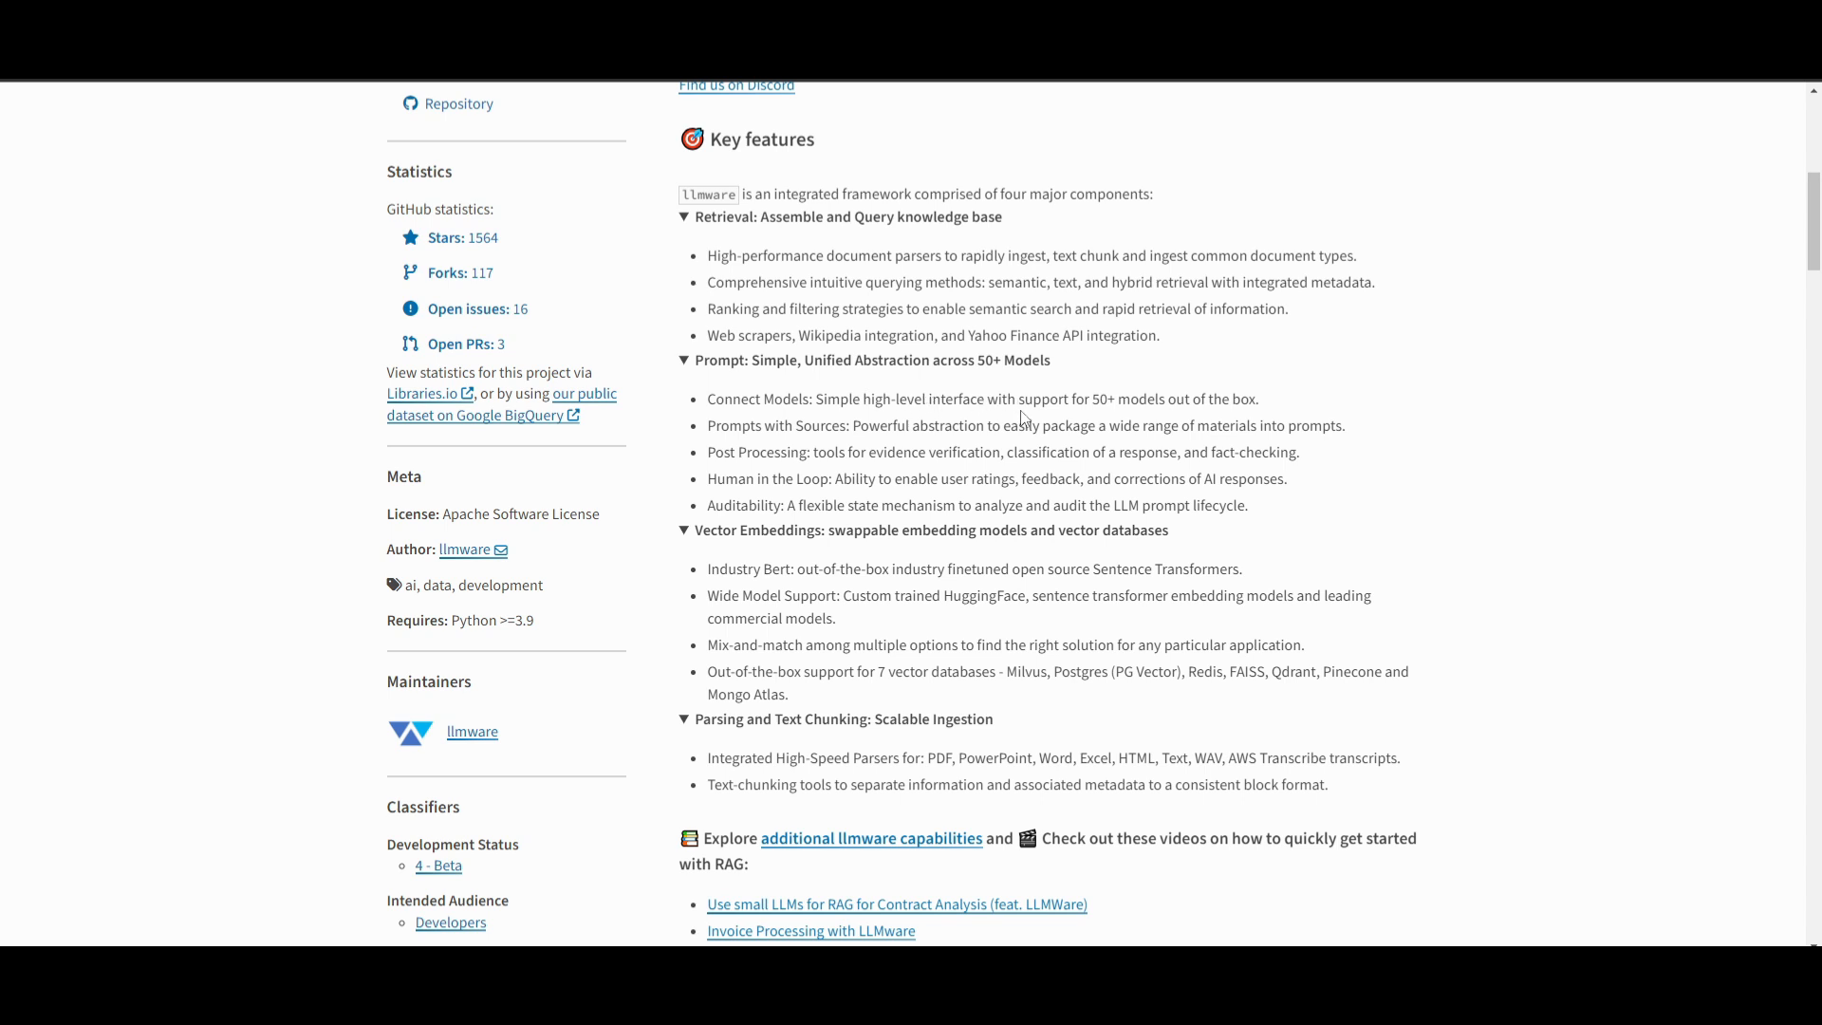
{"action": "mouse_move", "coordinate": [911, 437]}
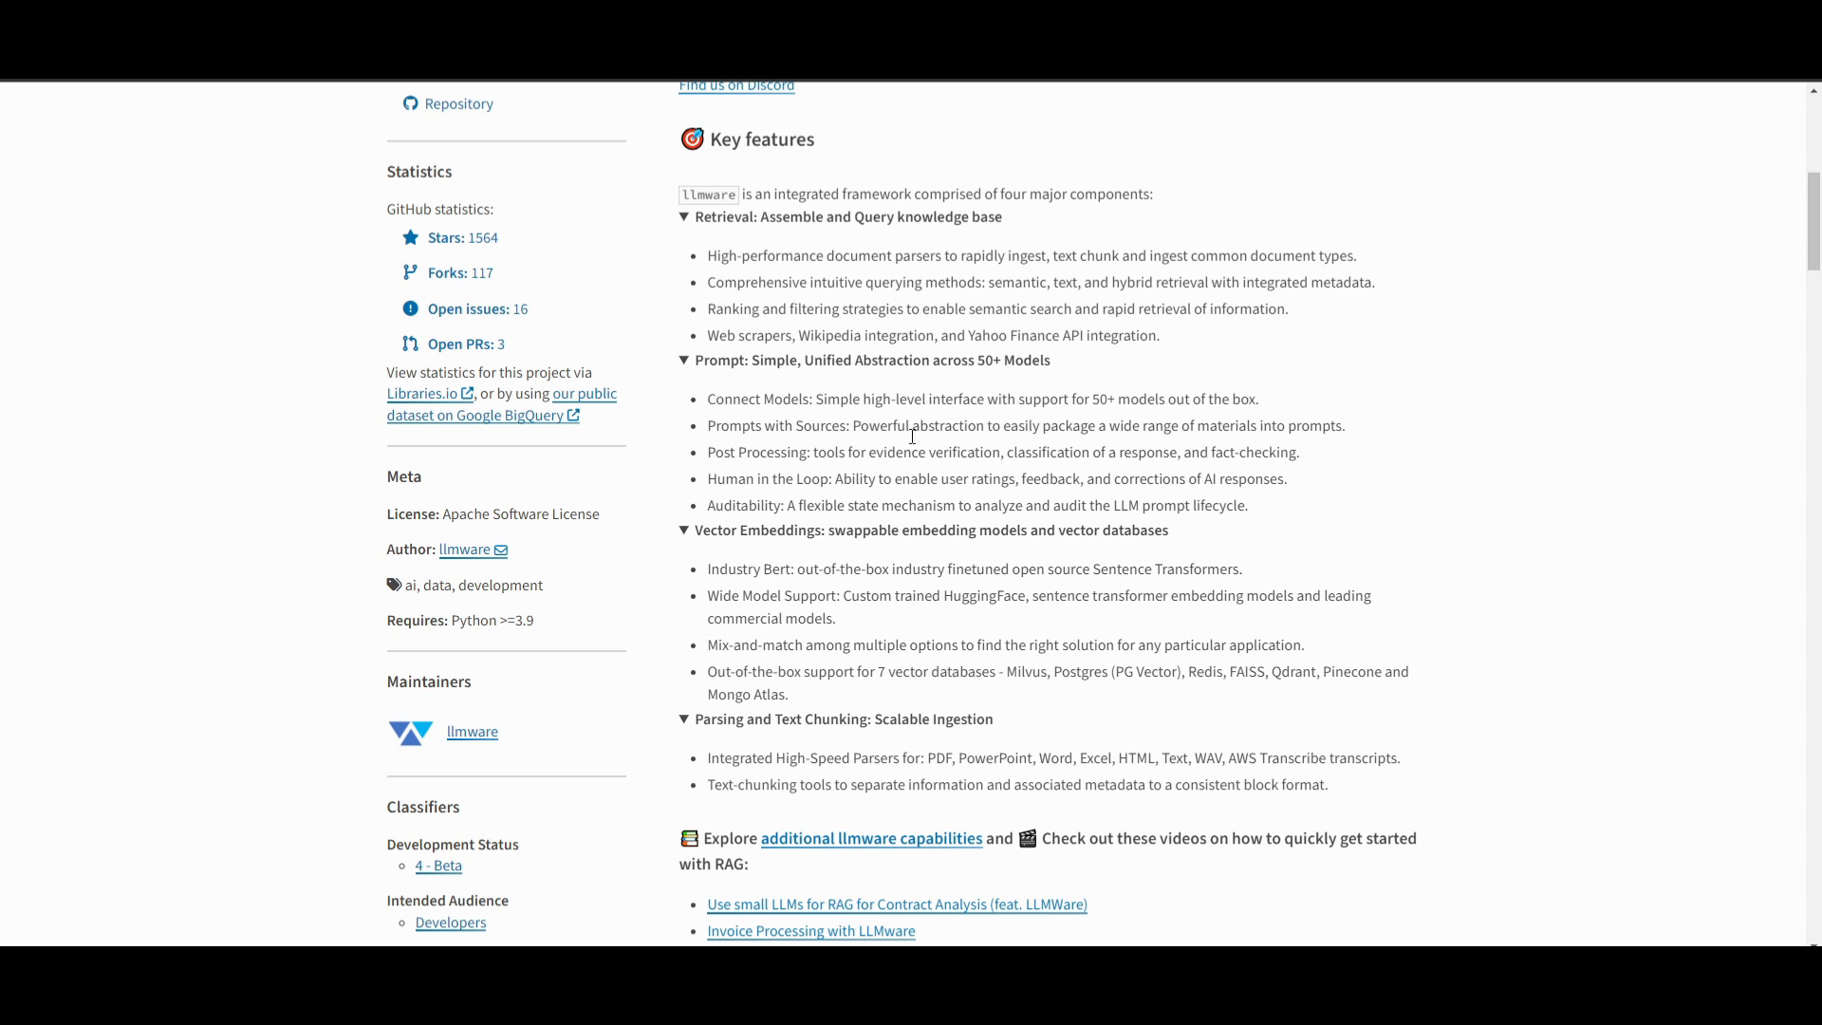
{"action": "mouse_move", "coordinate": [717, 377]}
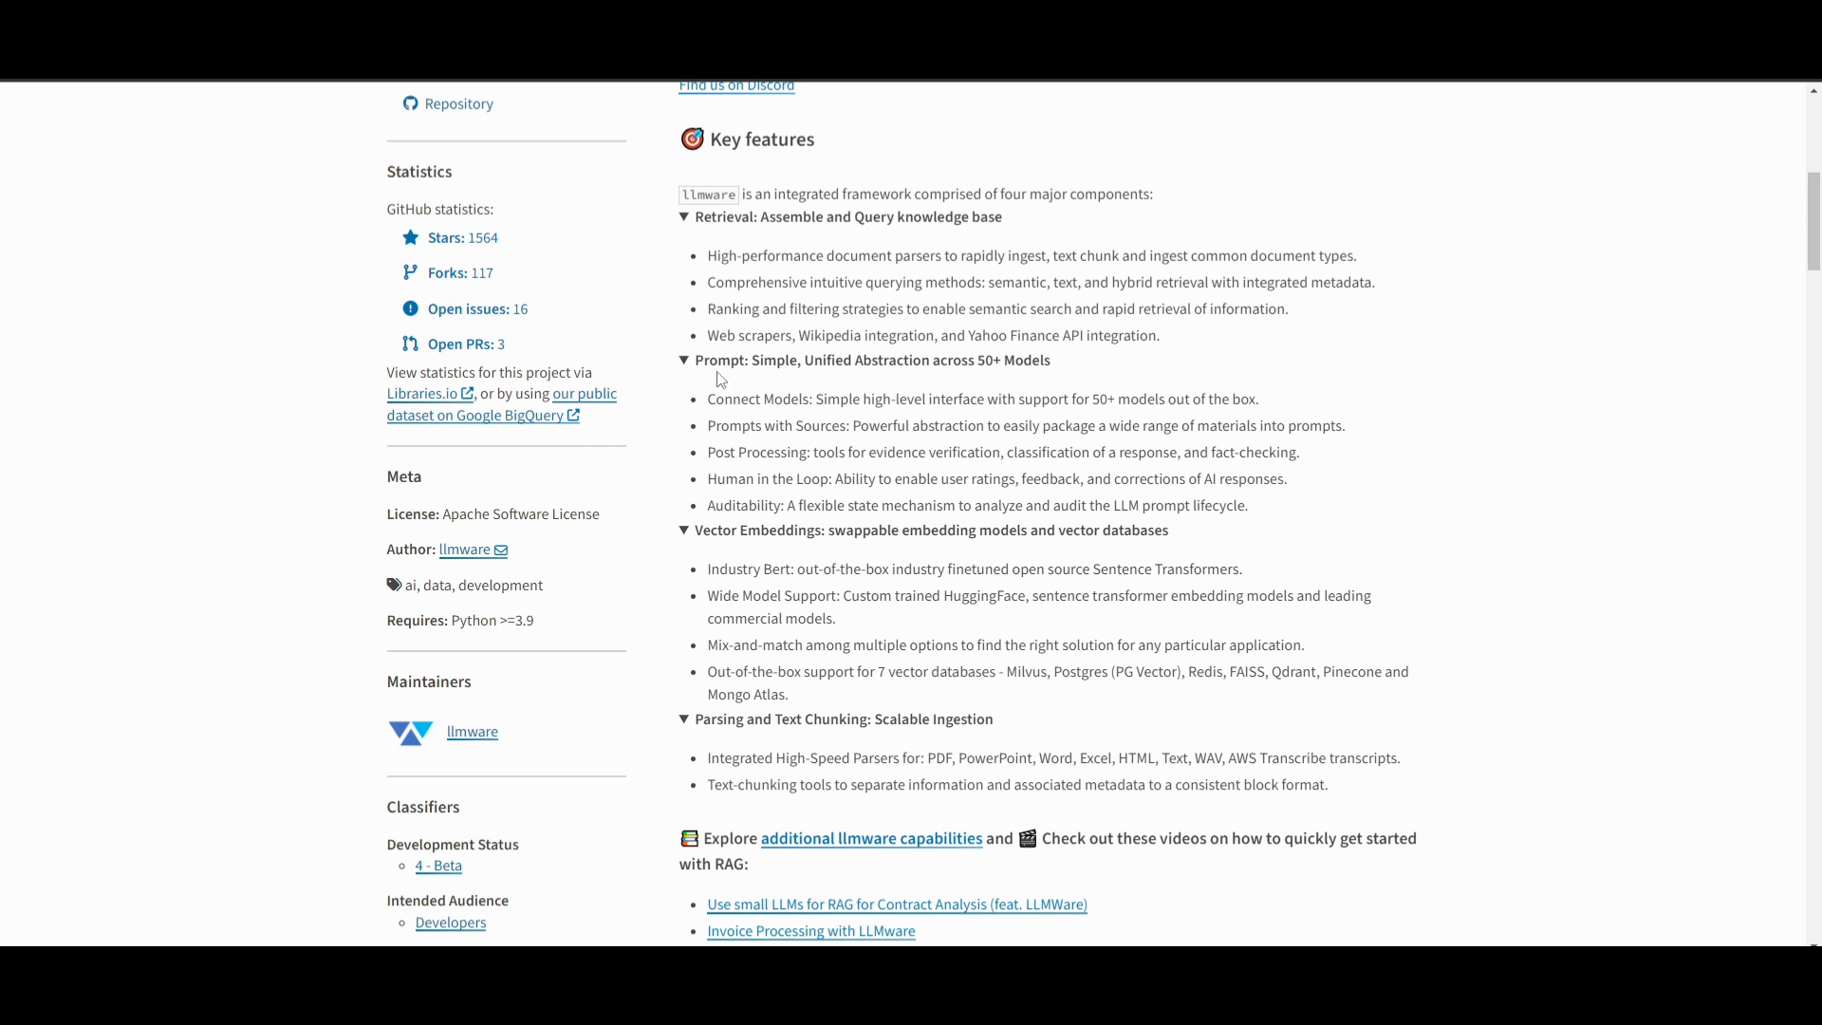
{"action": "mouse_move", "coordinate": [691, 457]}
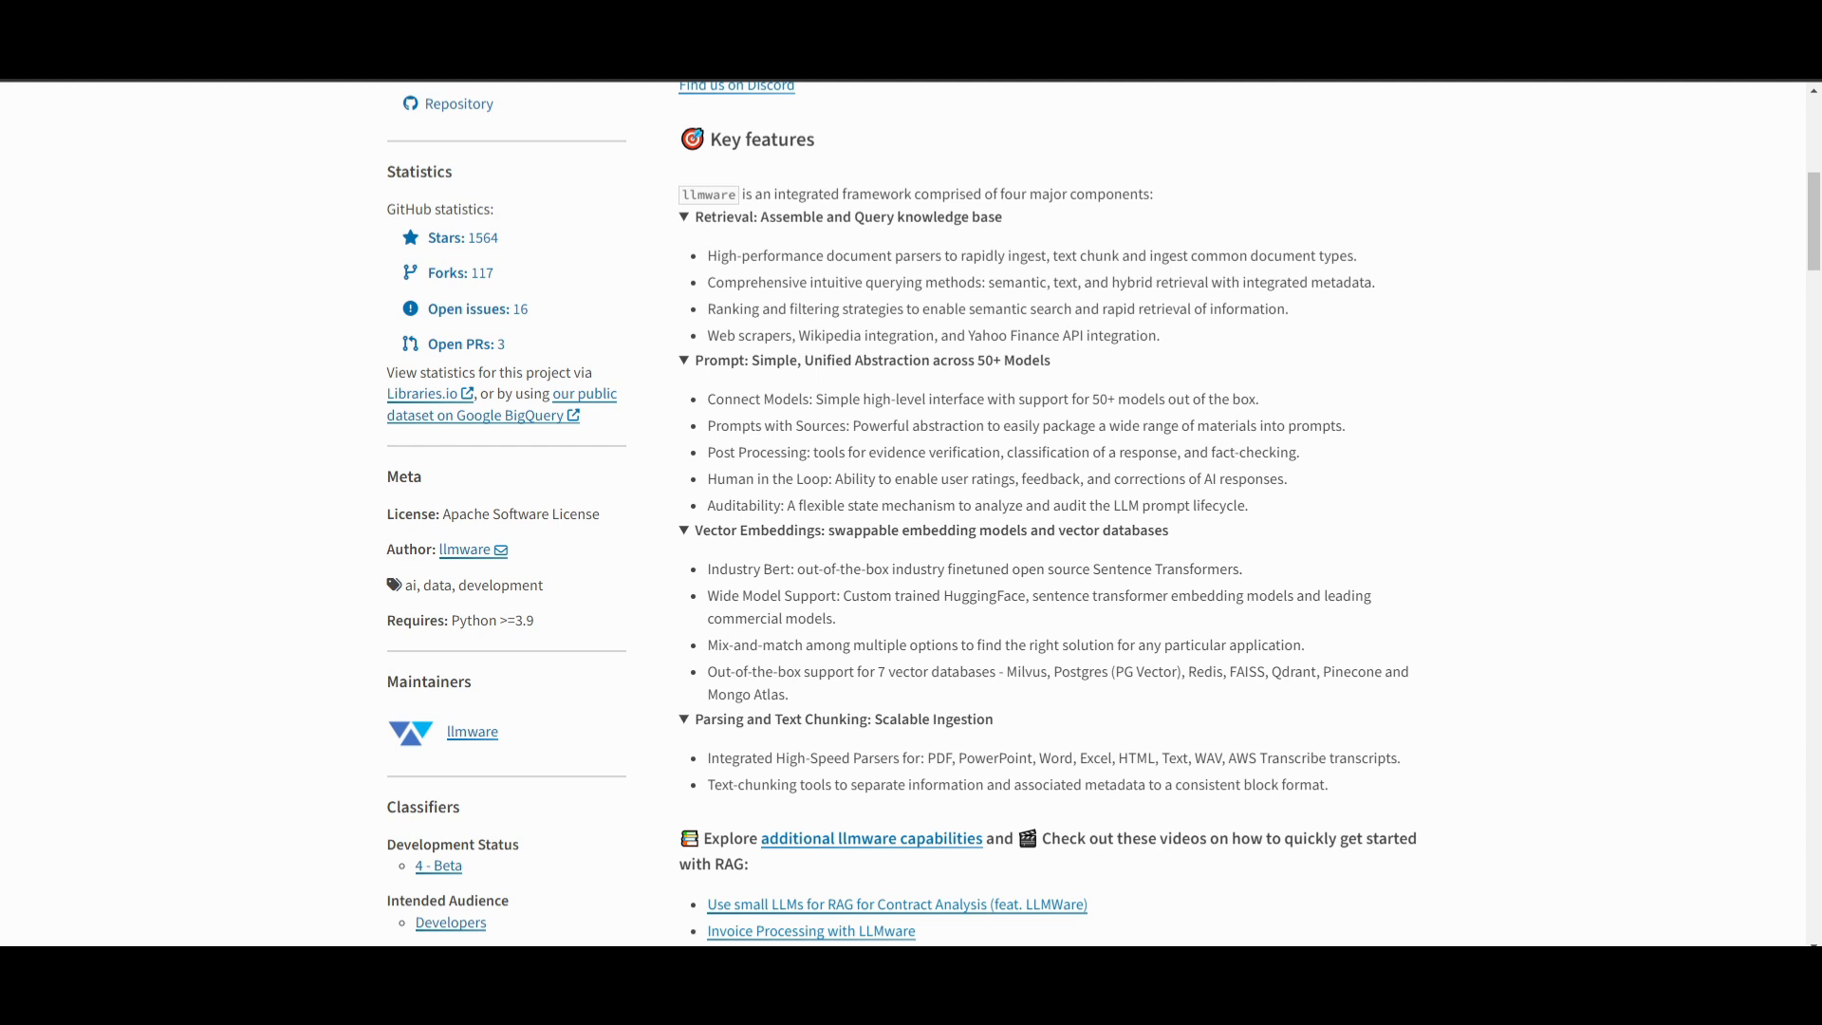
- Scroll past Key features to the getting-started RAG video links
{"action": "scroll", "scroll_direction": "down", "scroll_amount": 3}
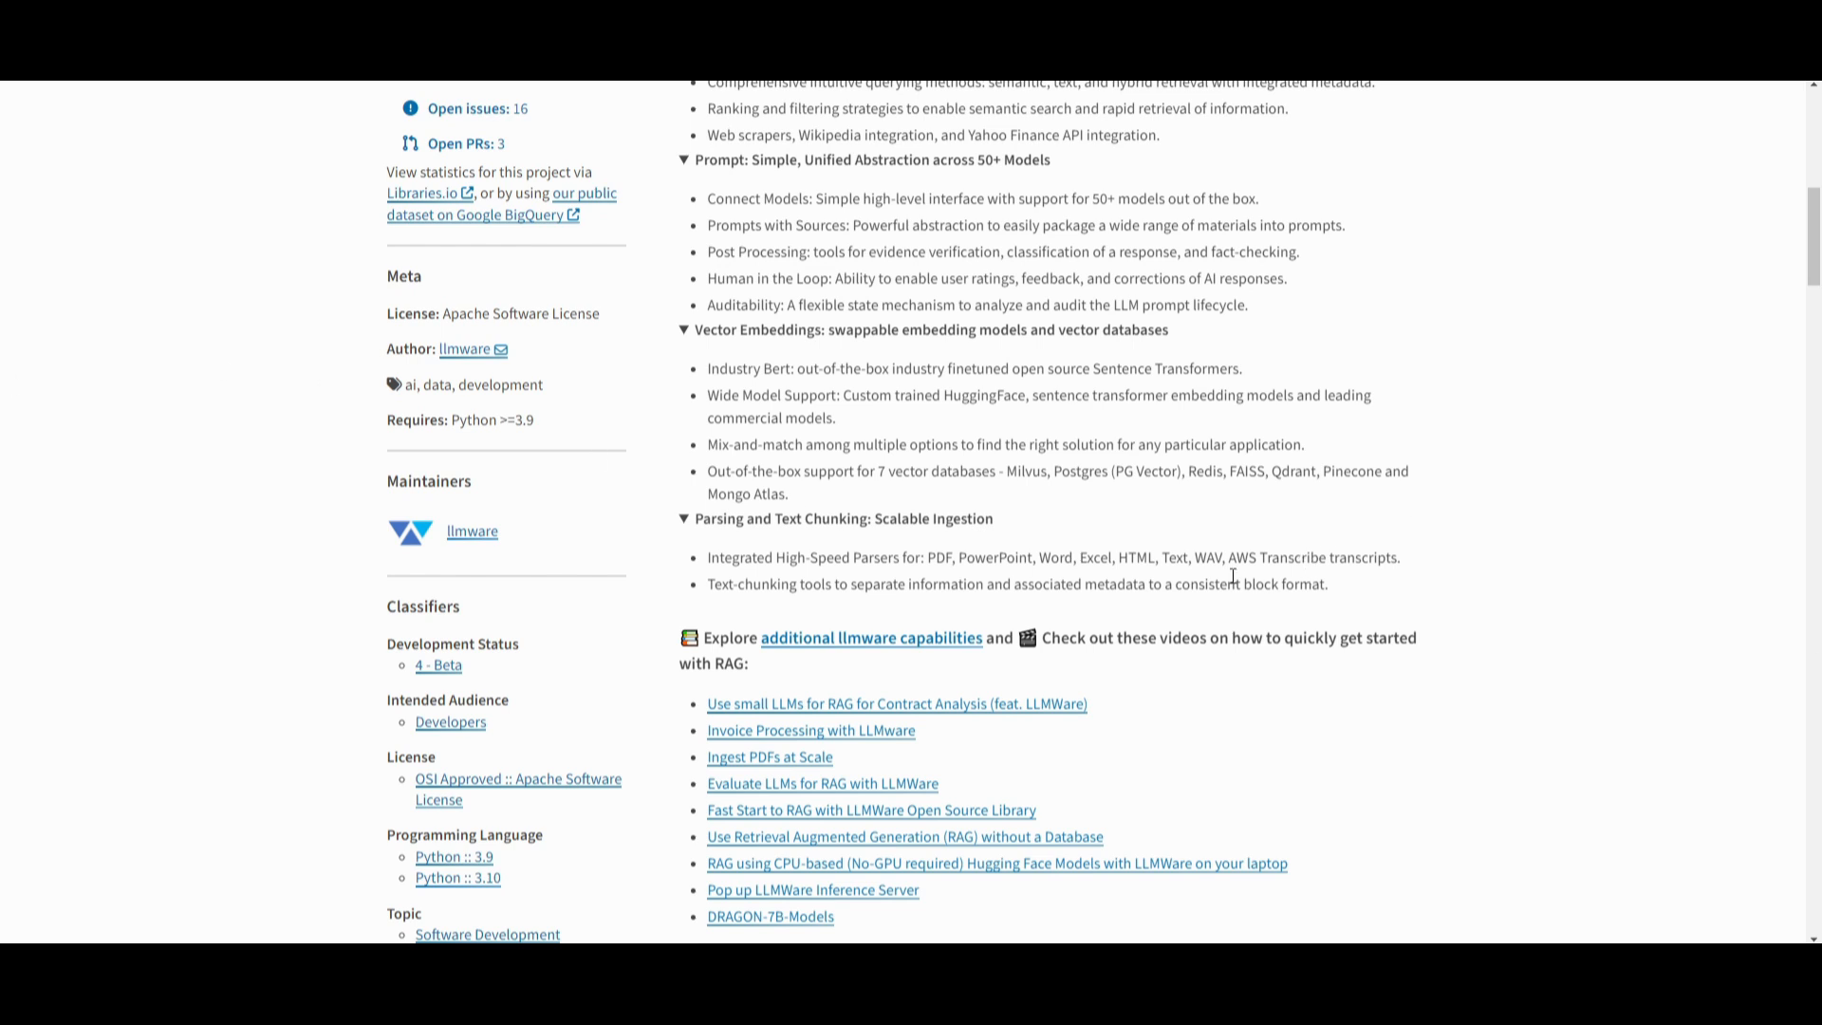
{"action": "mouse_move", "coordinate": [1287, 271]}
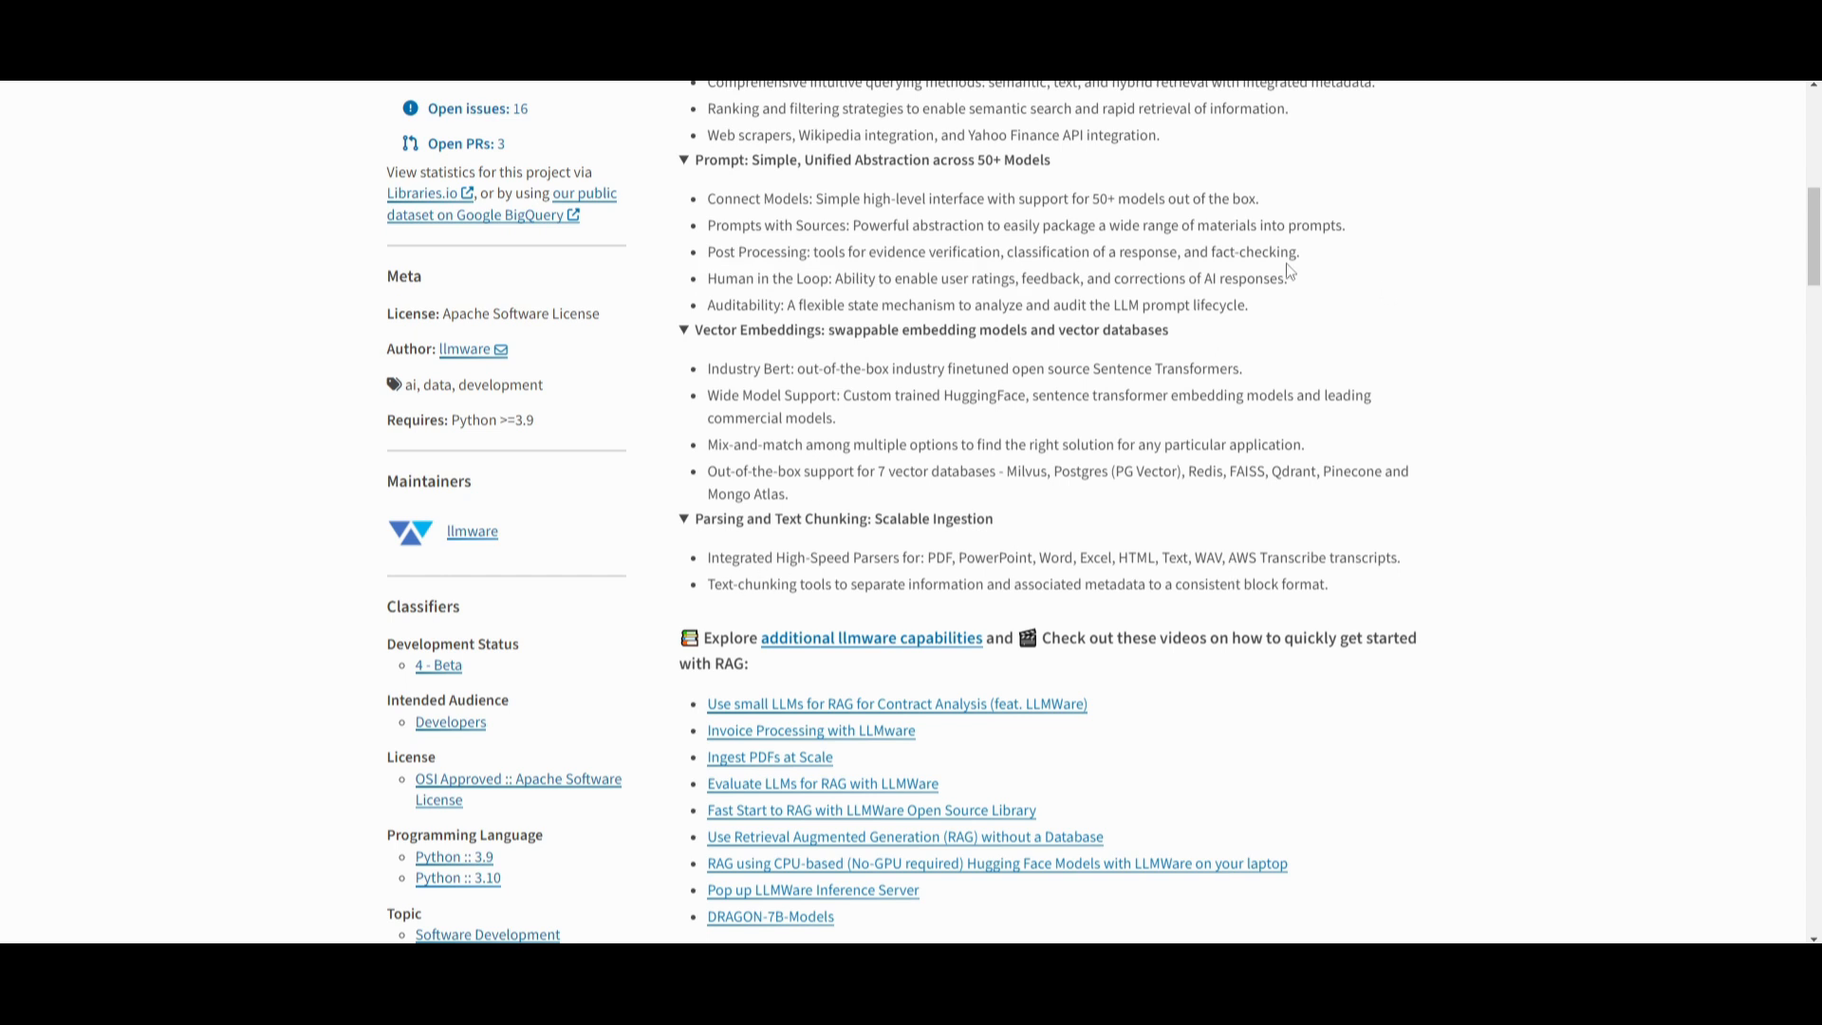
{"action": "mouse_move", "coordinate": [997, 314]}
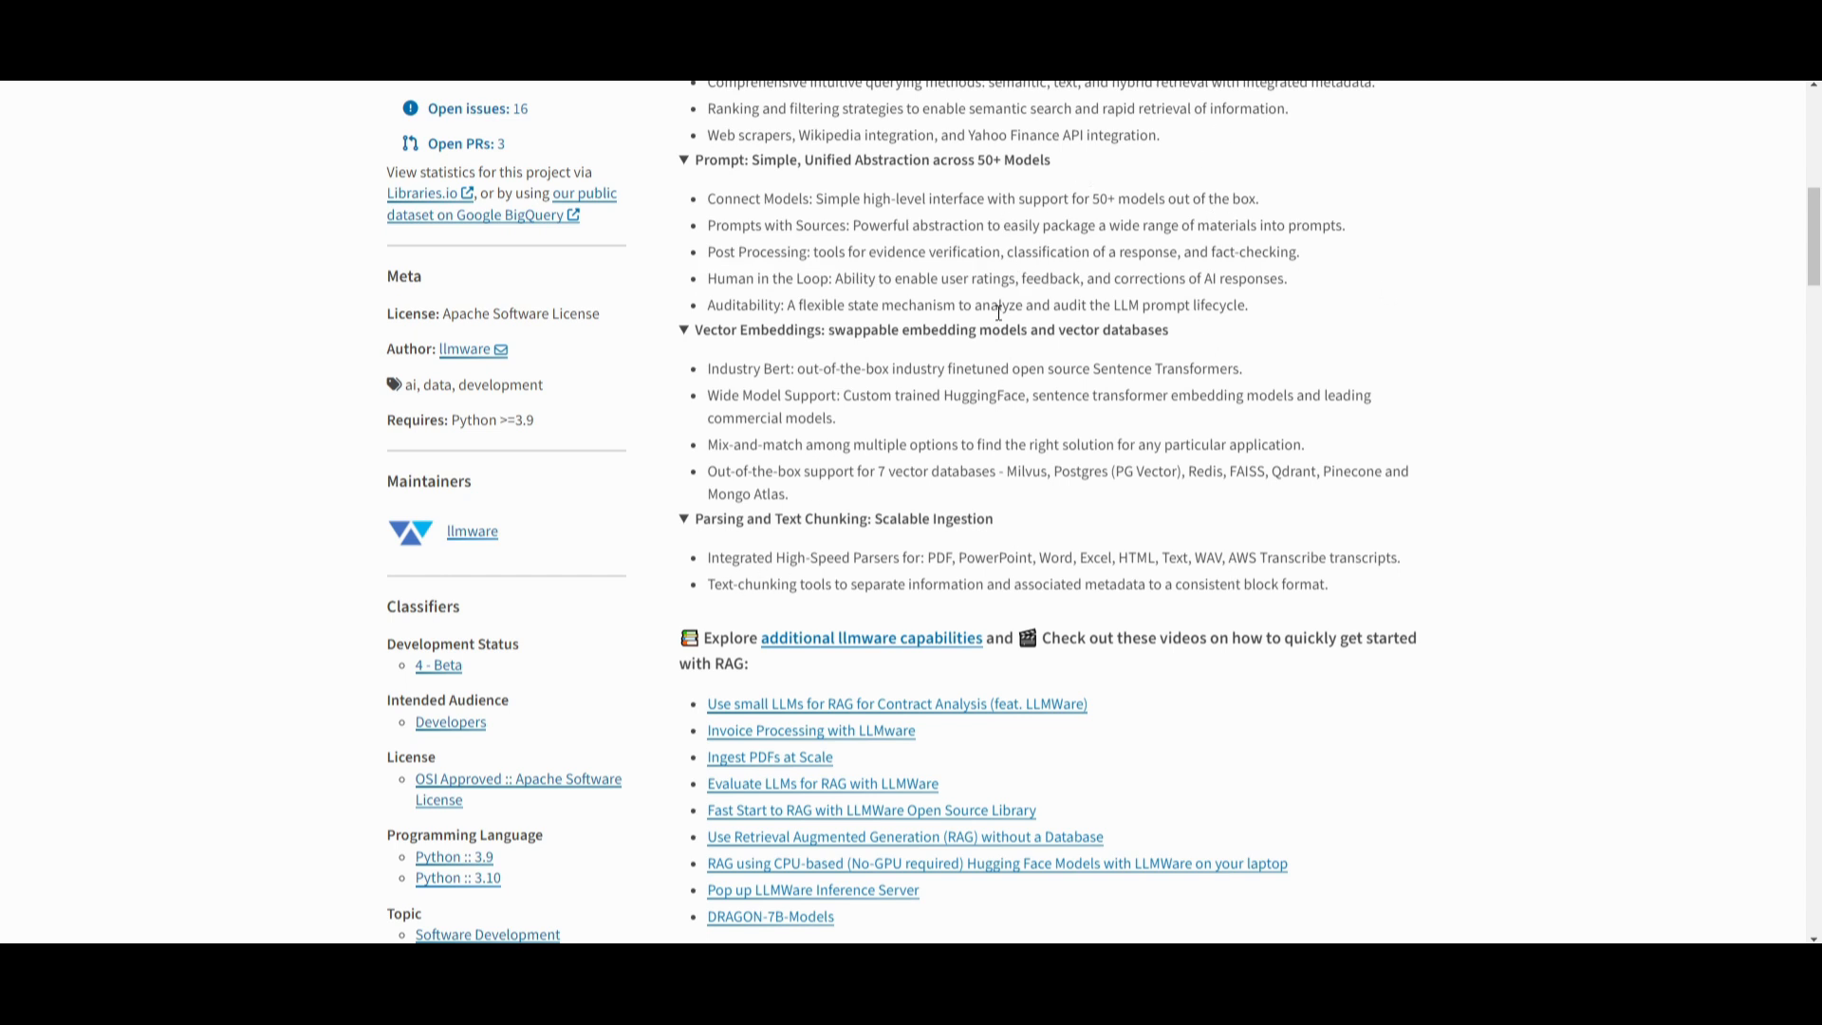
- Scroll down to the Getting Started section showing pip install llmware
{"action": "scroll", "scroll_direction": "down", "scroll_amount": 3}
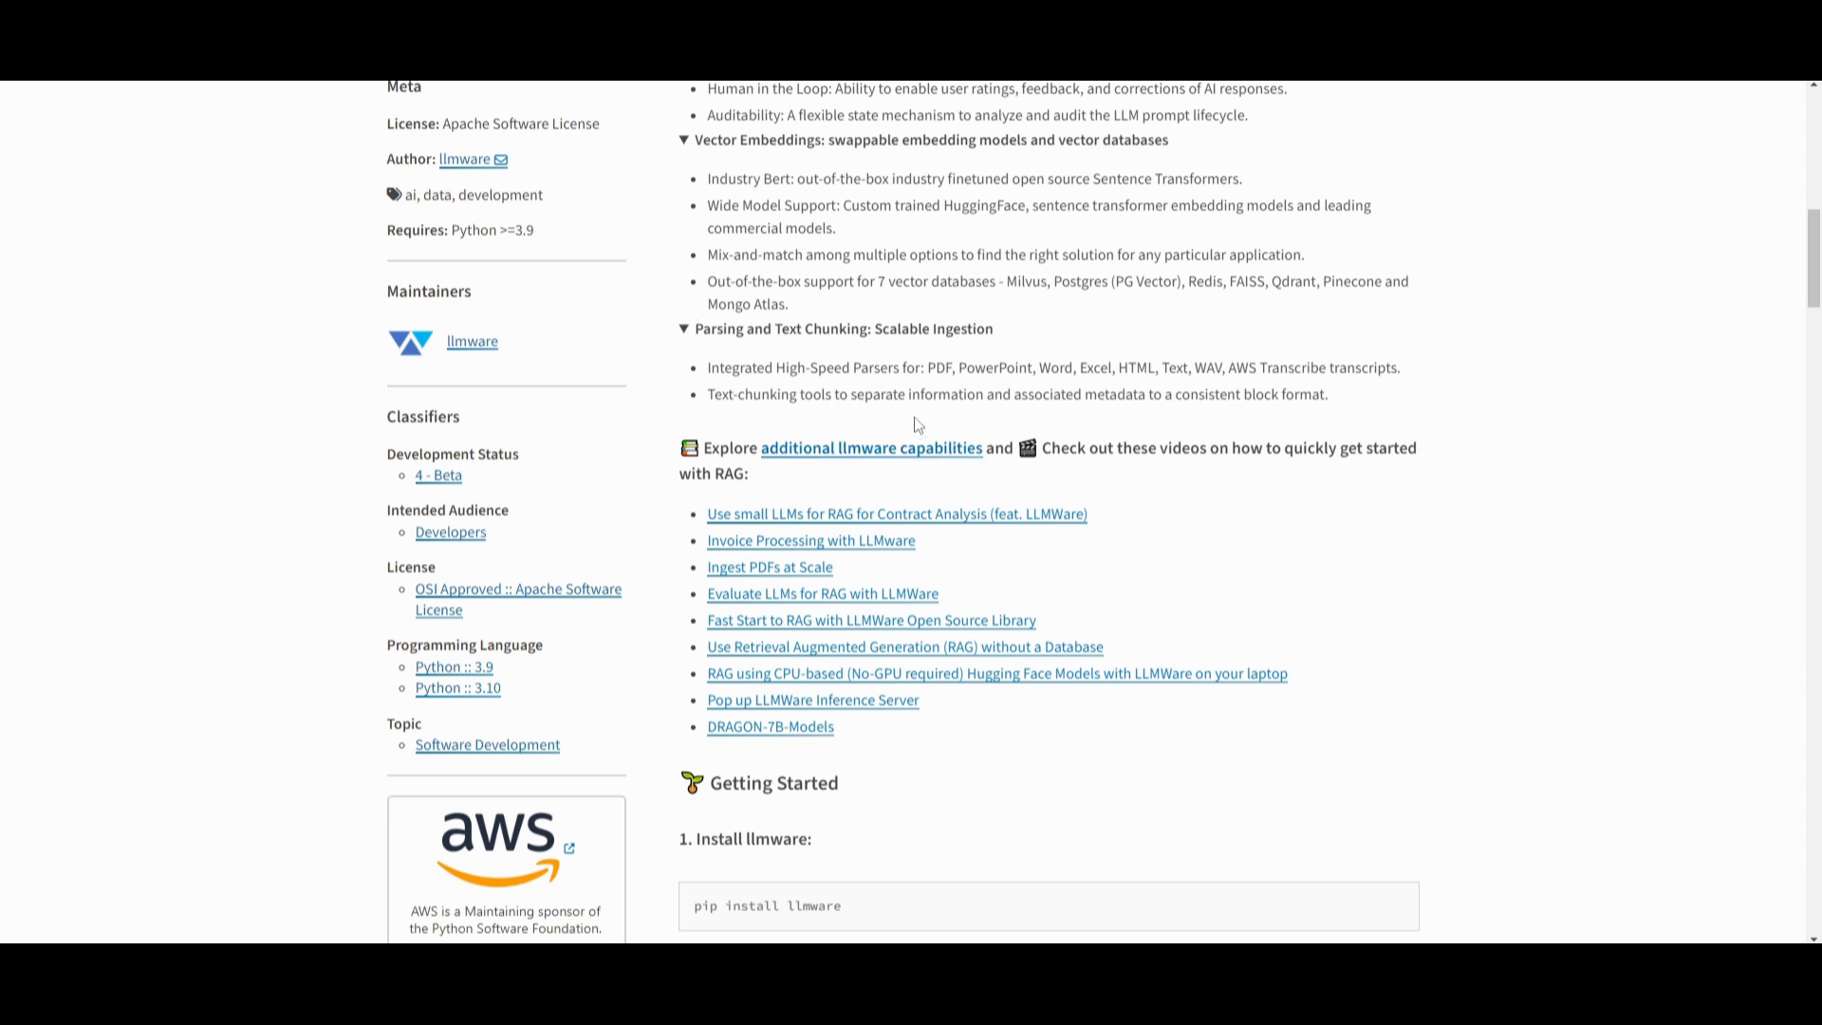
{"action": "mouse_move", "coordinate": [1119, 387]}
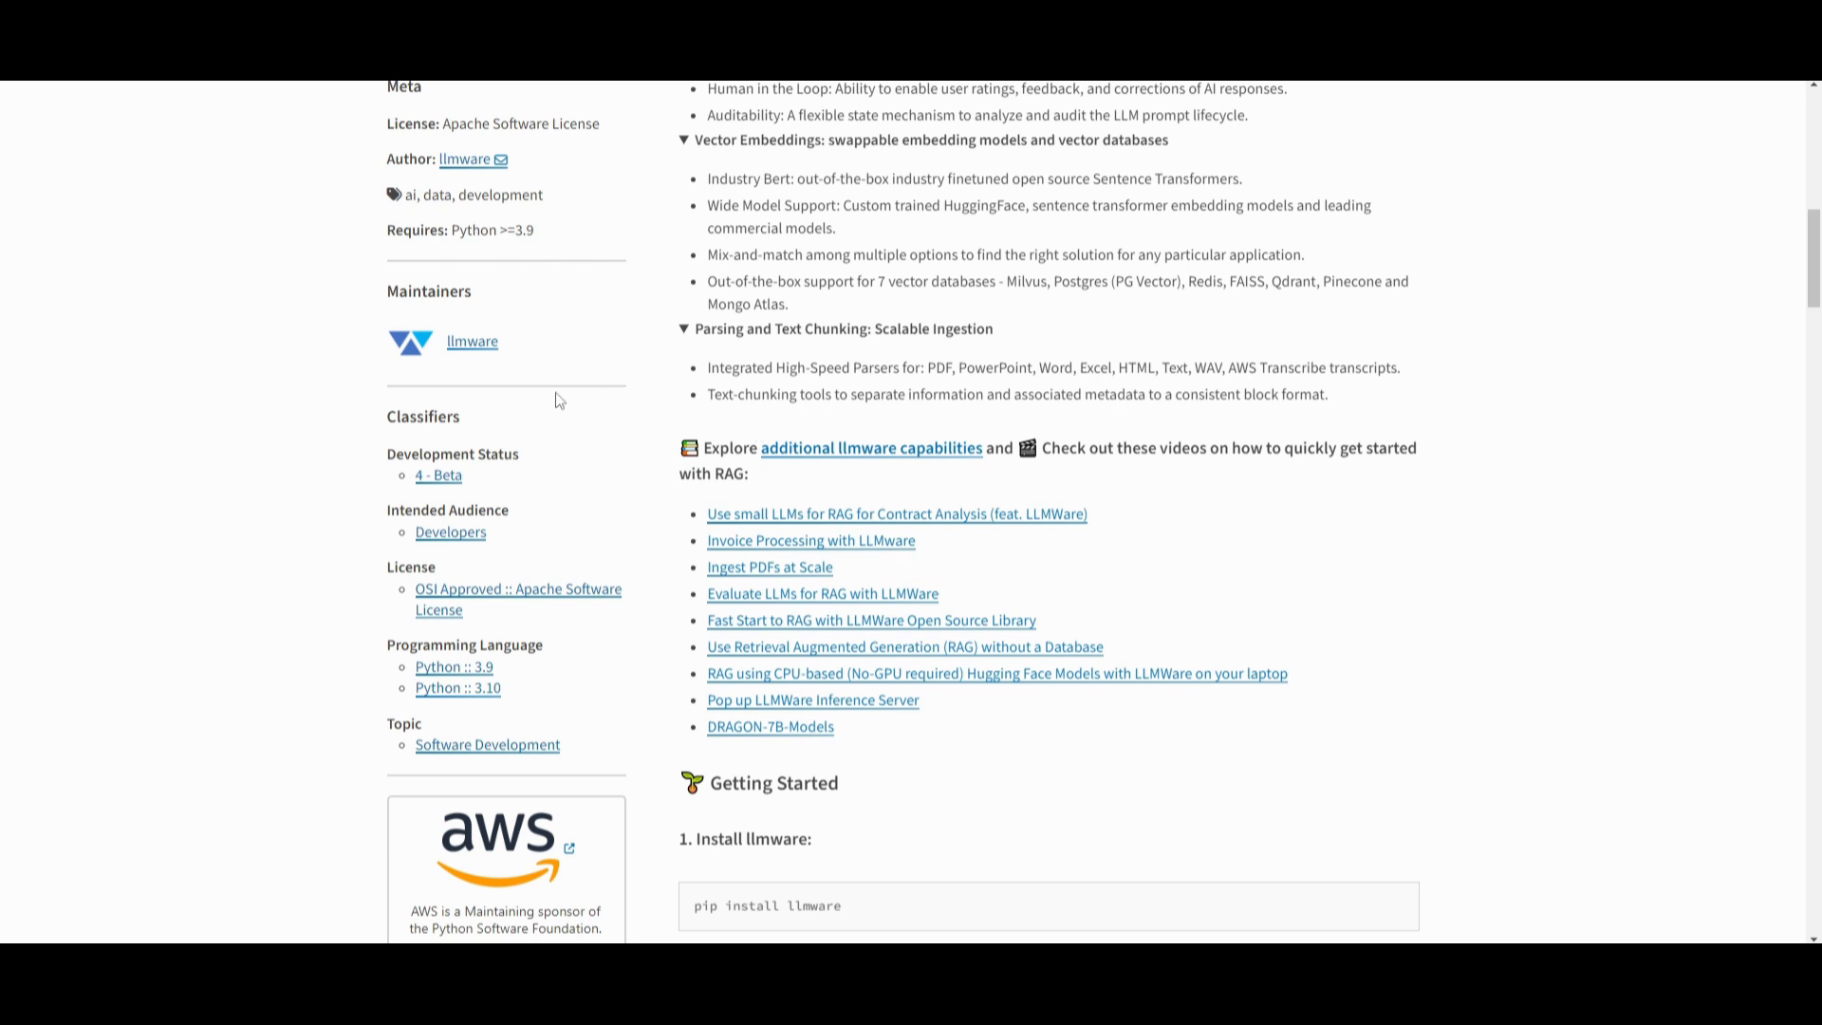
{"action": "mouse_move", "coordinate": [733, 448]}
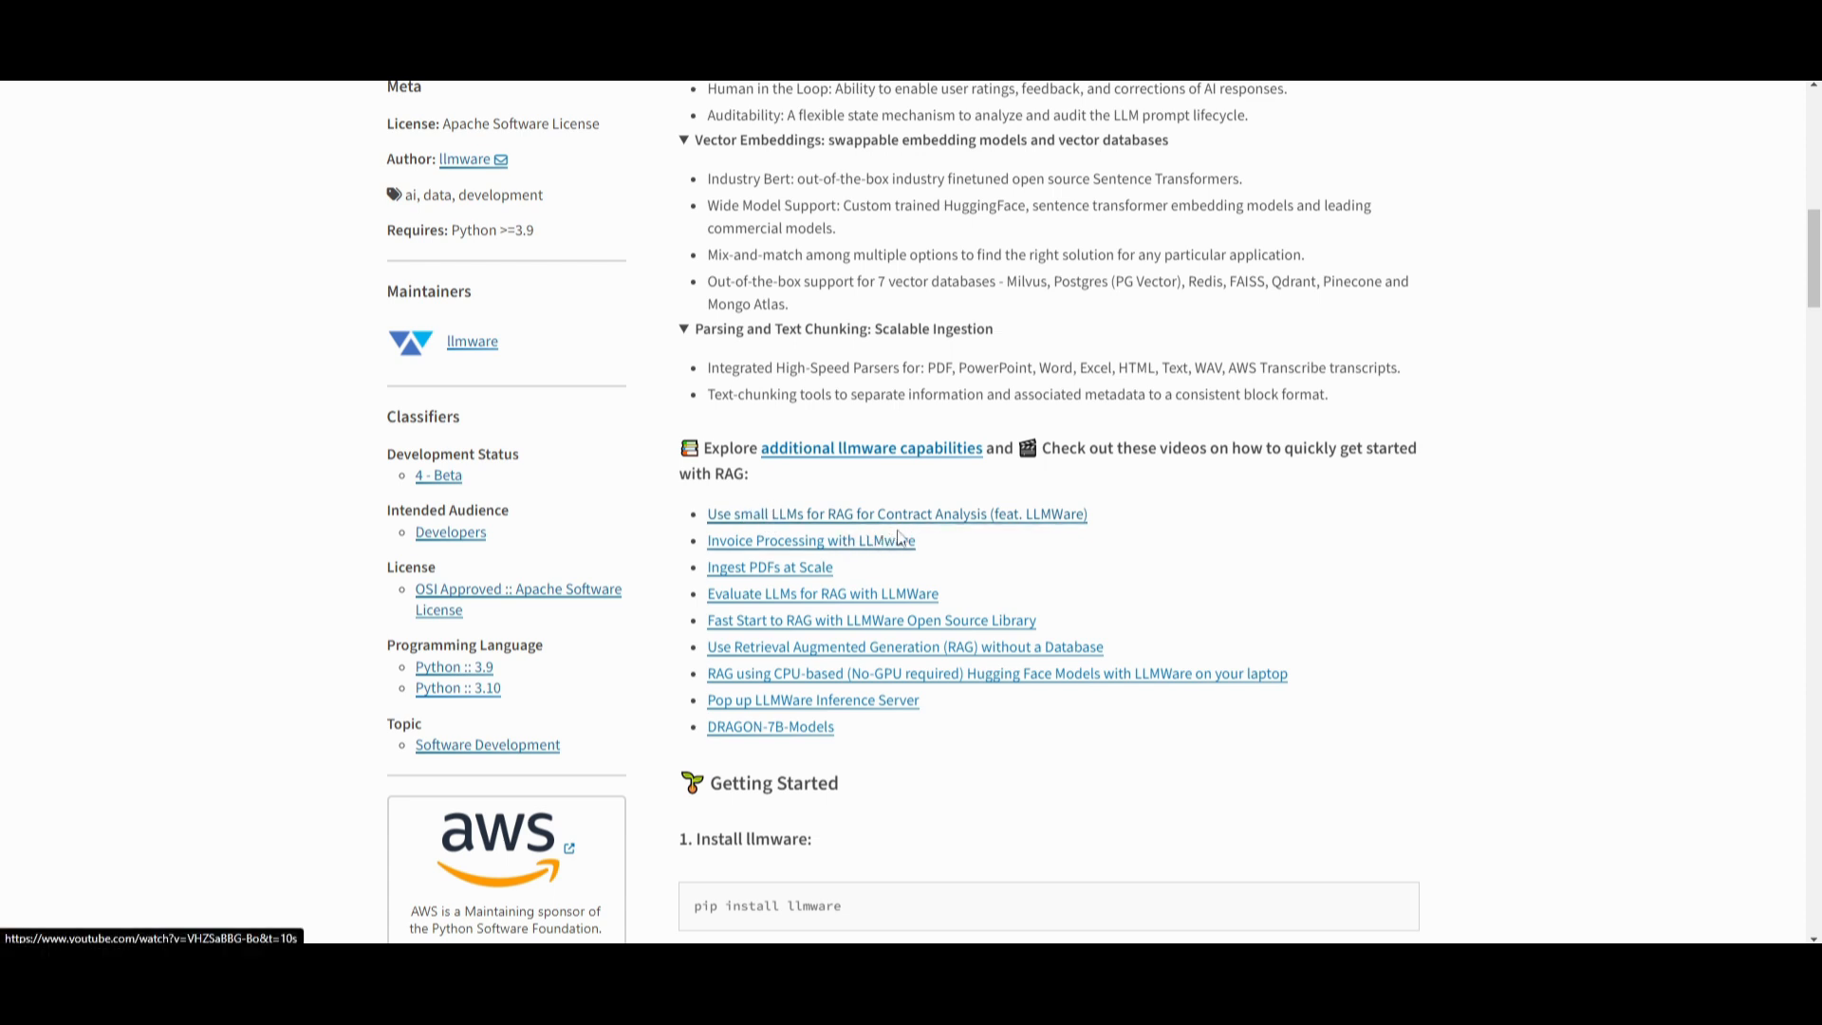
{"action": "mouse_move", "coordinate": [729, 531]}
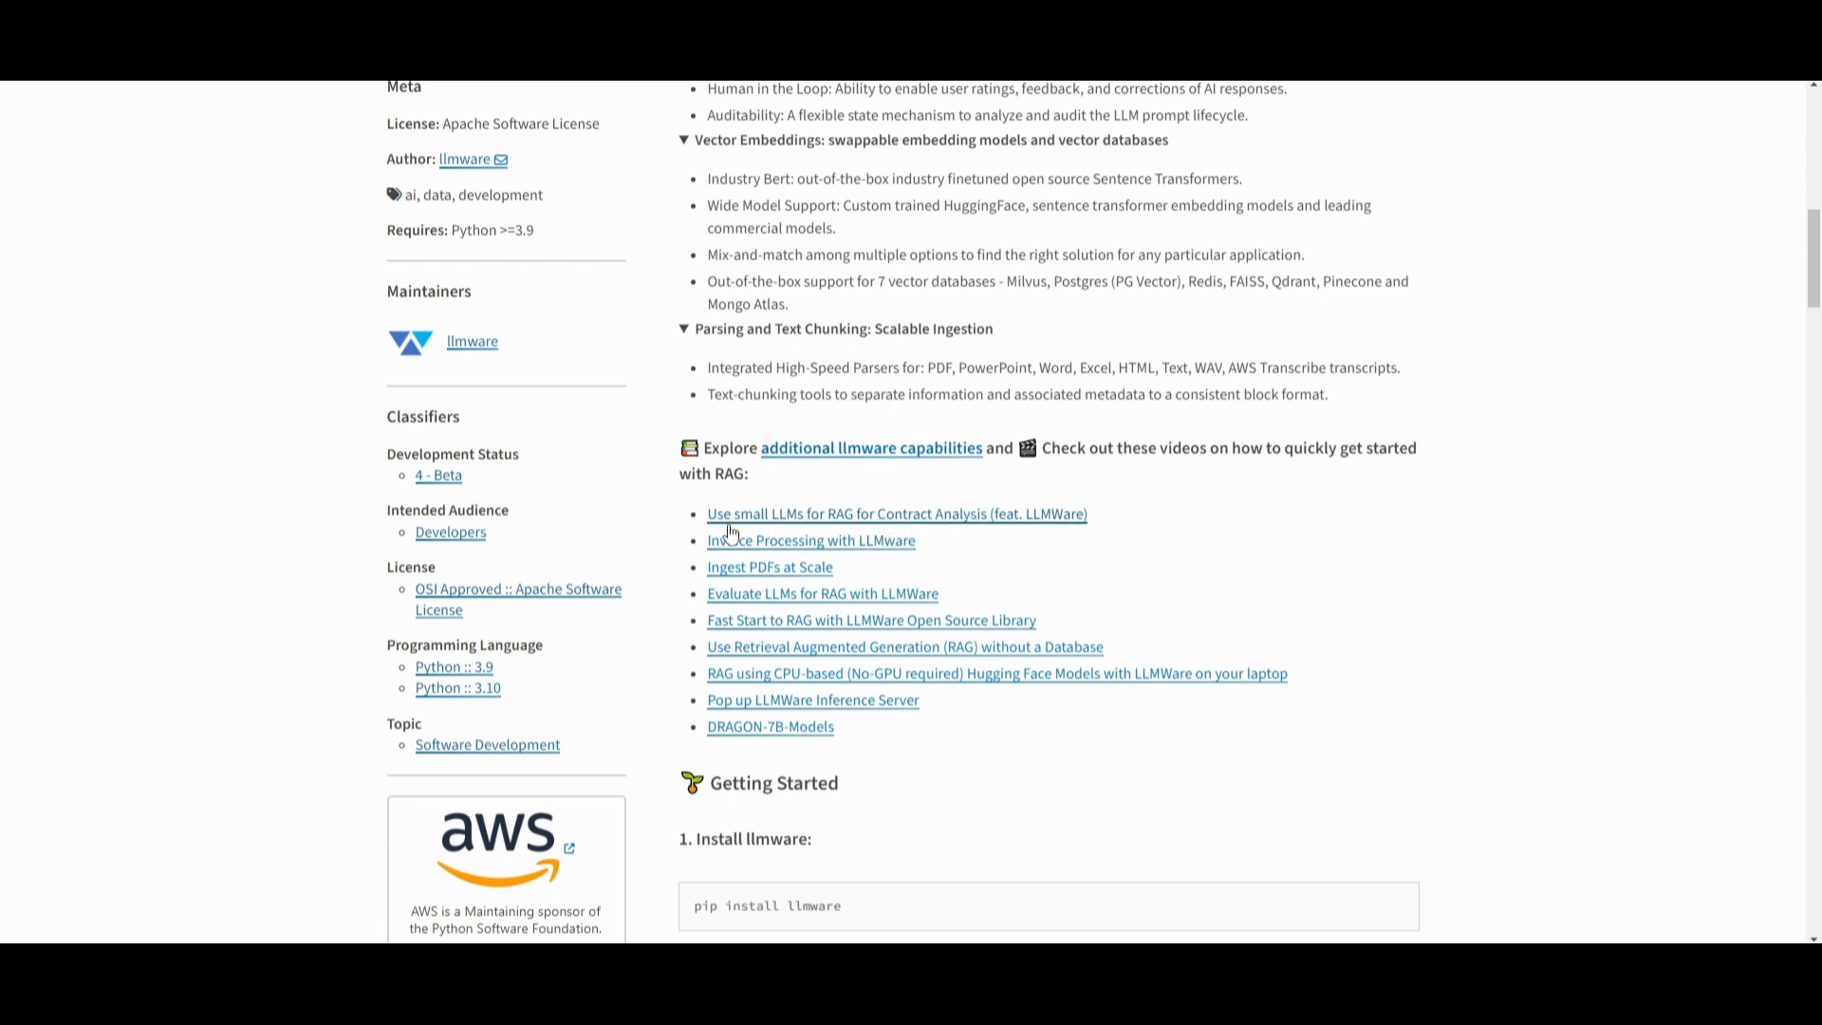
{"action": "mouse_move", "coordinate": [748, 549]}
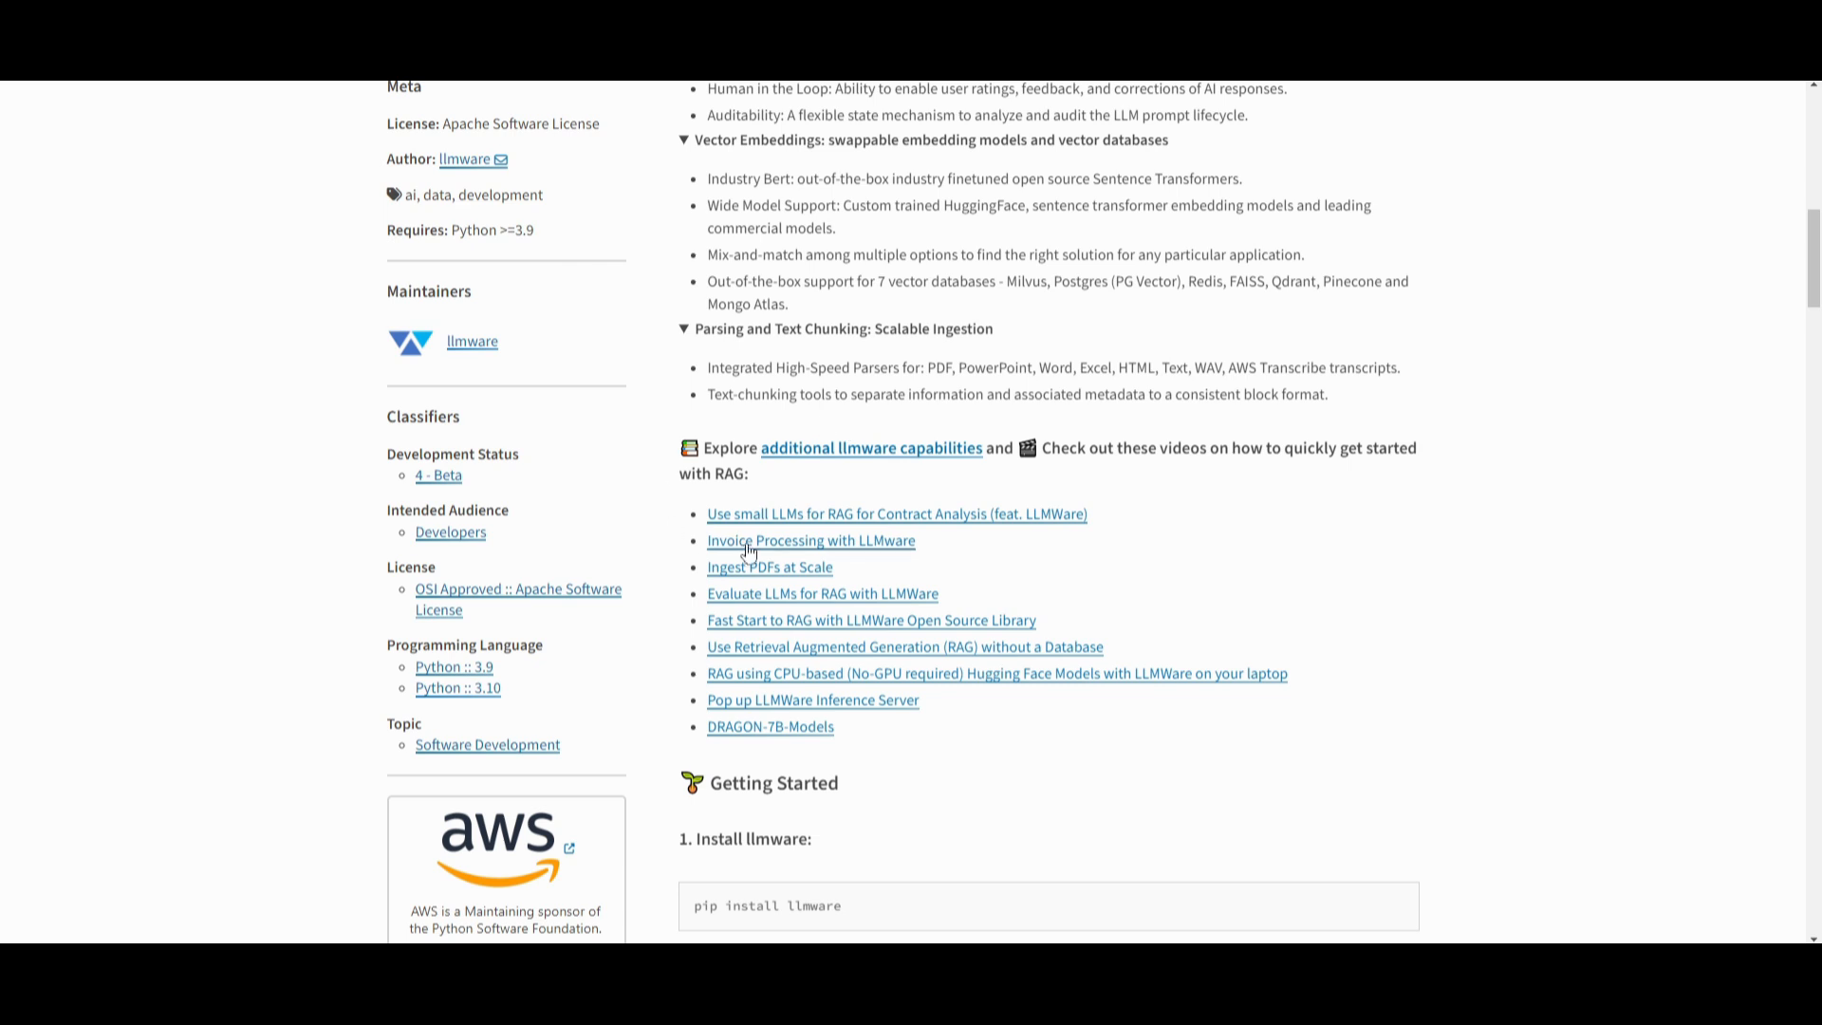
{"action": "mouse_move", "coordinate": [833, 602]}
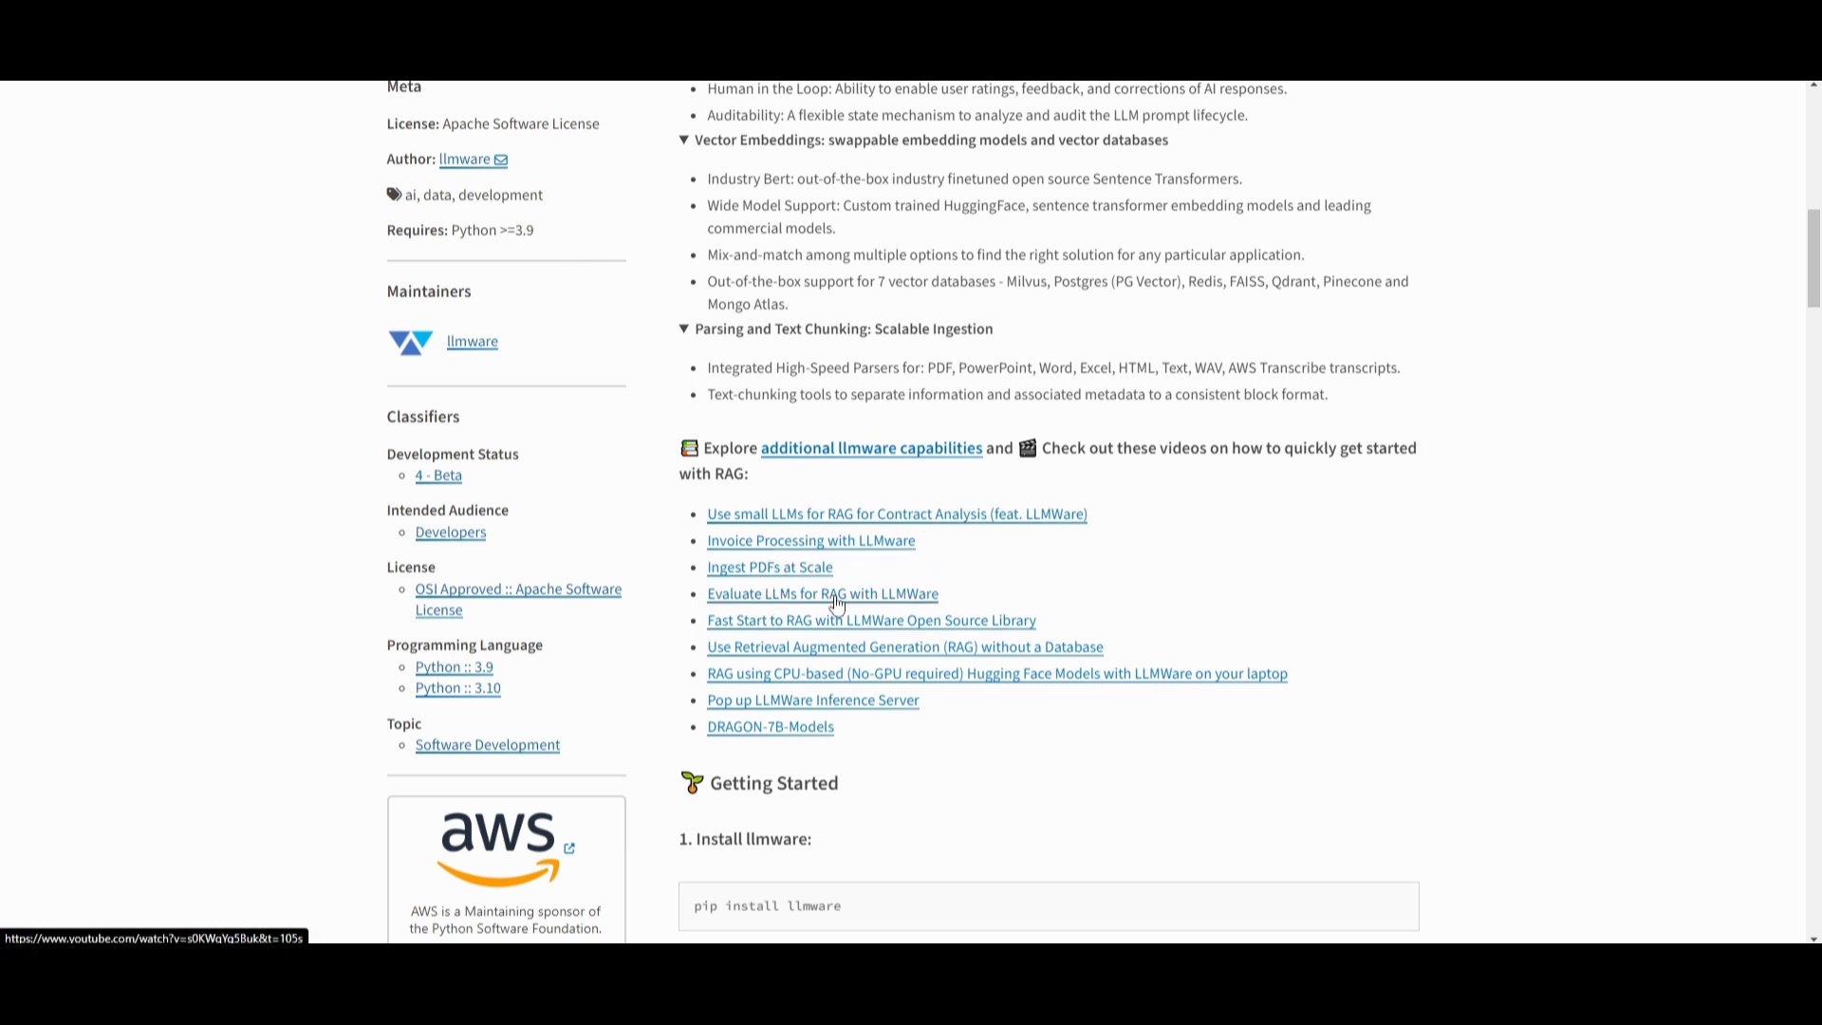
{"action": "mouse_move", "coordinate": [915, 674]}
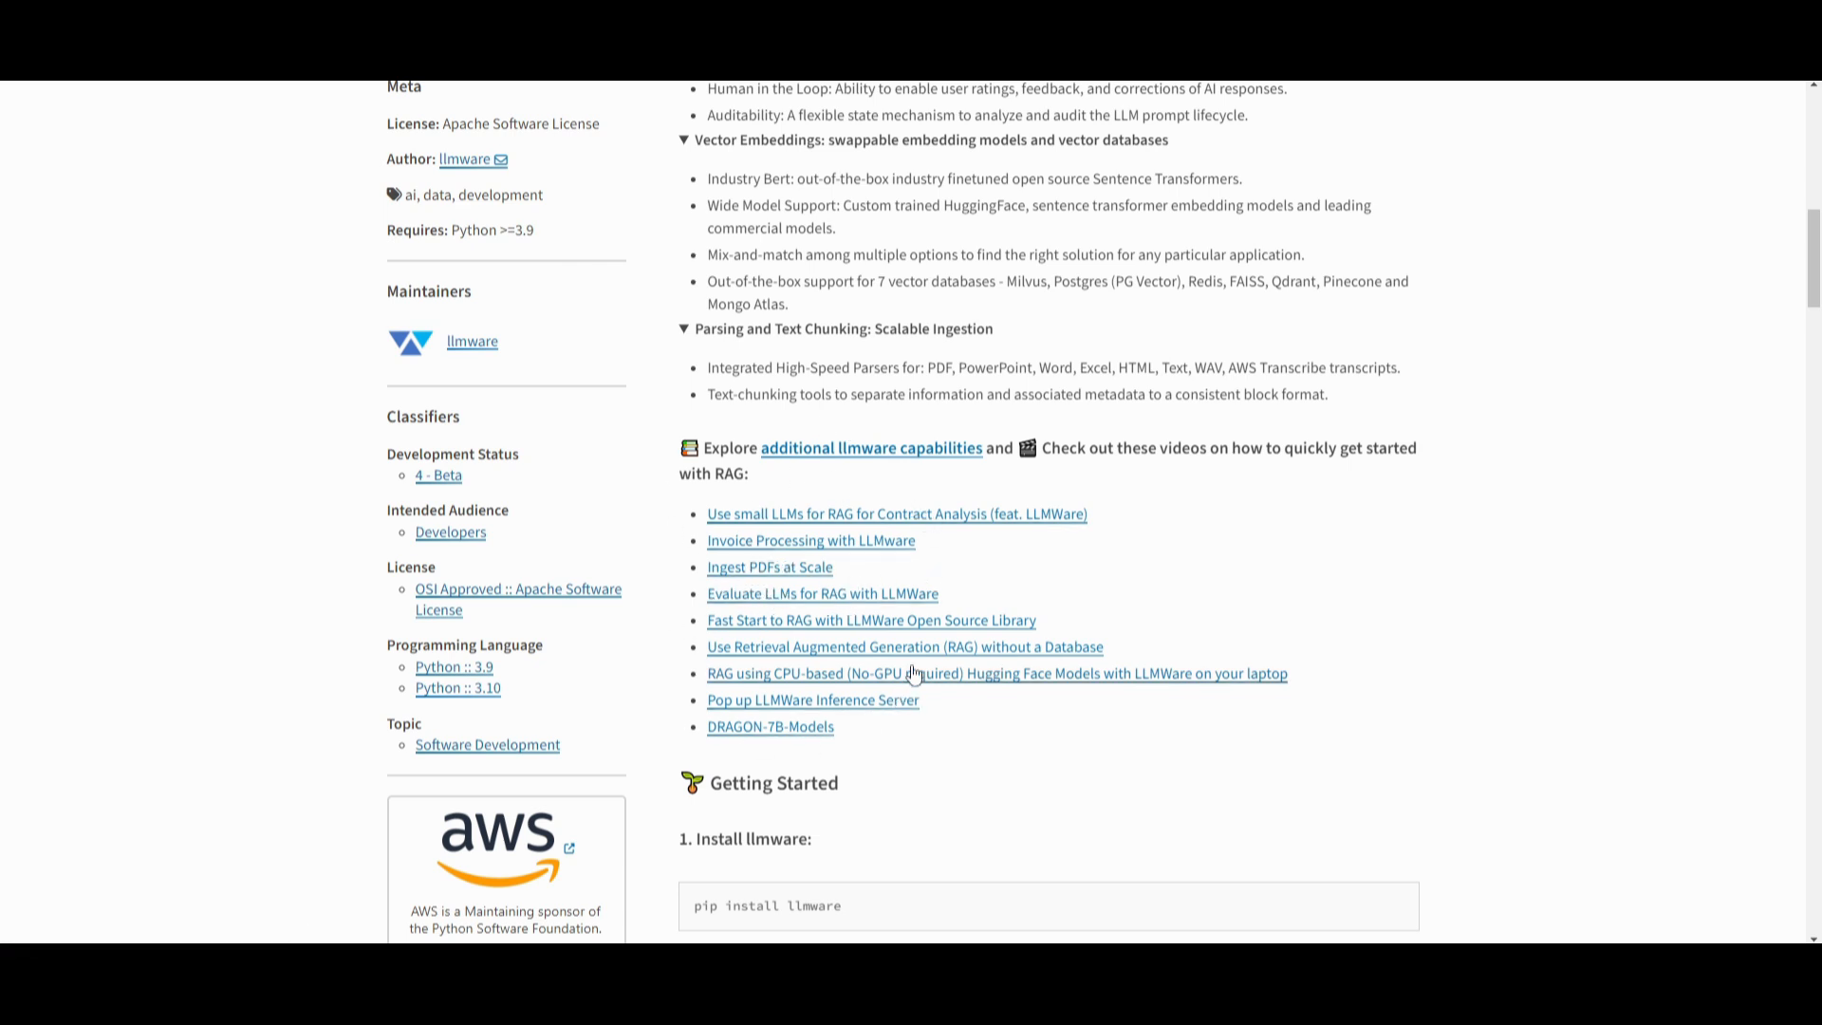
{"action": "mouse_move", "coordinate": [581, 569]}
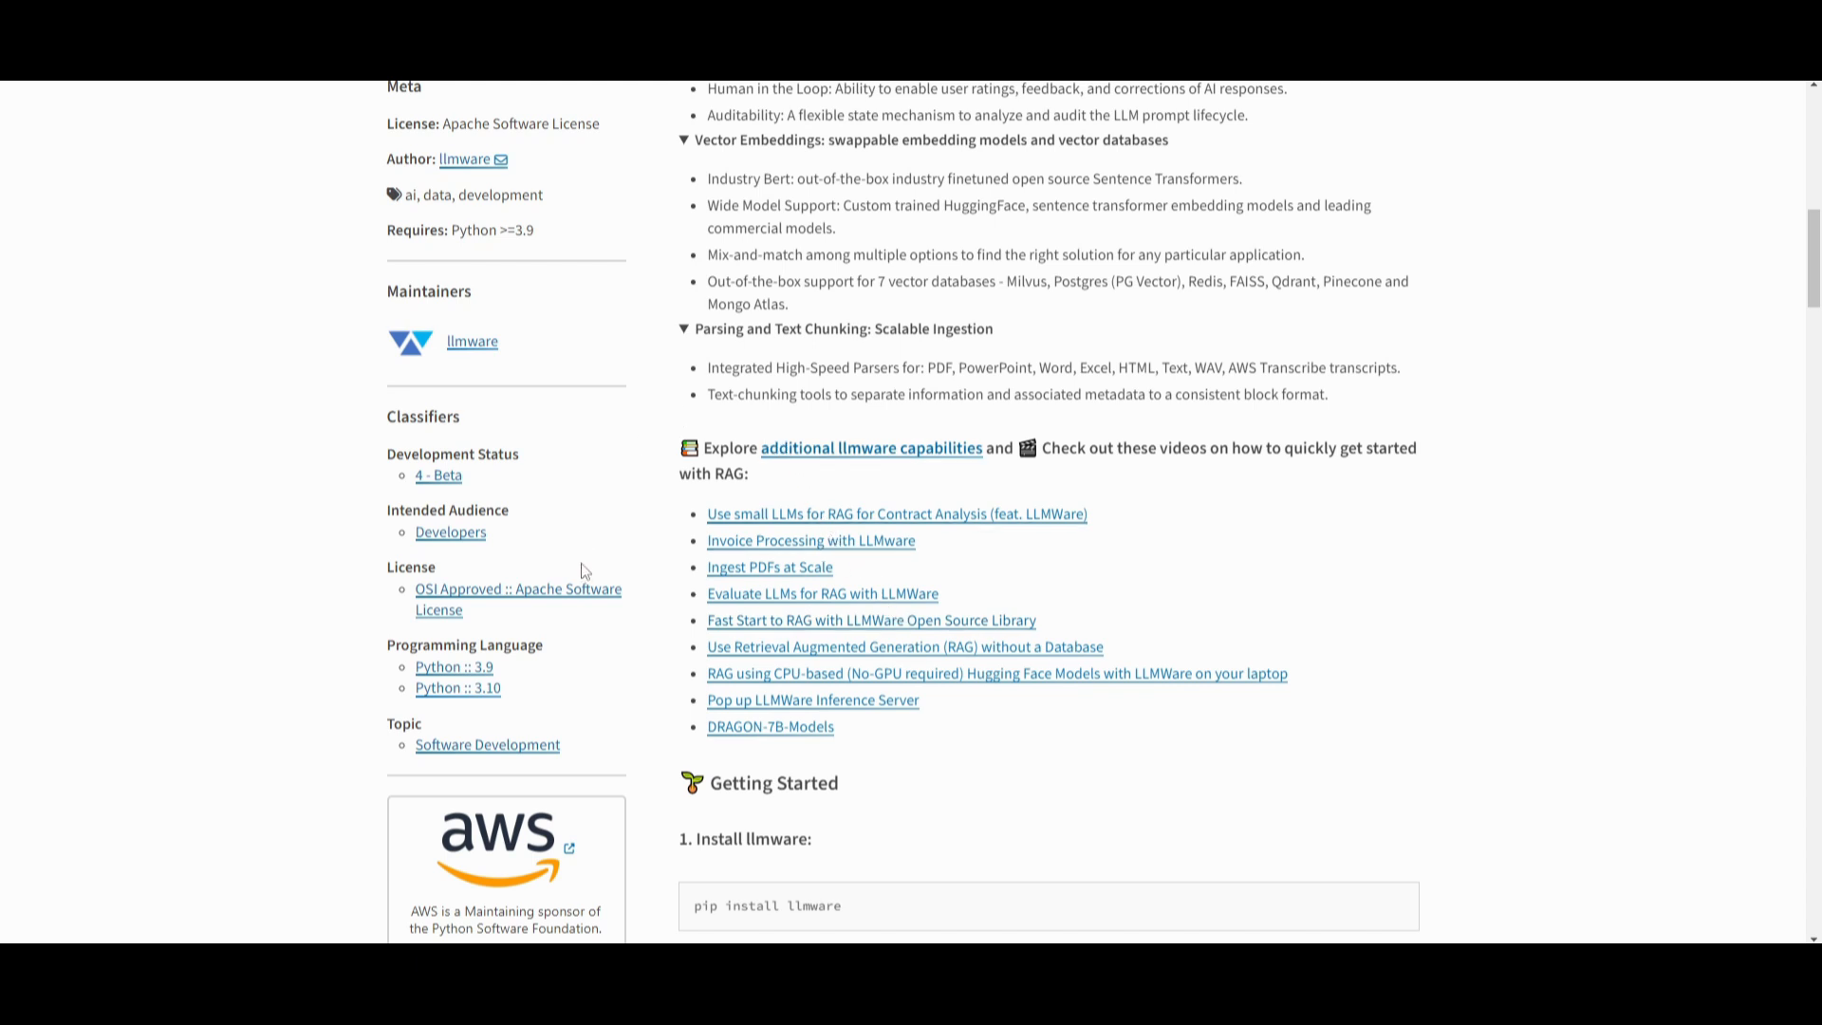
{"action": "mouse_move", "coordinate": [669, 598]}
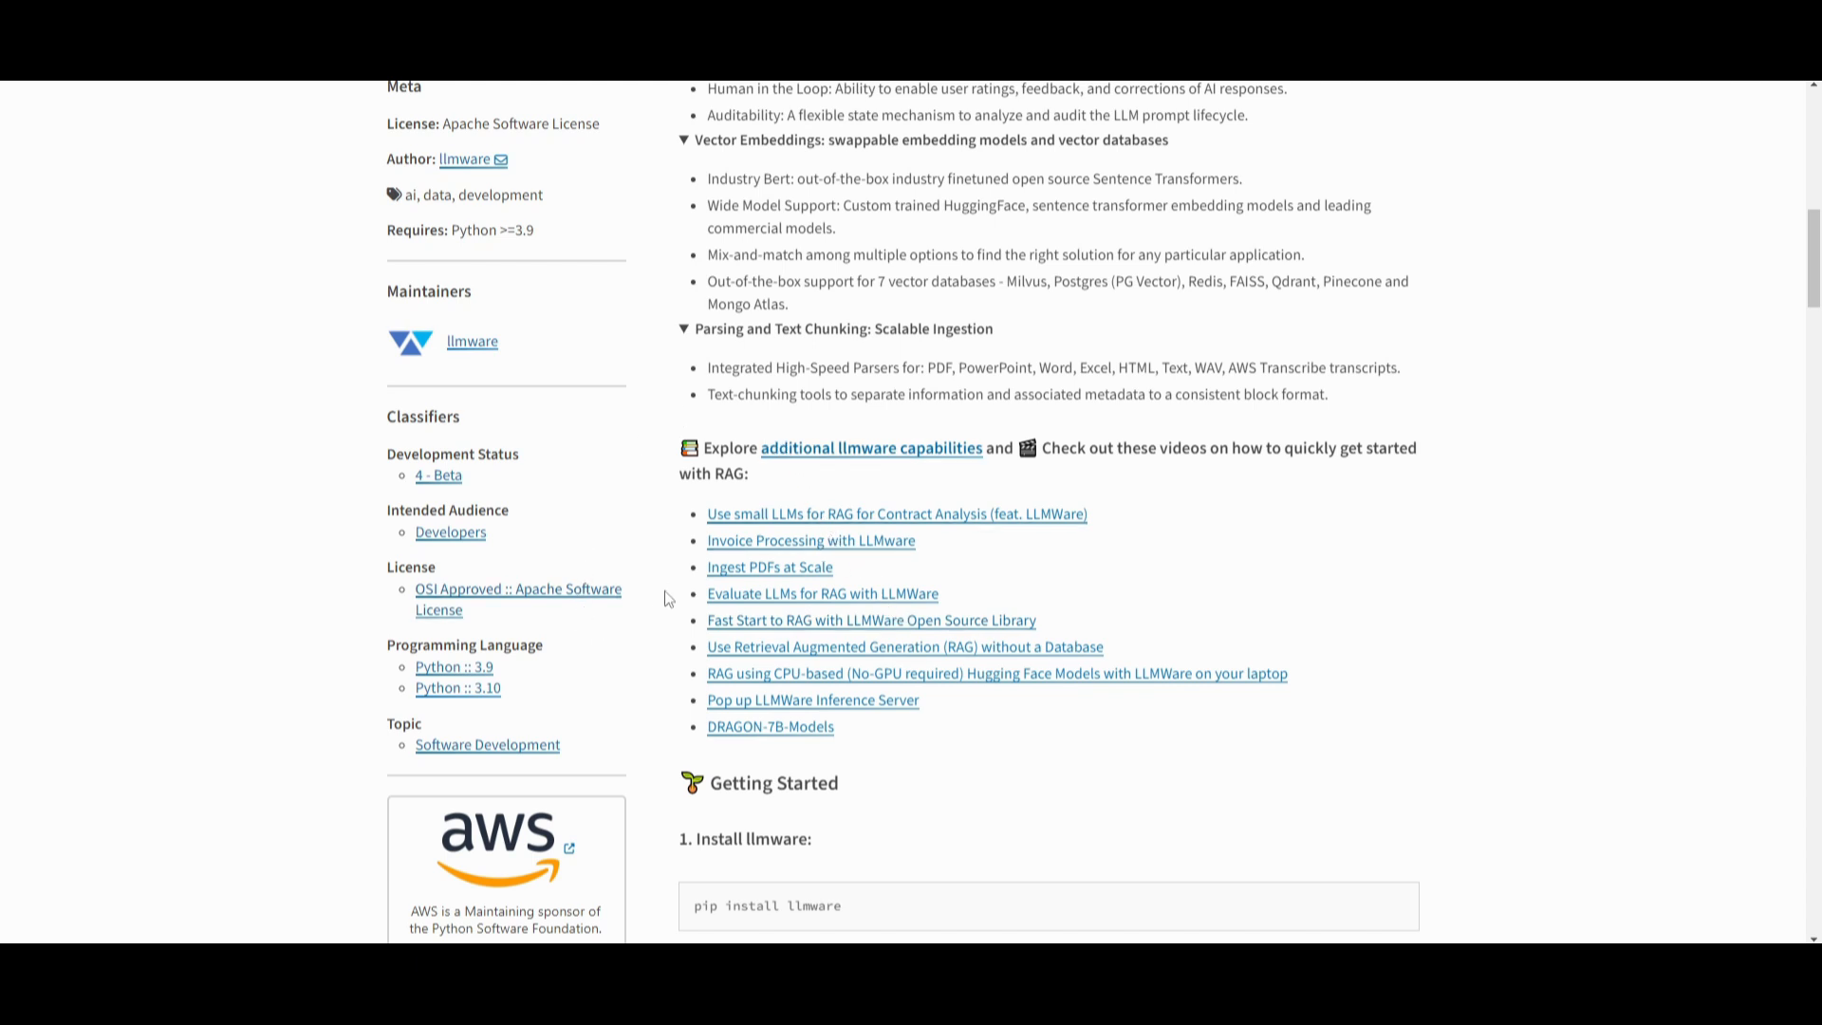
{"action": "mouse_move", "coordinate": [834, 602]}
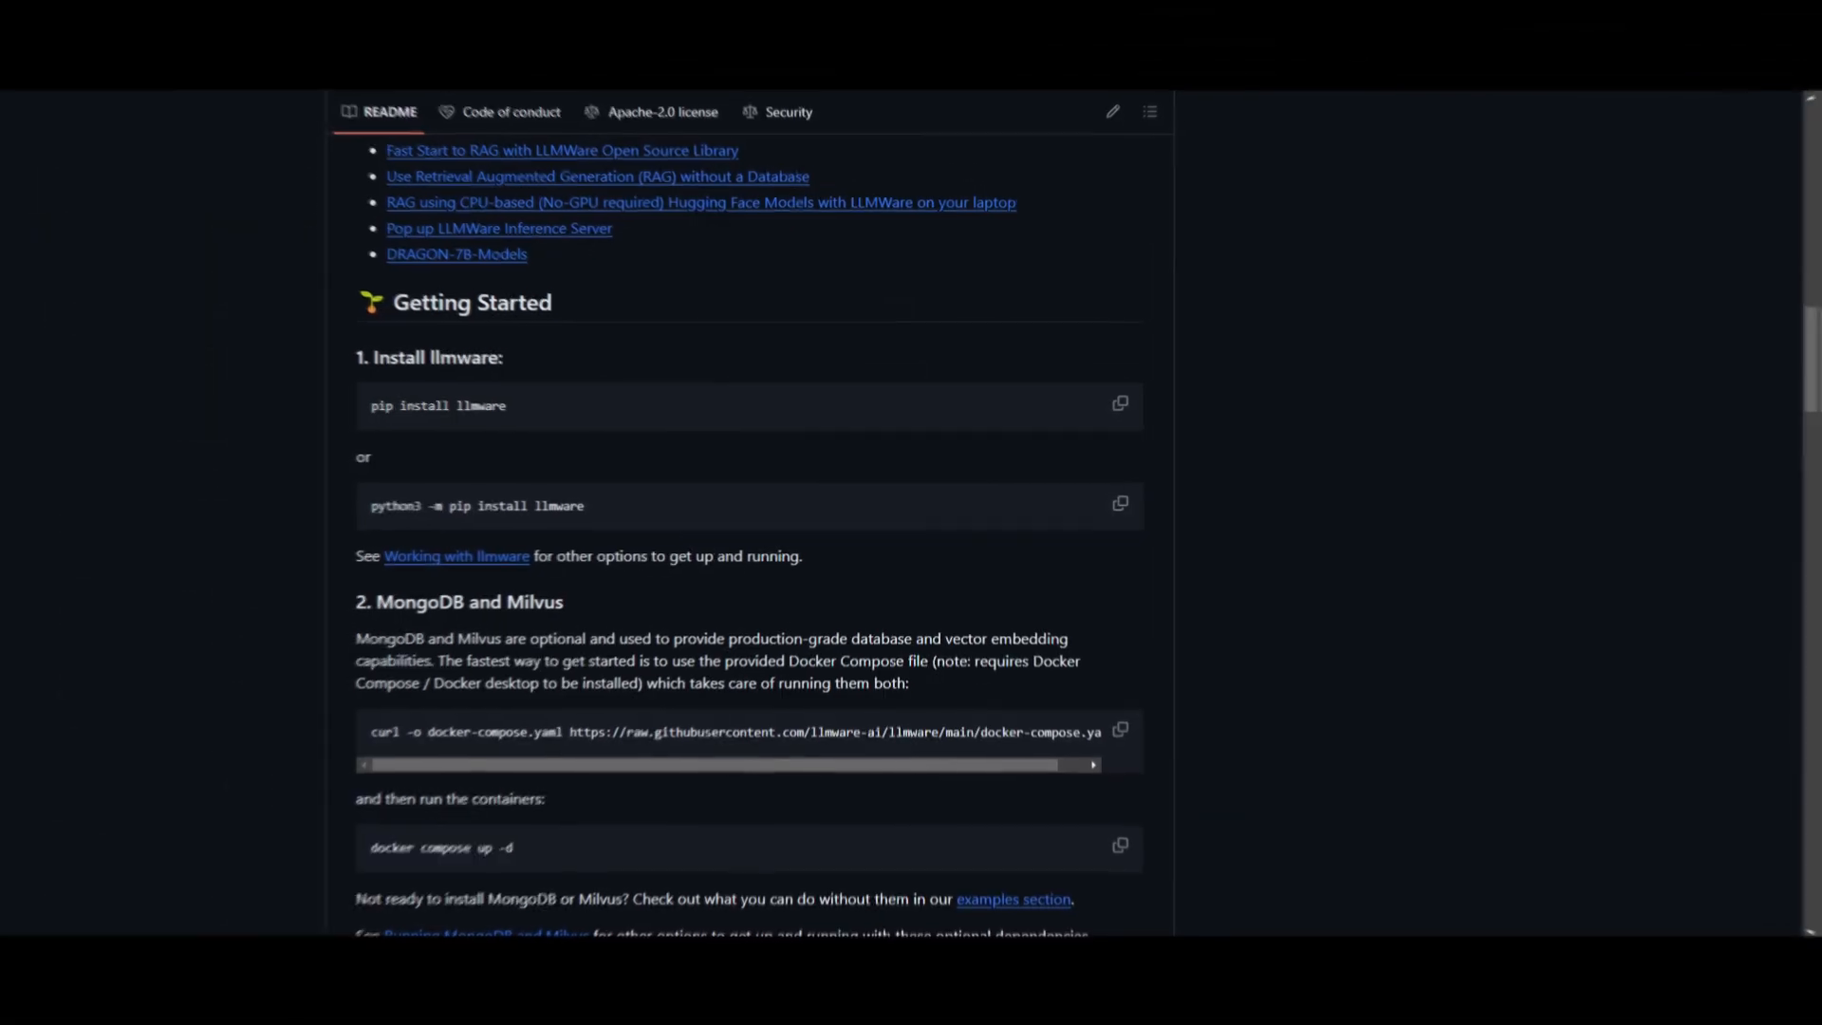
- Scroll back up to the repository file list, commits and About description
{"action": "scroll", "scroll_direction": "up", "scroll_amount": 3}
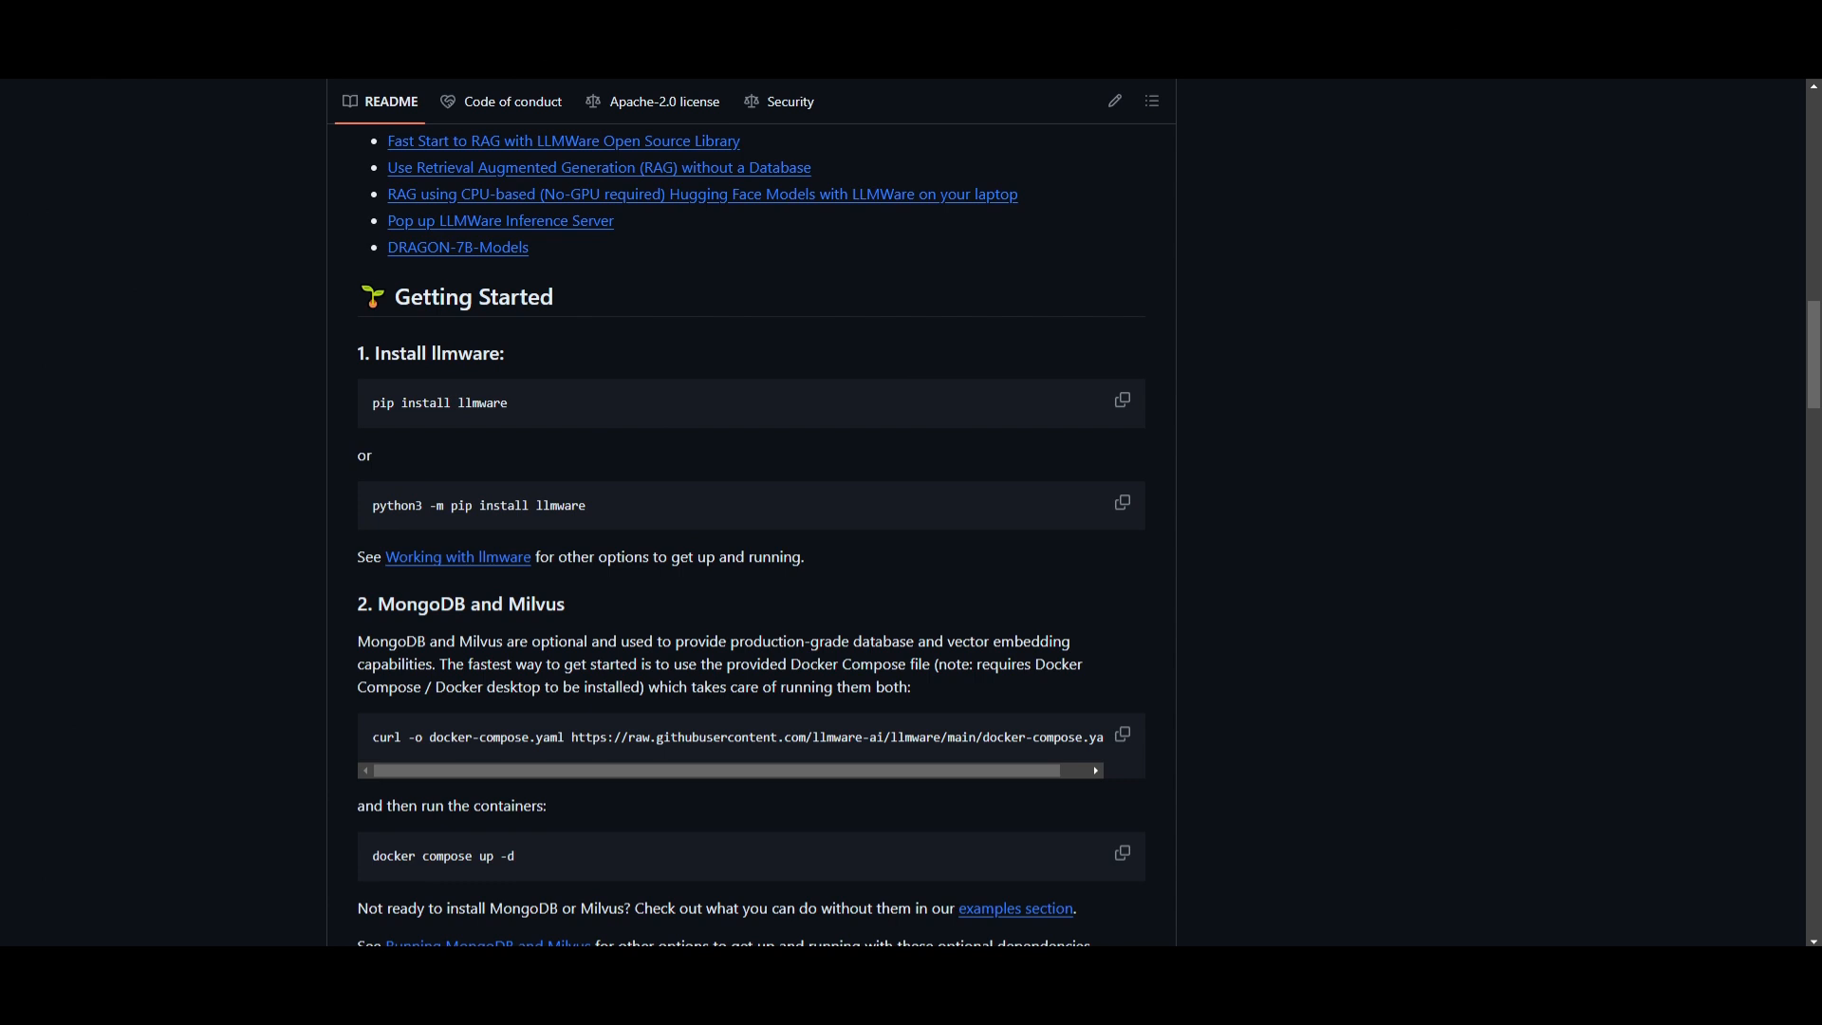
{"action": "mouse_move", "coordinate": [328, 349]}
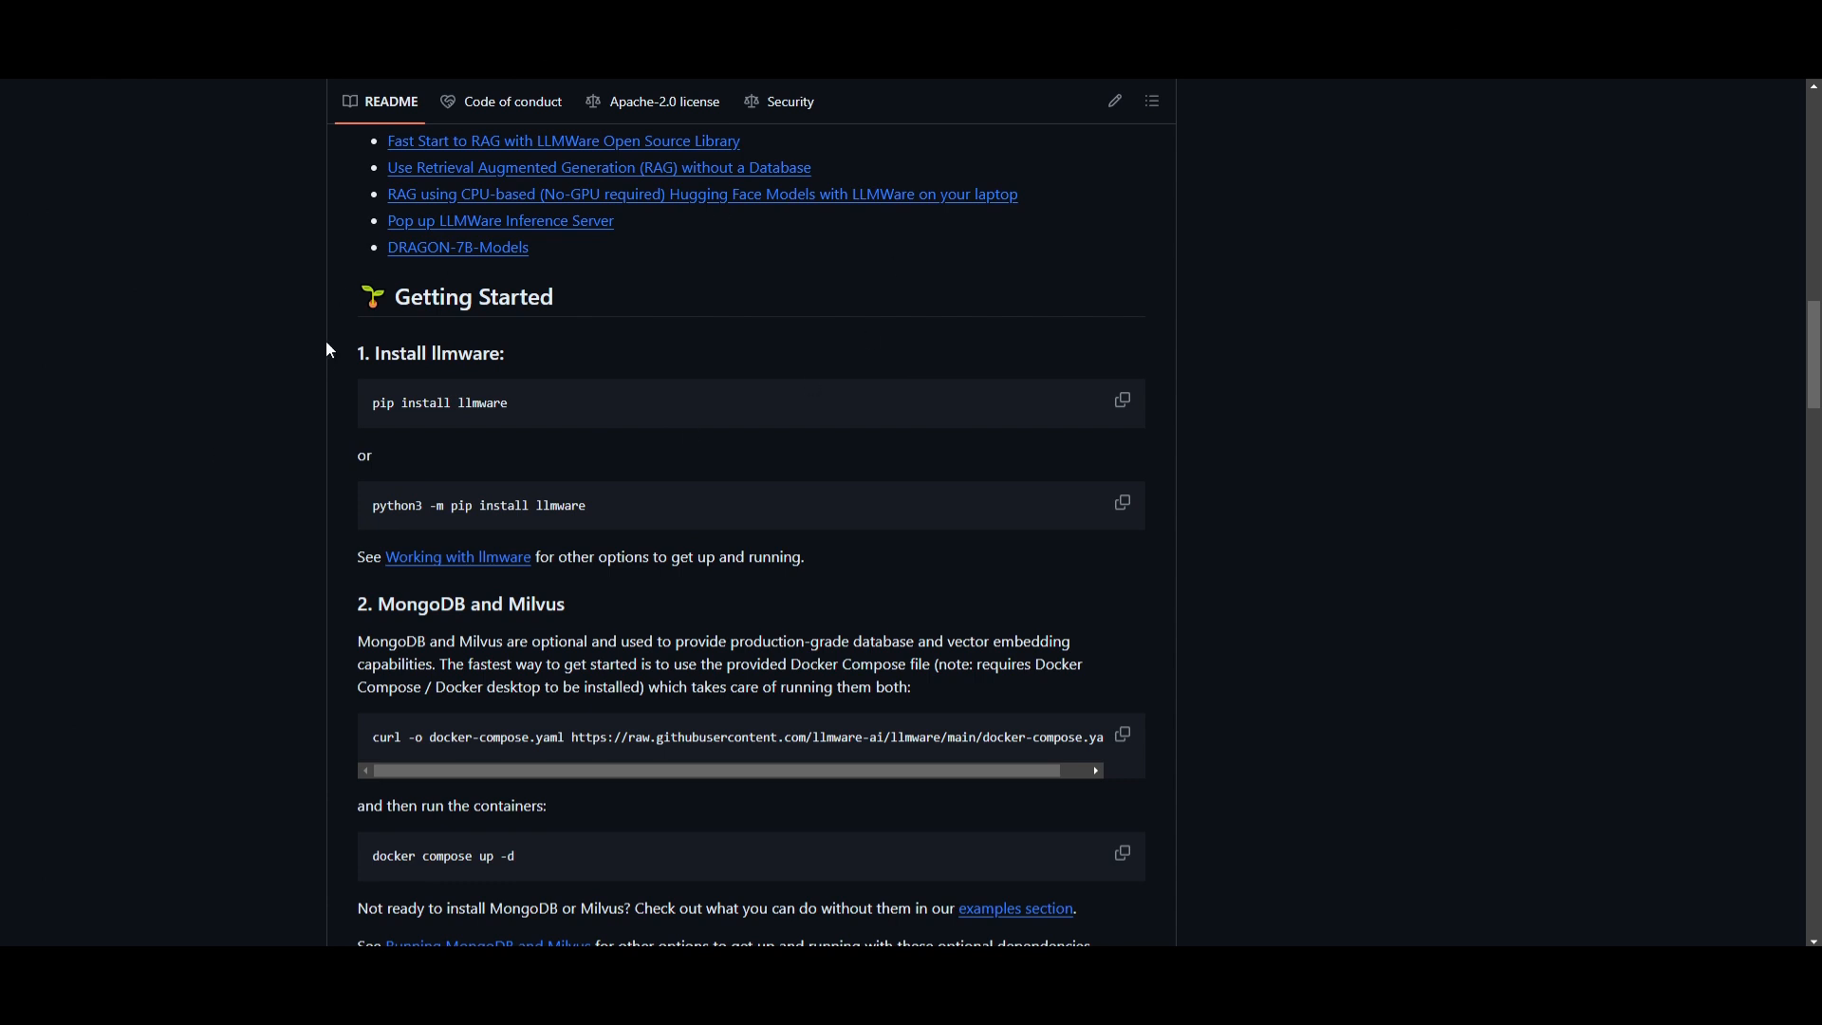
{"action": "mouse_move", "coordinate": [753, 226]}
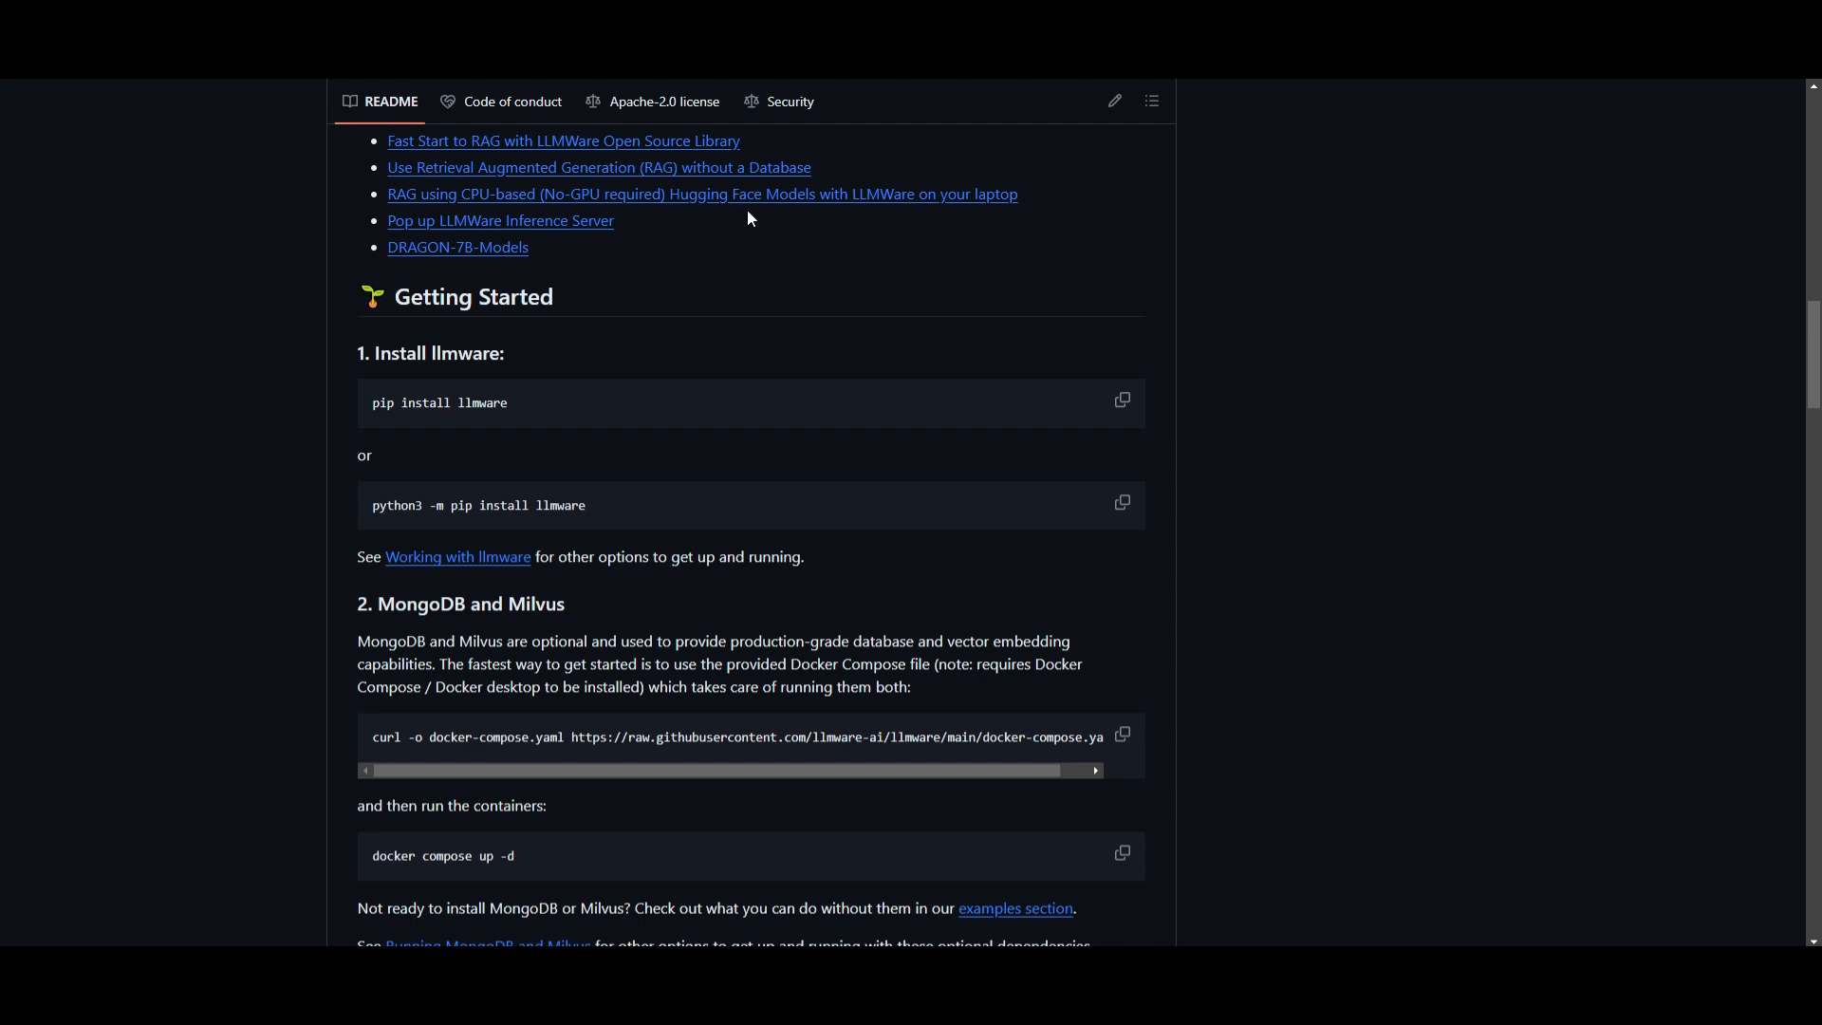
{"action": "mouse_move", "coordinate": [1101, 353]}
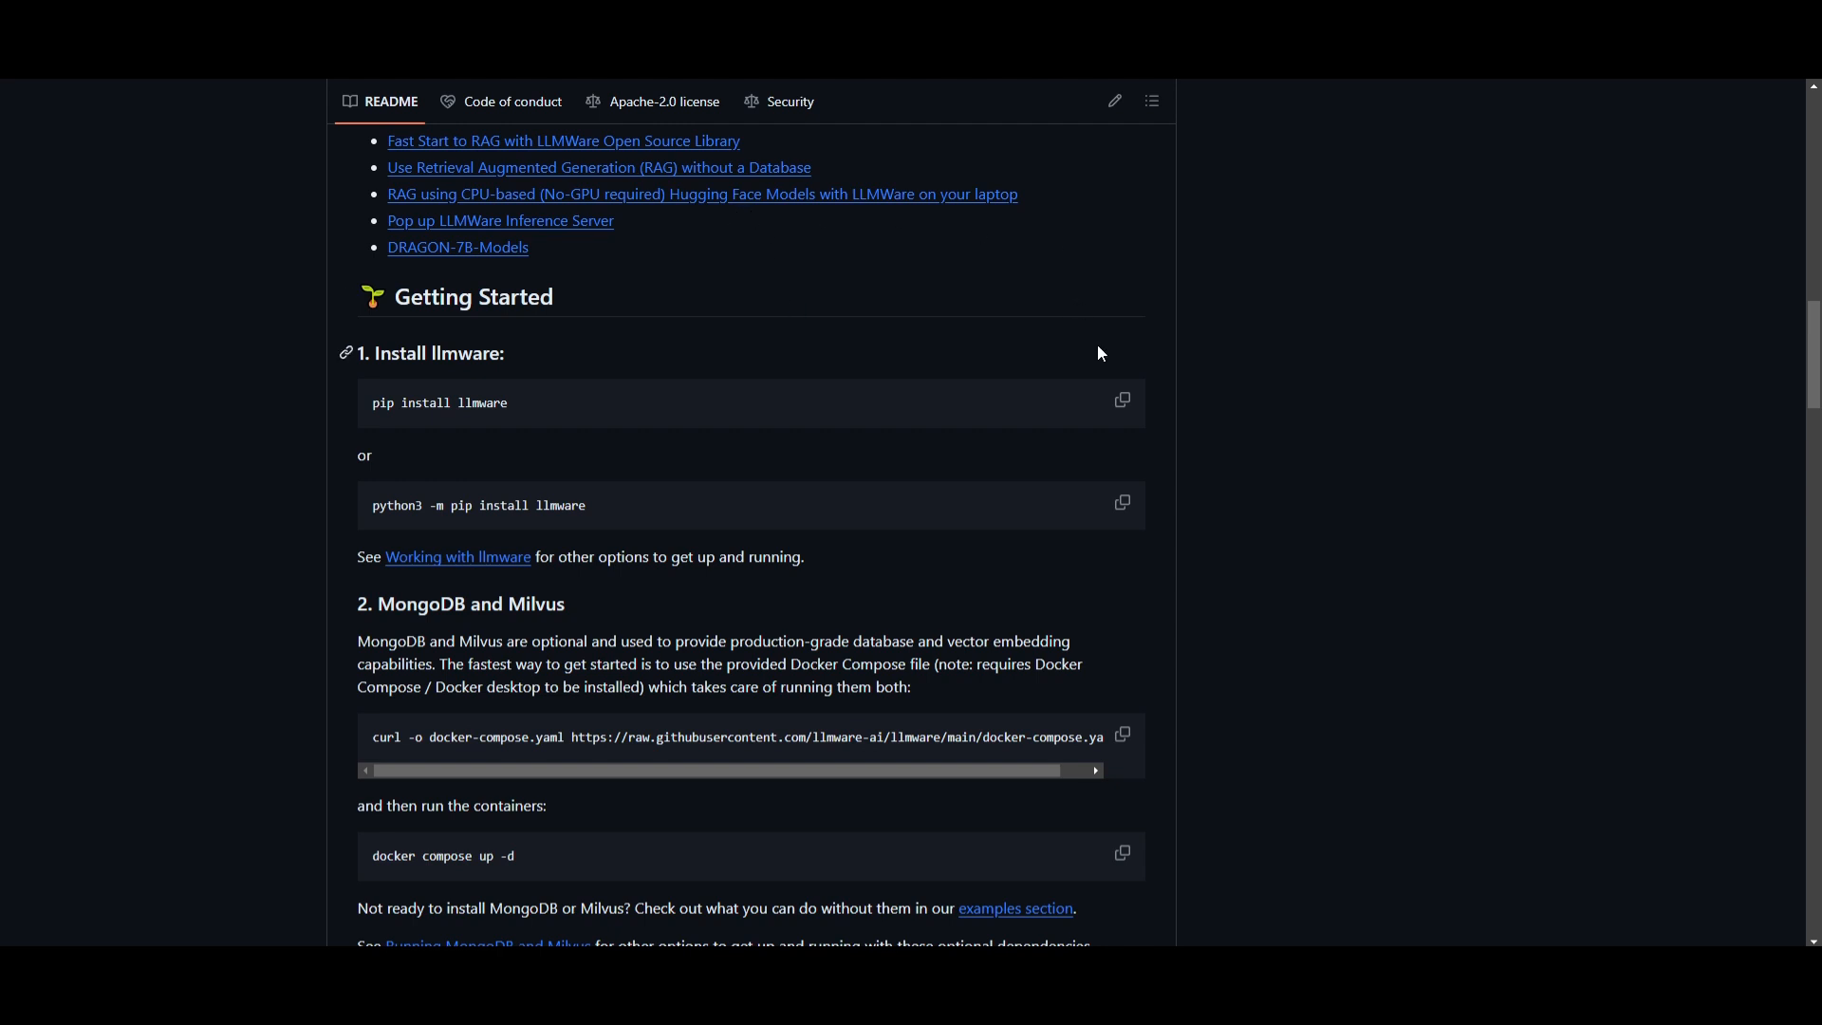
{"action": "mouse_move", "coordinate": [1040, 518]}
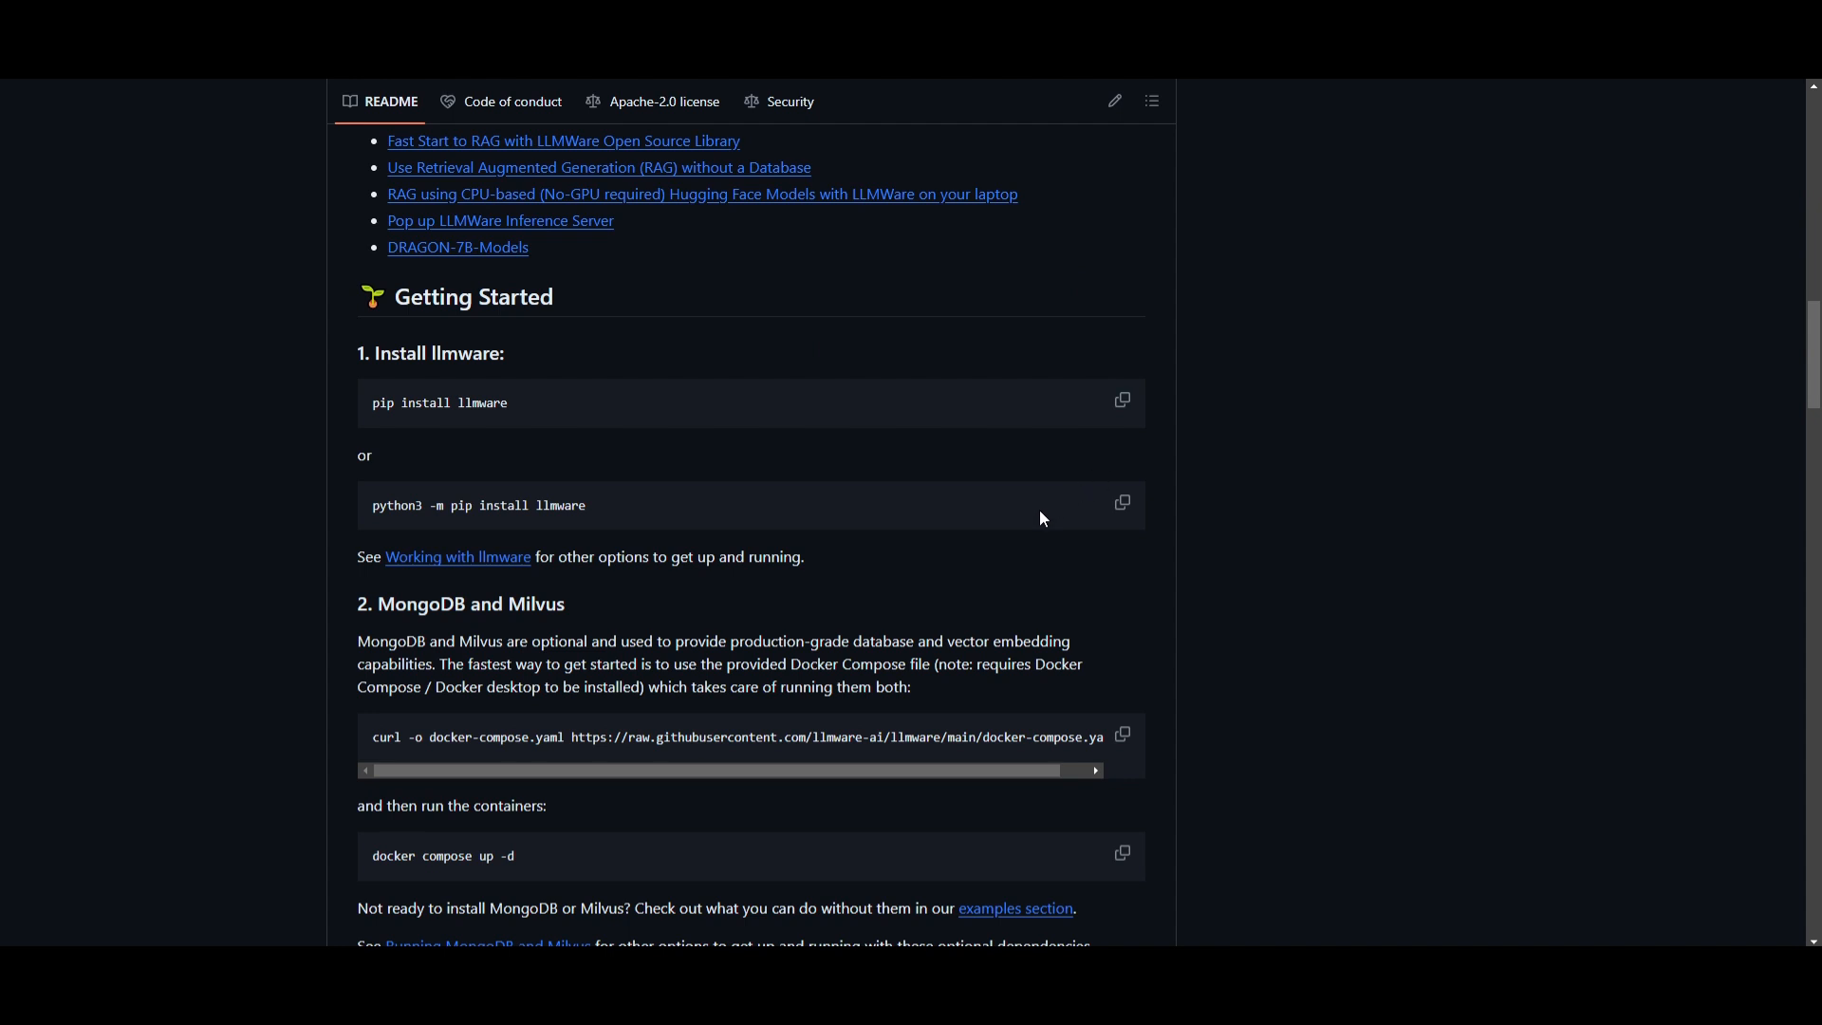
{"action": "mouse_move", "coordinate": [1088, 490]}
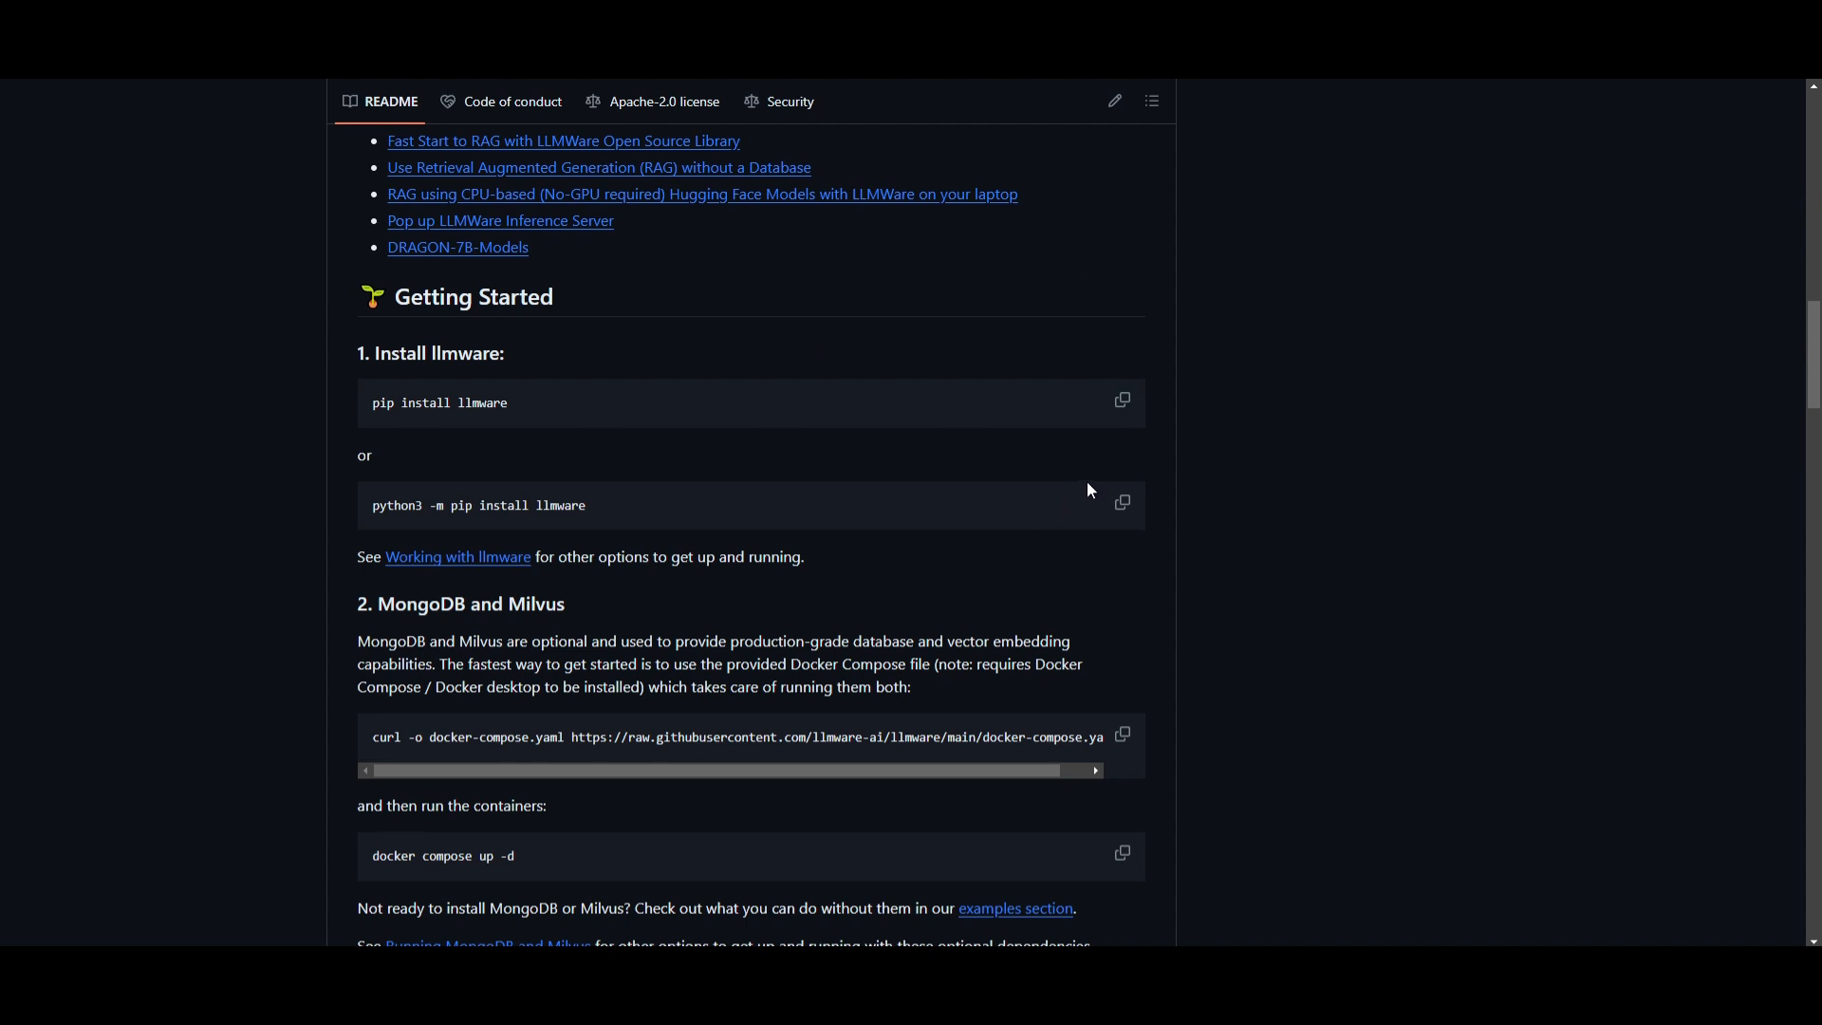
{"action": "mouse_move", "coordinate": [1285, 444]}
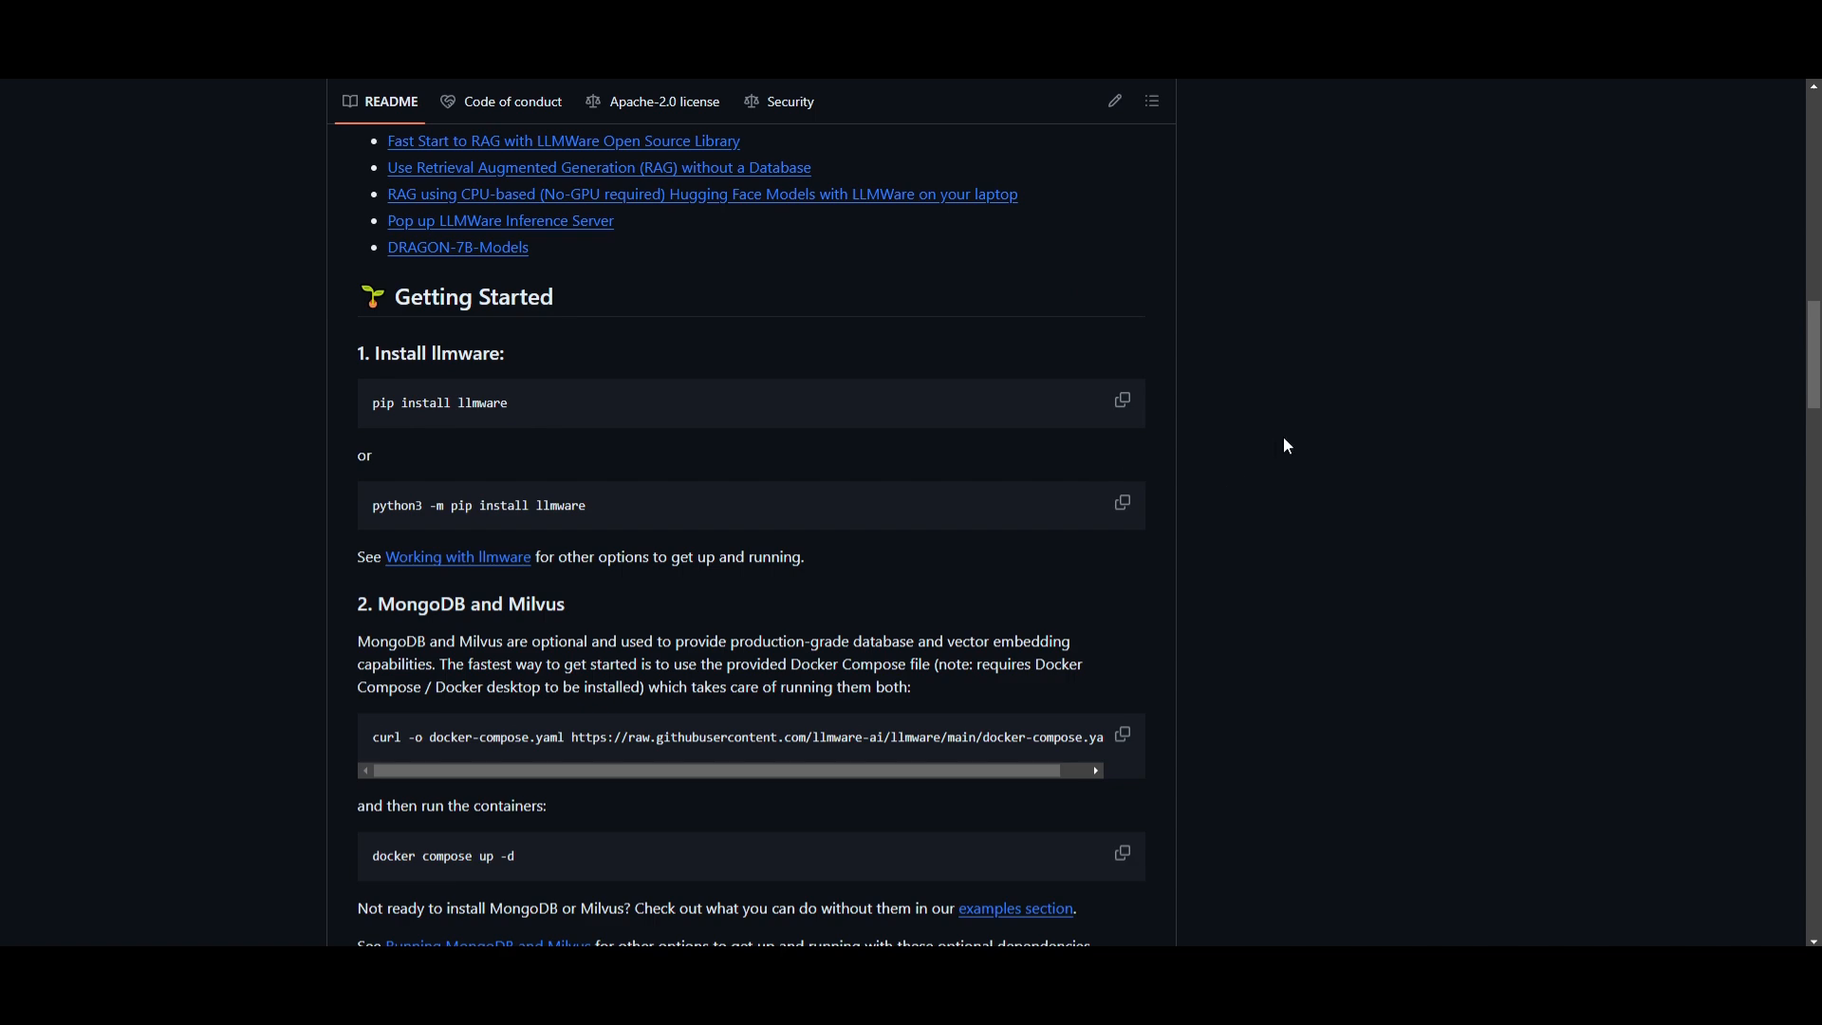
{"action": "mouse_move", "coordinate": [1359, 719]}
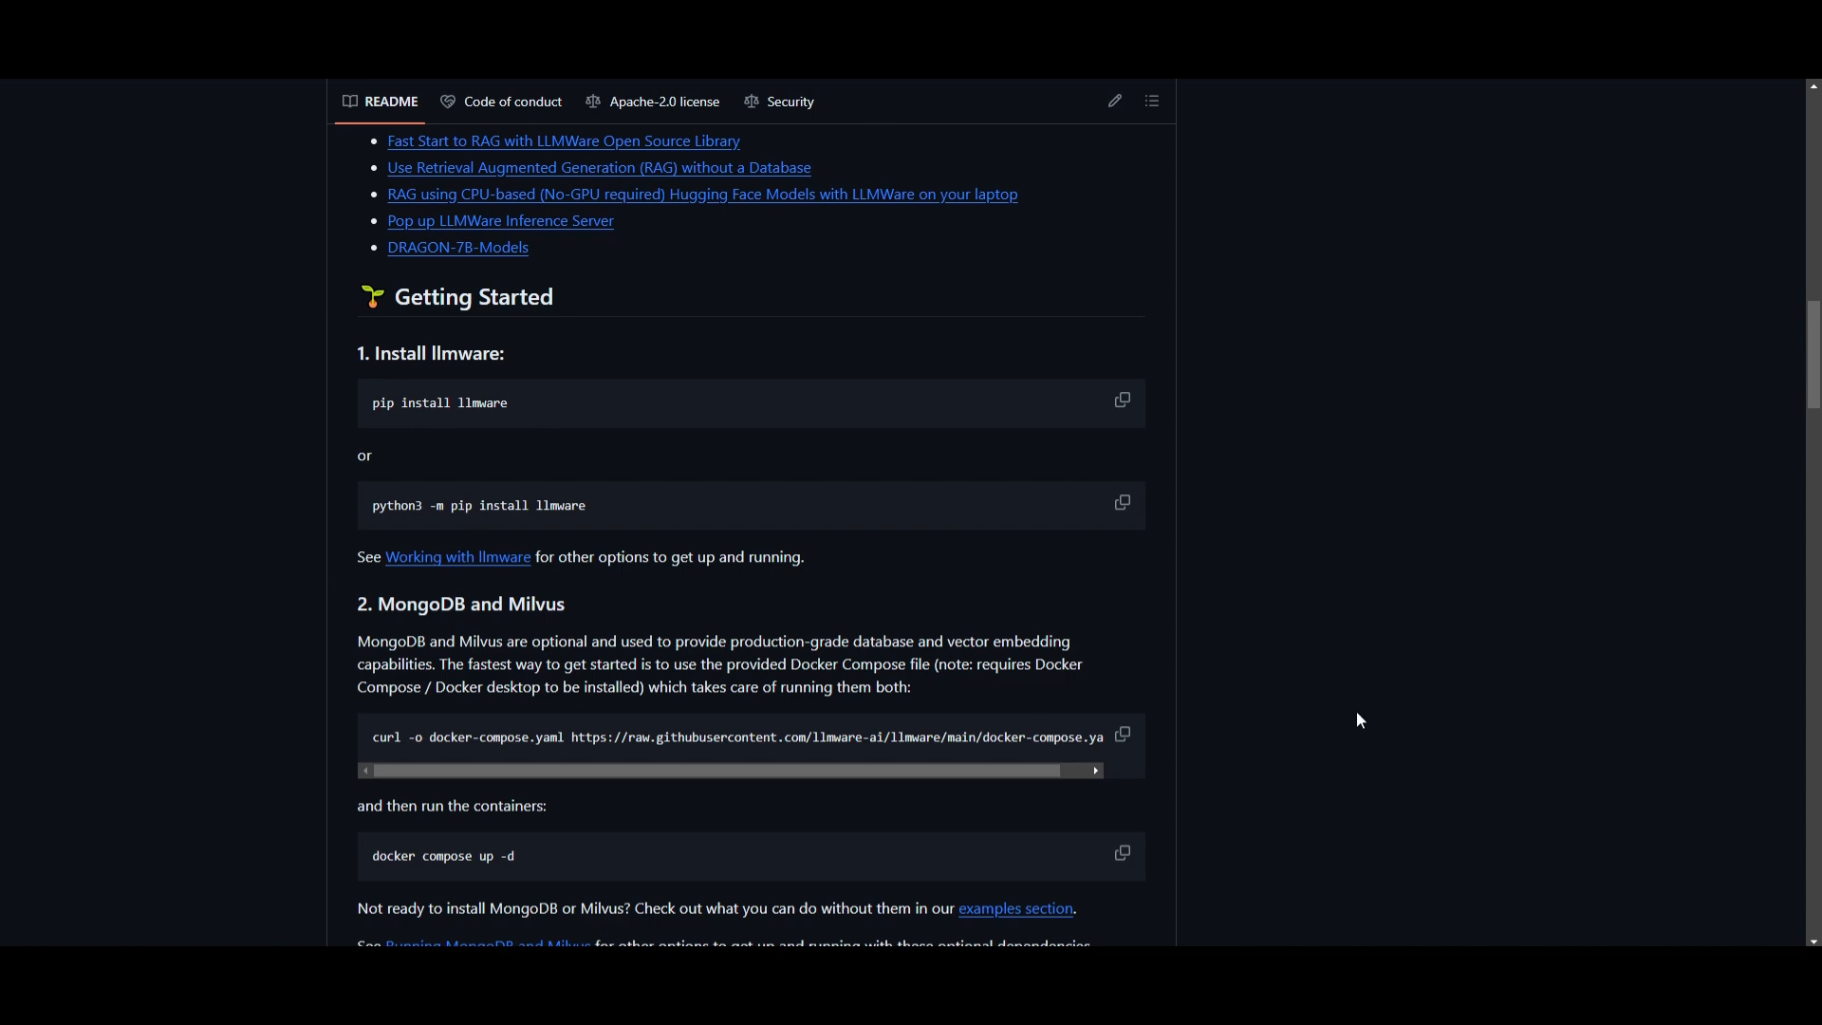
{"action": "scroll", "scroll_direction": "up", "scroll_amount": 3}
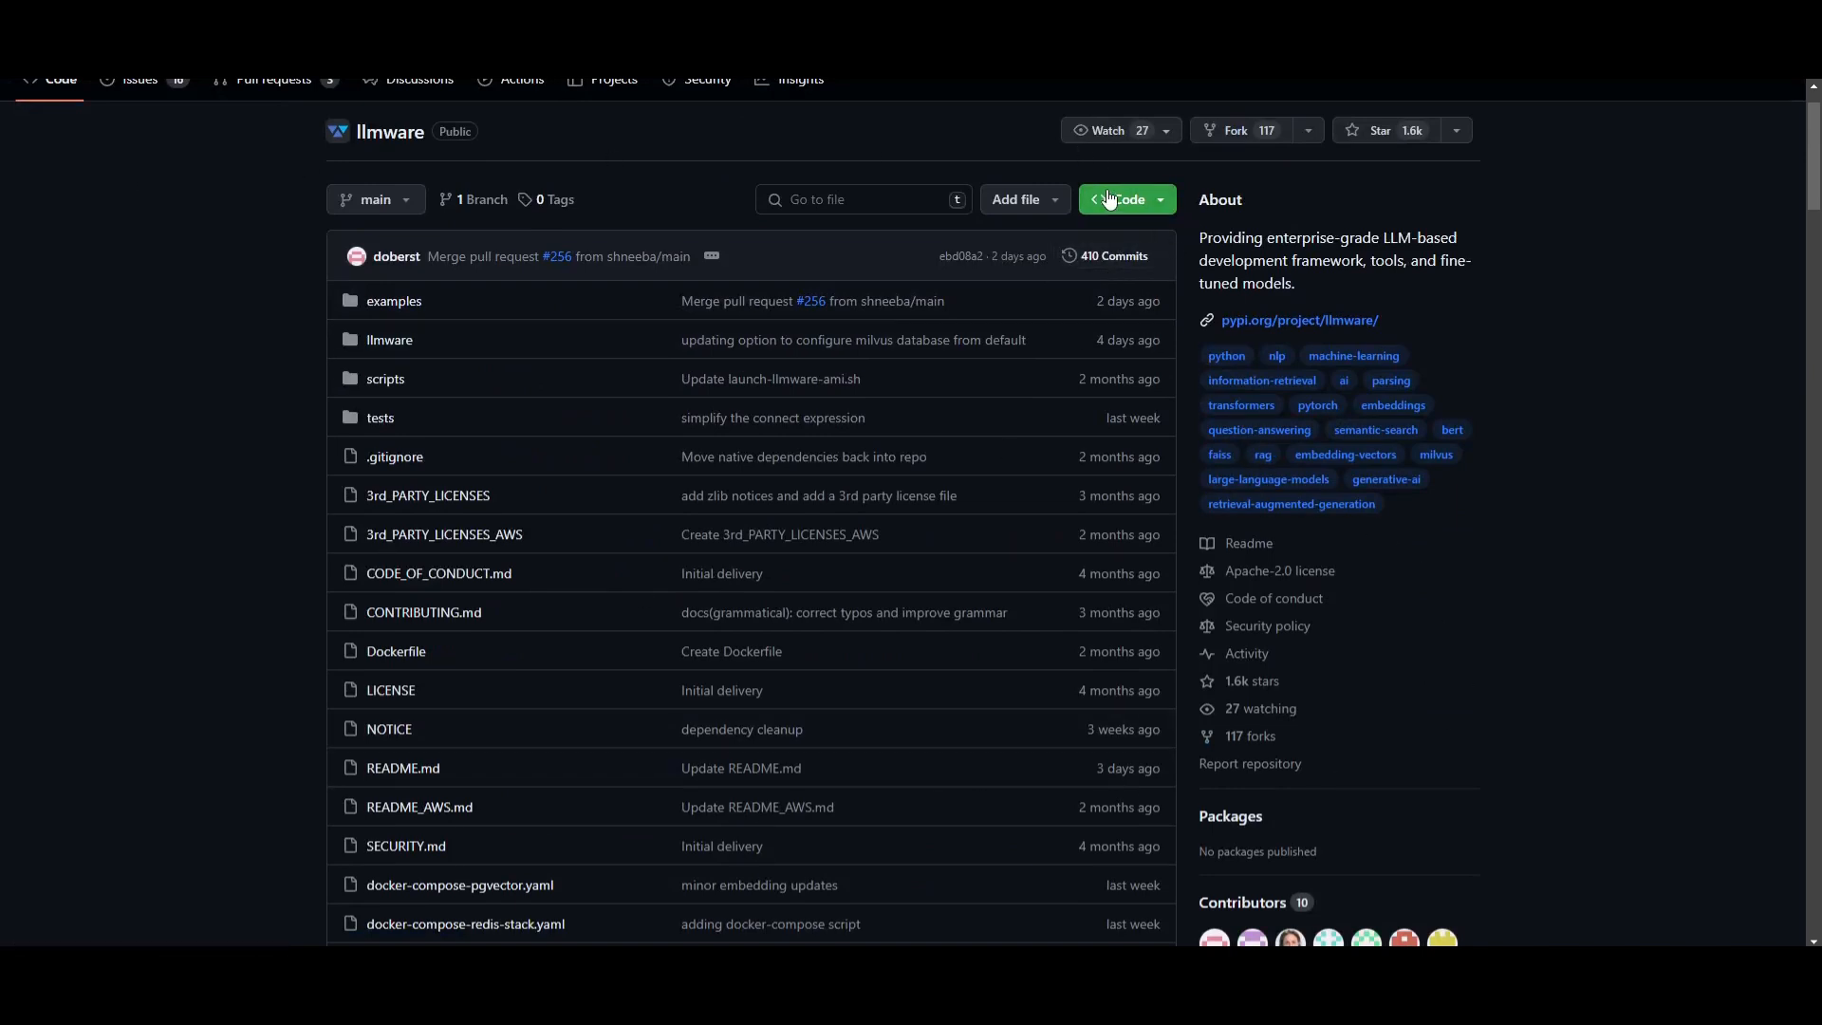
{"action": "left_click", "coordinate": [1122, 199]}
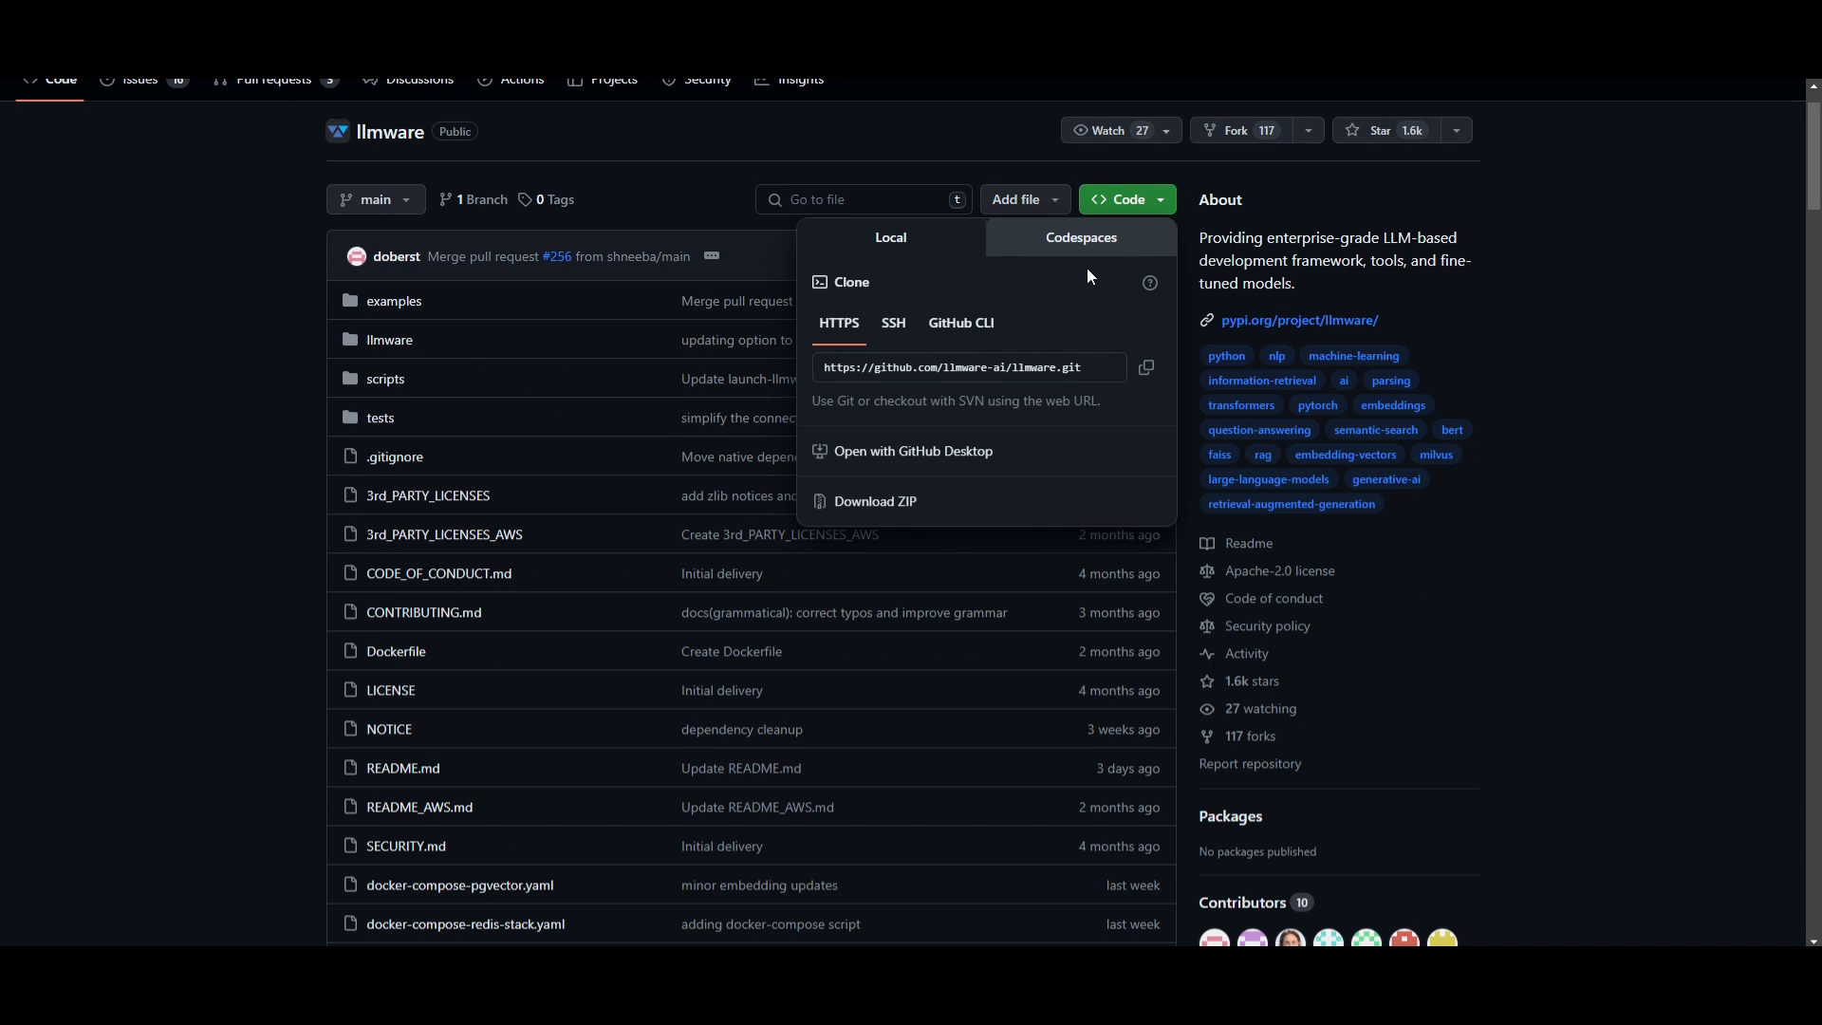
{"action": "mouse_move", "coordinate": [180, 858]}
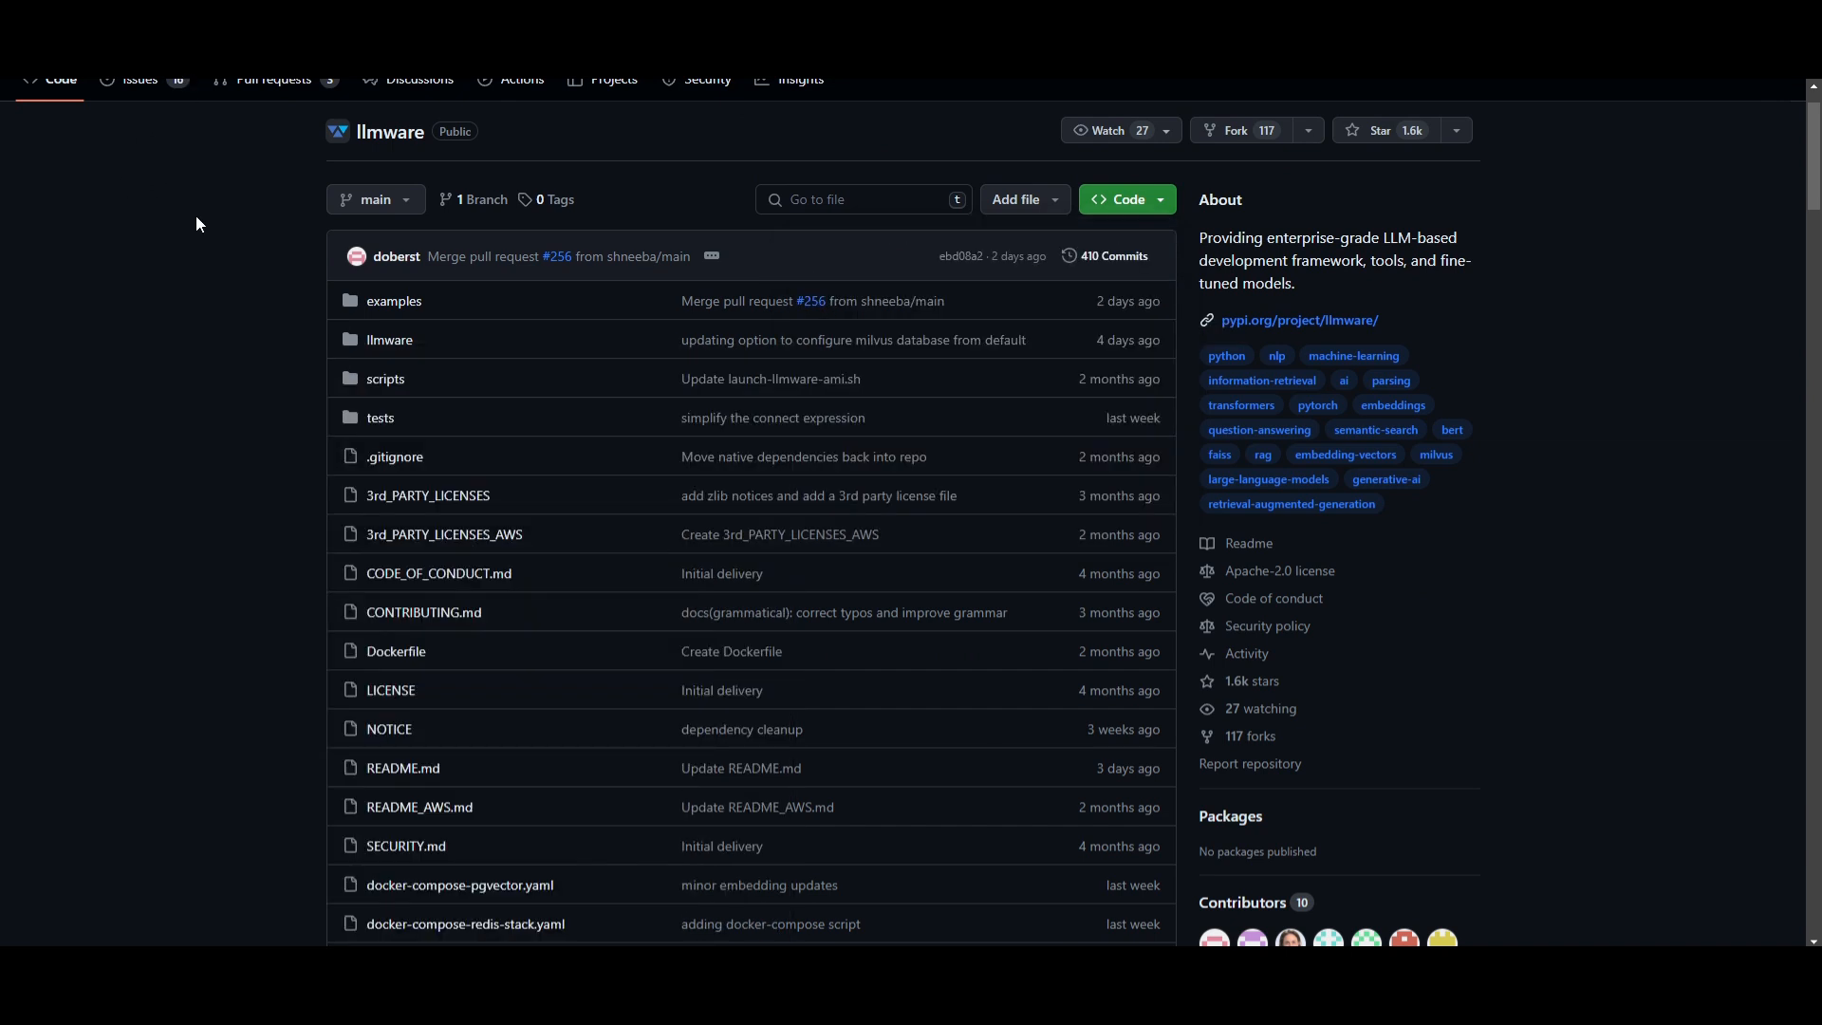
{"action": "mouse_move", "coordinate": [406, 562]}
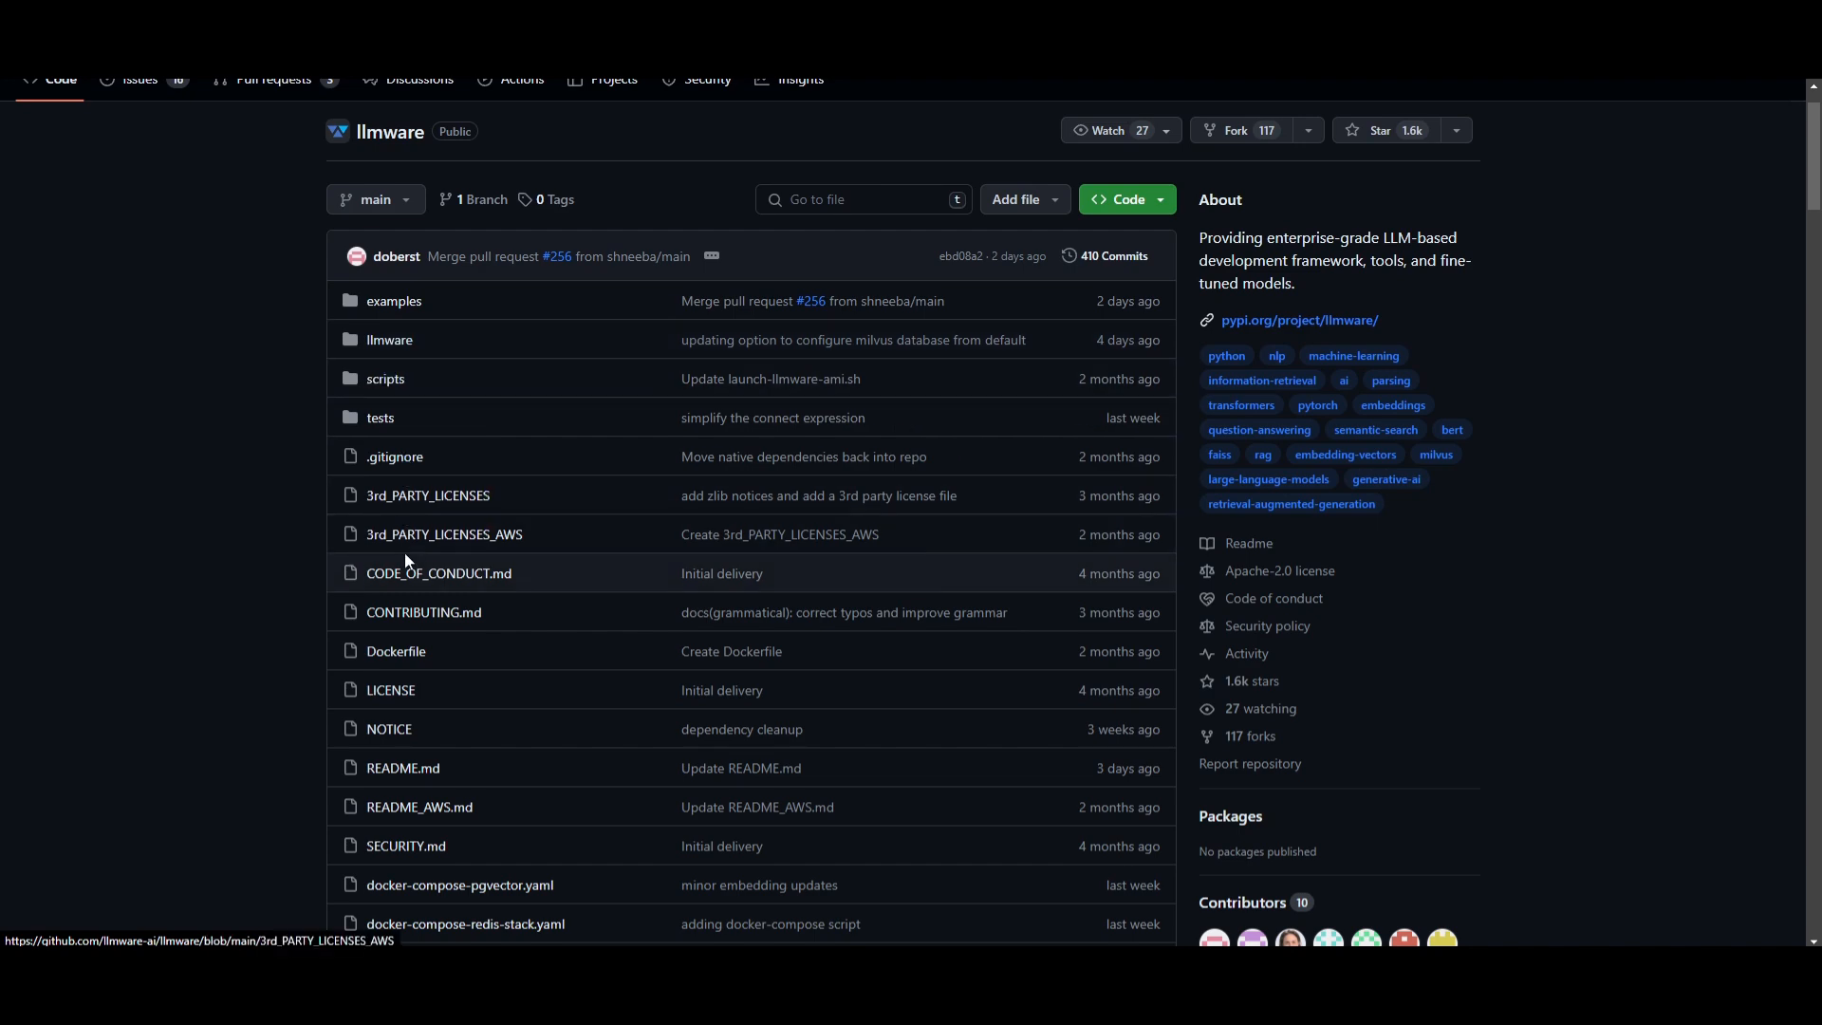
- Scroll the README down through Getting Started to the Quick Start for RAG example
{"action": "scroll", "scroll_direction": "down", "scroll_amount": 3}
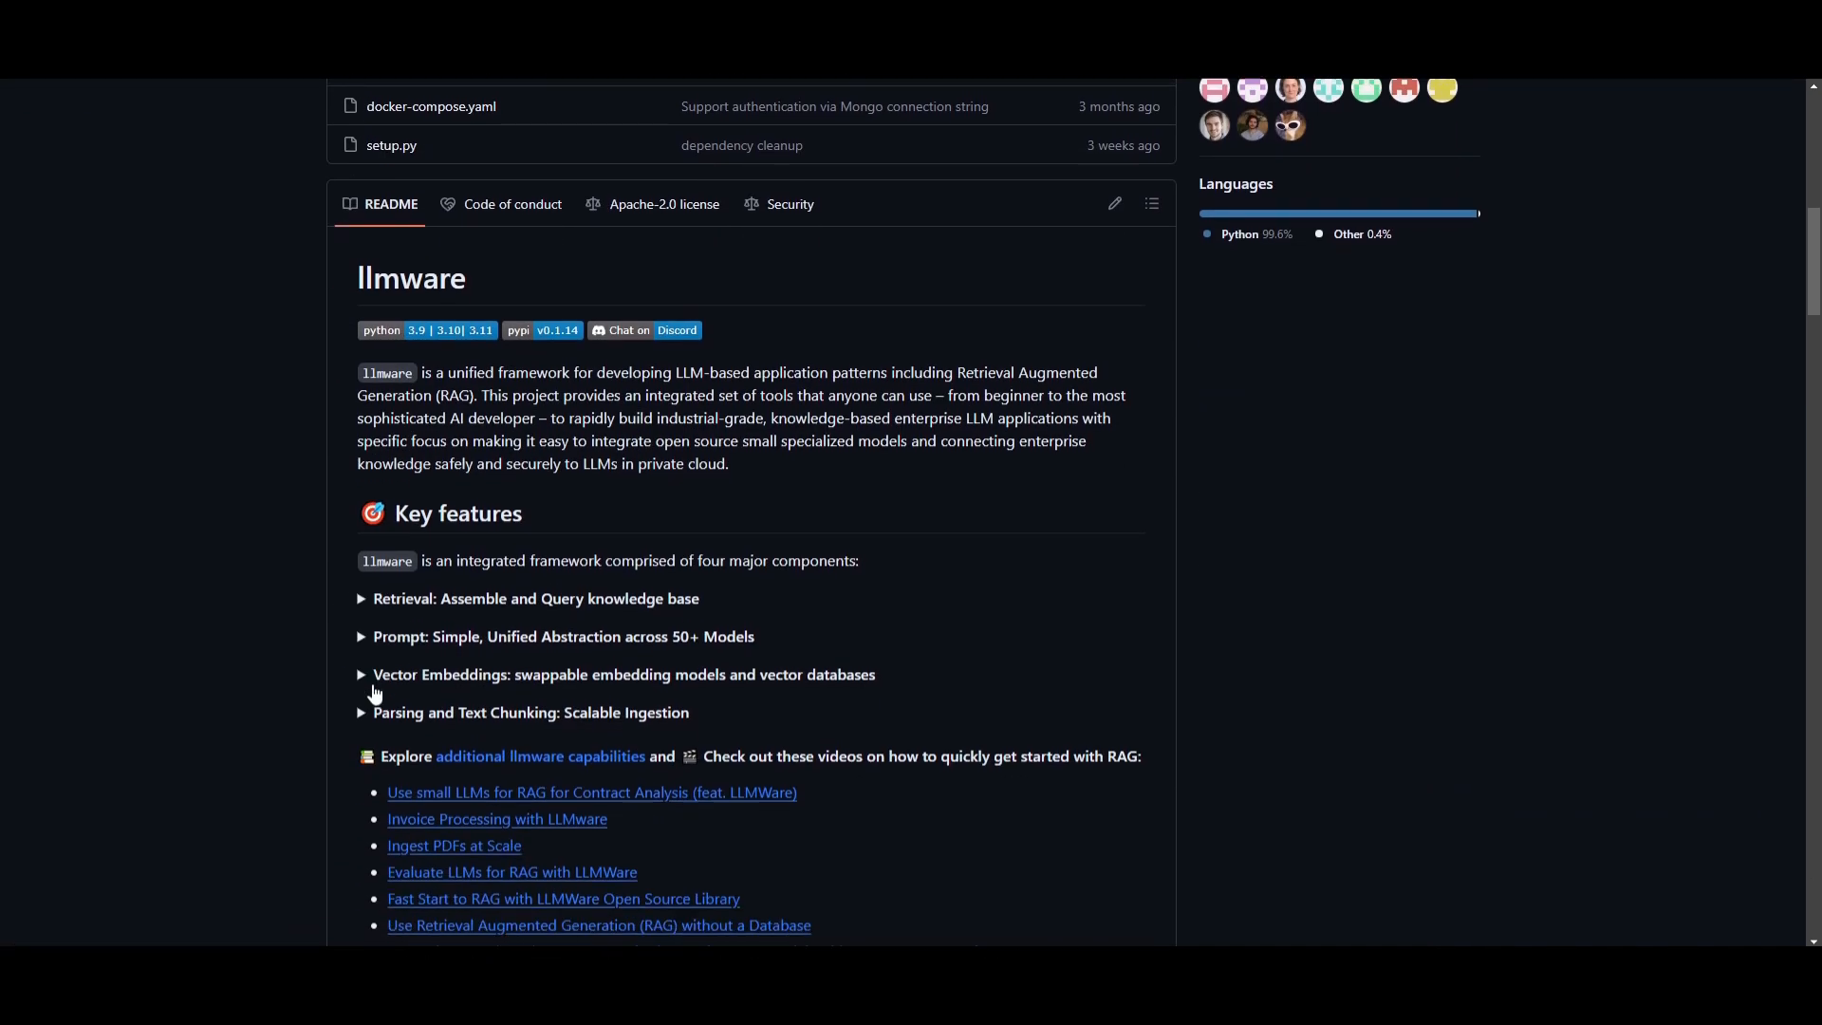
{"action": "scroll", "scroll_direction": "down", "scroll_amount": 3}
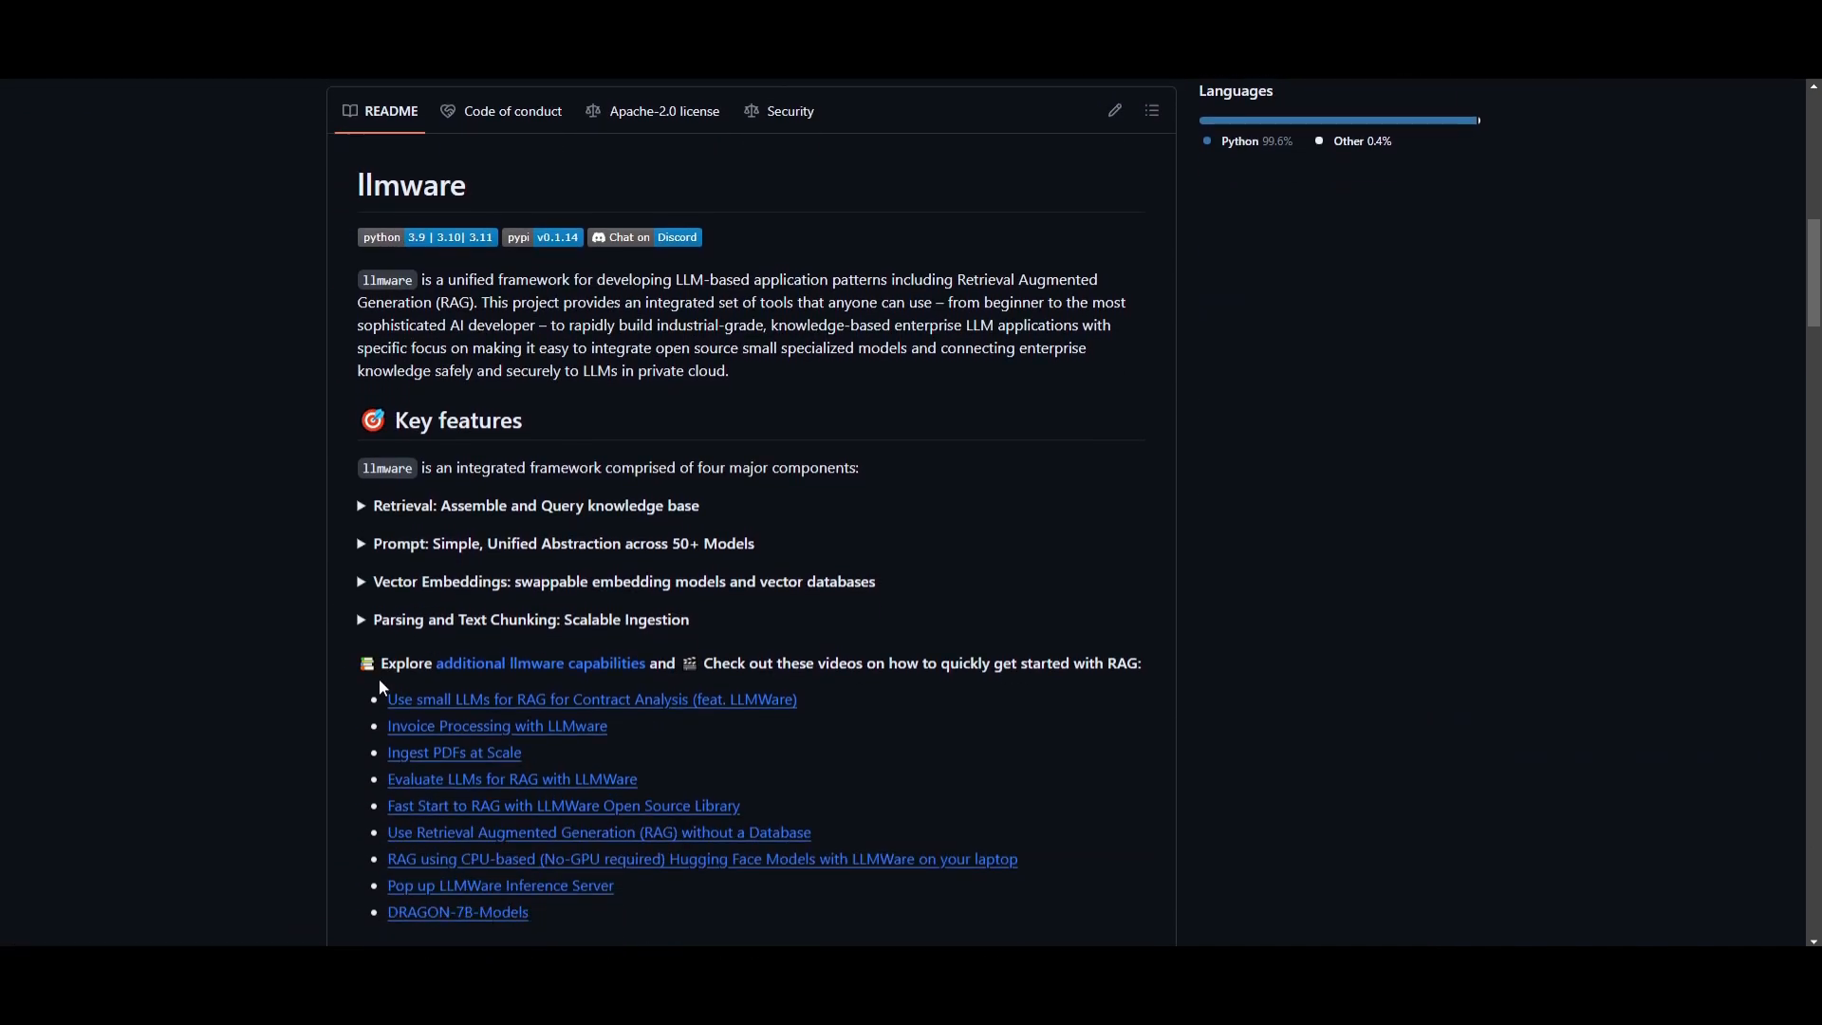
{"action": "scroll", "scroll_direction": "down", "scroll_amount": 3}
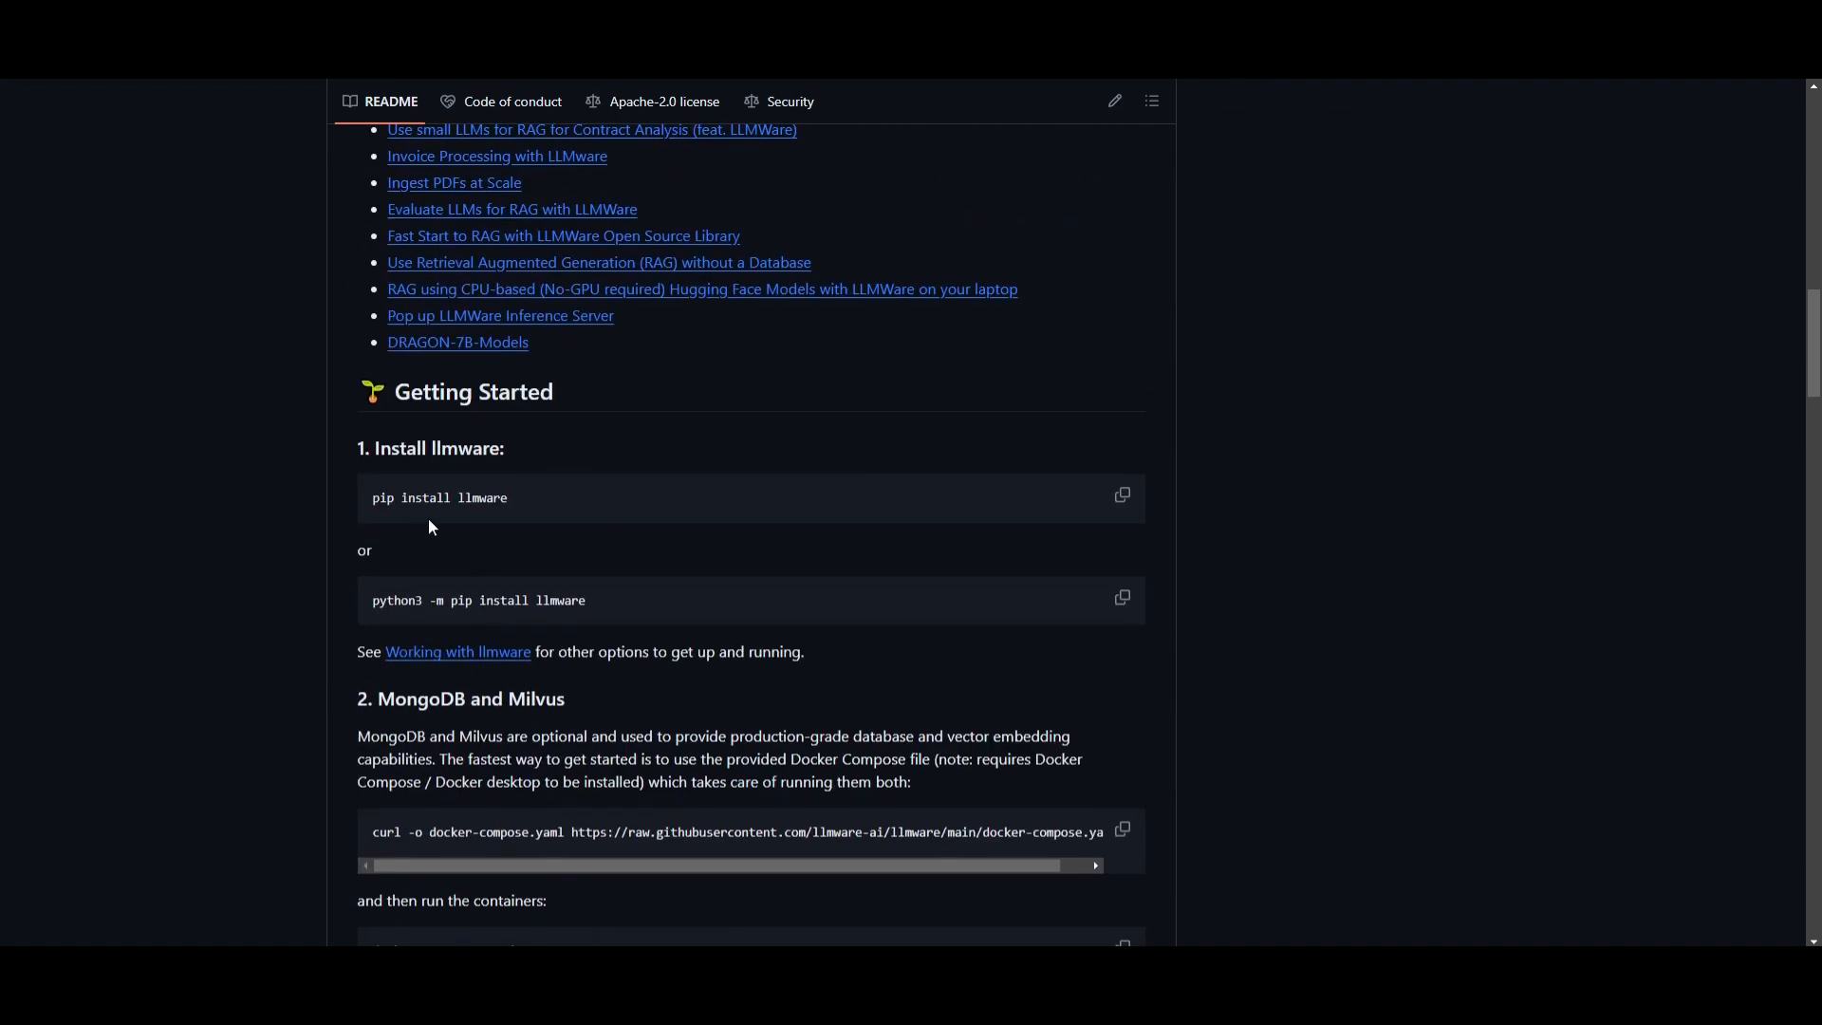
{"action": "mouse_move", "coordinate": [558, 499]}
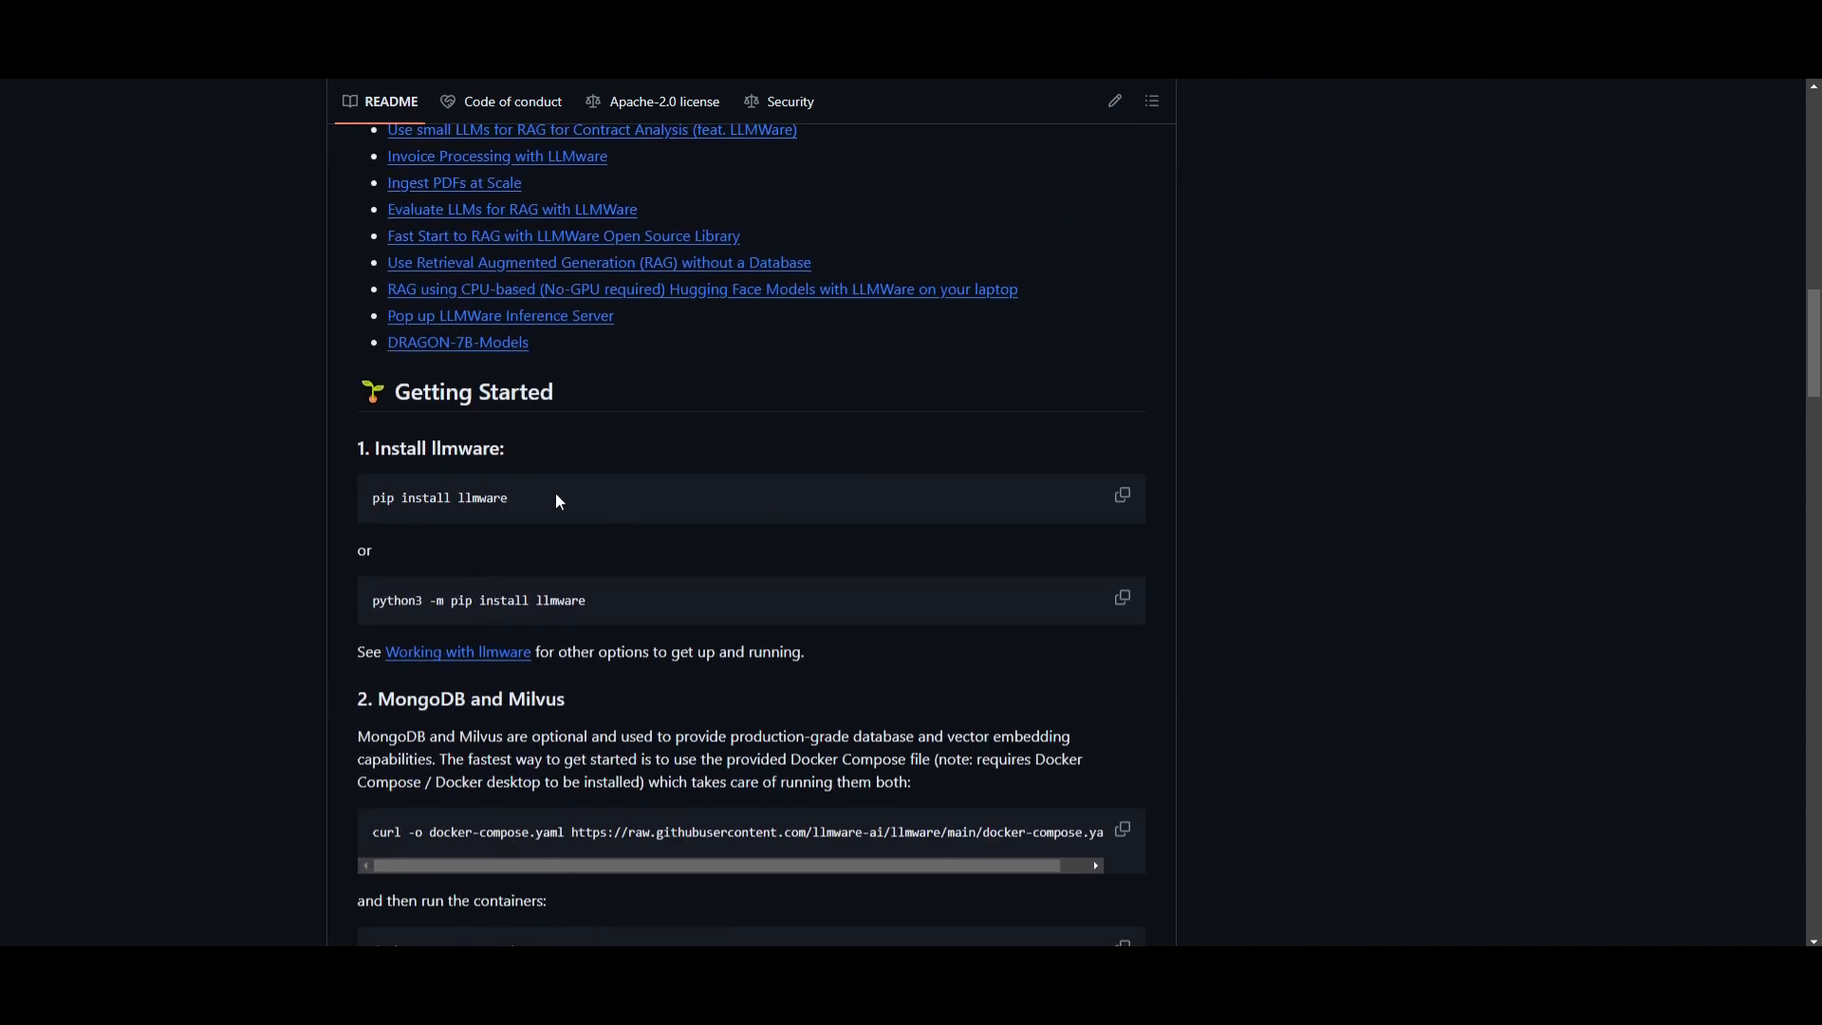
{"action": "mouse_move", "coordinate": [484, 484]}
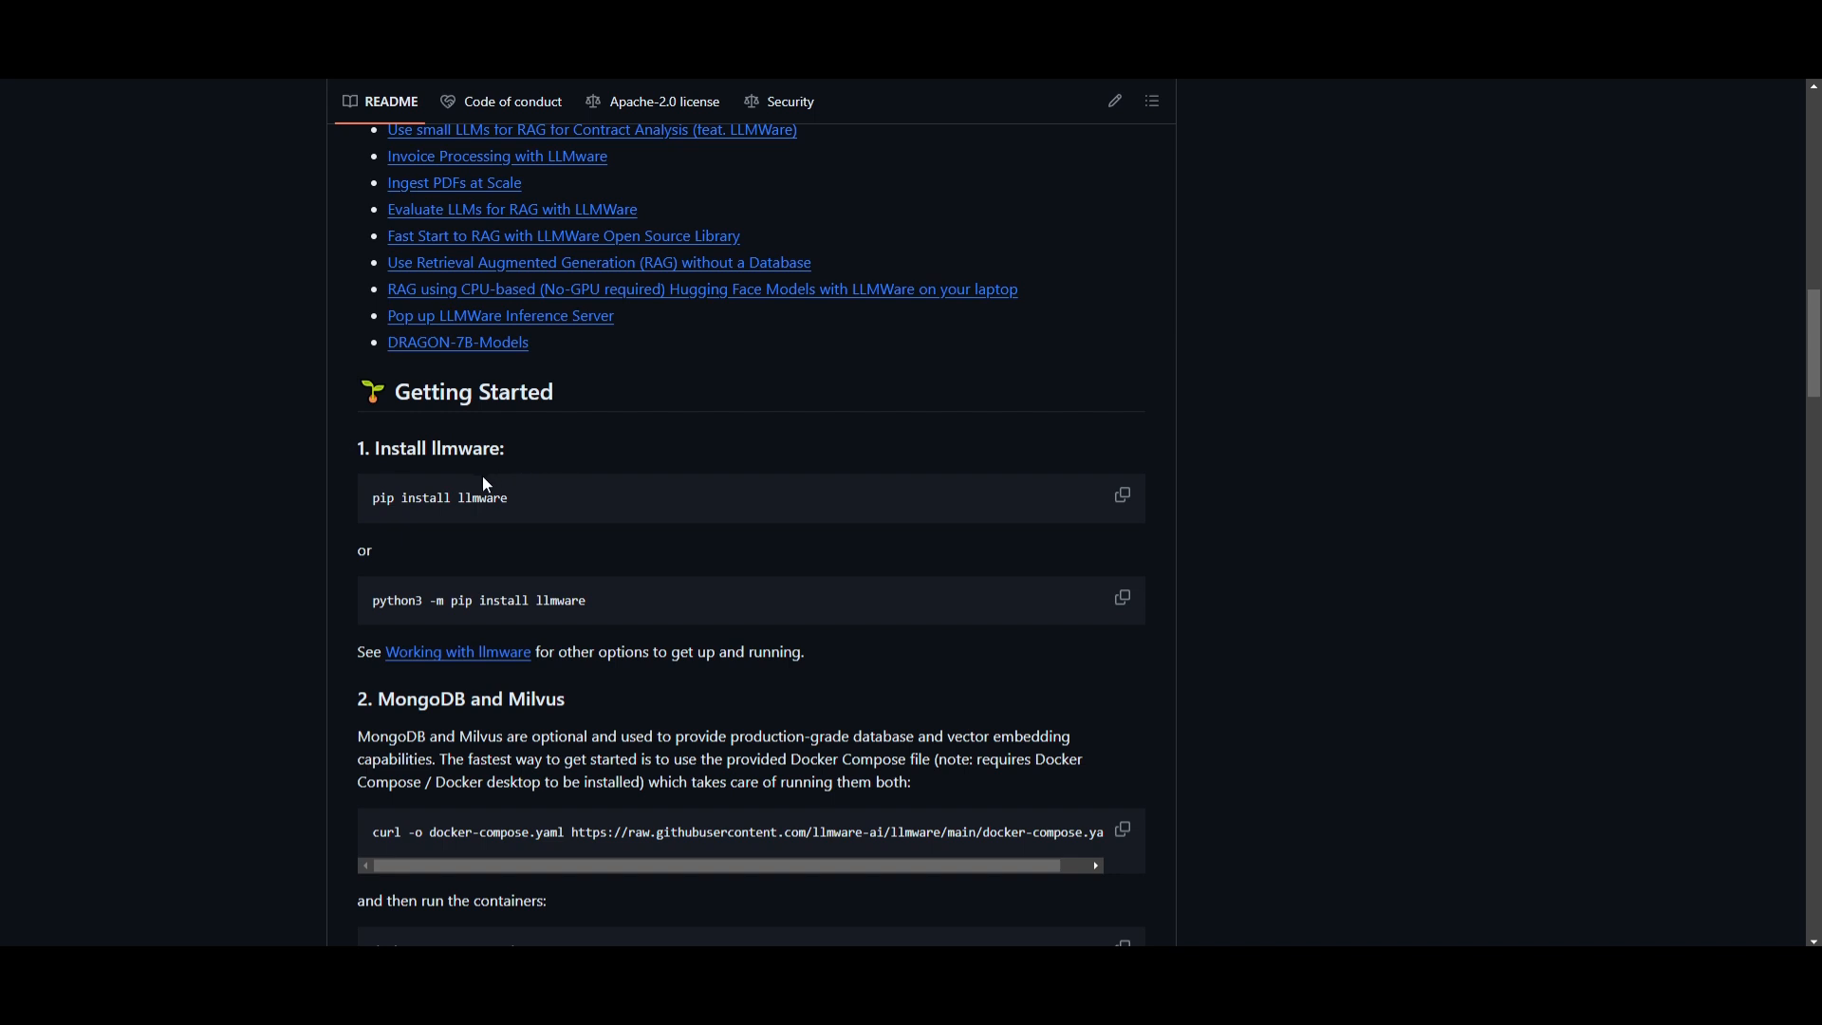
{"action": "mouse_move", "coordinate": [487, 535]}
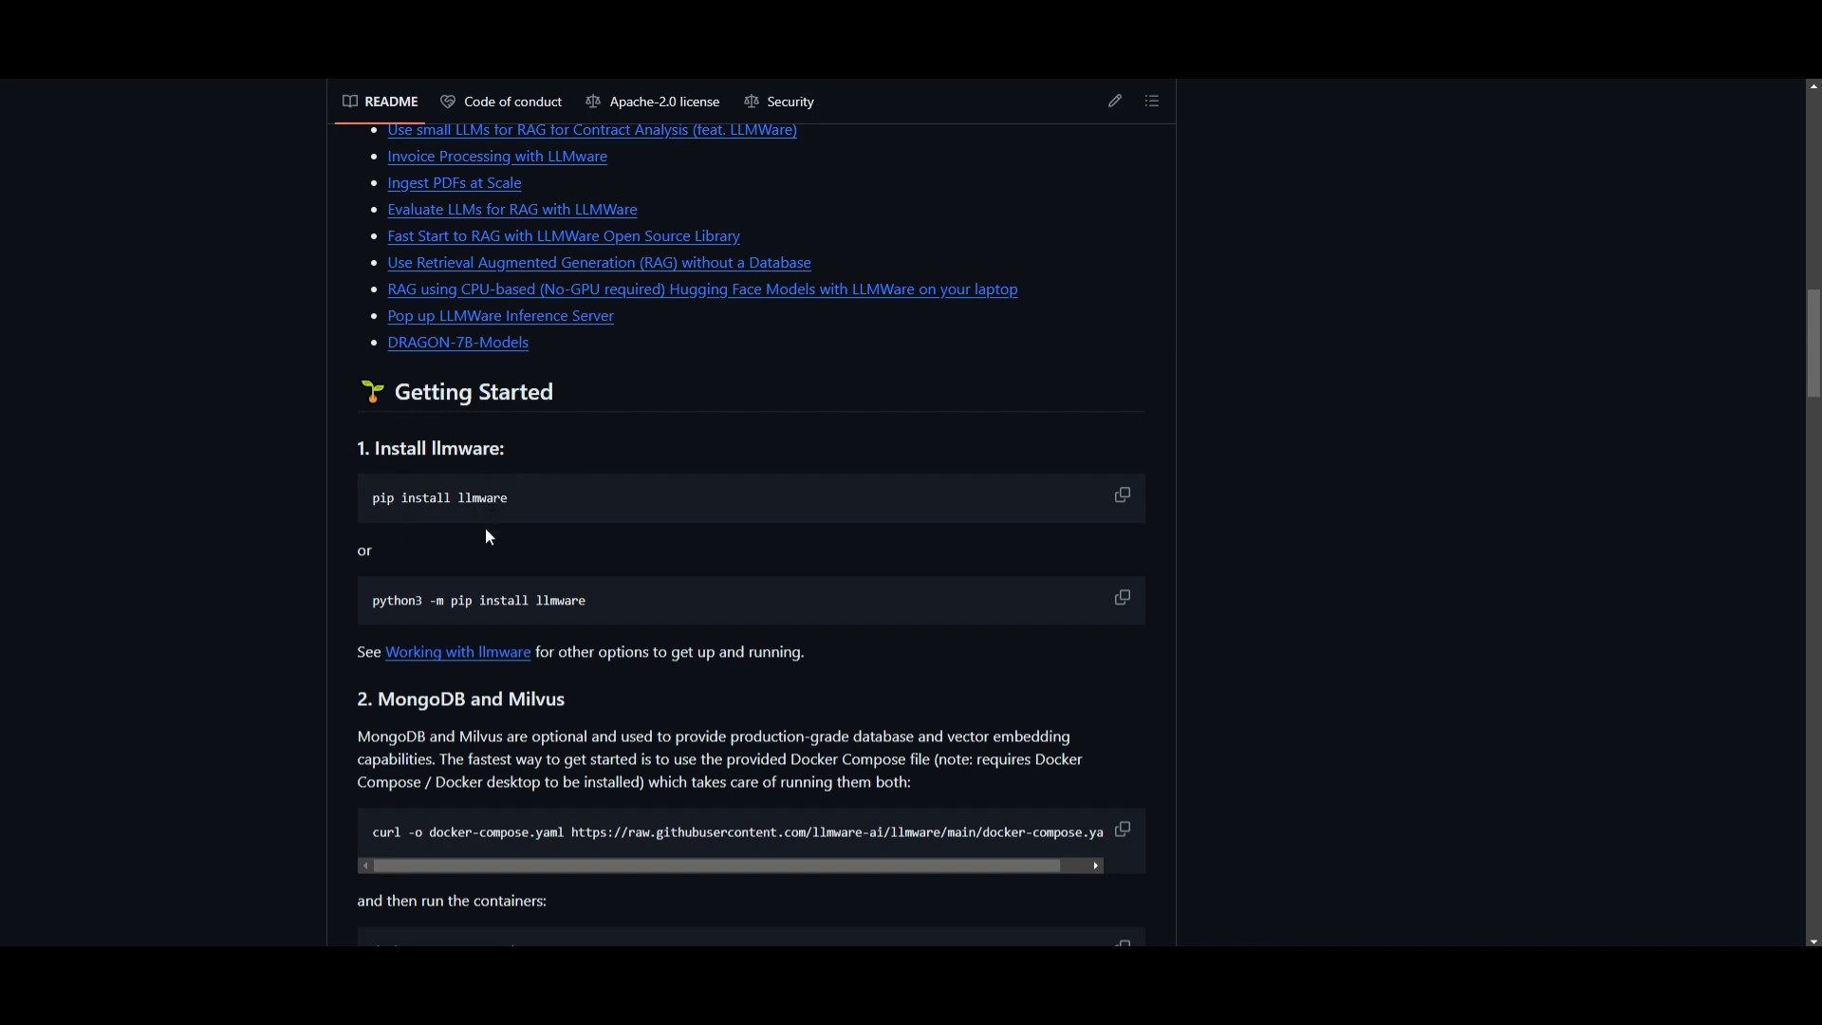
{"action": "mouse_move", "coordinate": [816, 427]}
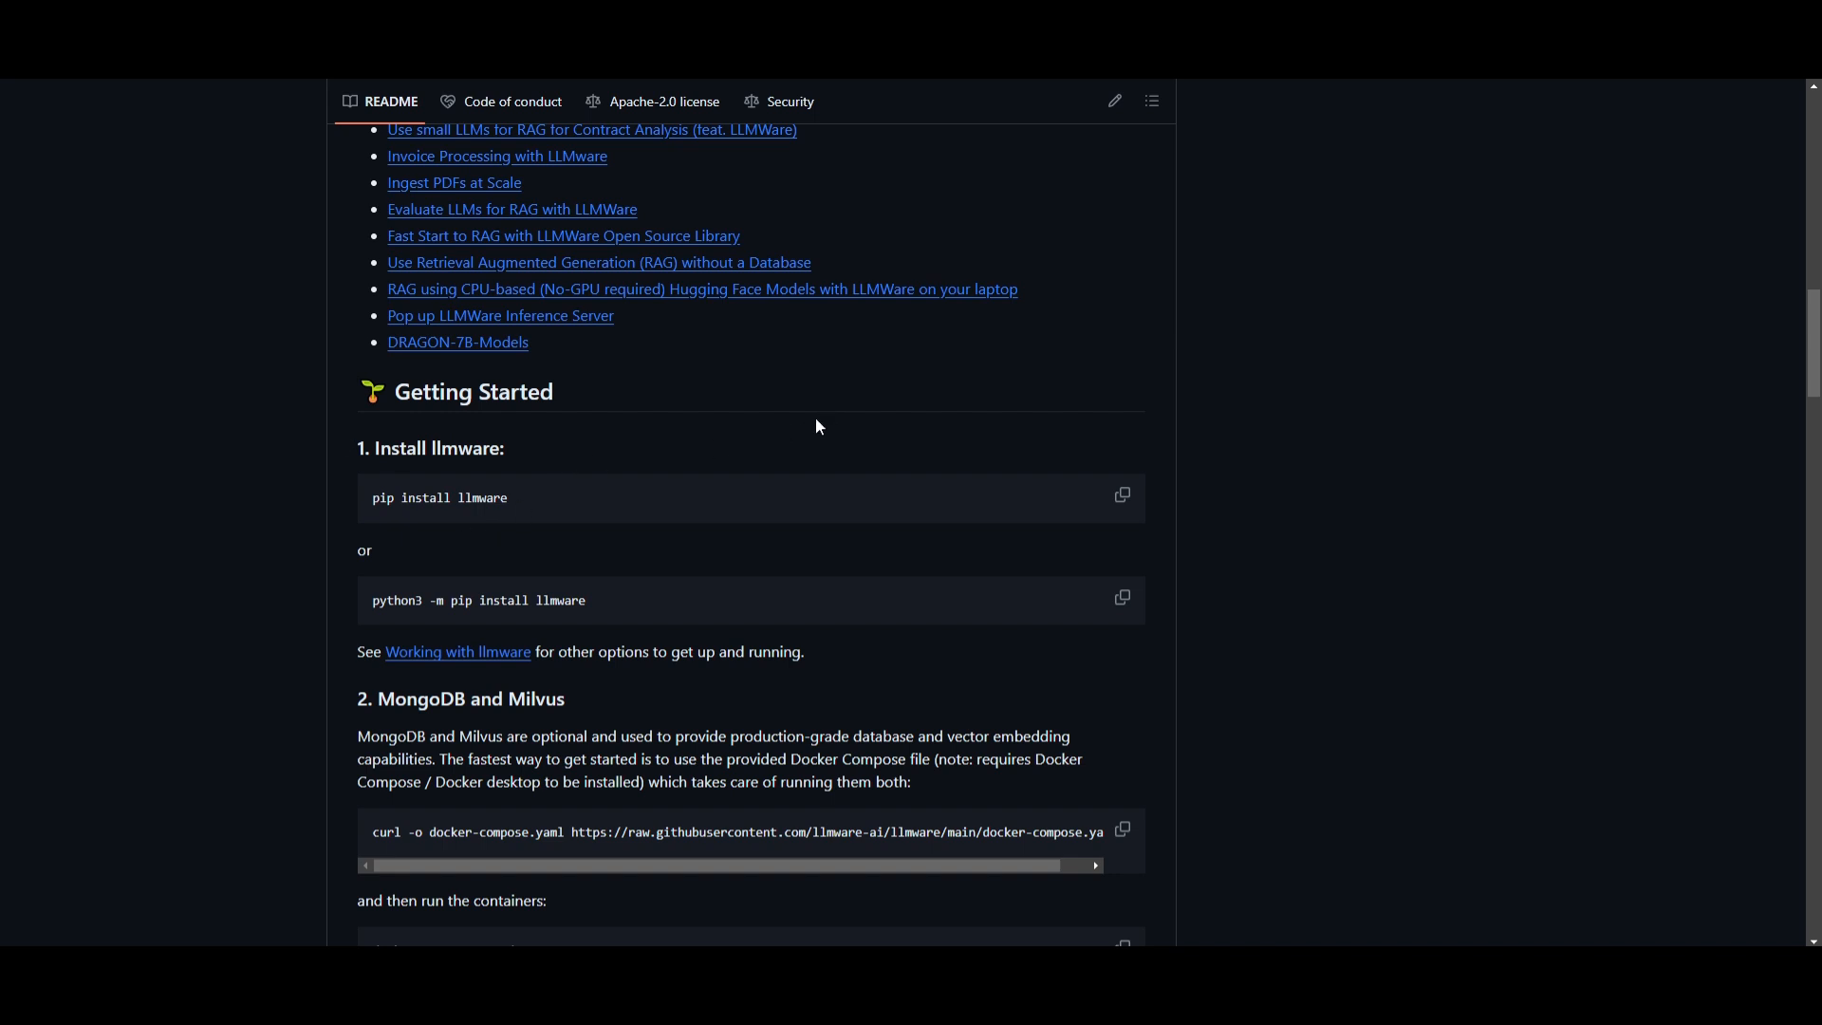
{"action": "scroll", "scroll_direction": "down", "scroll_amount": 3}
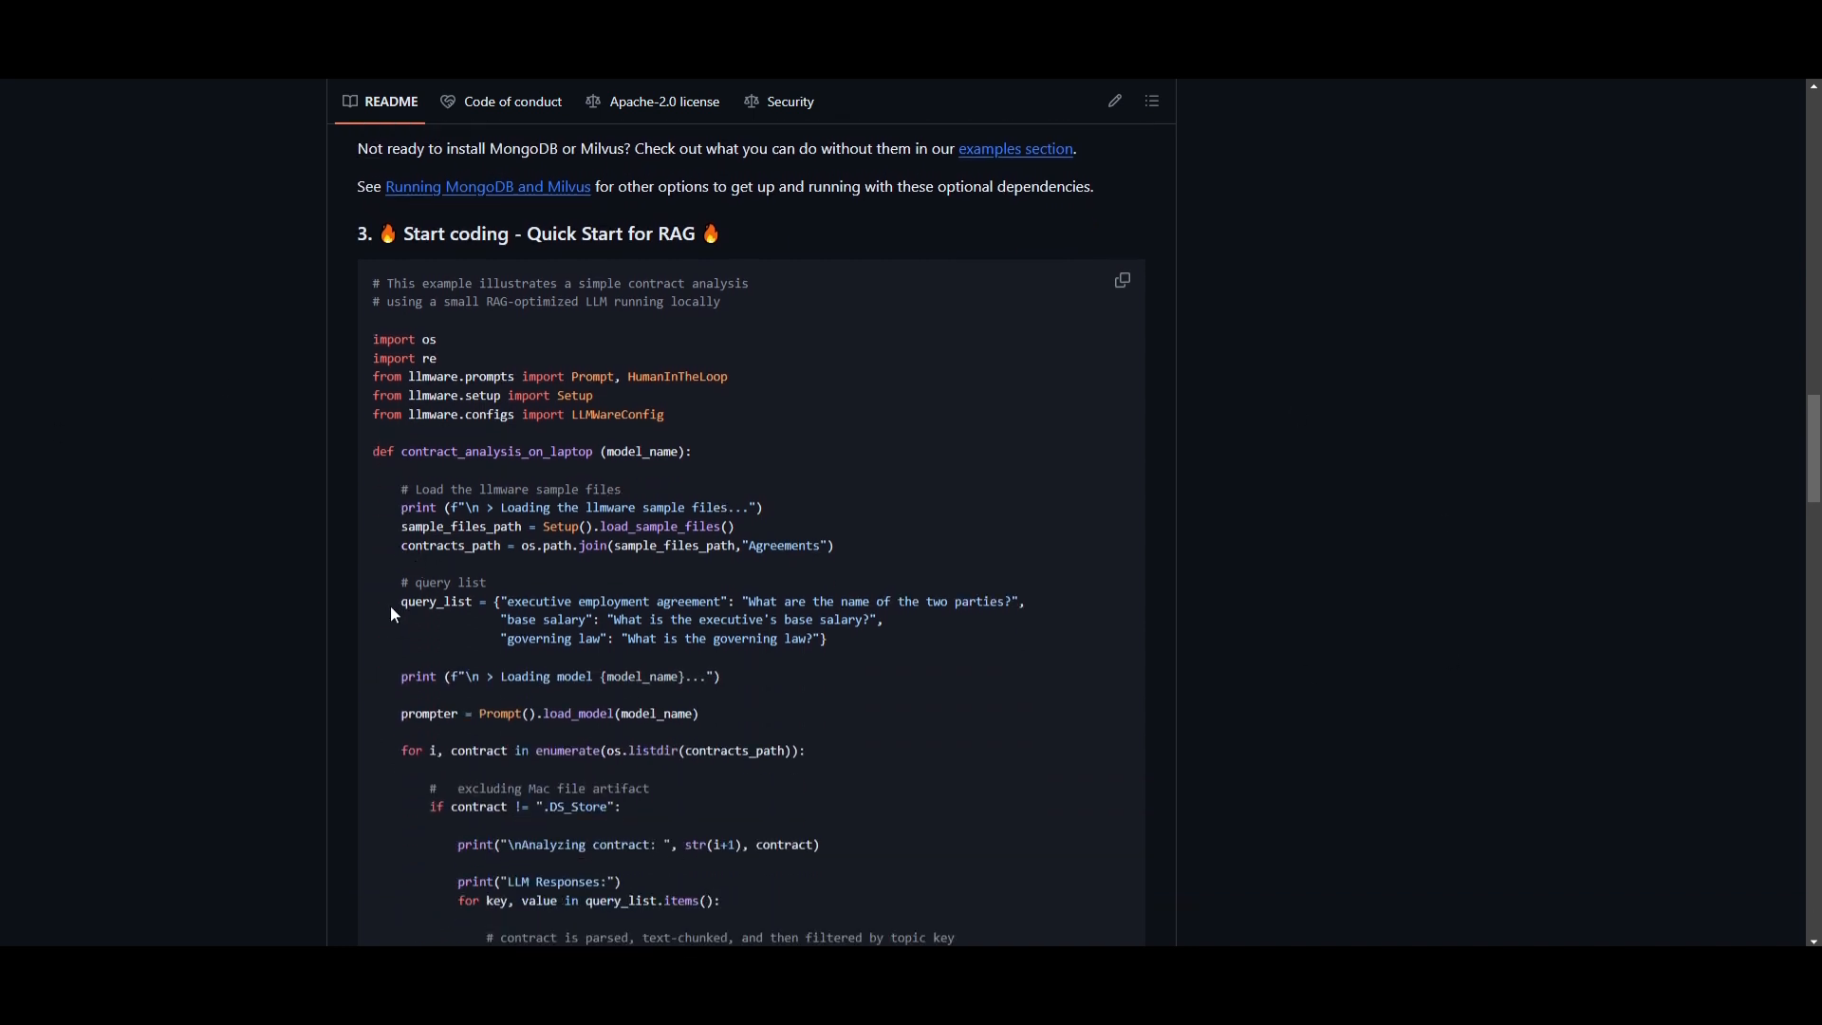
{"action": "mouse_move", "coordinate": [400, 601]}
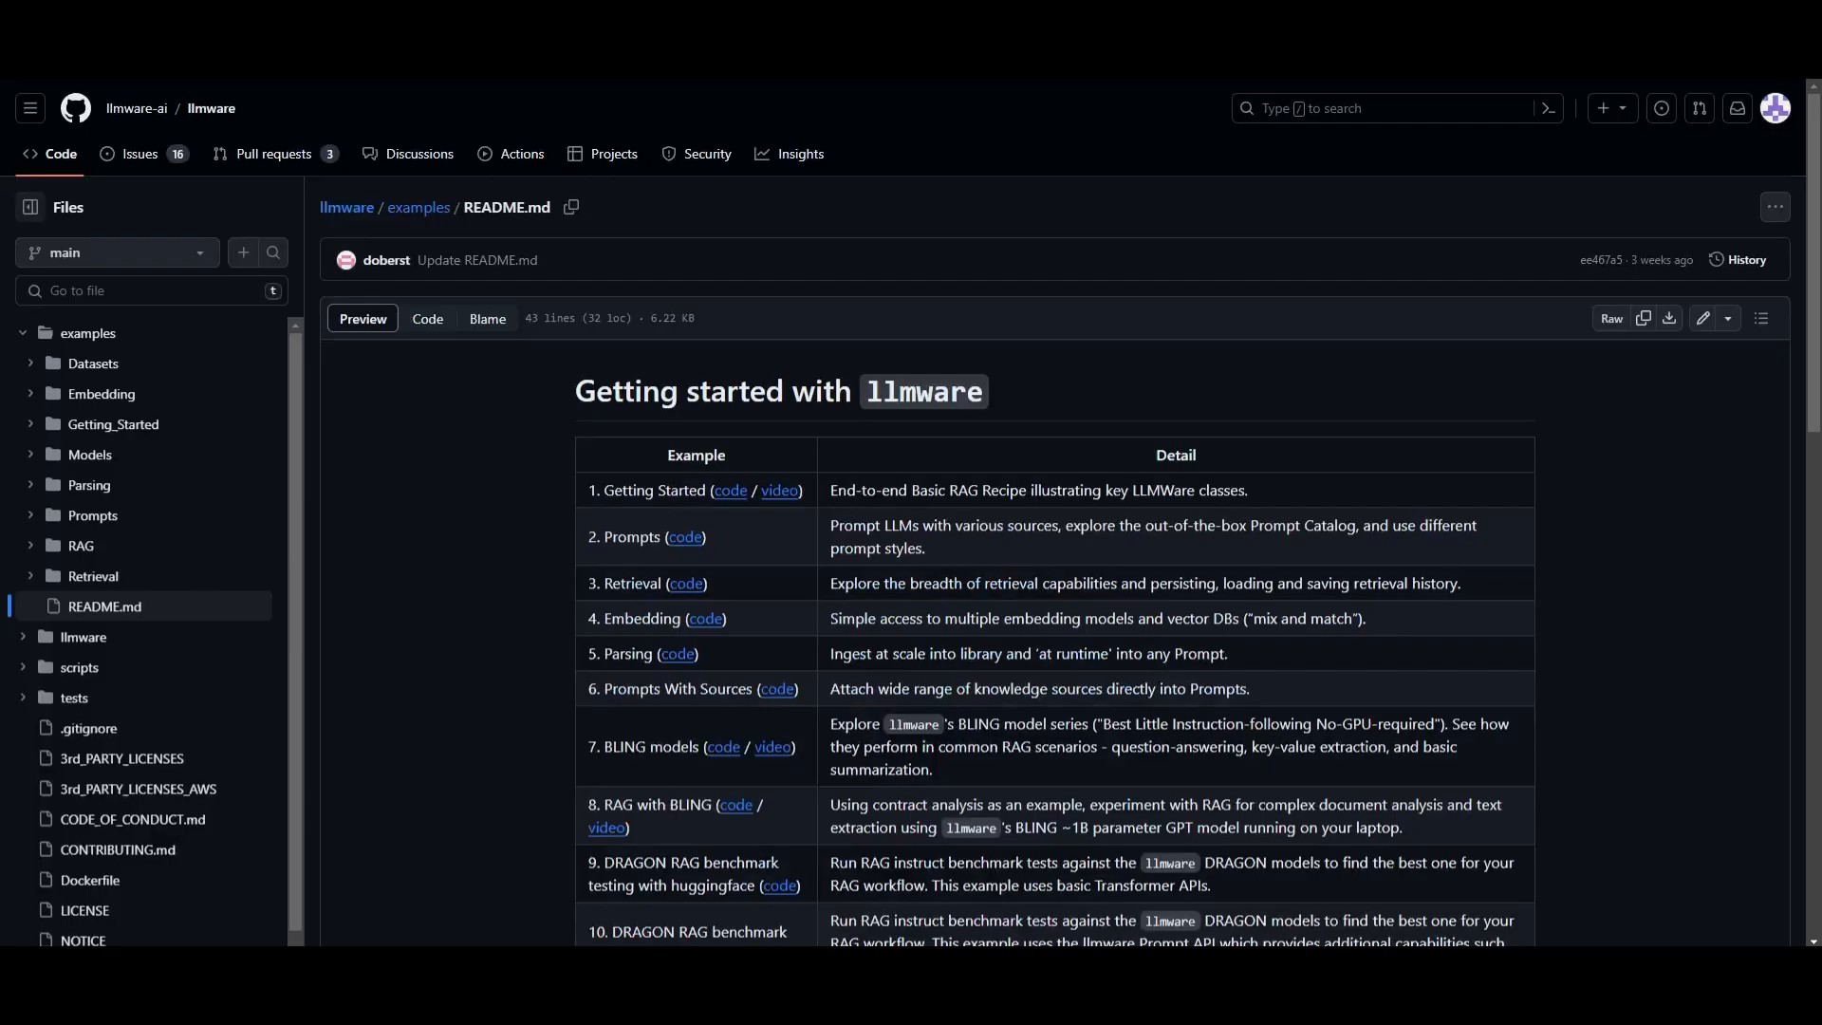
{"action": "mouse_move", "coordinate": [905, 480]}
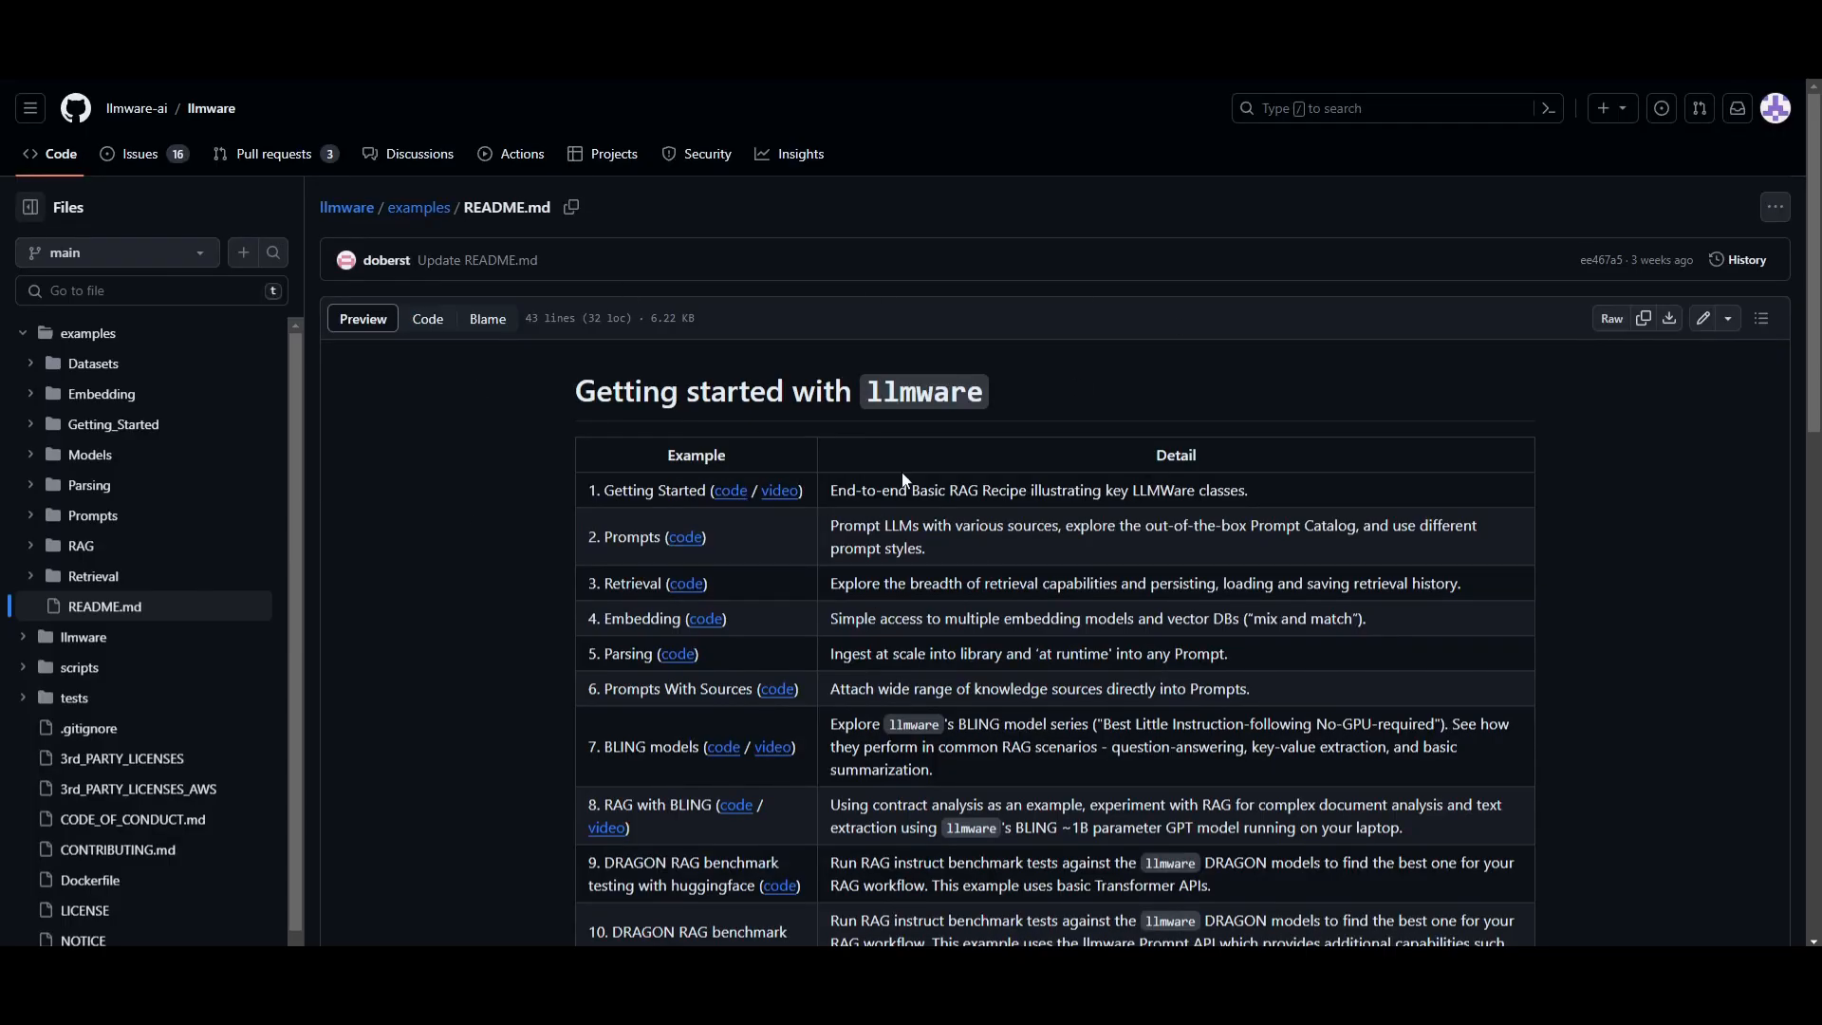
- Scroll the examples table to row 15 'Working without Databases' and the no-database section
{"action": "scroll", "scroll_direction": "down", "scroll_amount": 3}
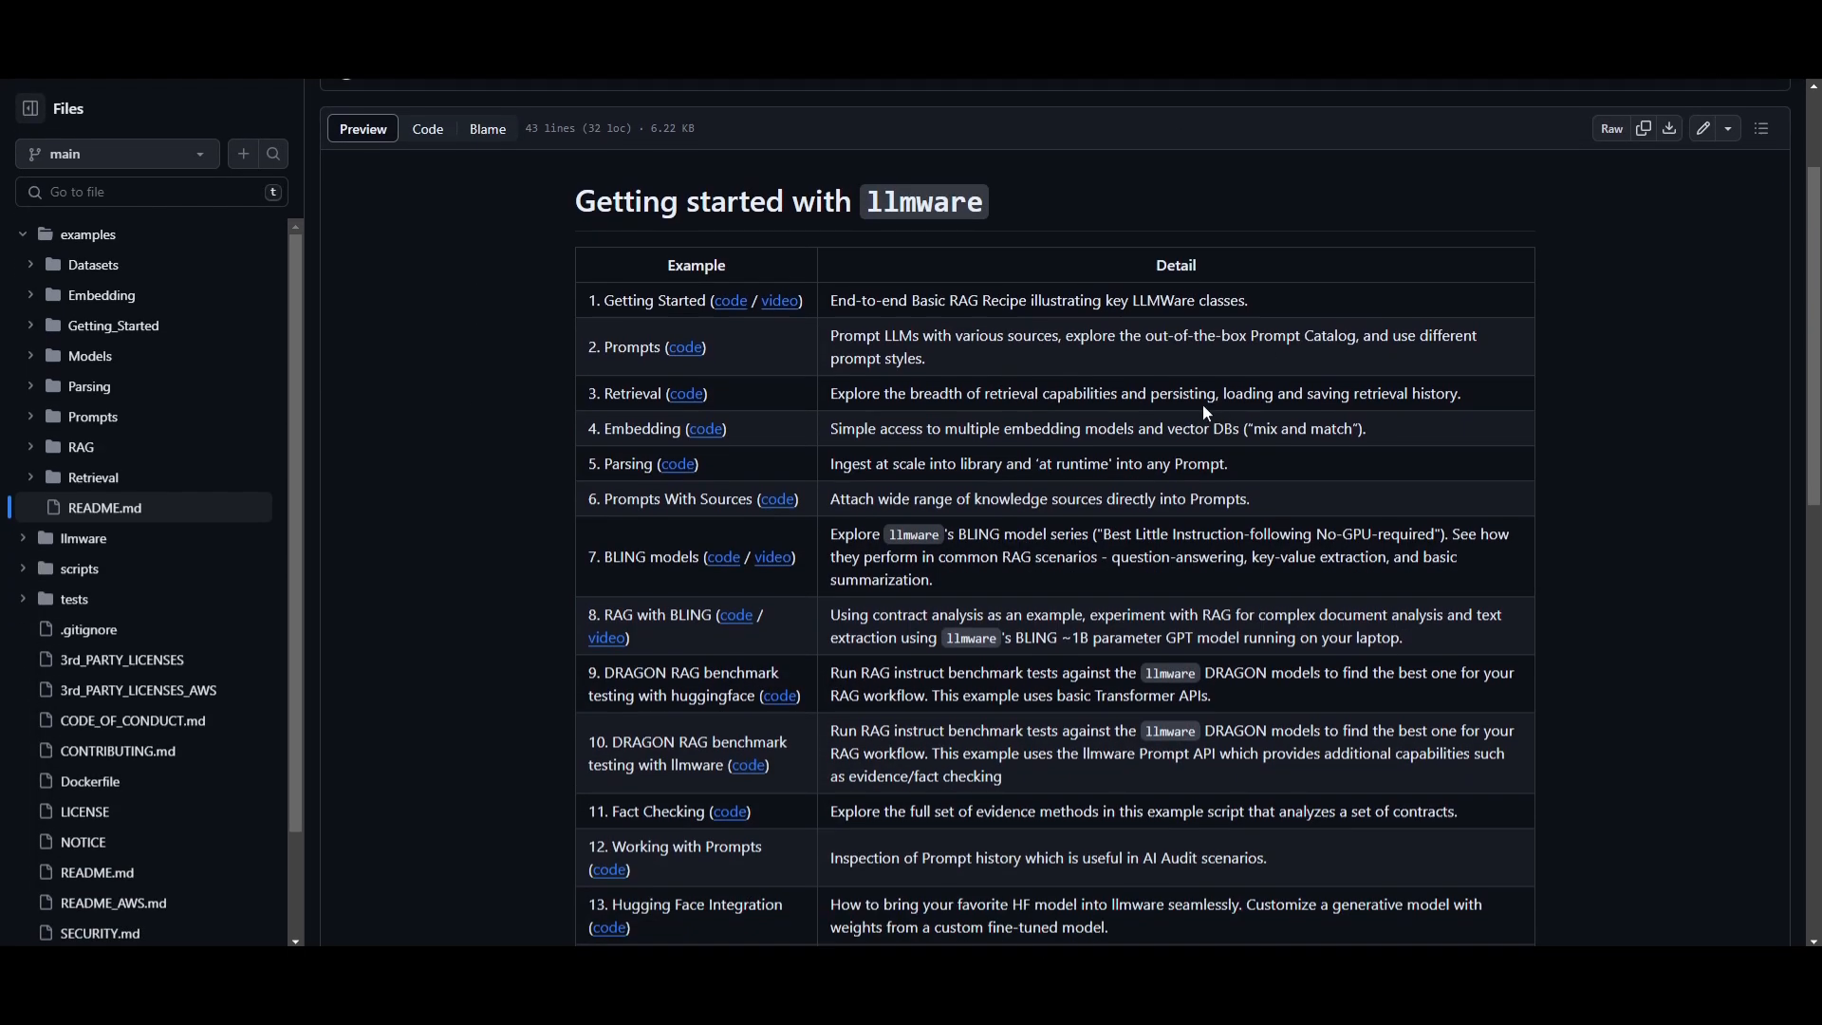
{"action": "scroll", "scroll_direction": "down", "scroll_amount": 3}
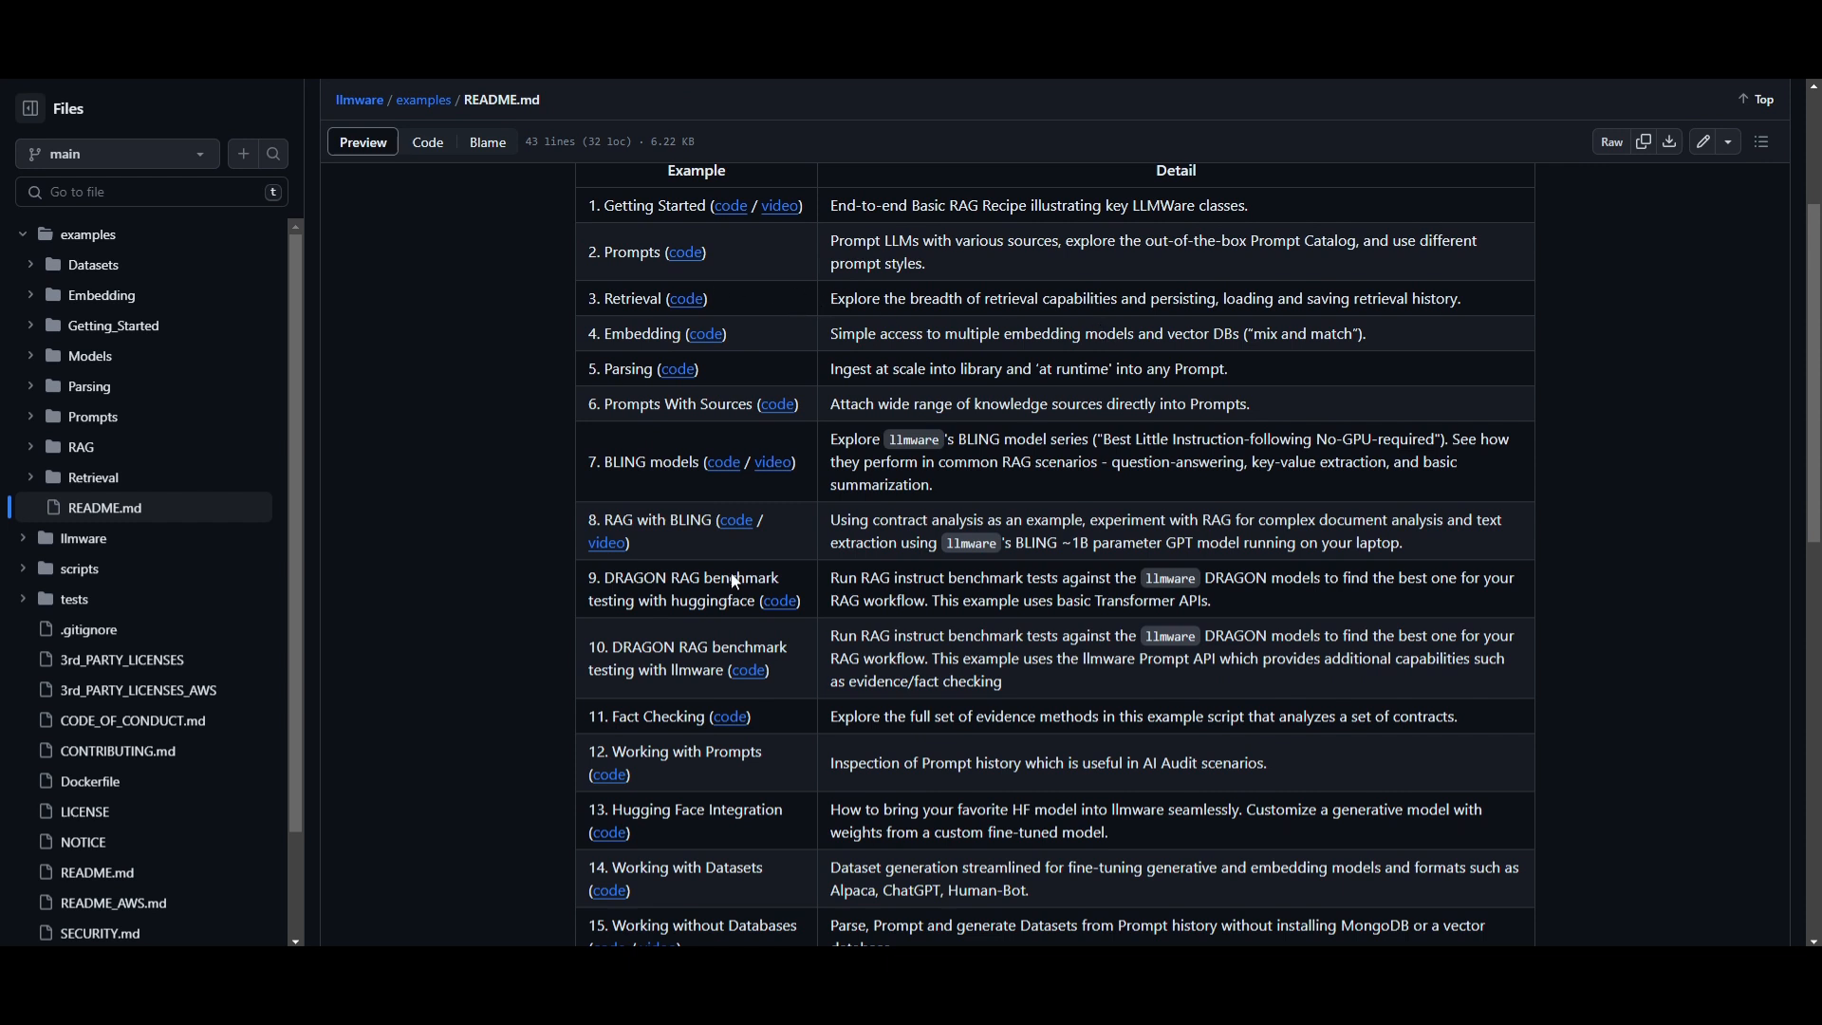
{"action": "mouse_move", "coordinate": [852, 228]}
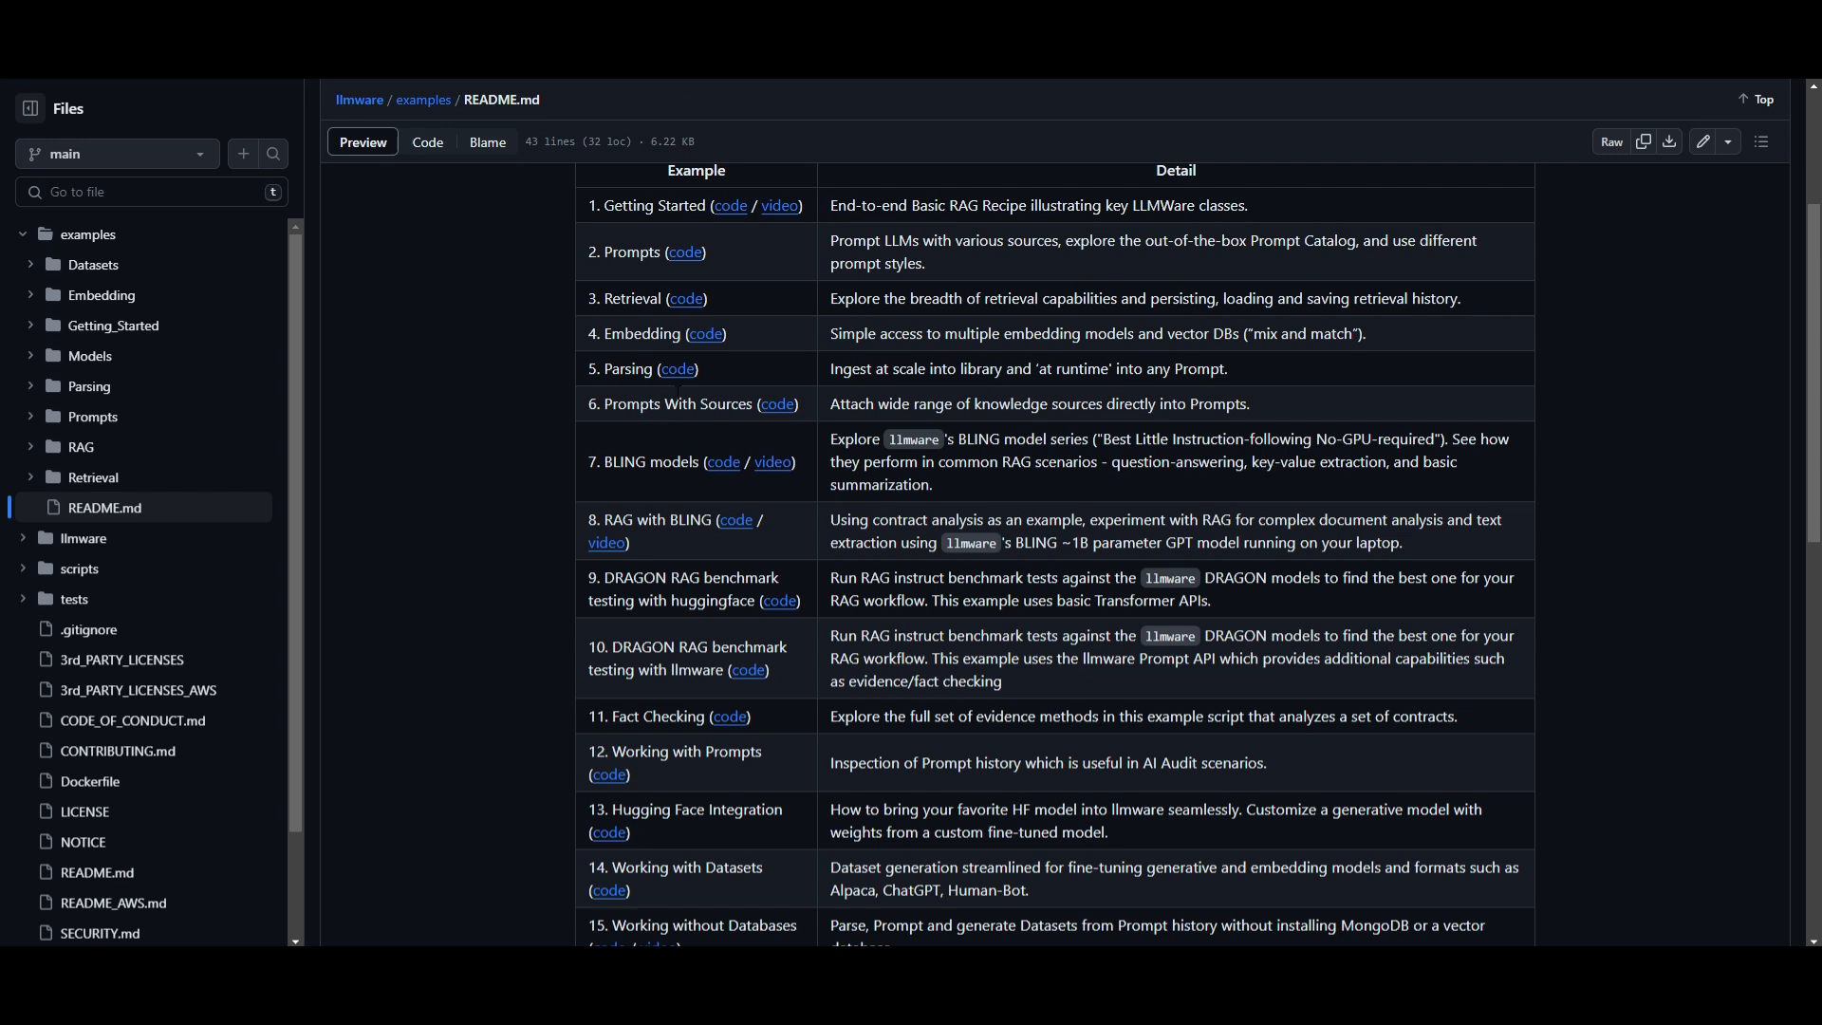
{"action": "mouse_move", "coordinate": [529, 323]}
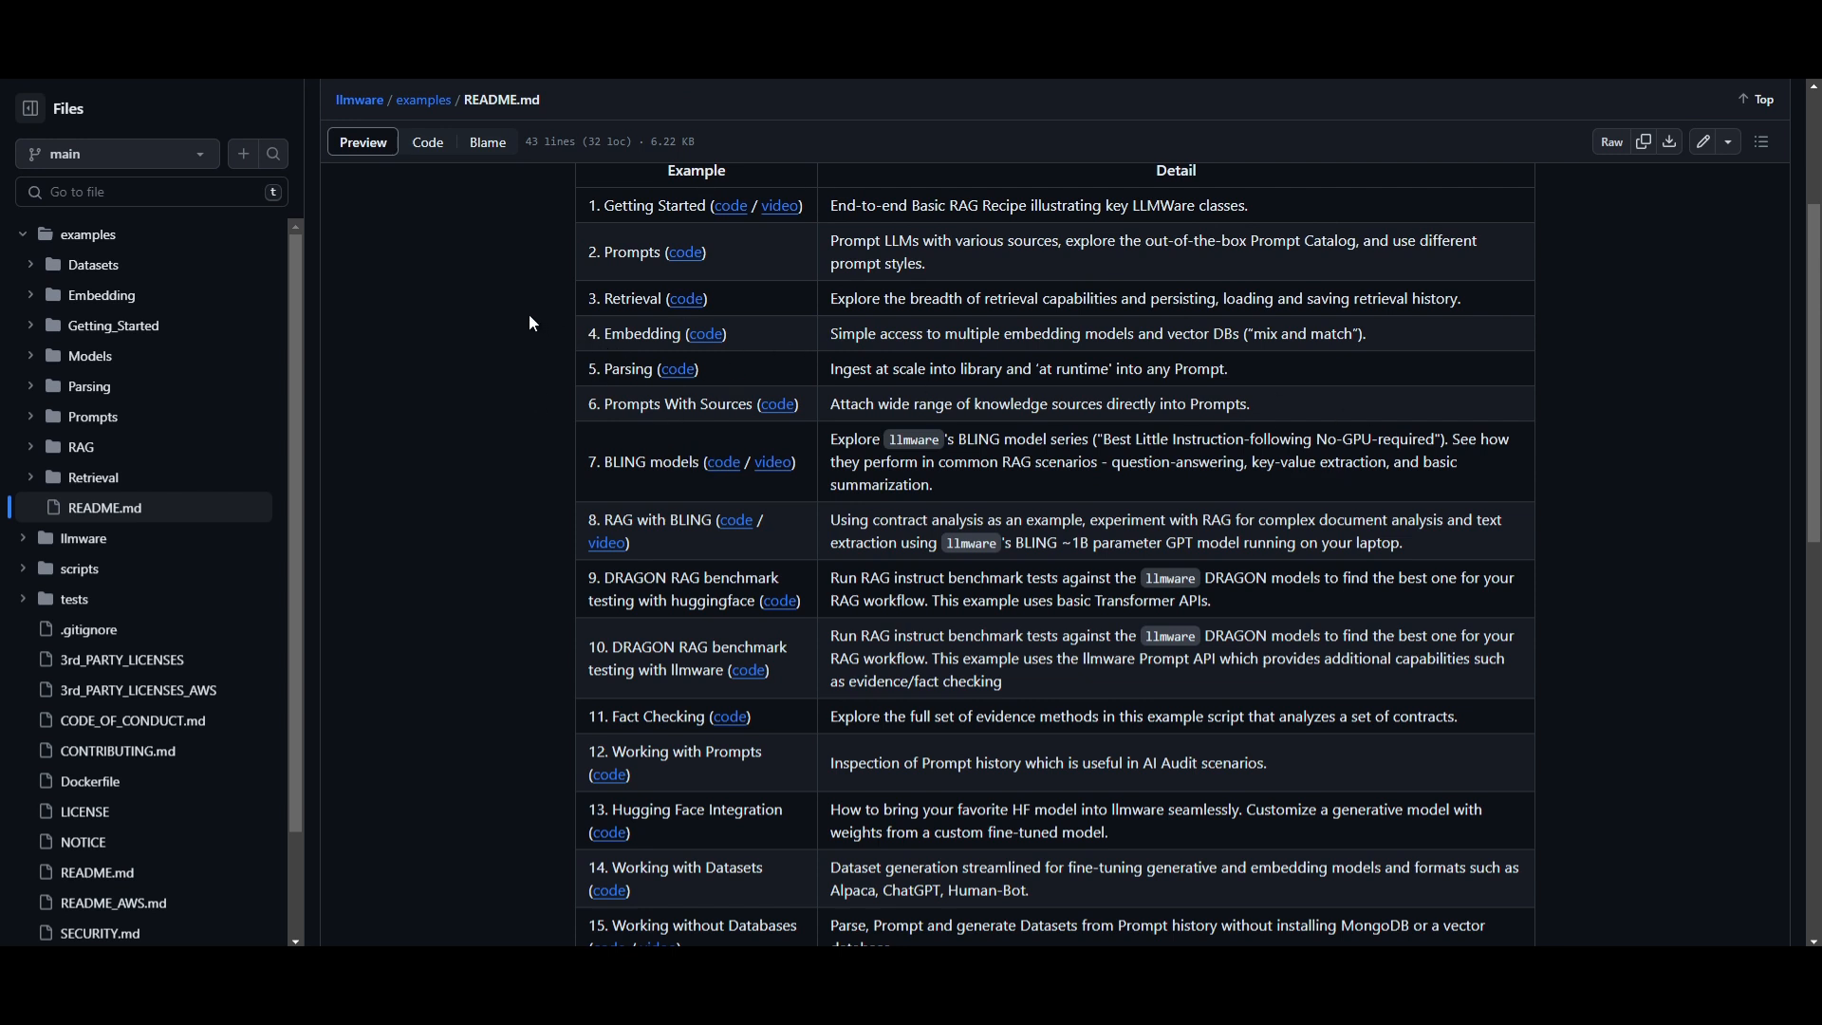
{"action": "mouse_move", "coordinate": [732, 395]}
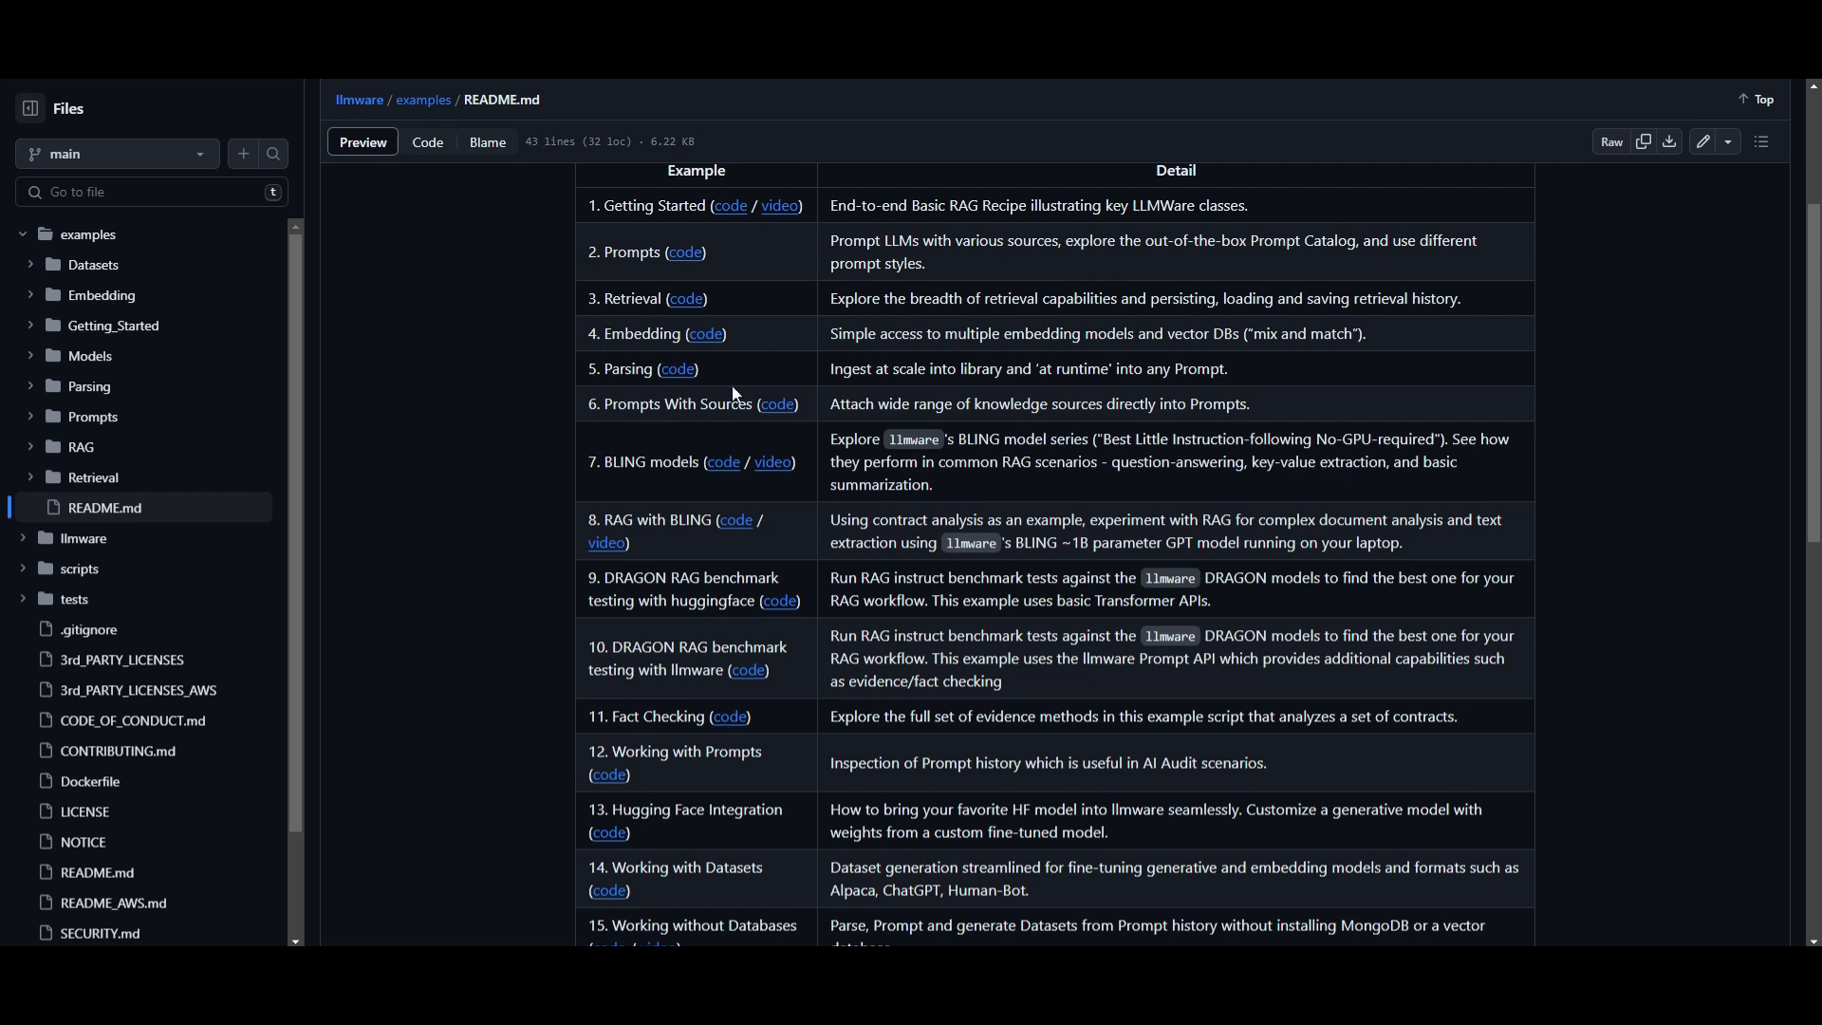
{"action": "scroll", "scroll_direction": "down", "scroll_amount": 3}
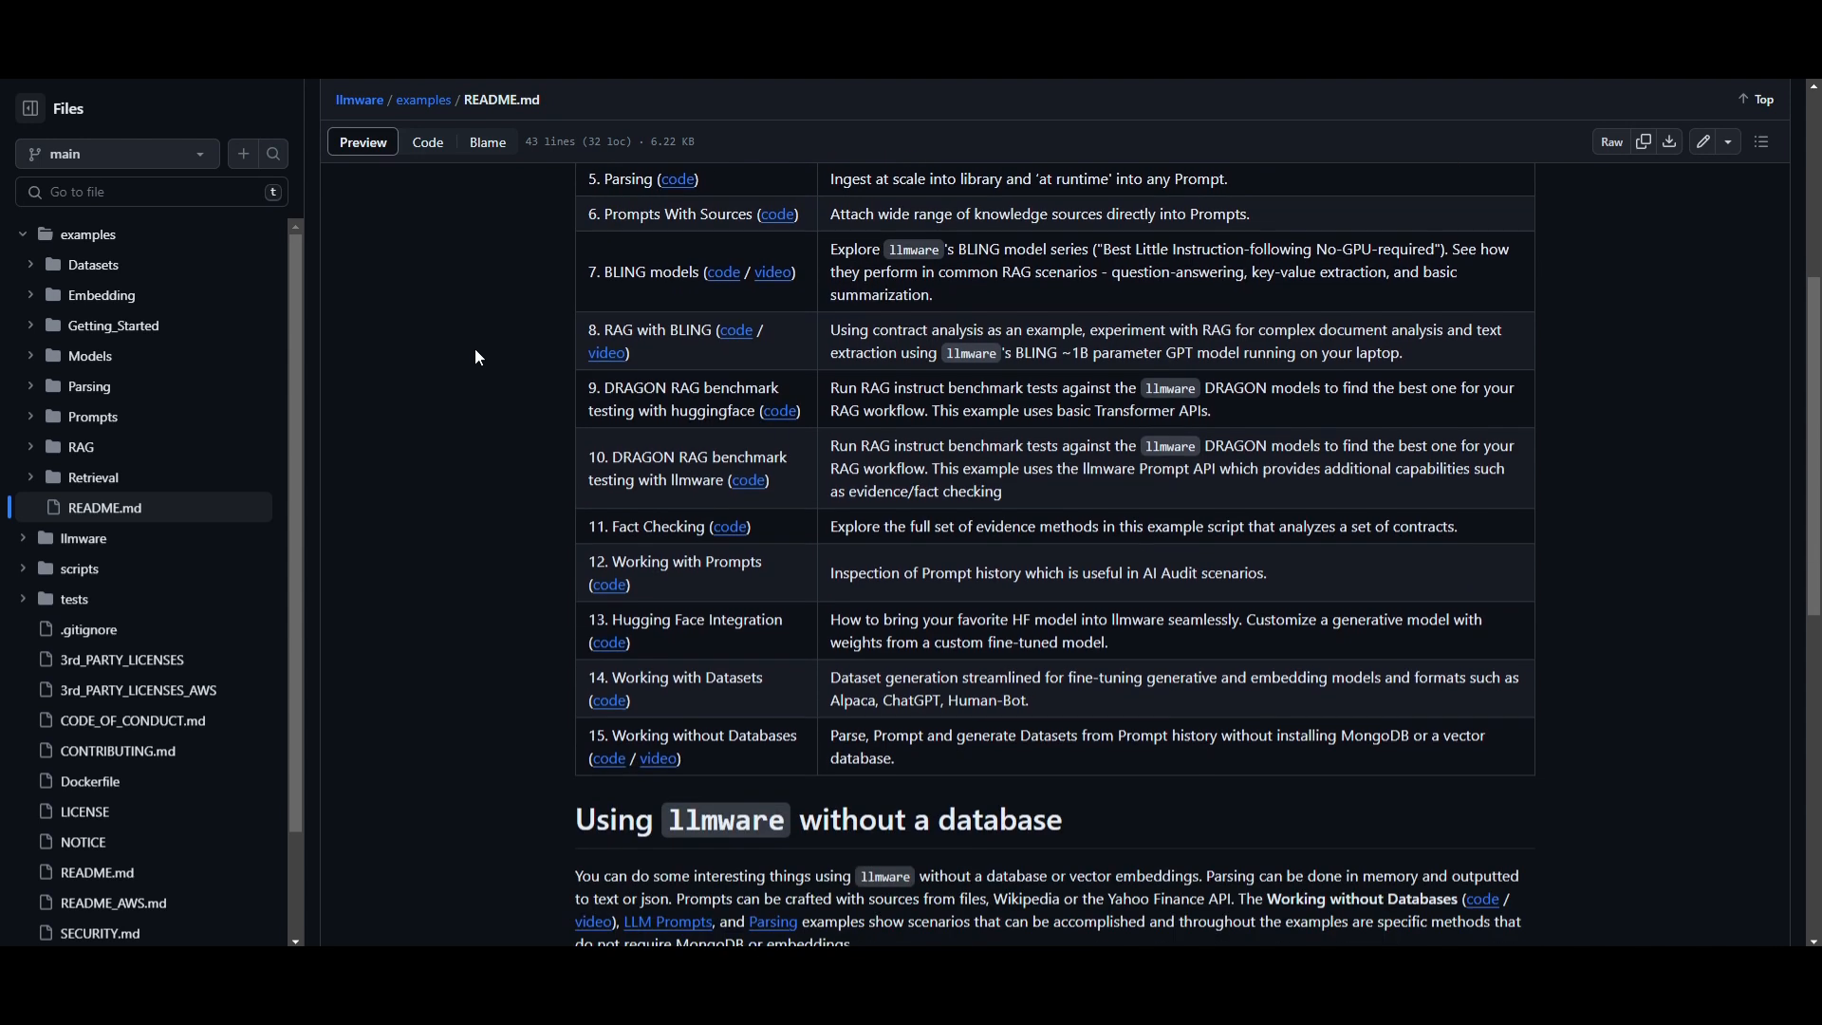
{"action": "scroll", "scroll_direction": "down", "scroll_amount": 3}
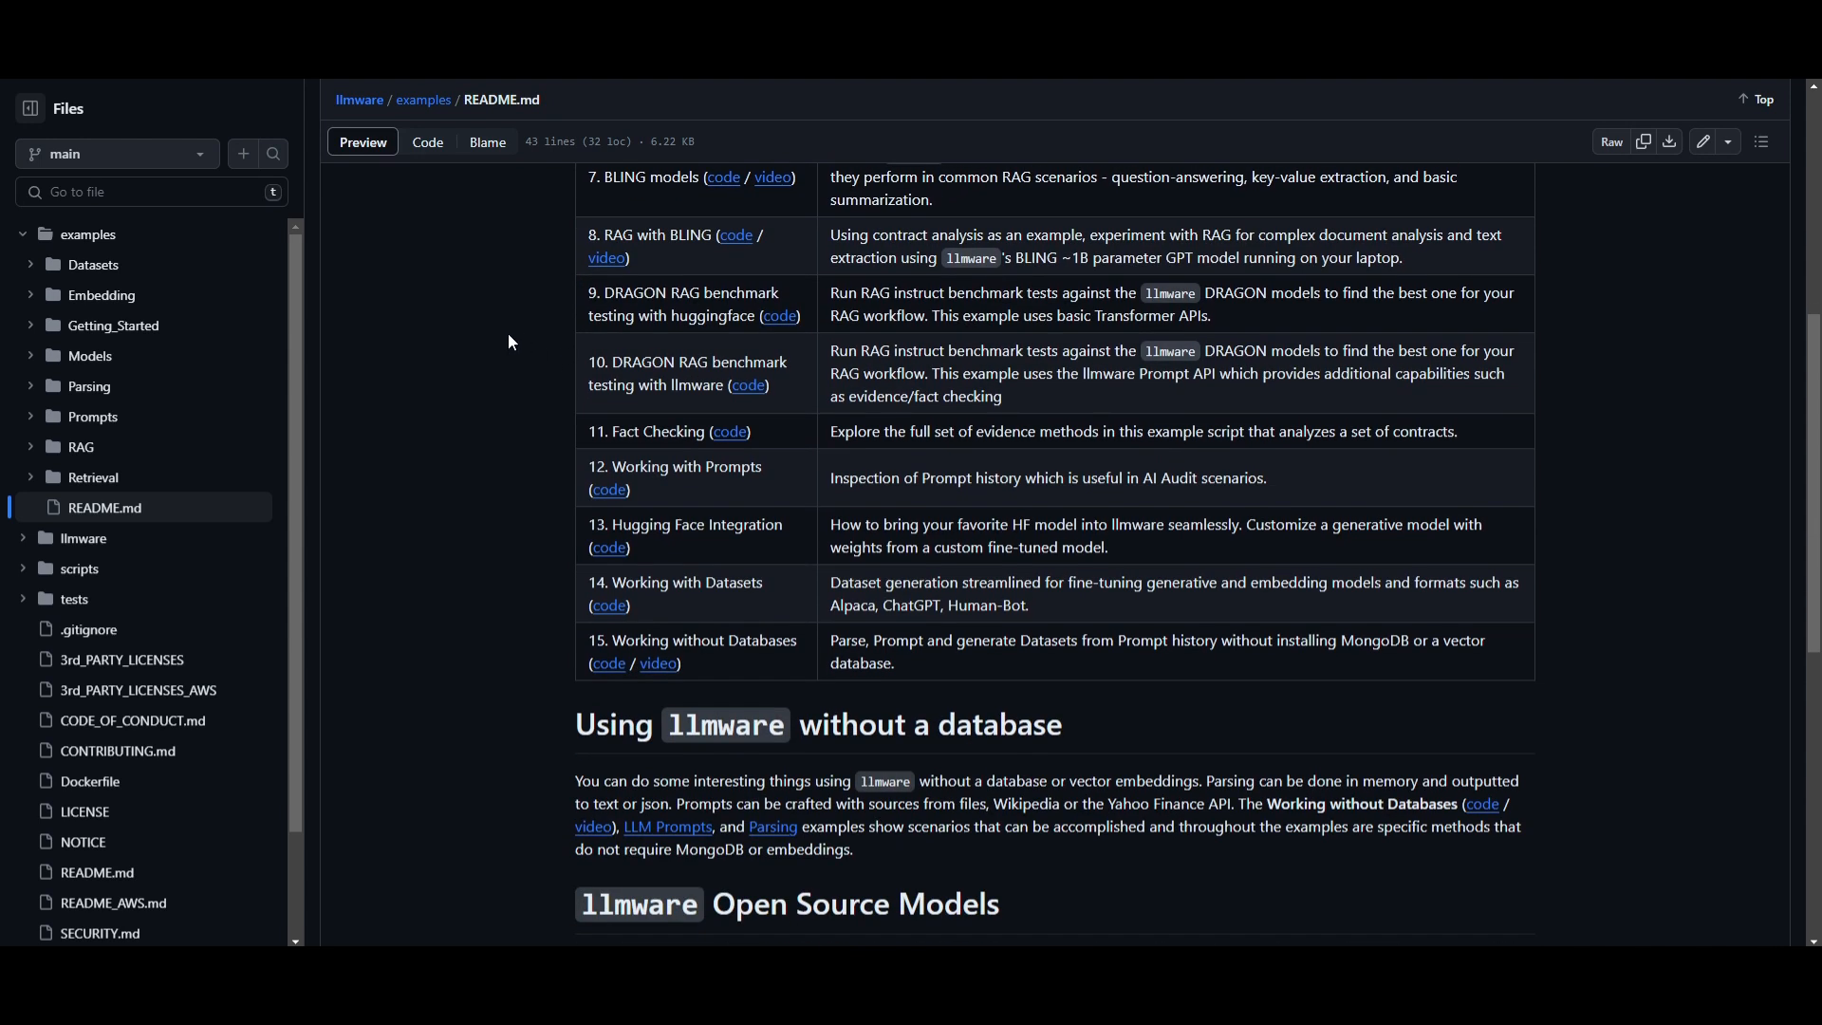
{"action": "scroll", "scroll_direction": "up", "scroll_amount": 3}
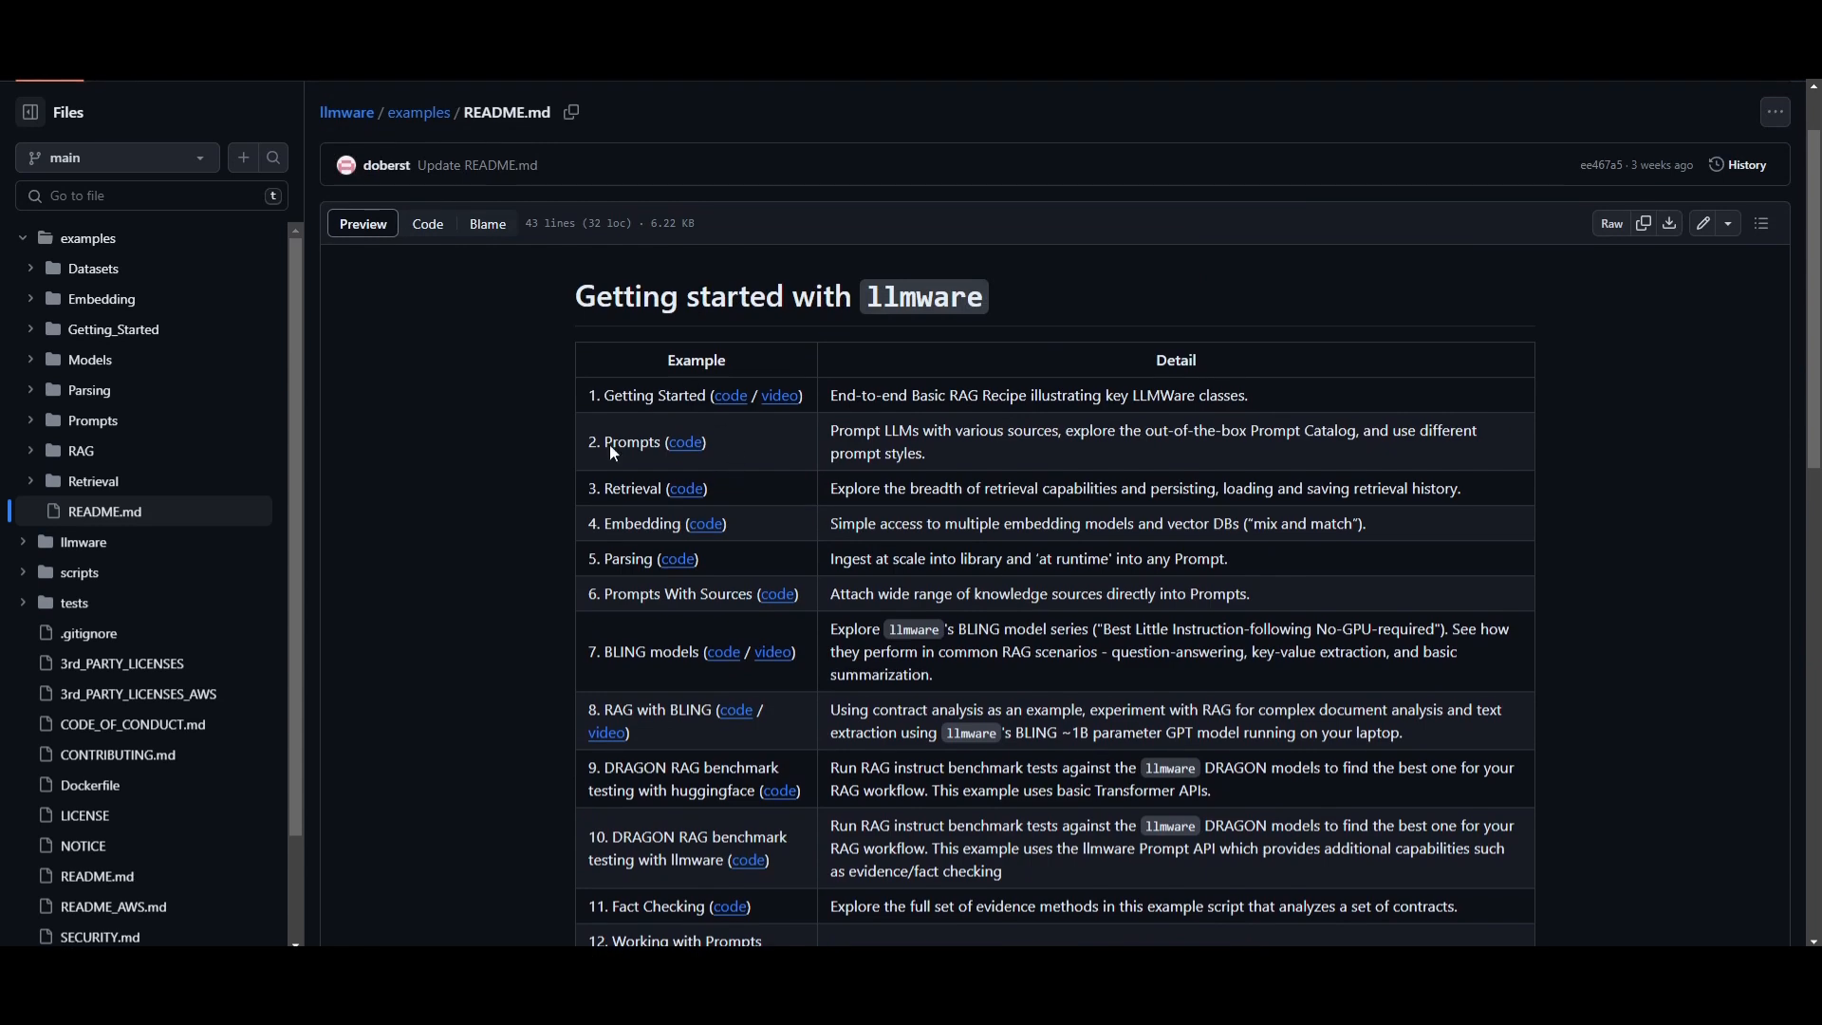
{"action": "mouse_move", "coordinate": [528, 550]}
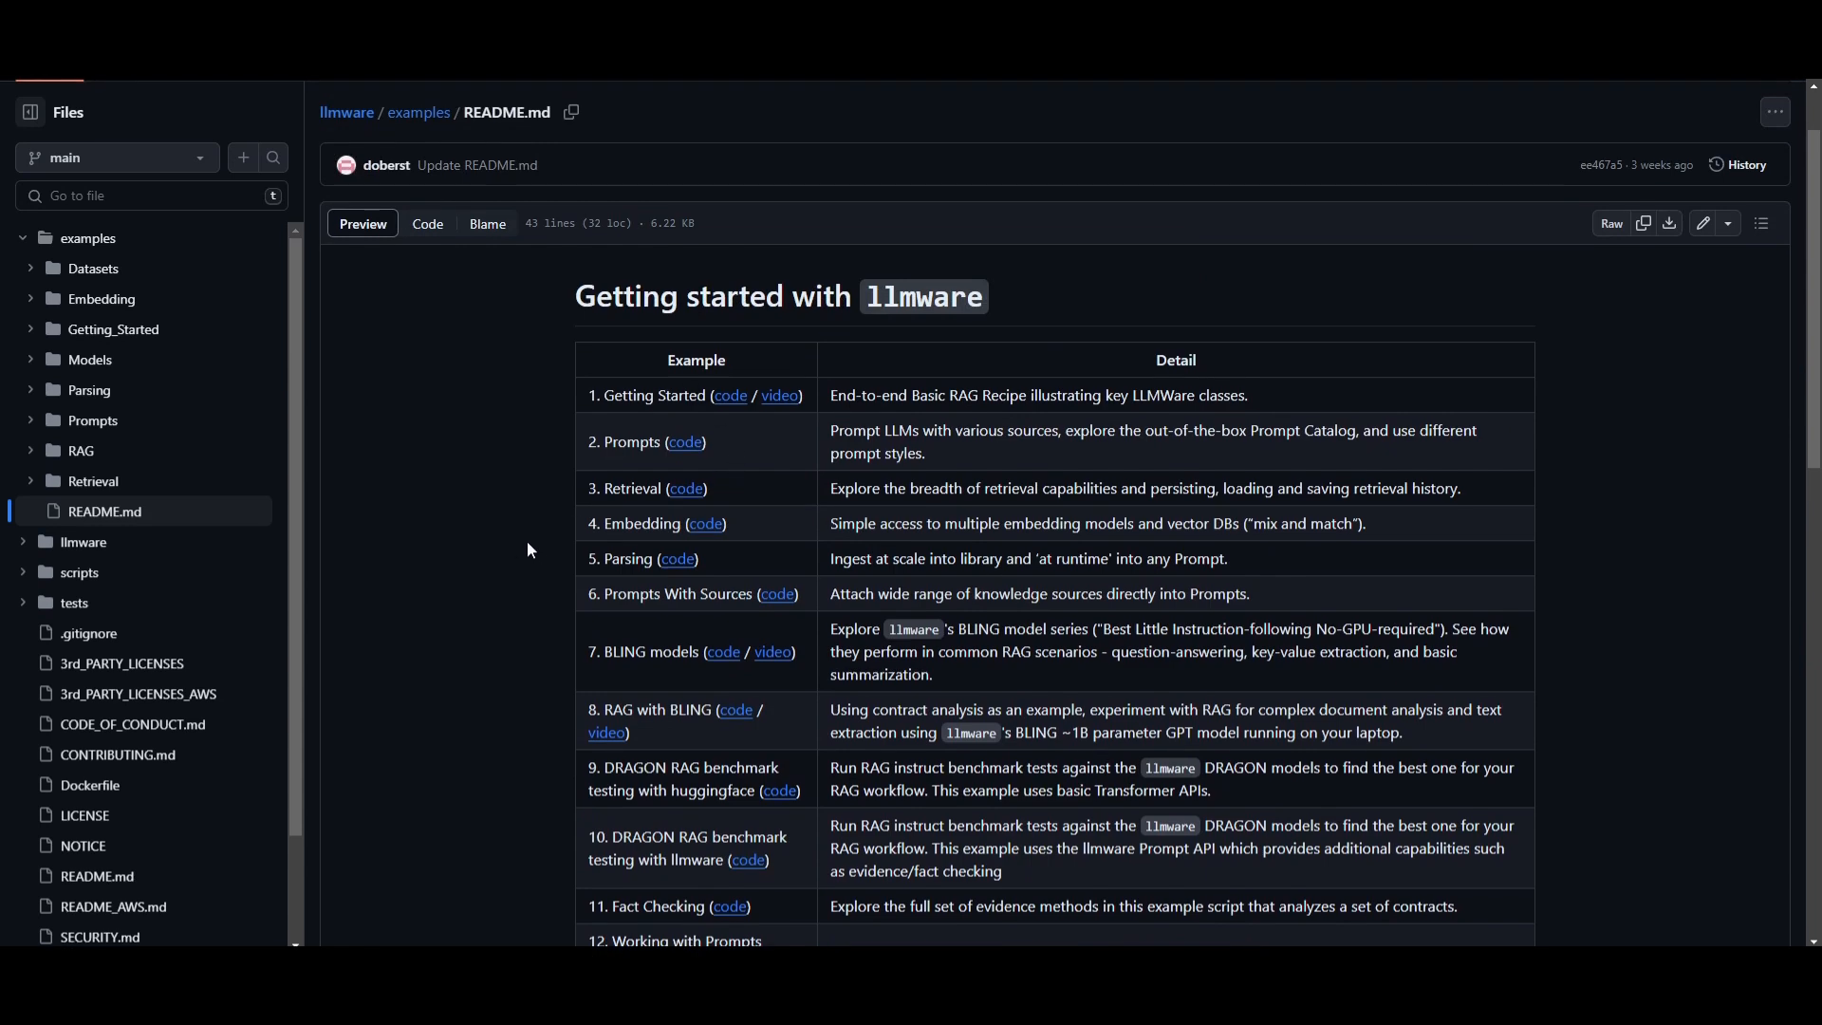
{"action": "scroll", "scroll_direction": "down", "scroll_amount": 3}
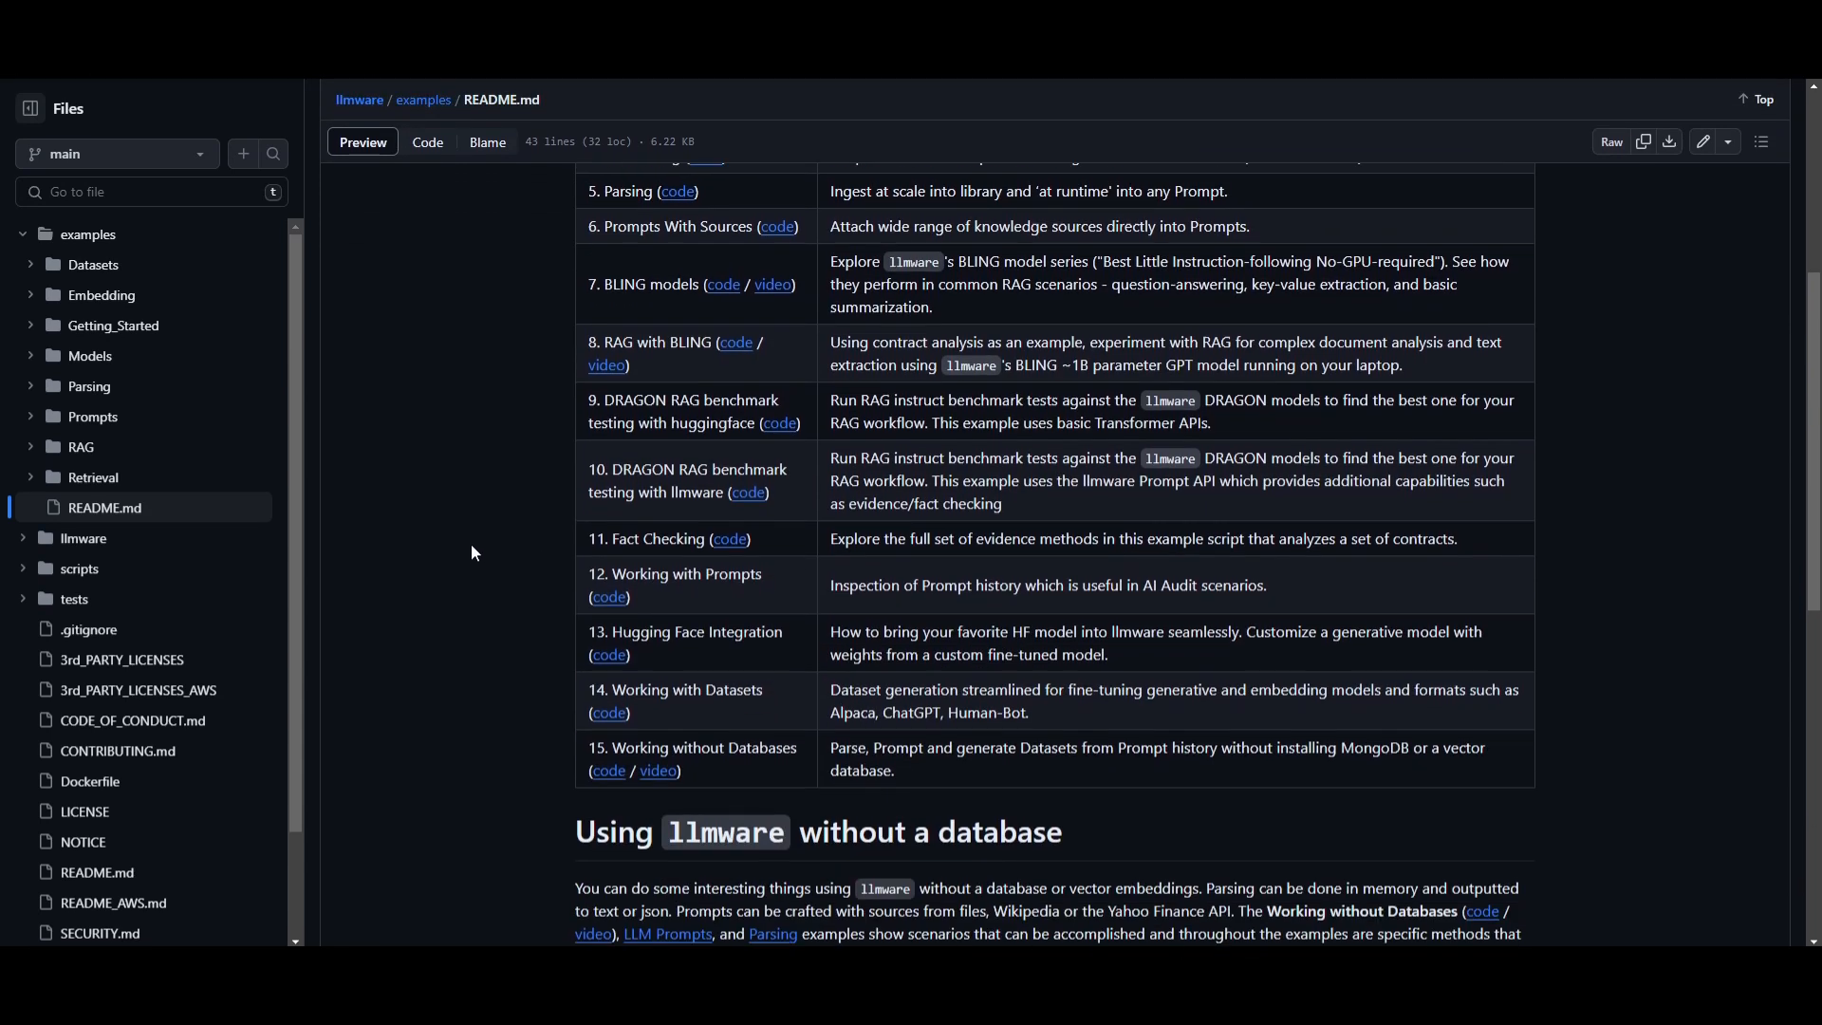
- Scroll the examples README down to the Open Source Models and Additional llmware capabilities sections
{"action": "scroll", "scroll_direction": "down", "scroll_amount": 3}
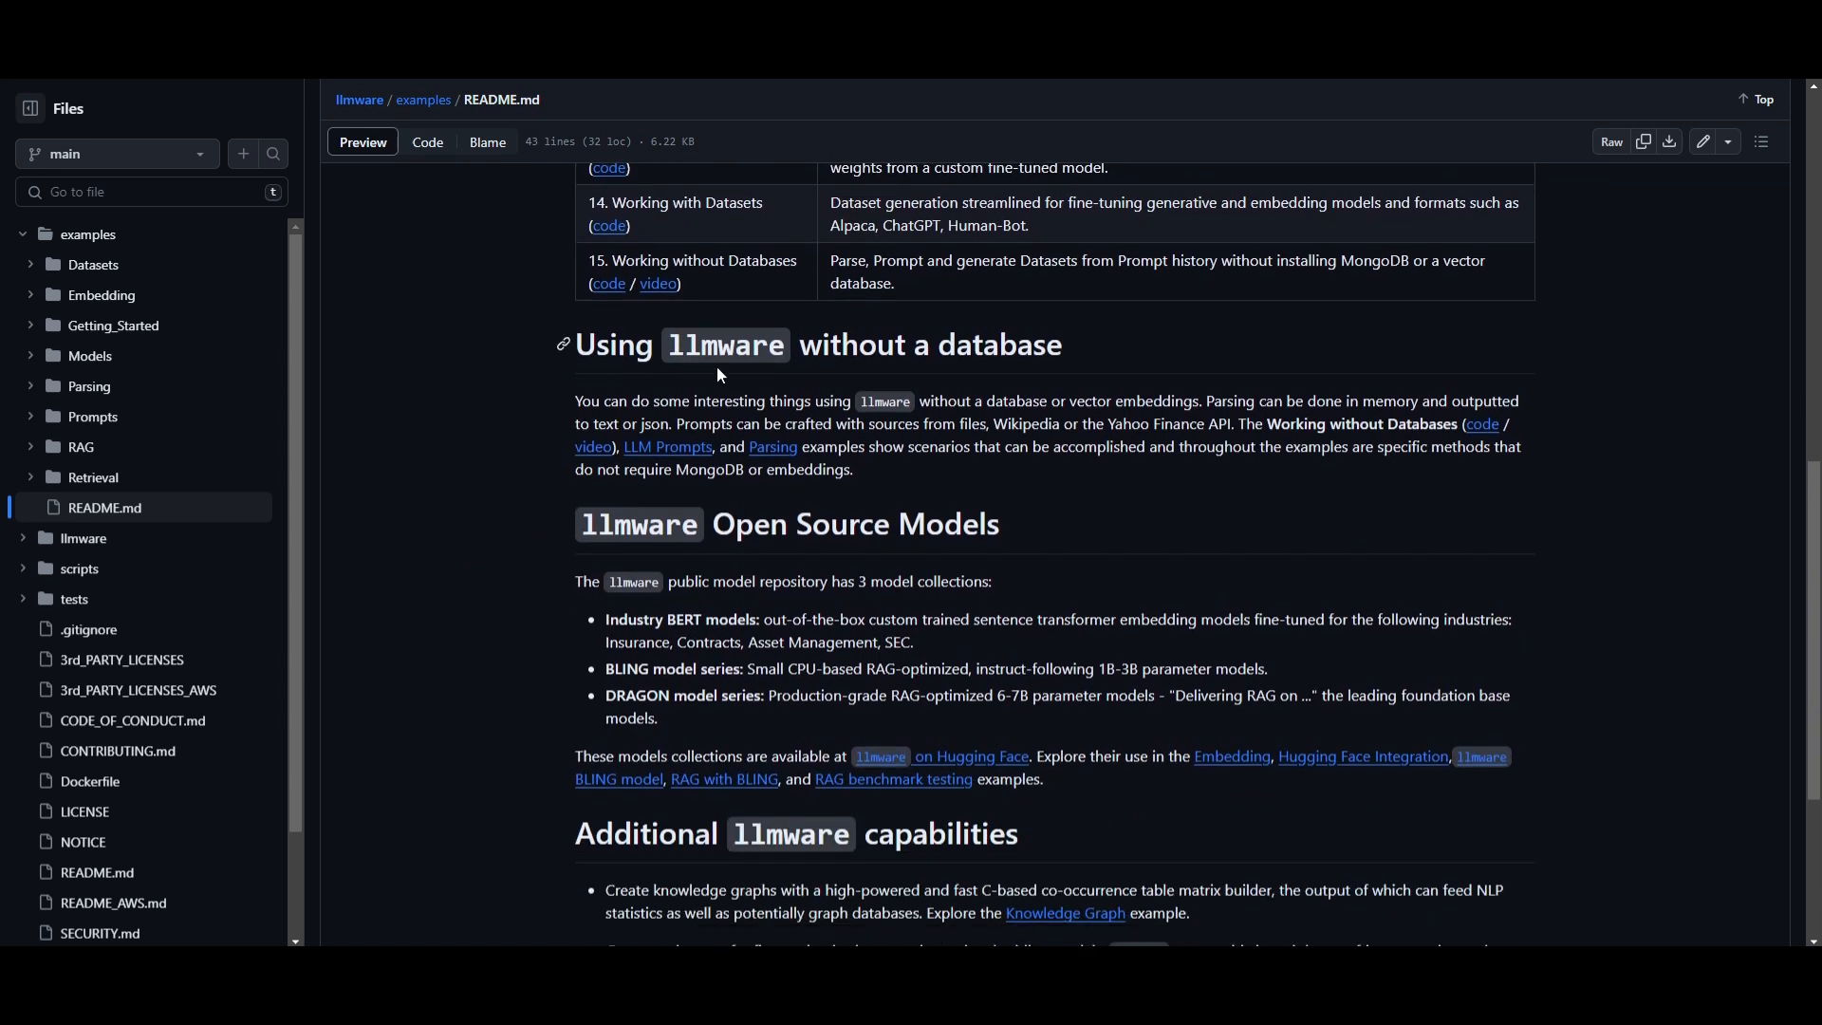
{"action": "mouse_move", "coordinate": [1333, 511]}
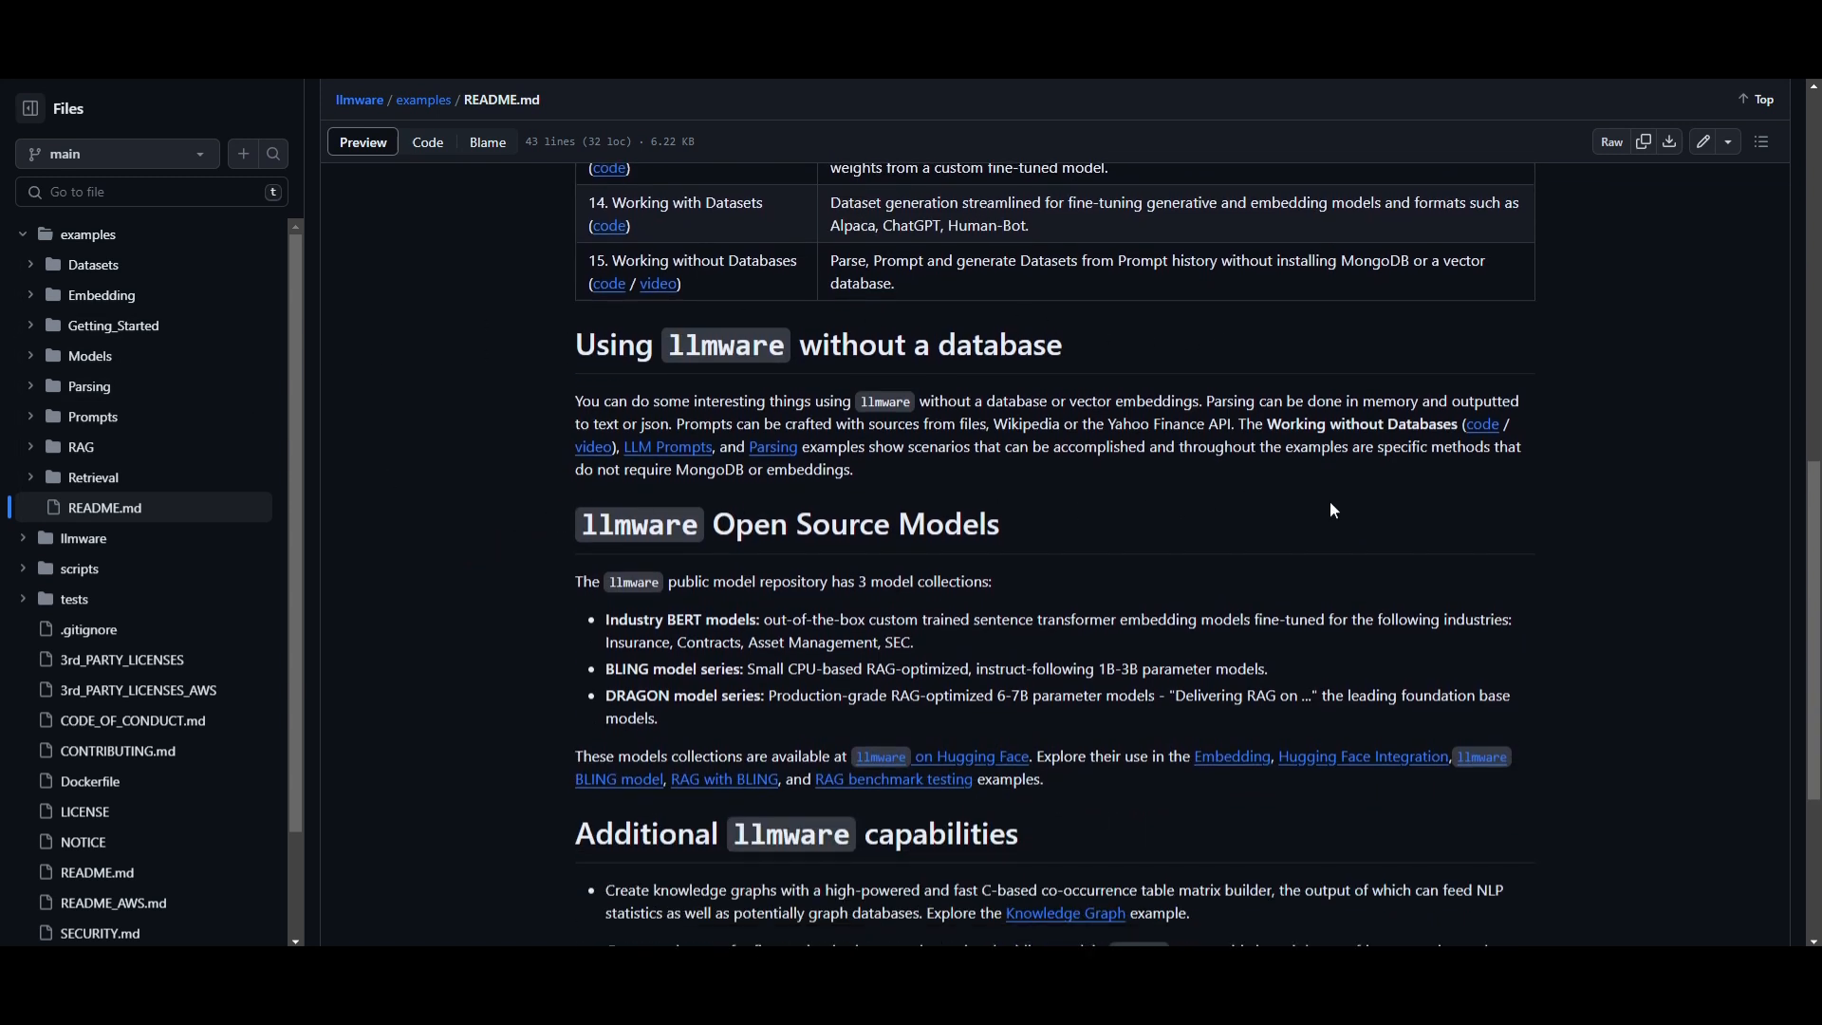
{"action": "scroll", "scroll_direction": "down", "scroll_amount": 3}
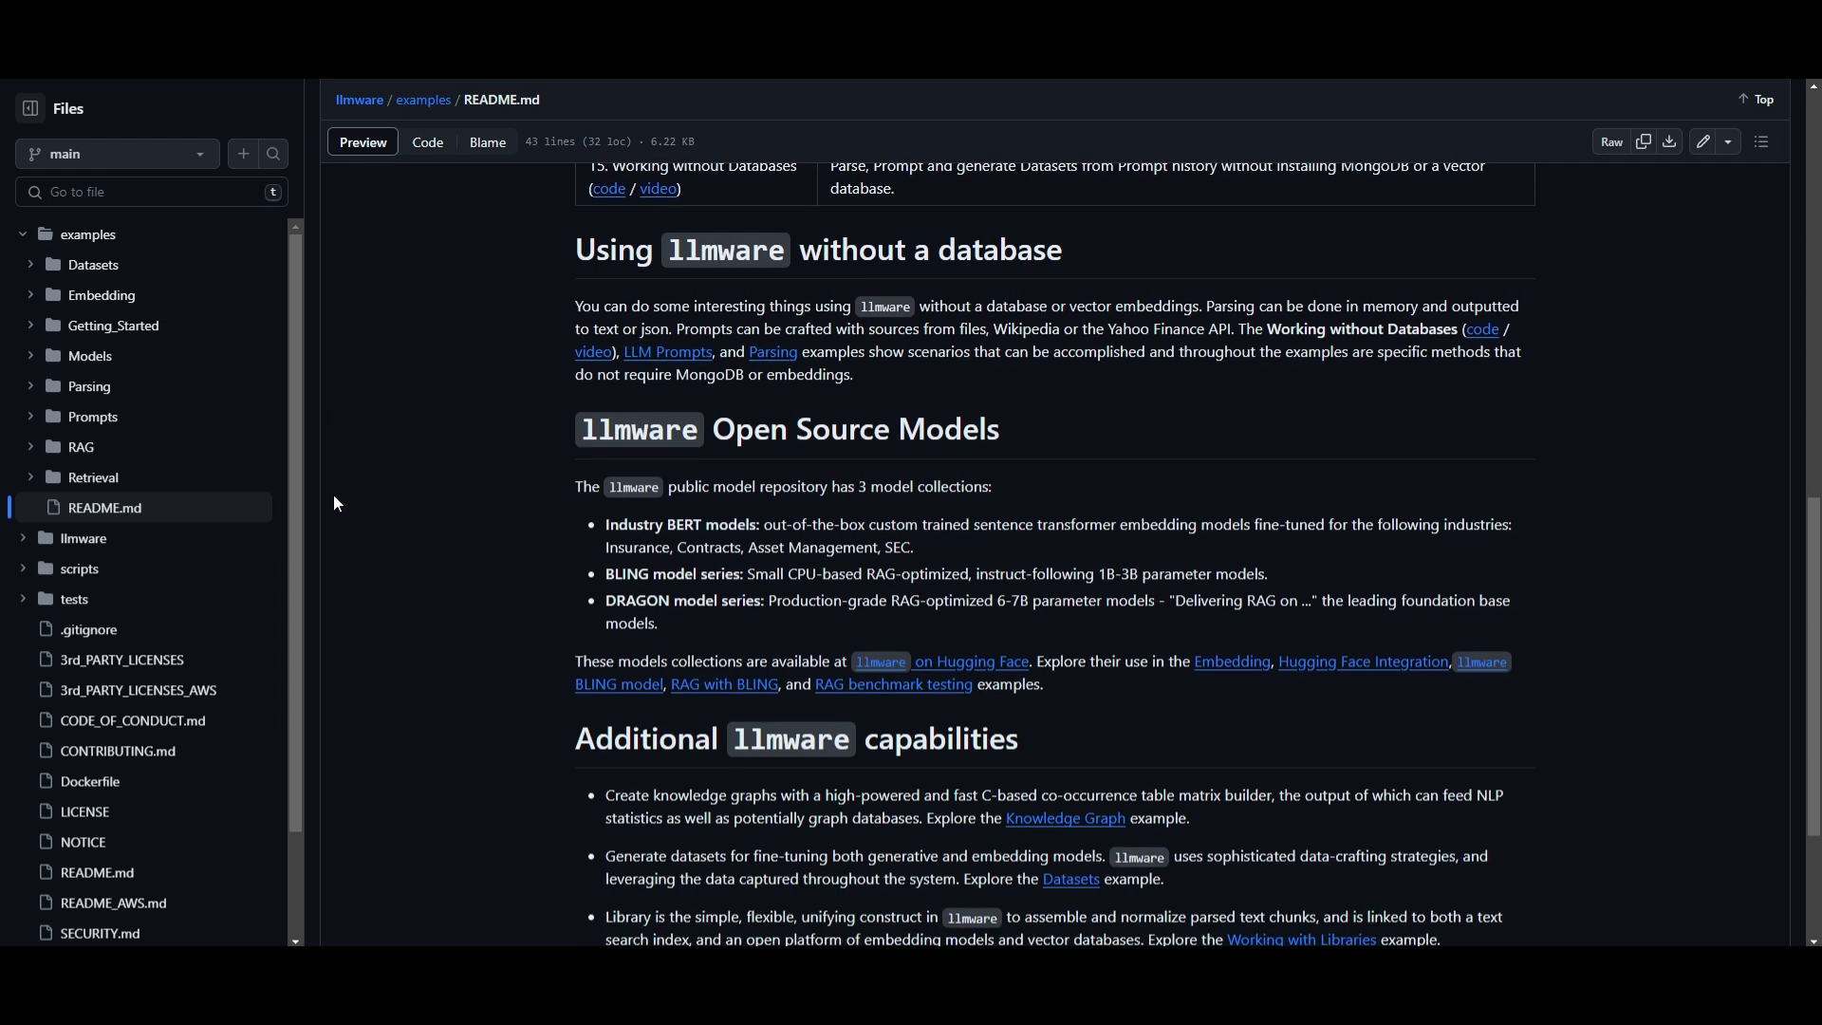
{"action": "mouse_move", "coordinate": [1423, 519]}
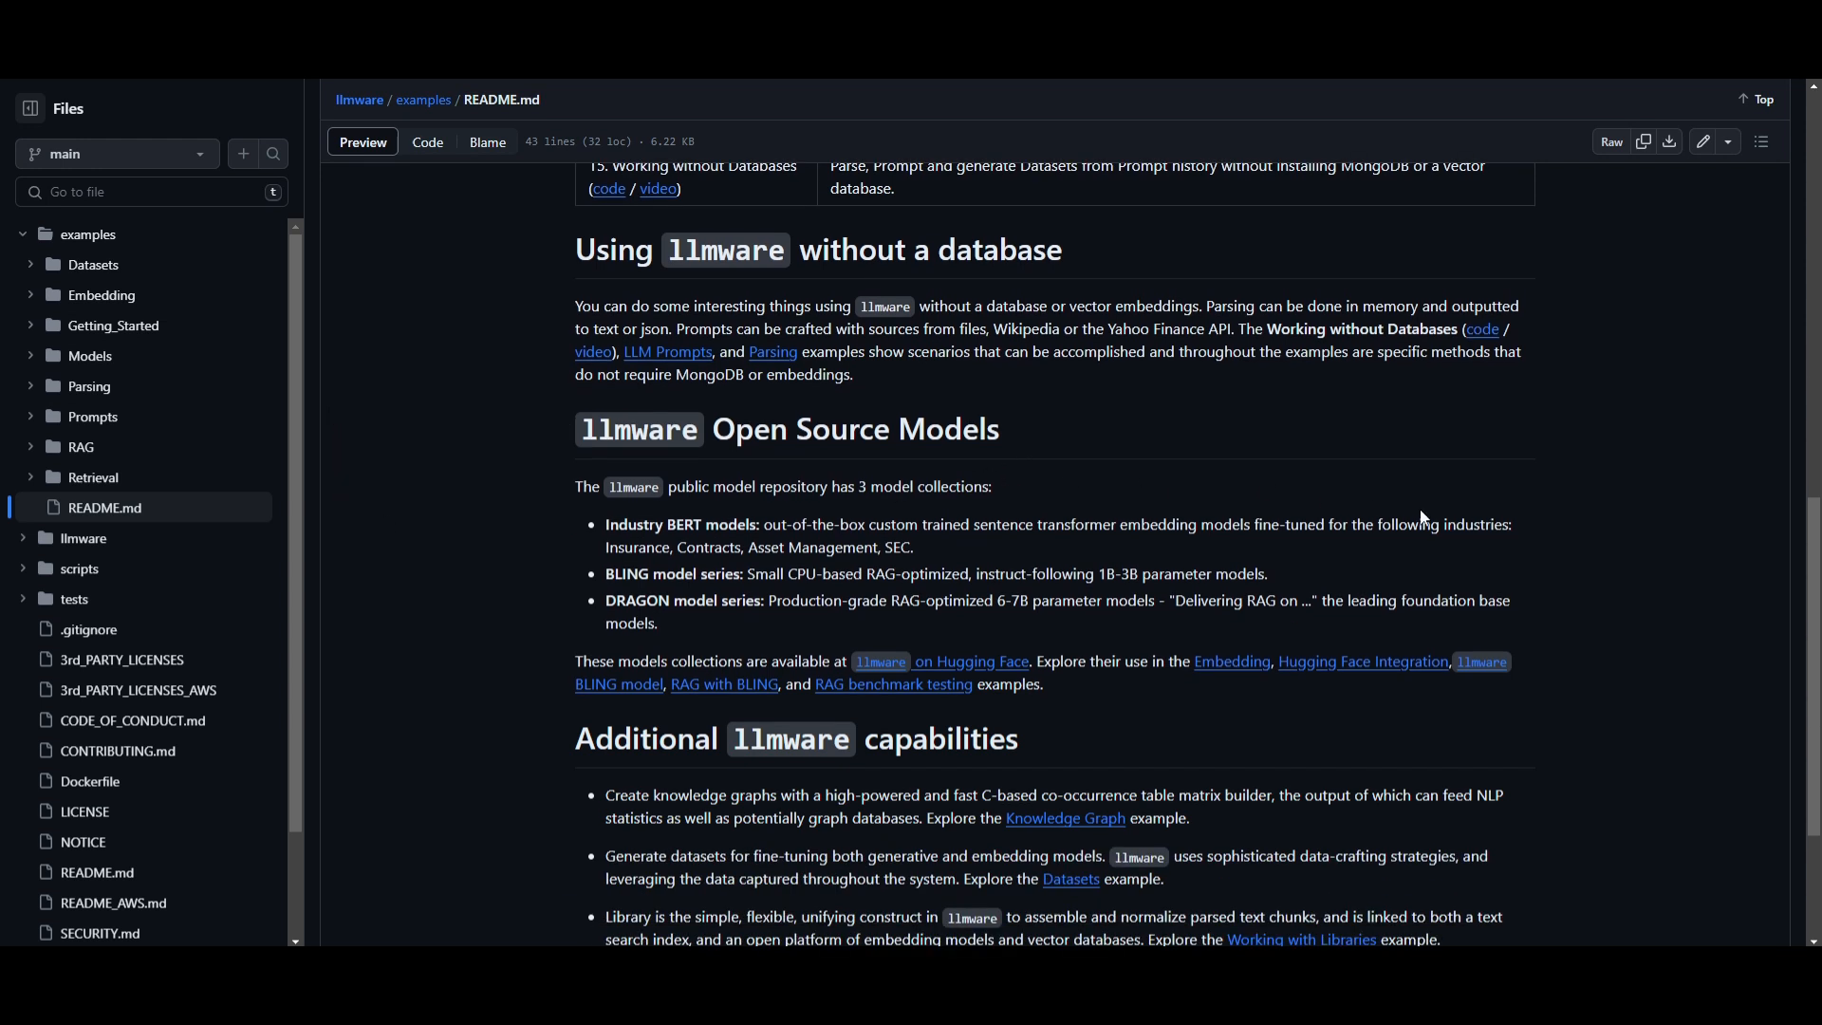
{"action": "scroll", "scroll_direction": "down", "scroll_amount": 3}
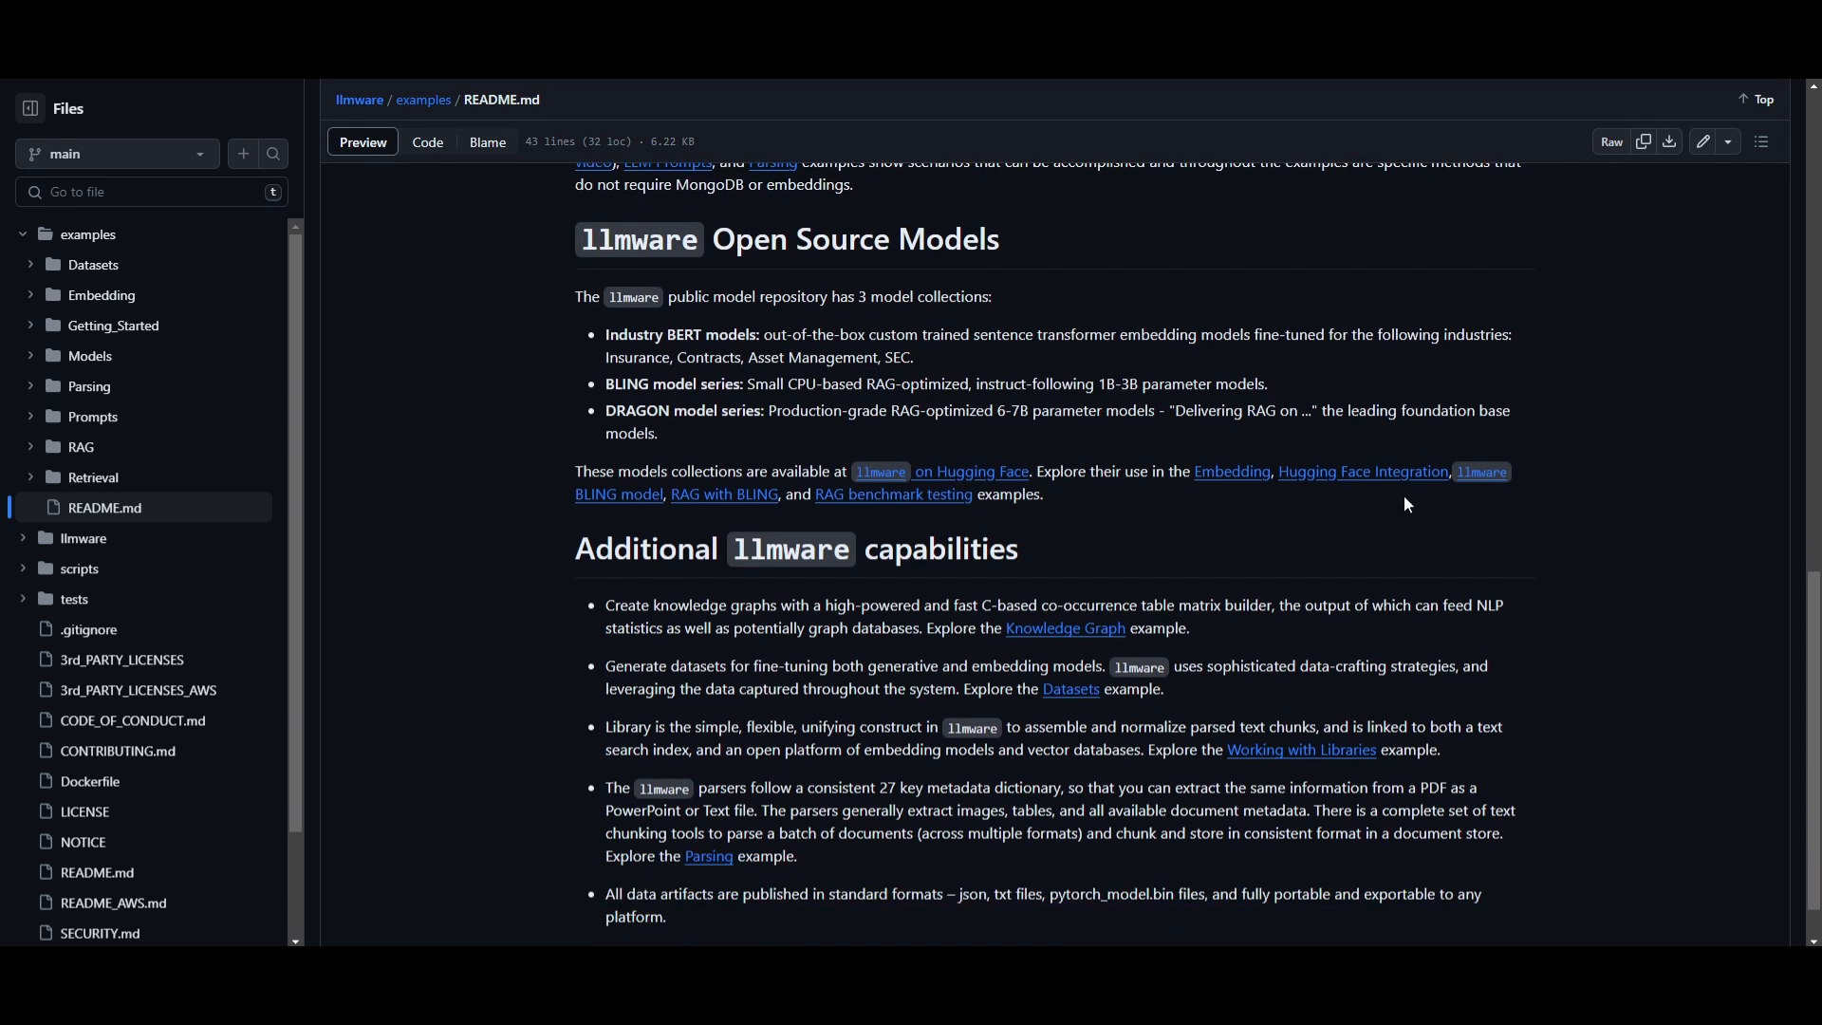
{"action": "mouse_move", "coordinate": [1291, 563]}
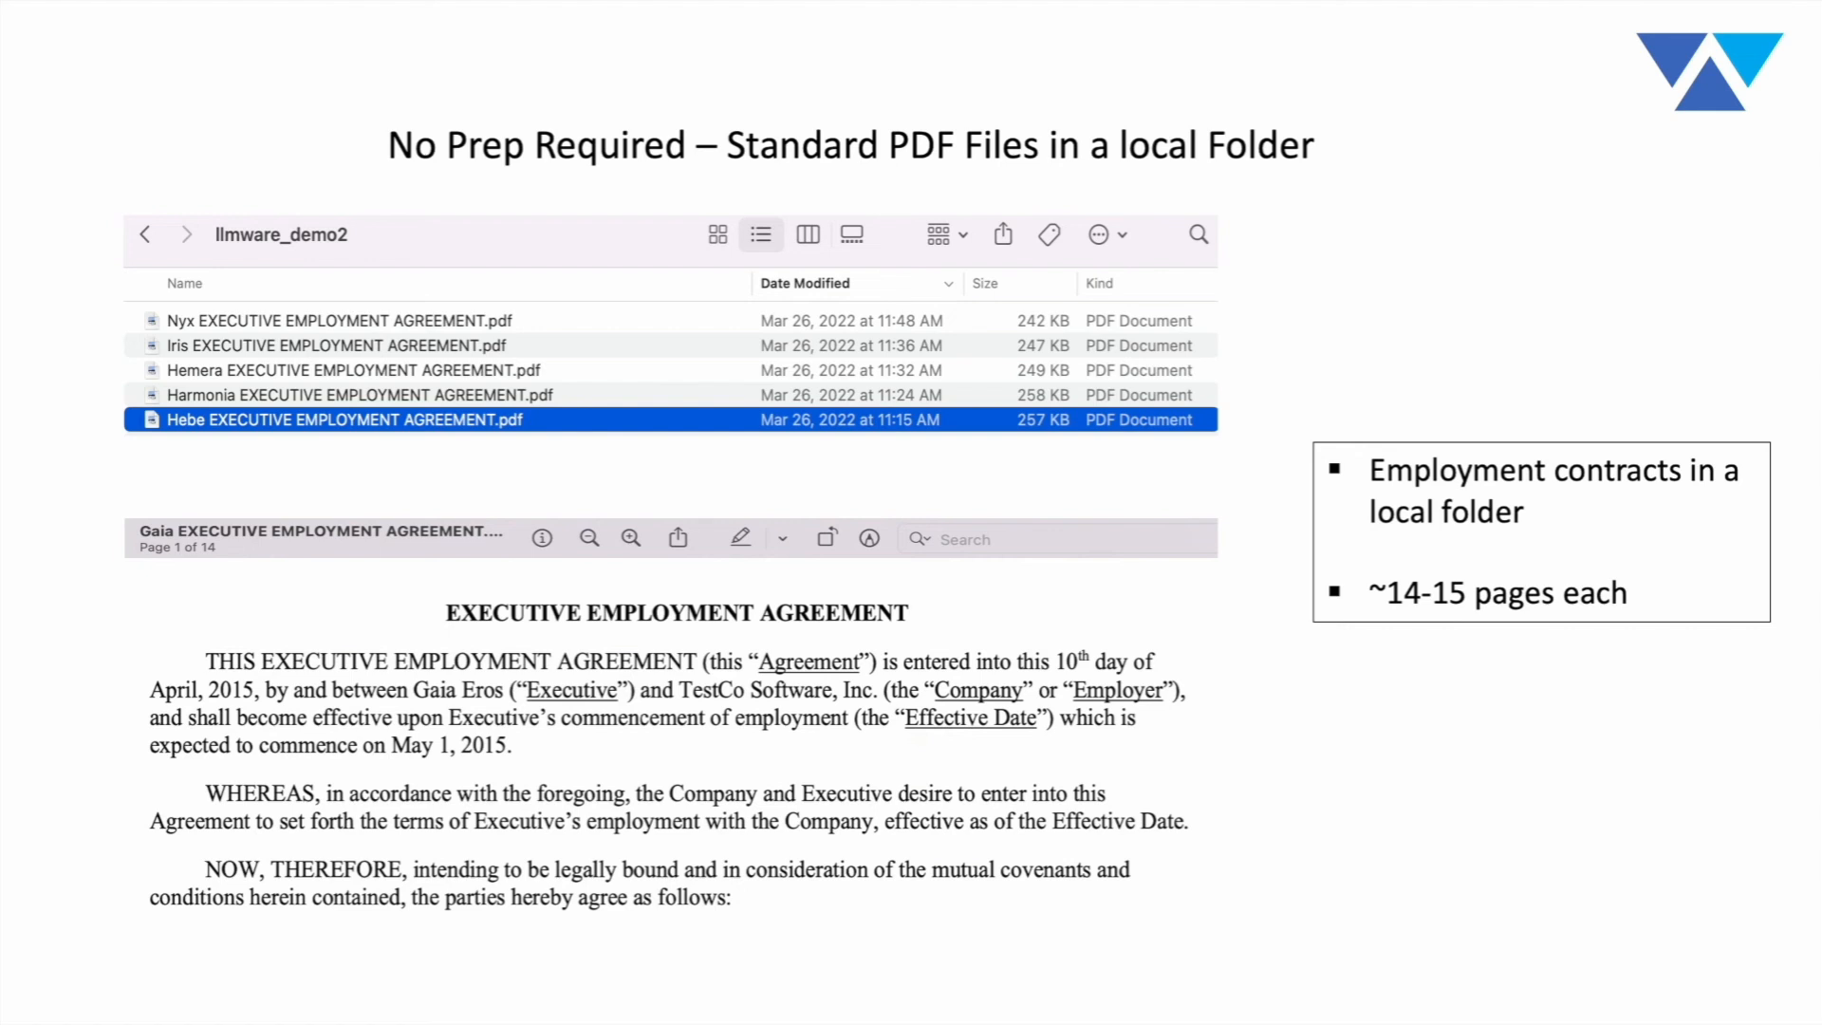
{"action": "mouse_move", "coordinate": [658, 978]}
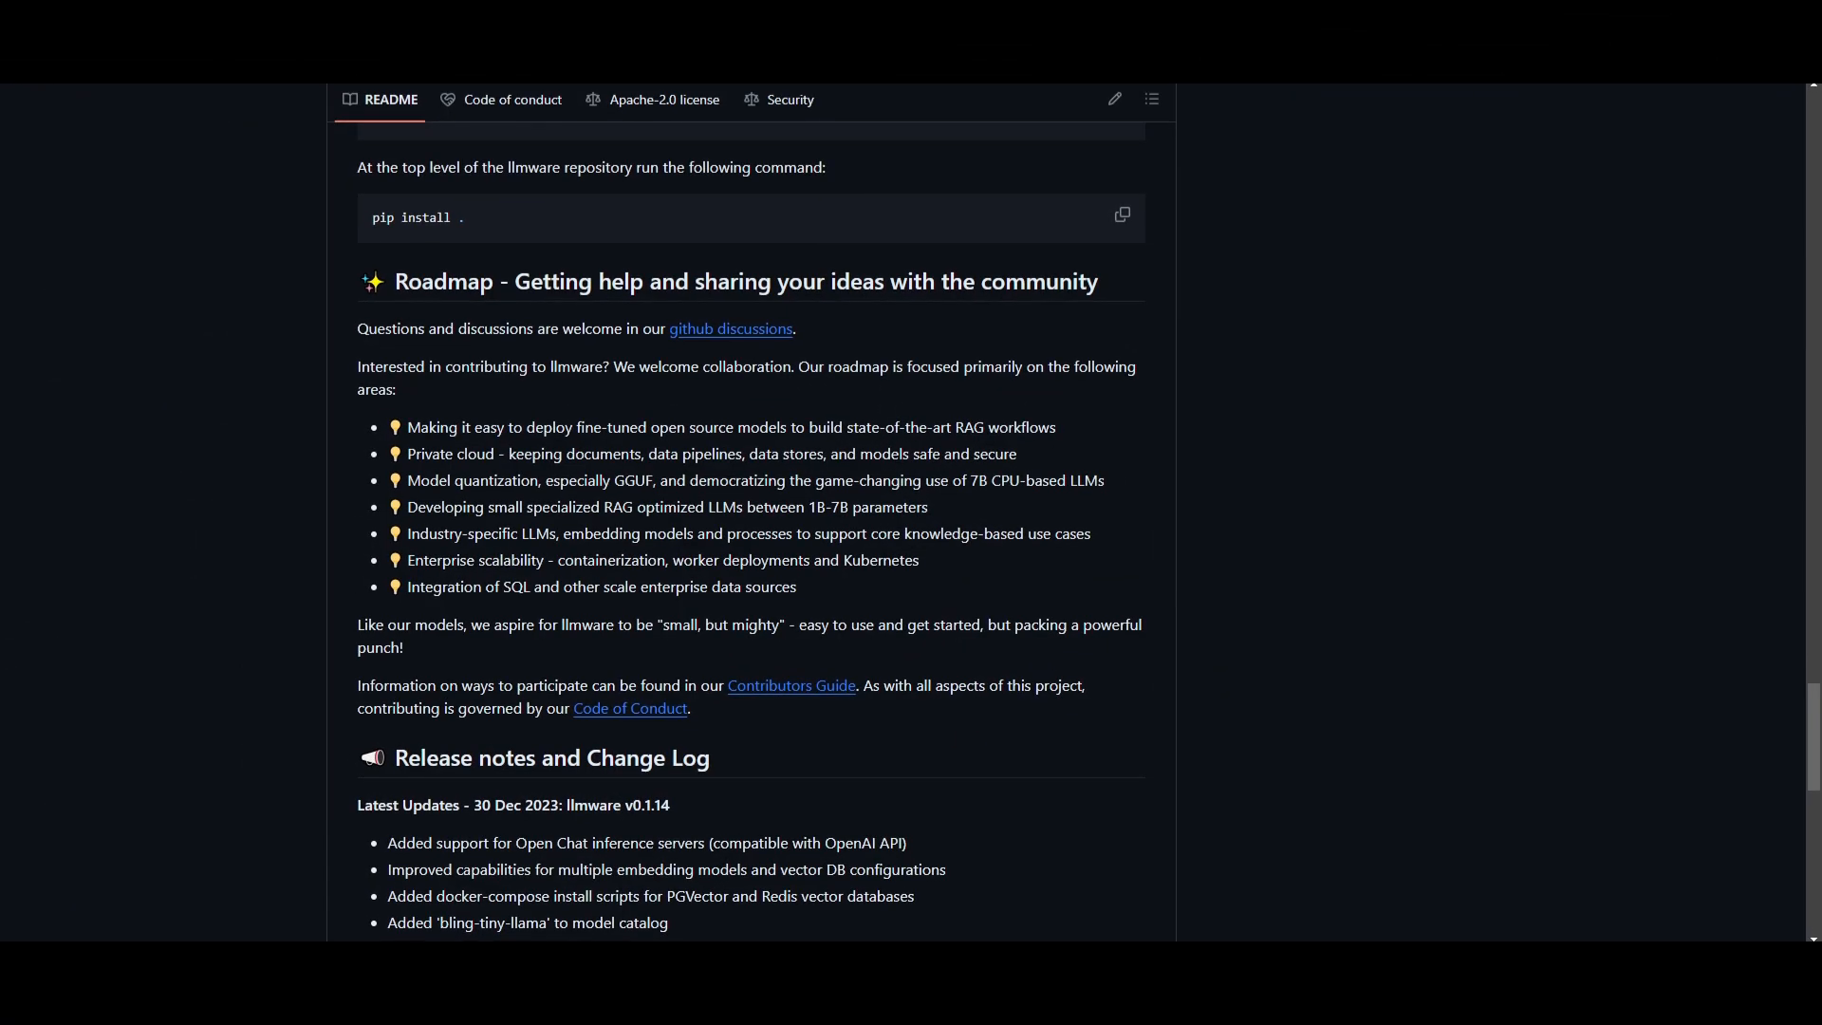
{"action": "mouse_move", "coordinate": [69, 651]}
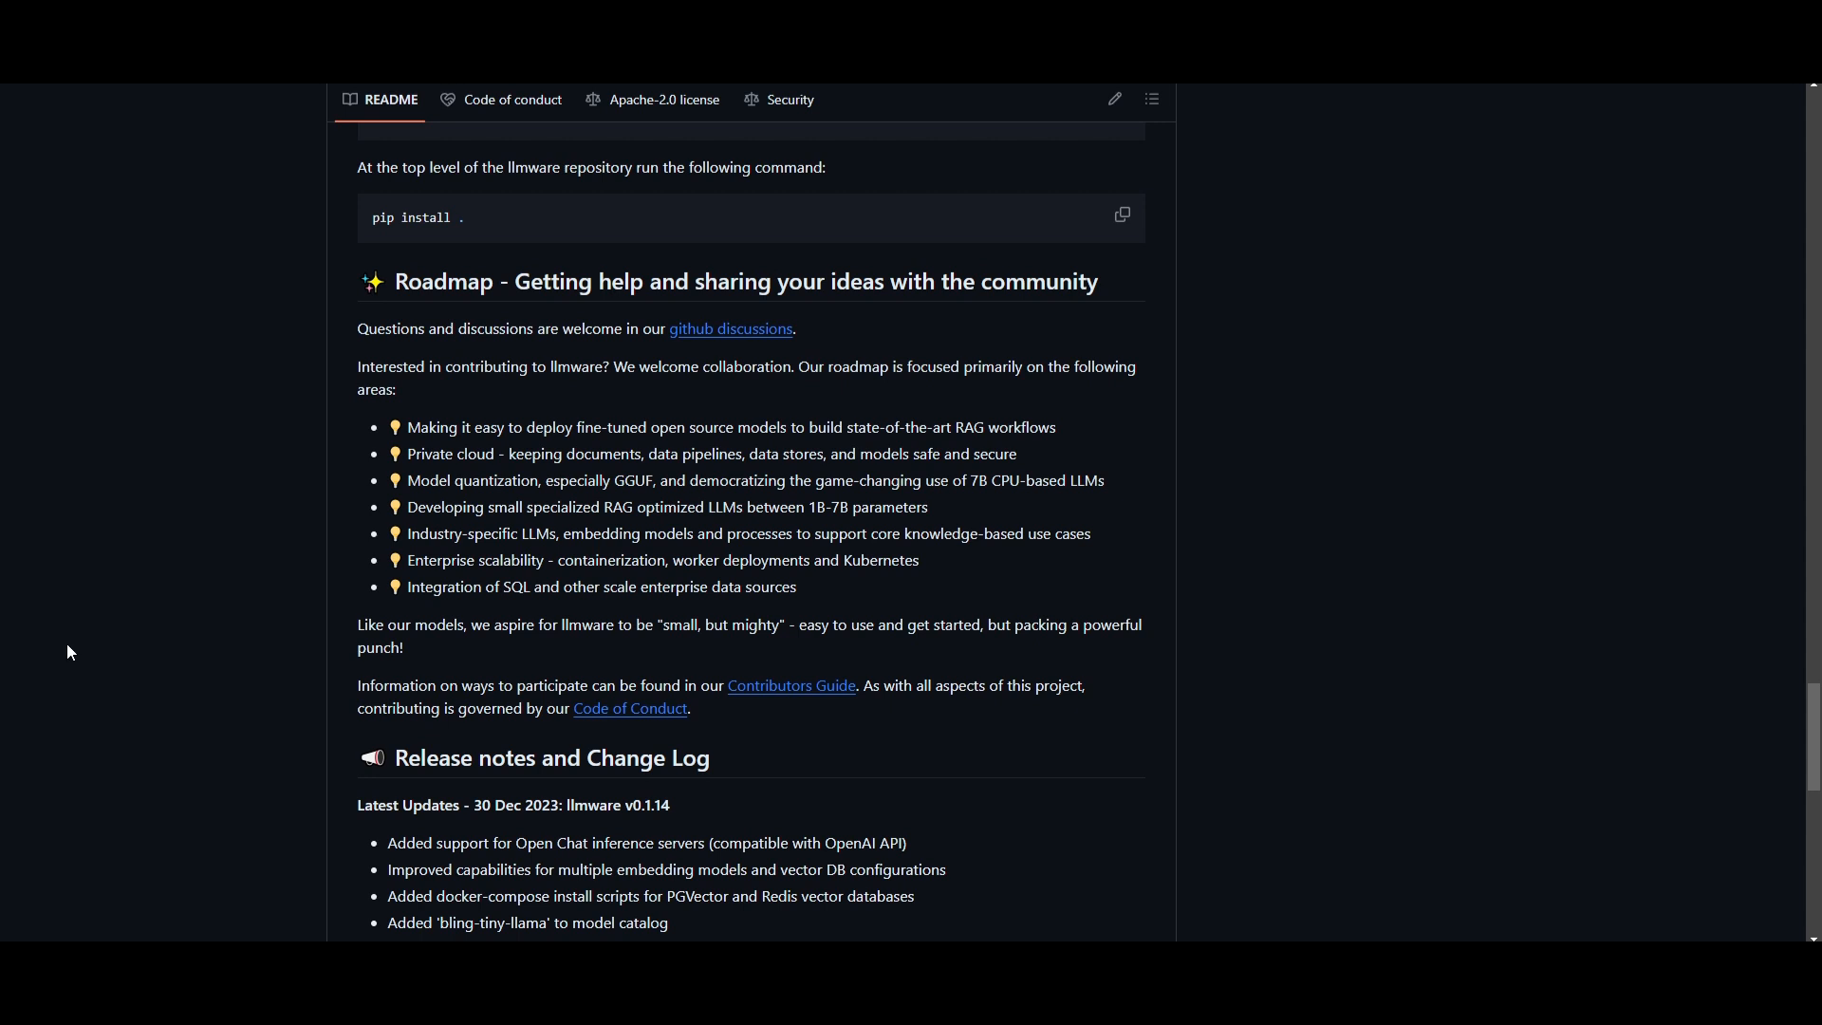
{"action": "mouse_move", "coordinate": [1209, 889]}
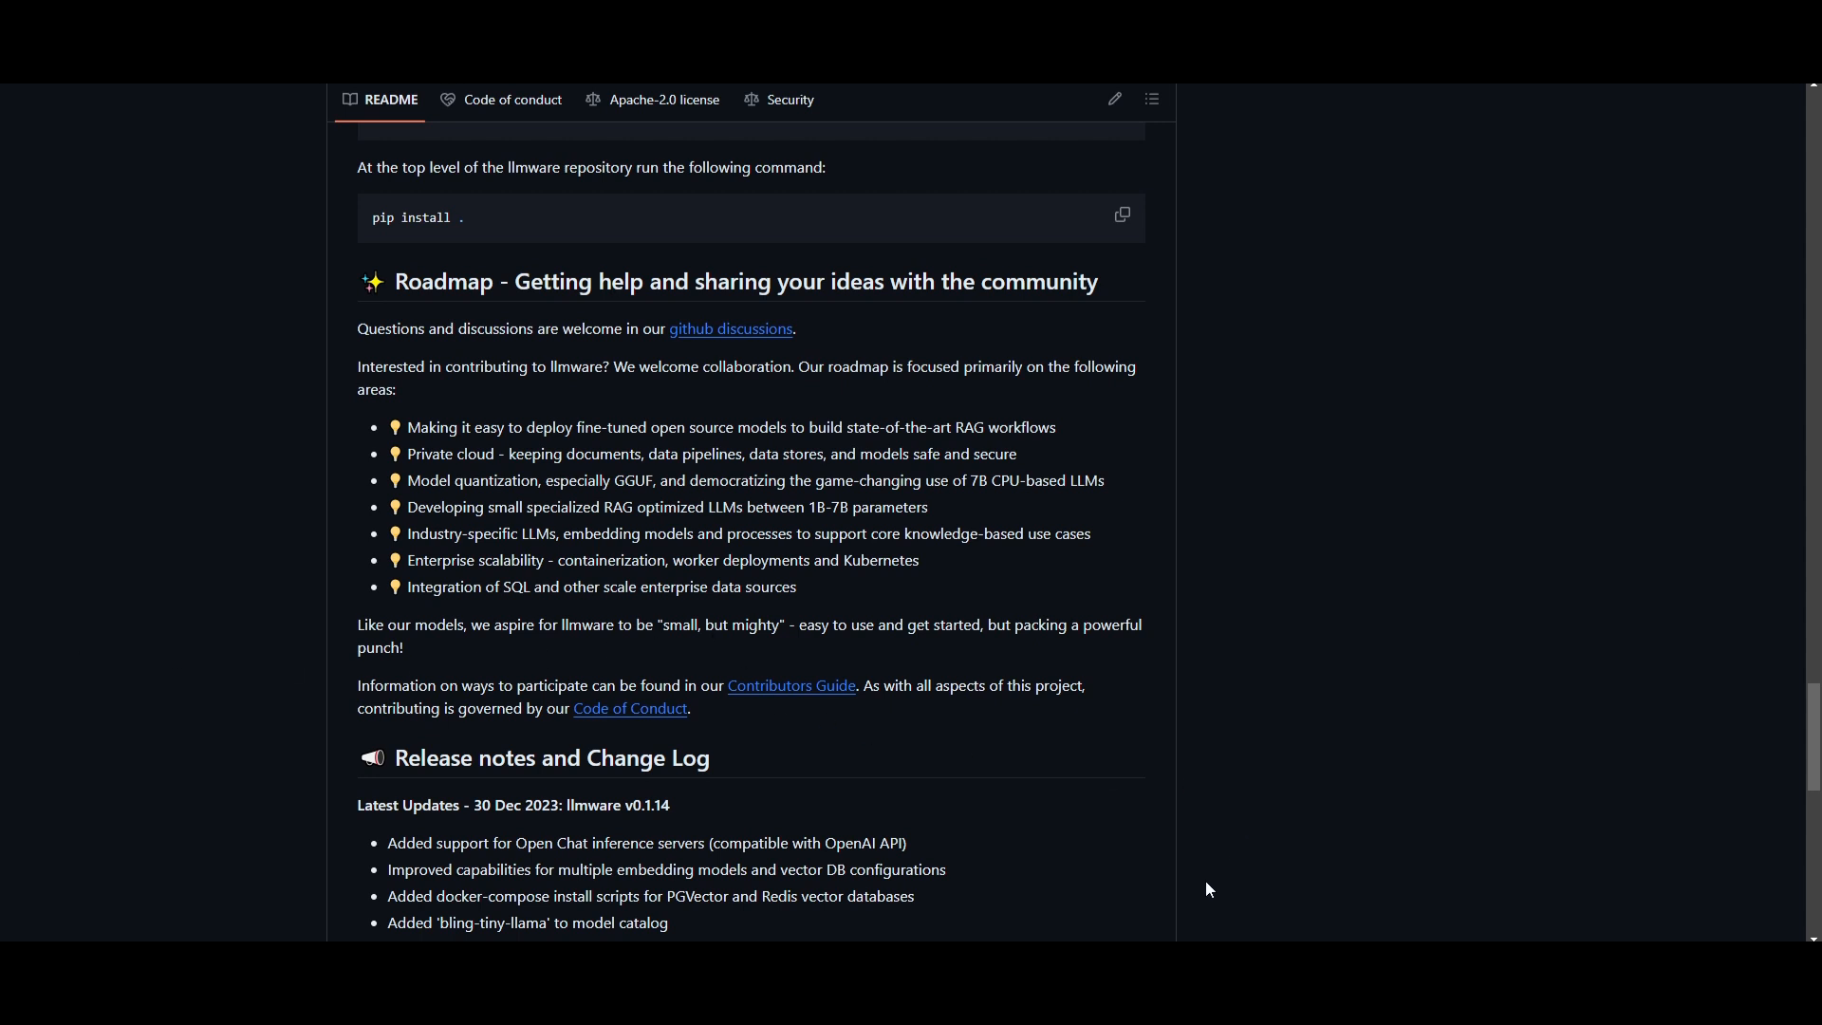
{"action": "mouse_move", "coordinate": [471, 110]}
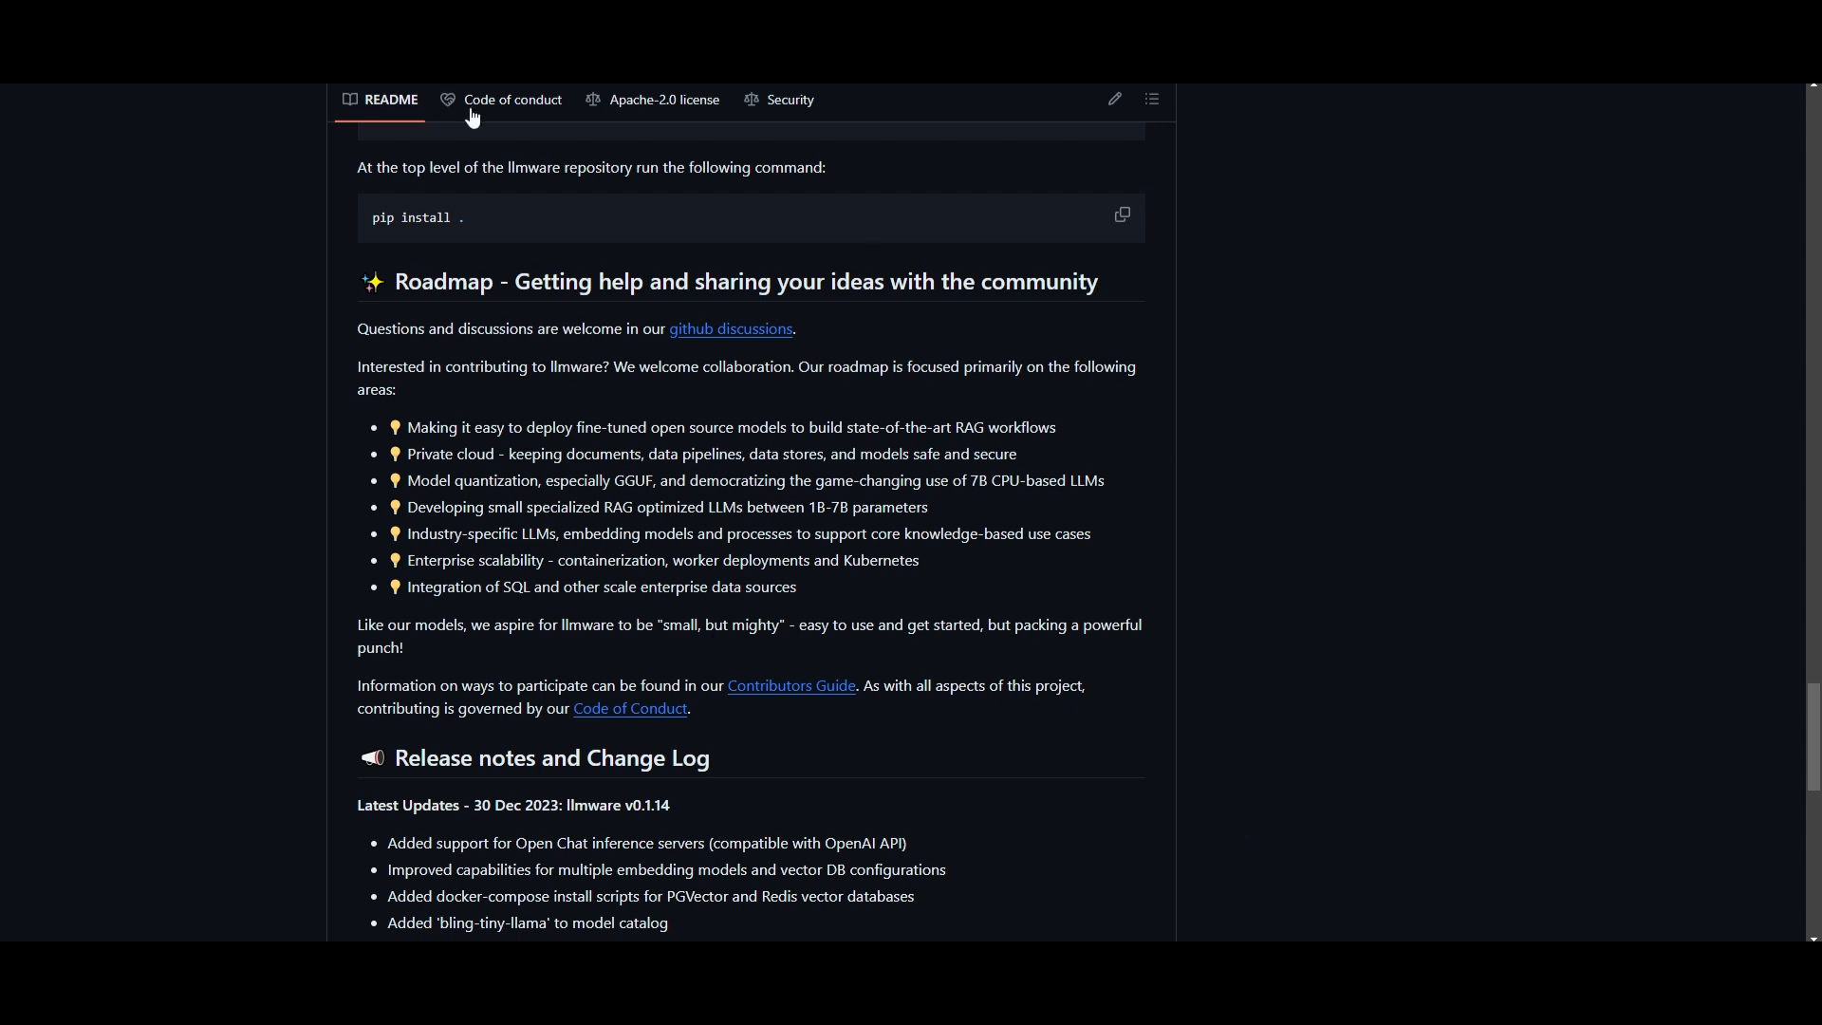
- Scroll the README to the Roadmap and release notes showing the v0.1.13 entry of 22 Dec 2023
{"action": "scroll", "scroll_direction": "down", "scroll_amount": 3}
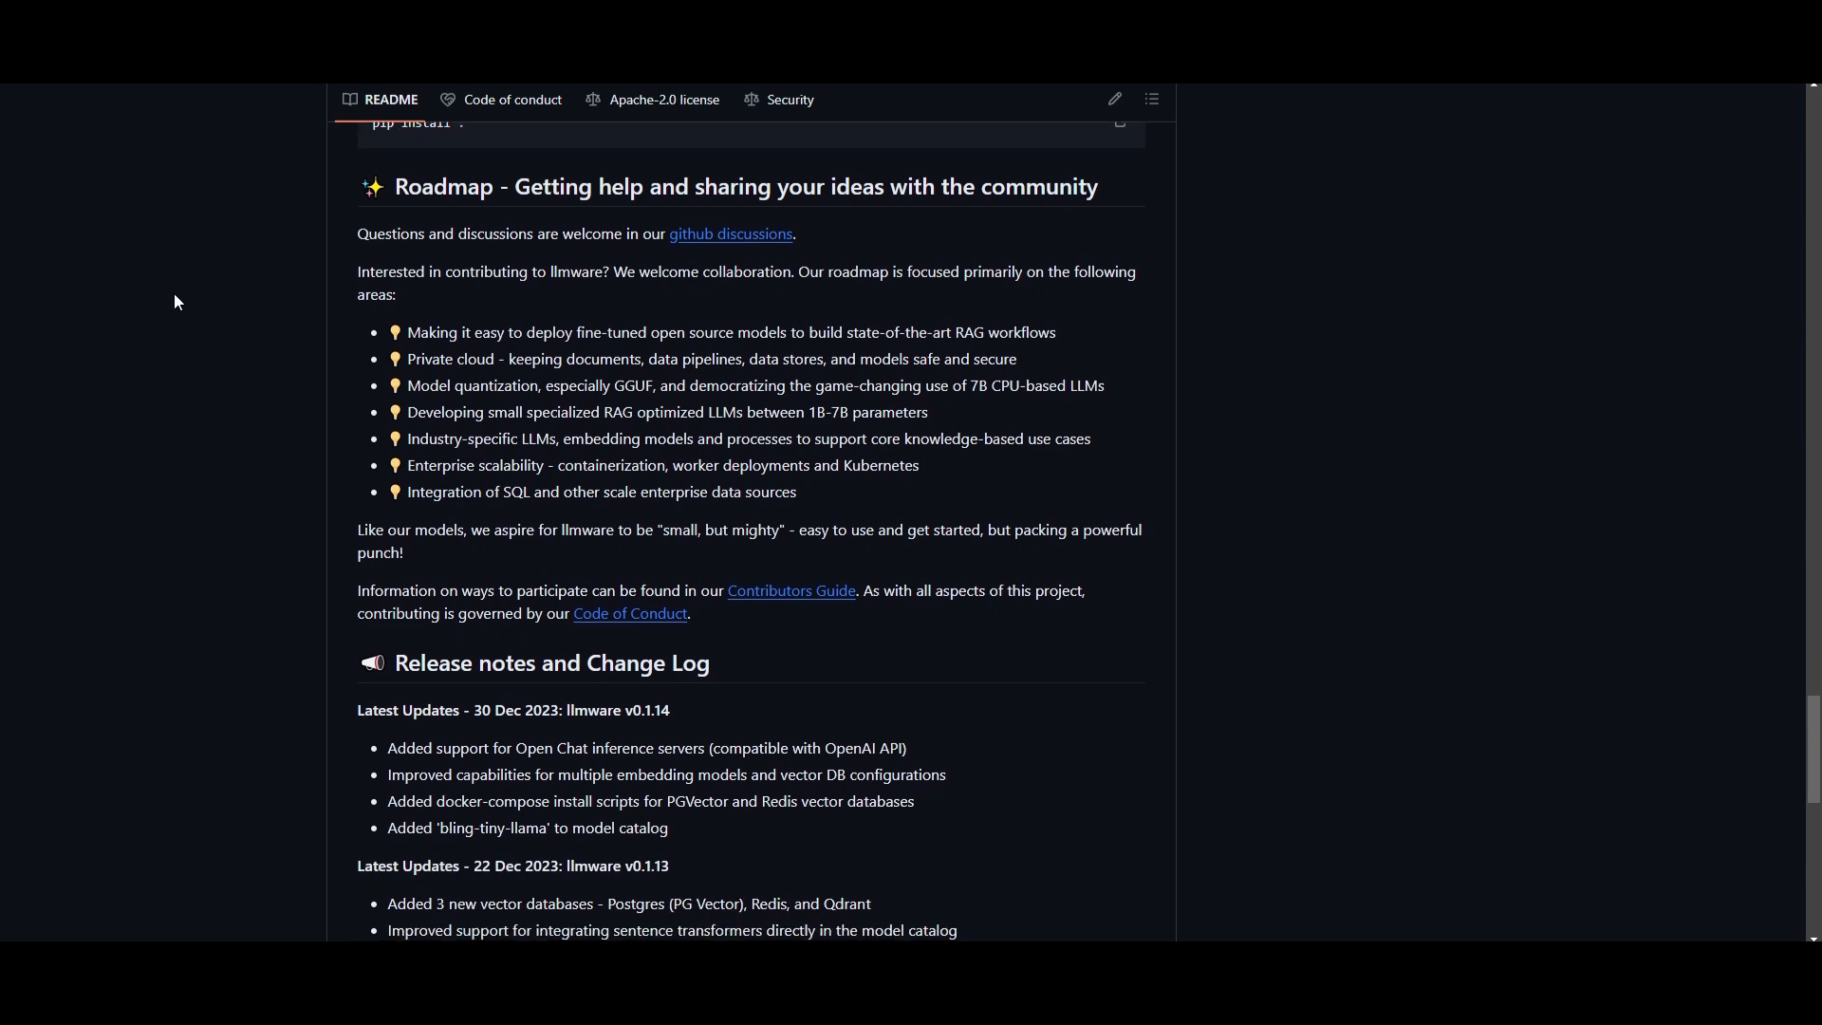
{"action": "mouse_move", "coordinate": [169, 330]}
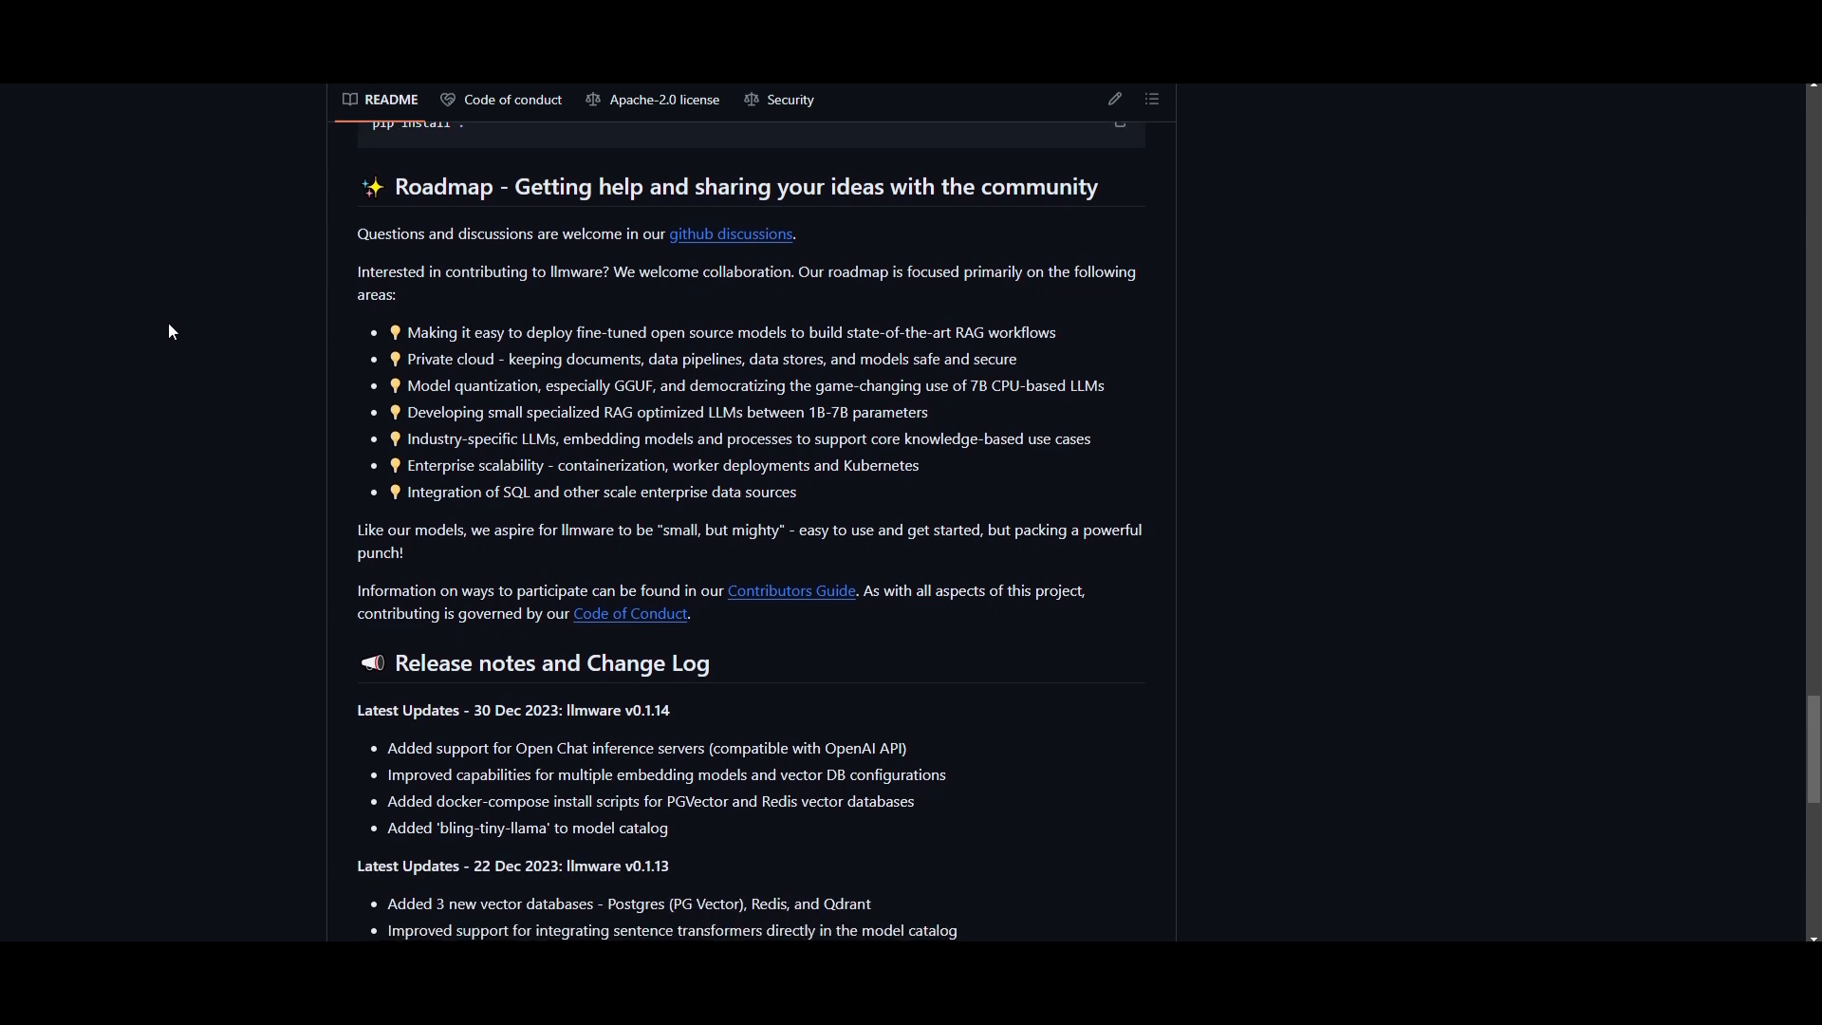
{"action": "mouse_move", "coordinate": [148, 346]}
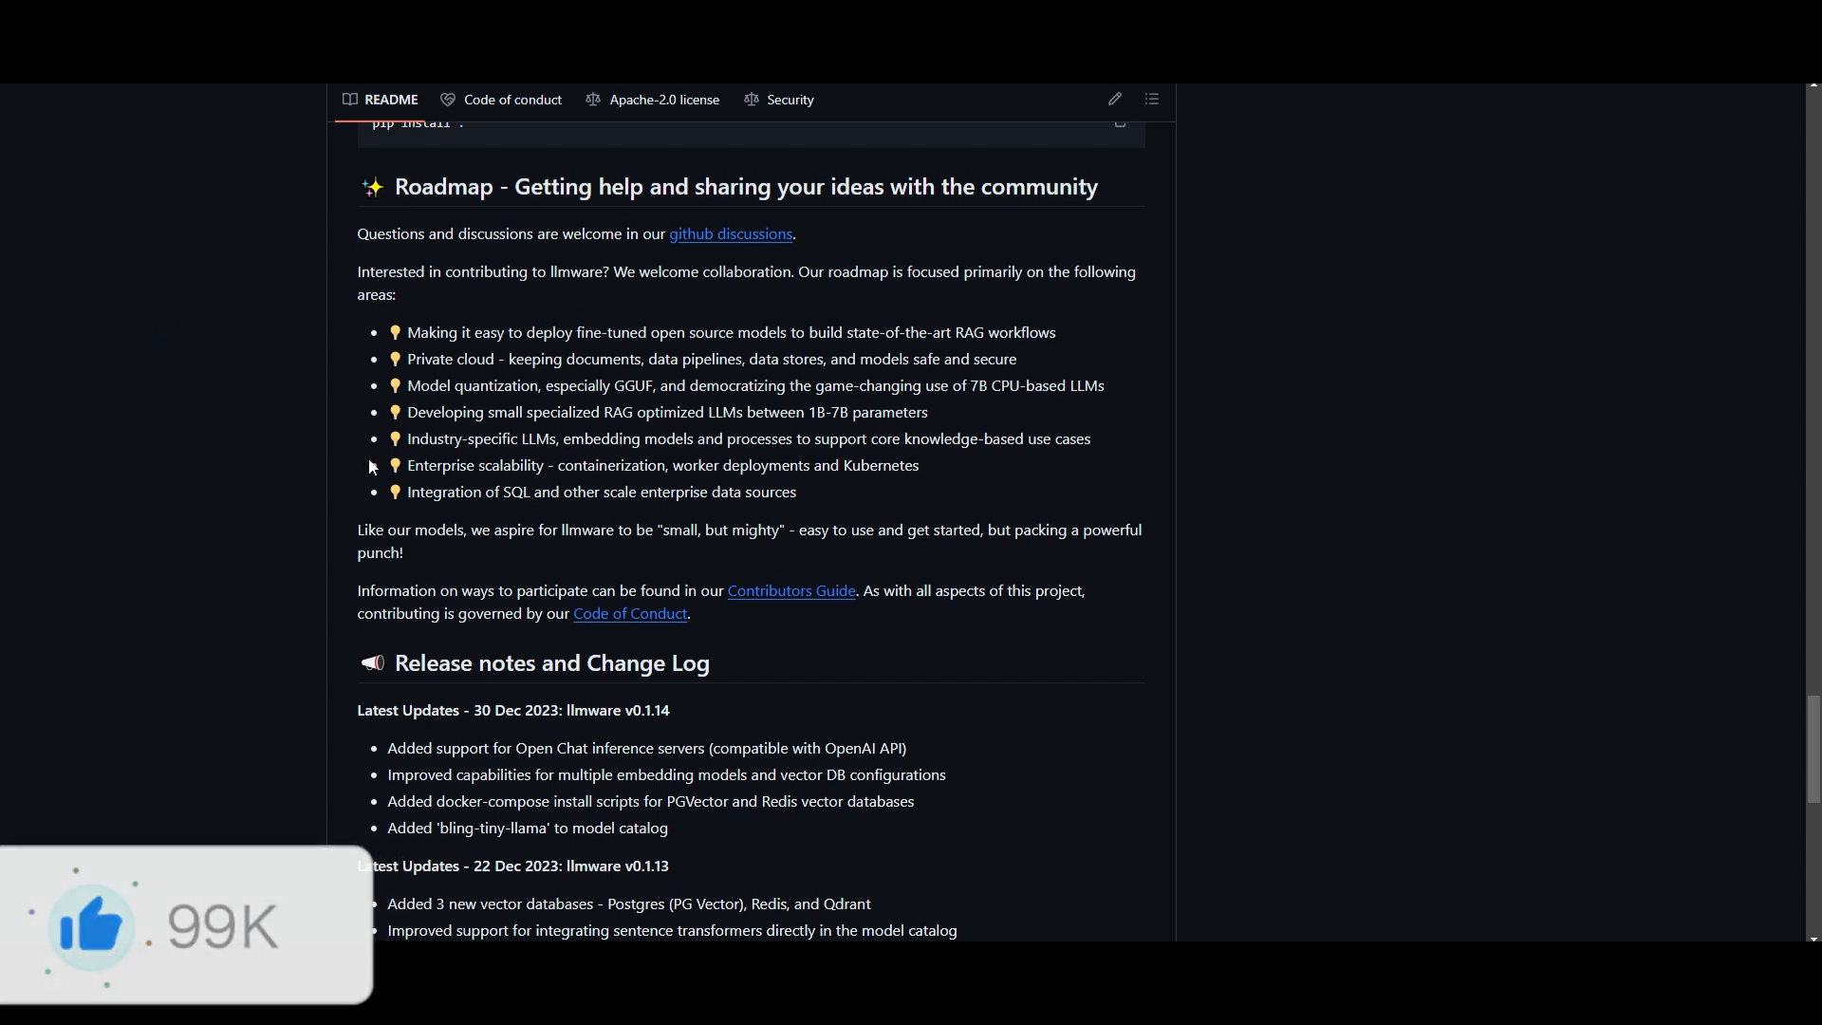
{"action": "mouse_move", "coordinate": [1093, 524]}
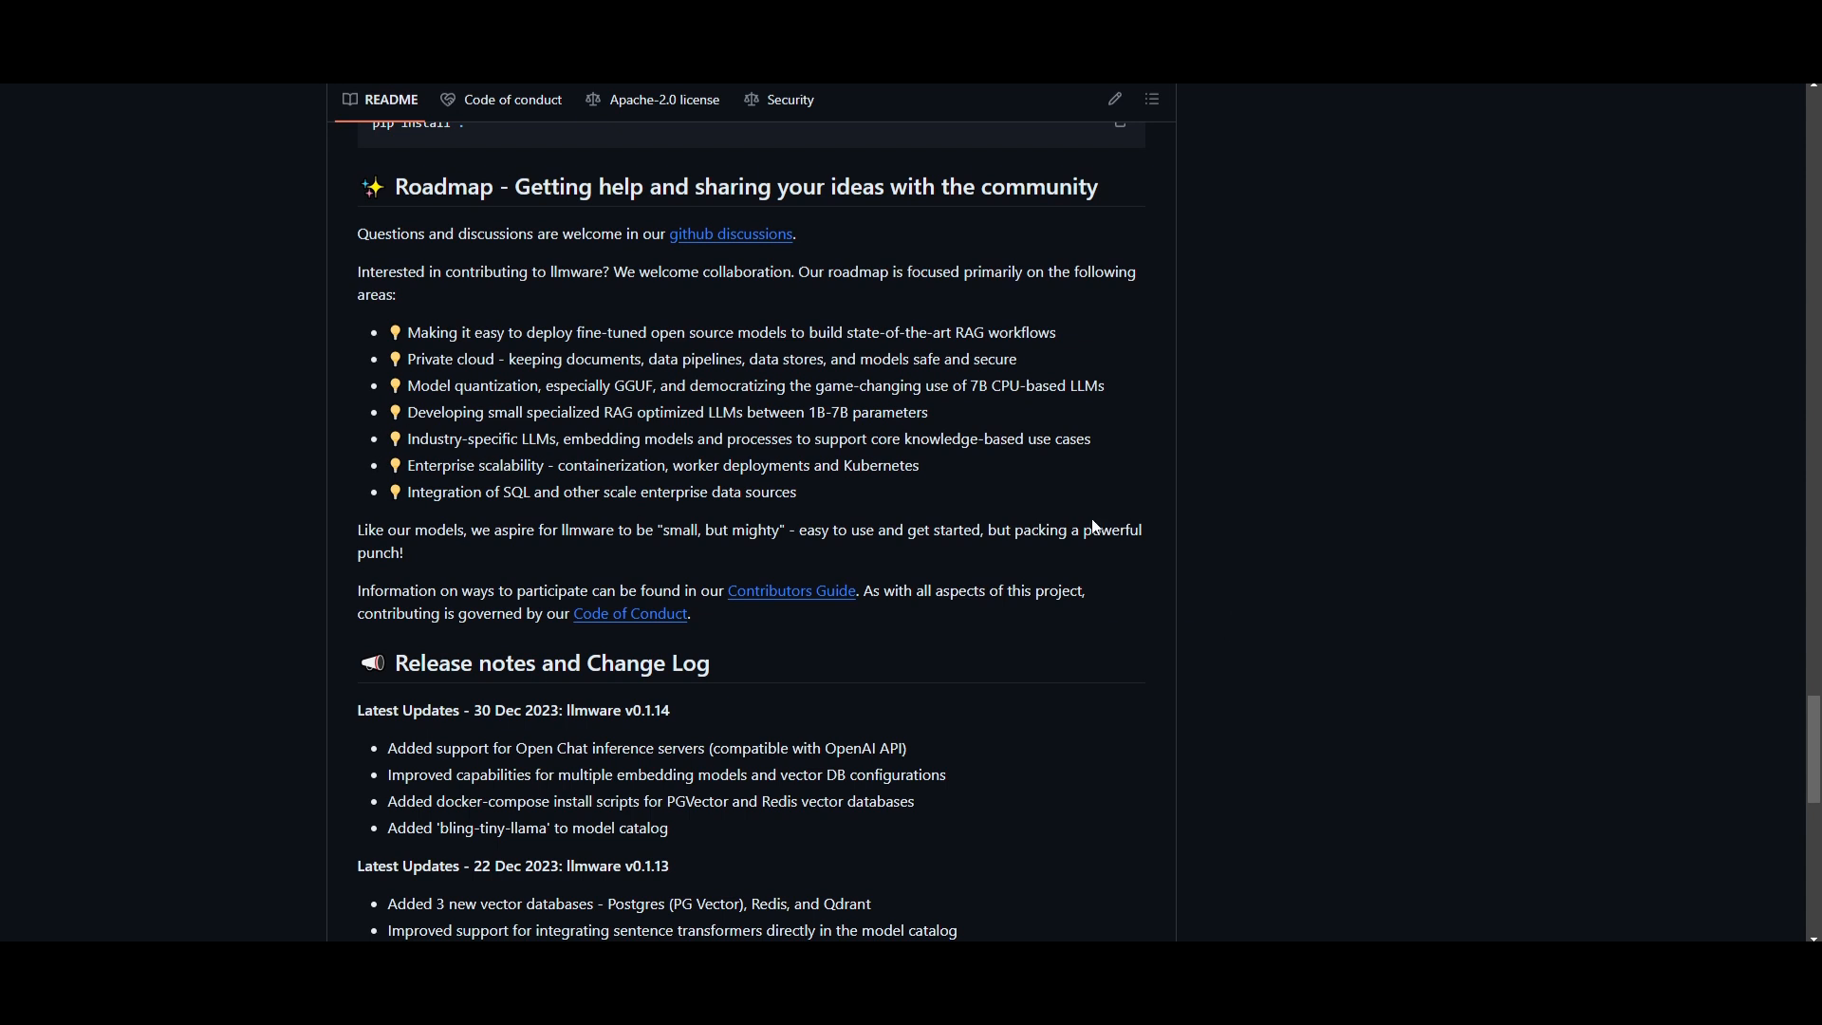
{"action": "mouse_move", "coordinate": [44, 623]}
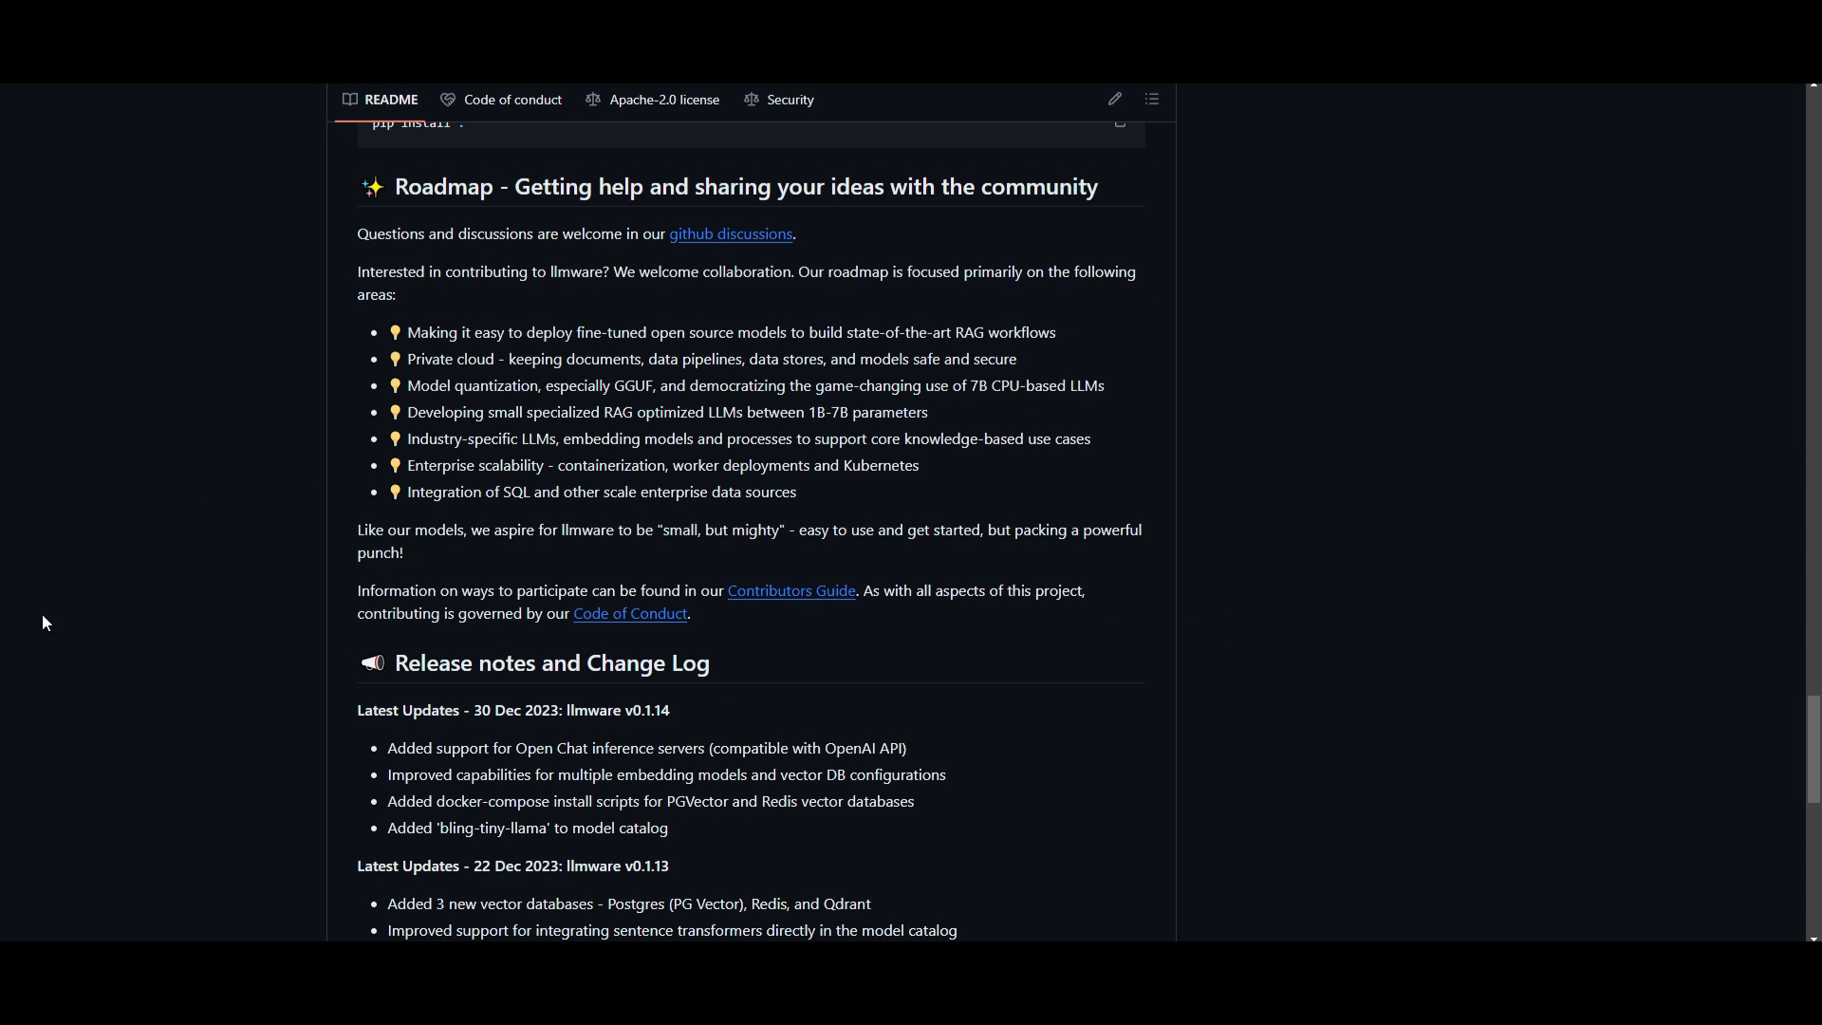
{"action": "mouse_move", "coordinate": [179, 286]}
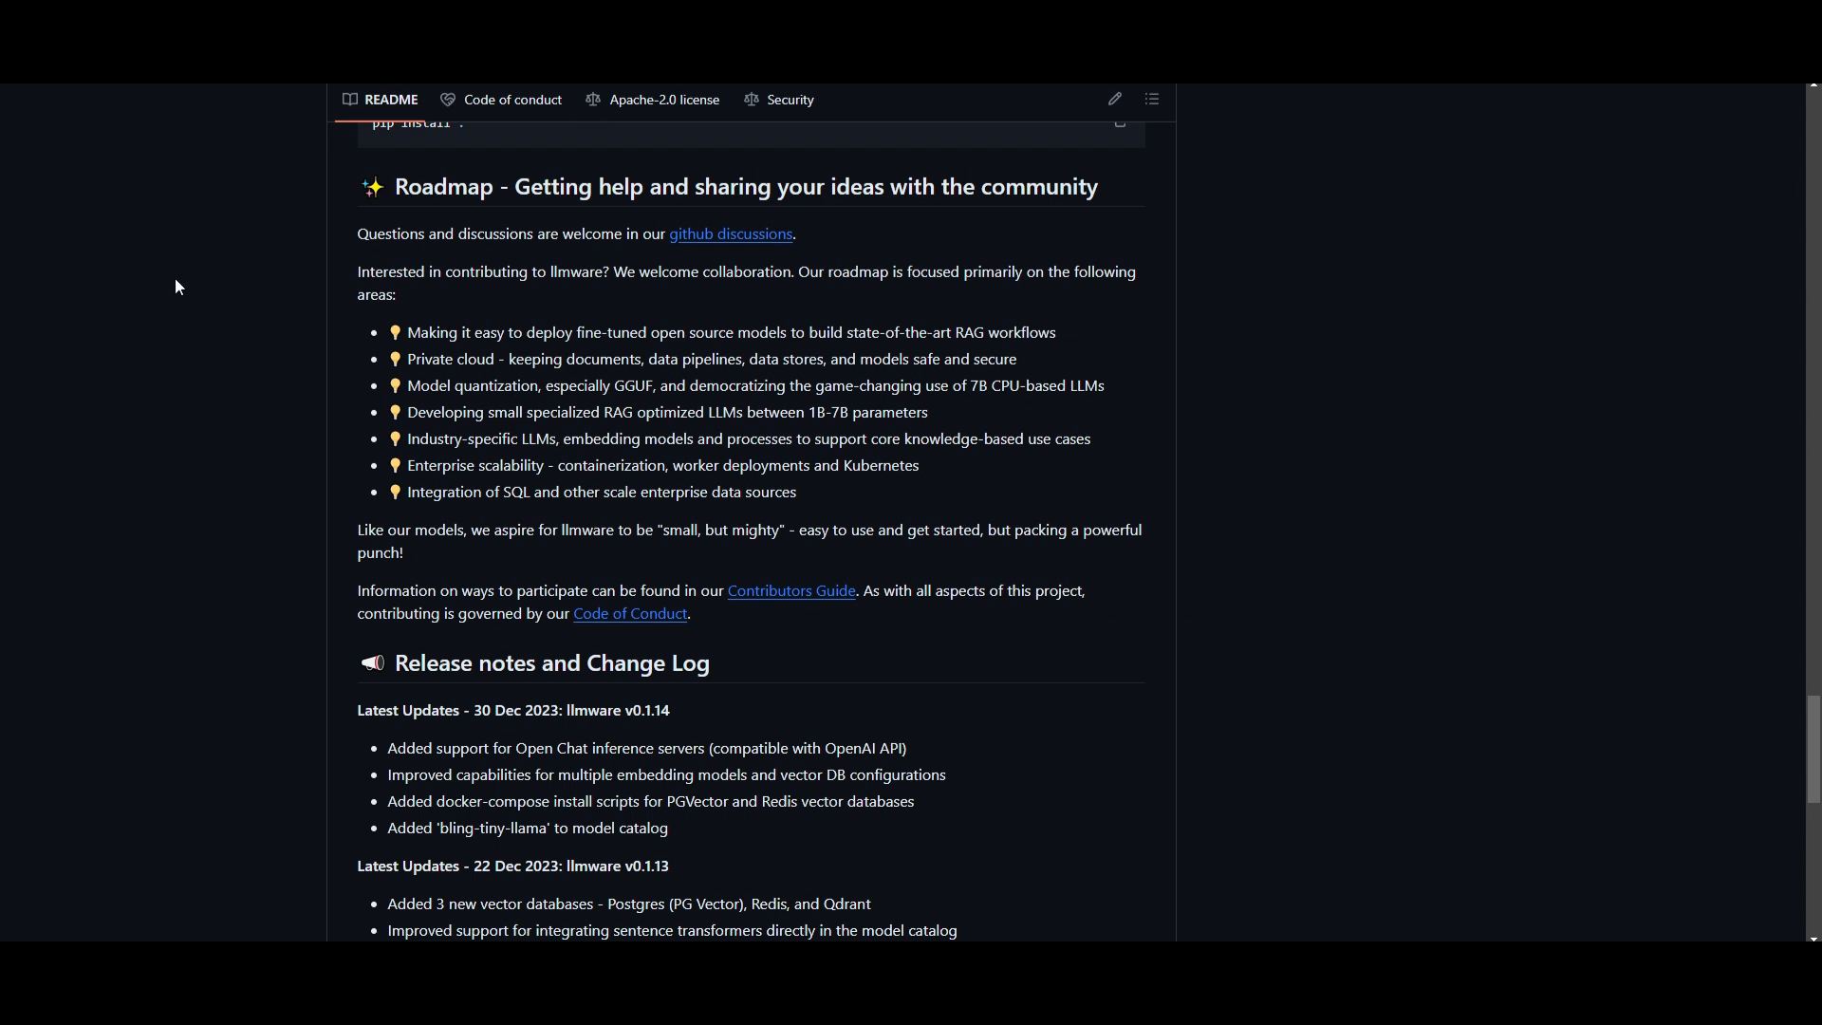
{"action": "mouse_move", "coordinate": [165, 319]}
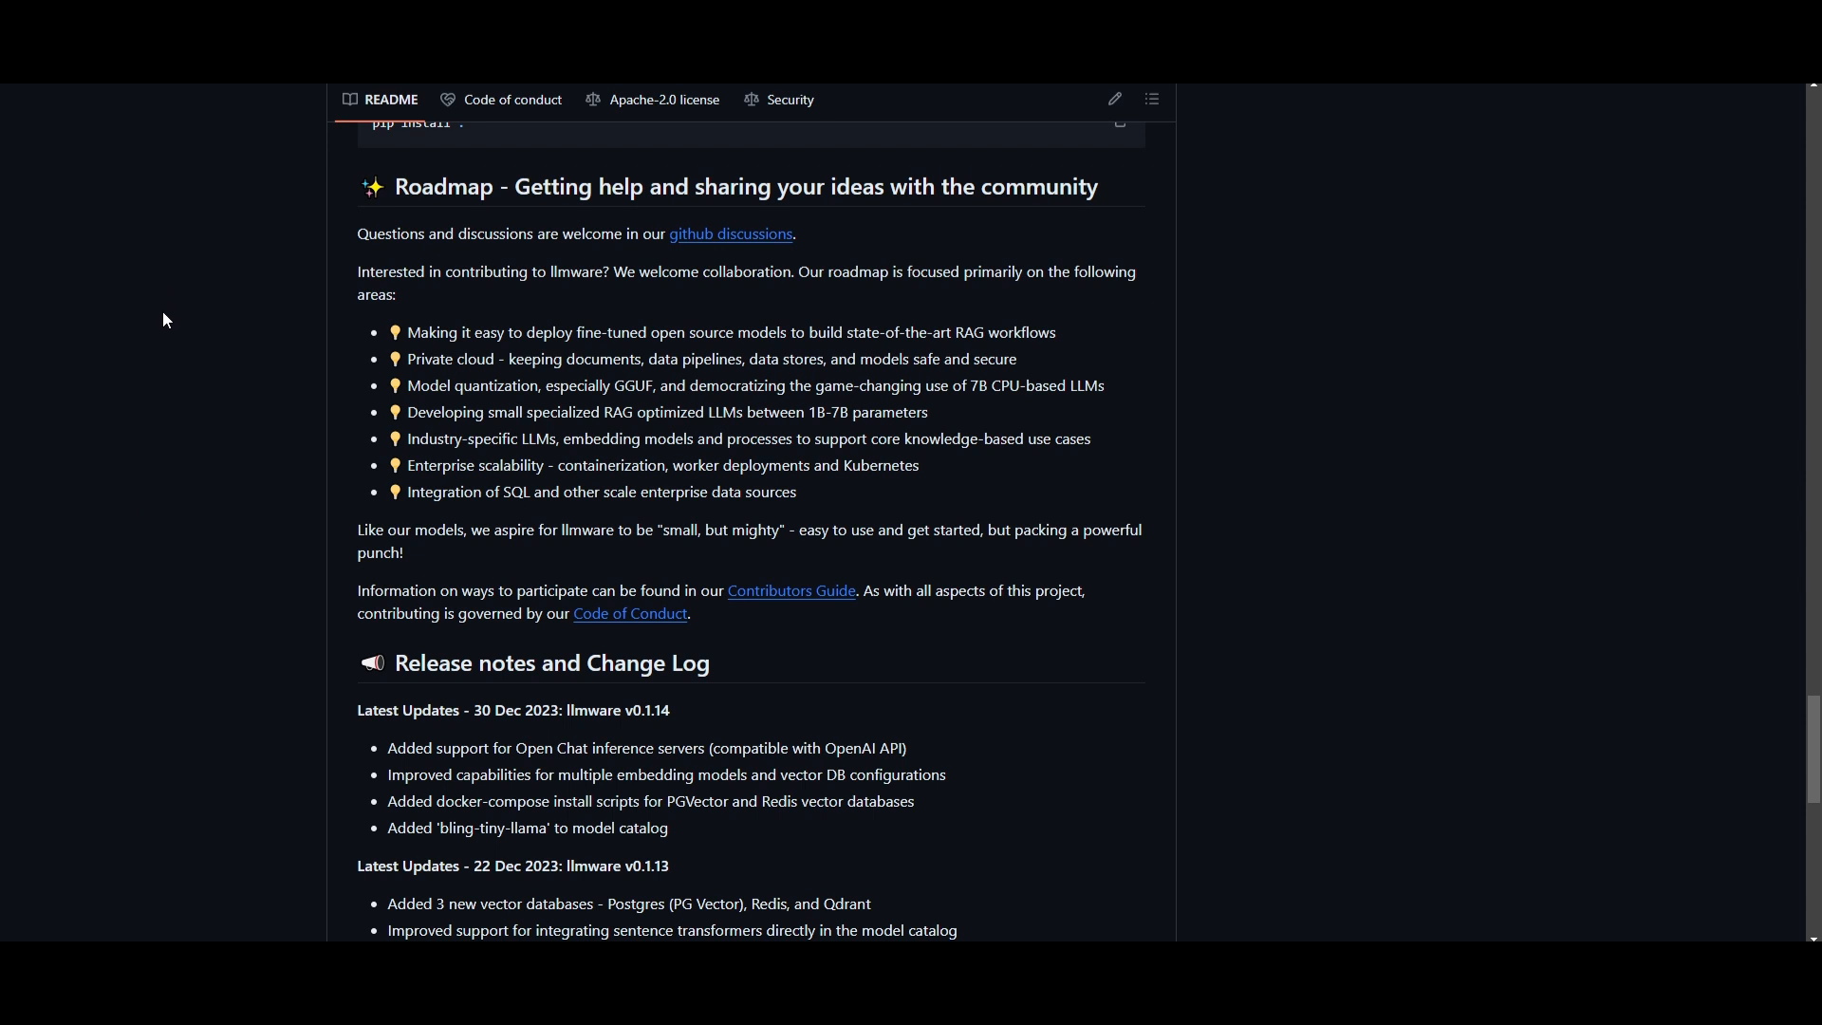
{"action": "mouse_move", "coordinate": [139, 349]}
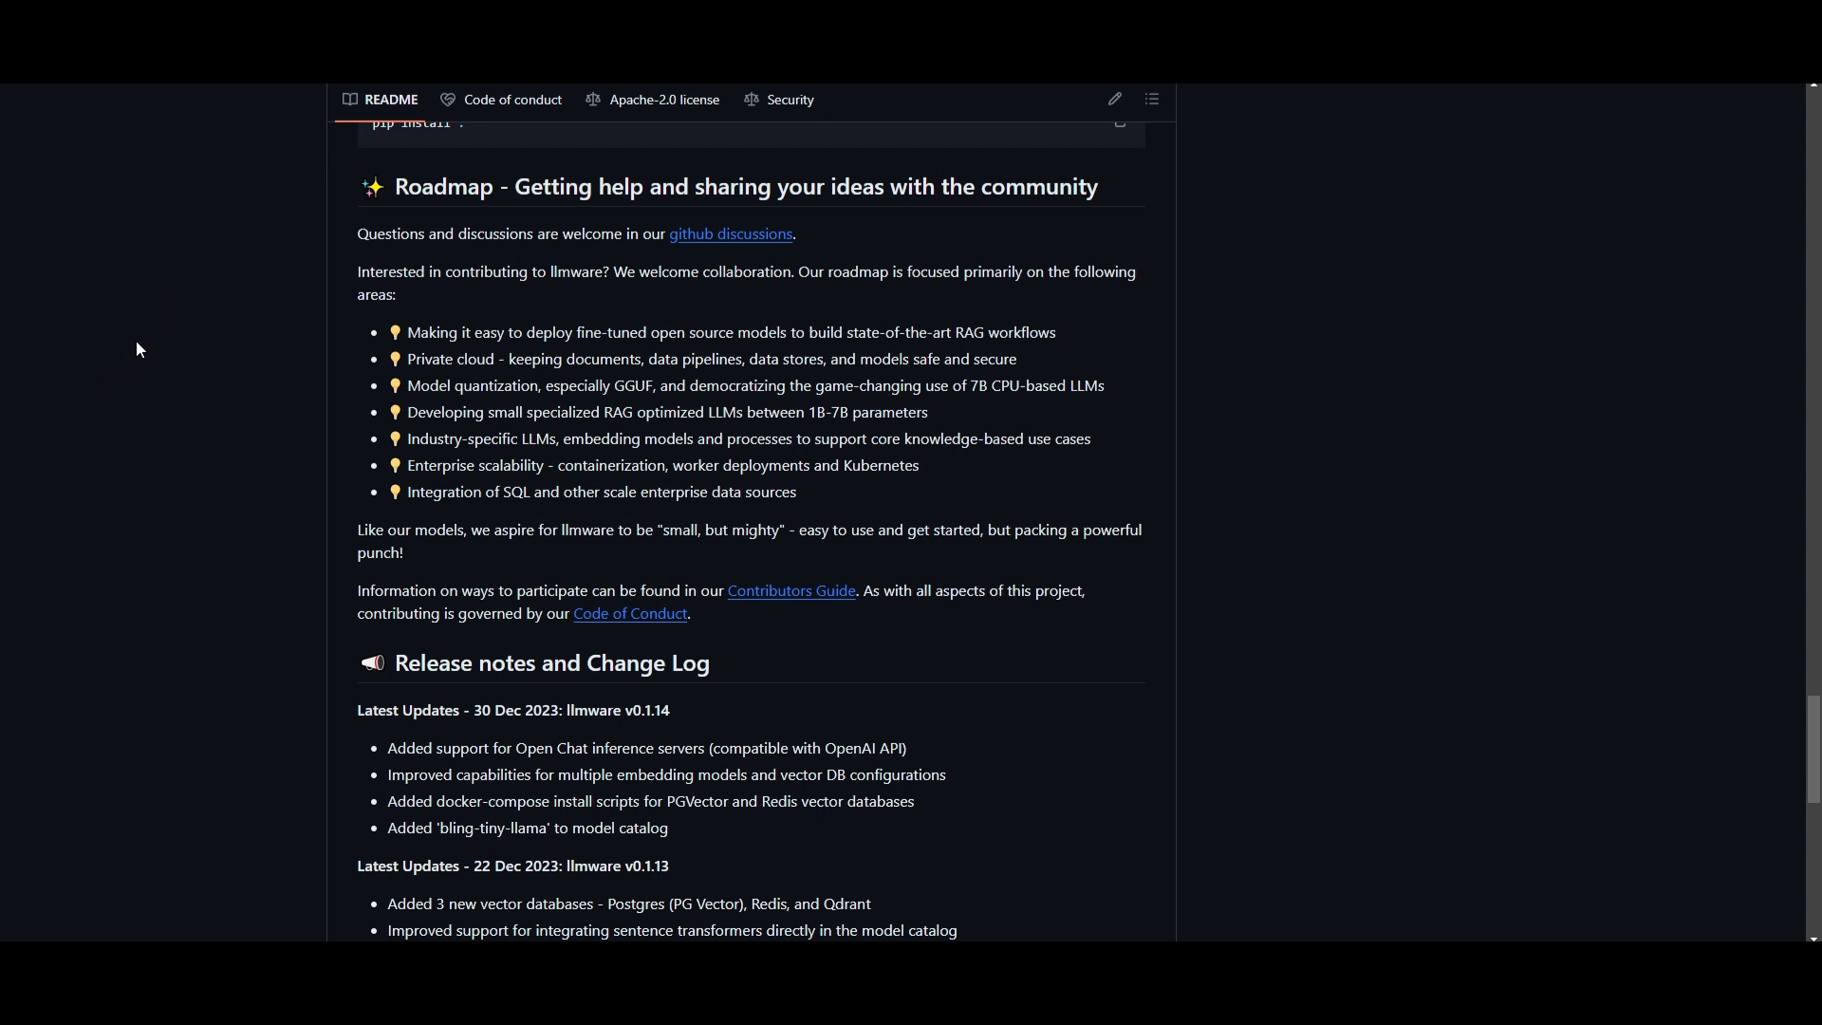
{"action": "mouse_move", "coordinate": [182, 340]}
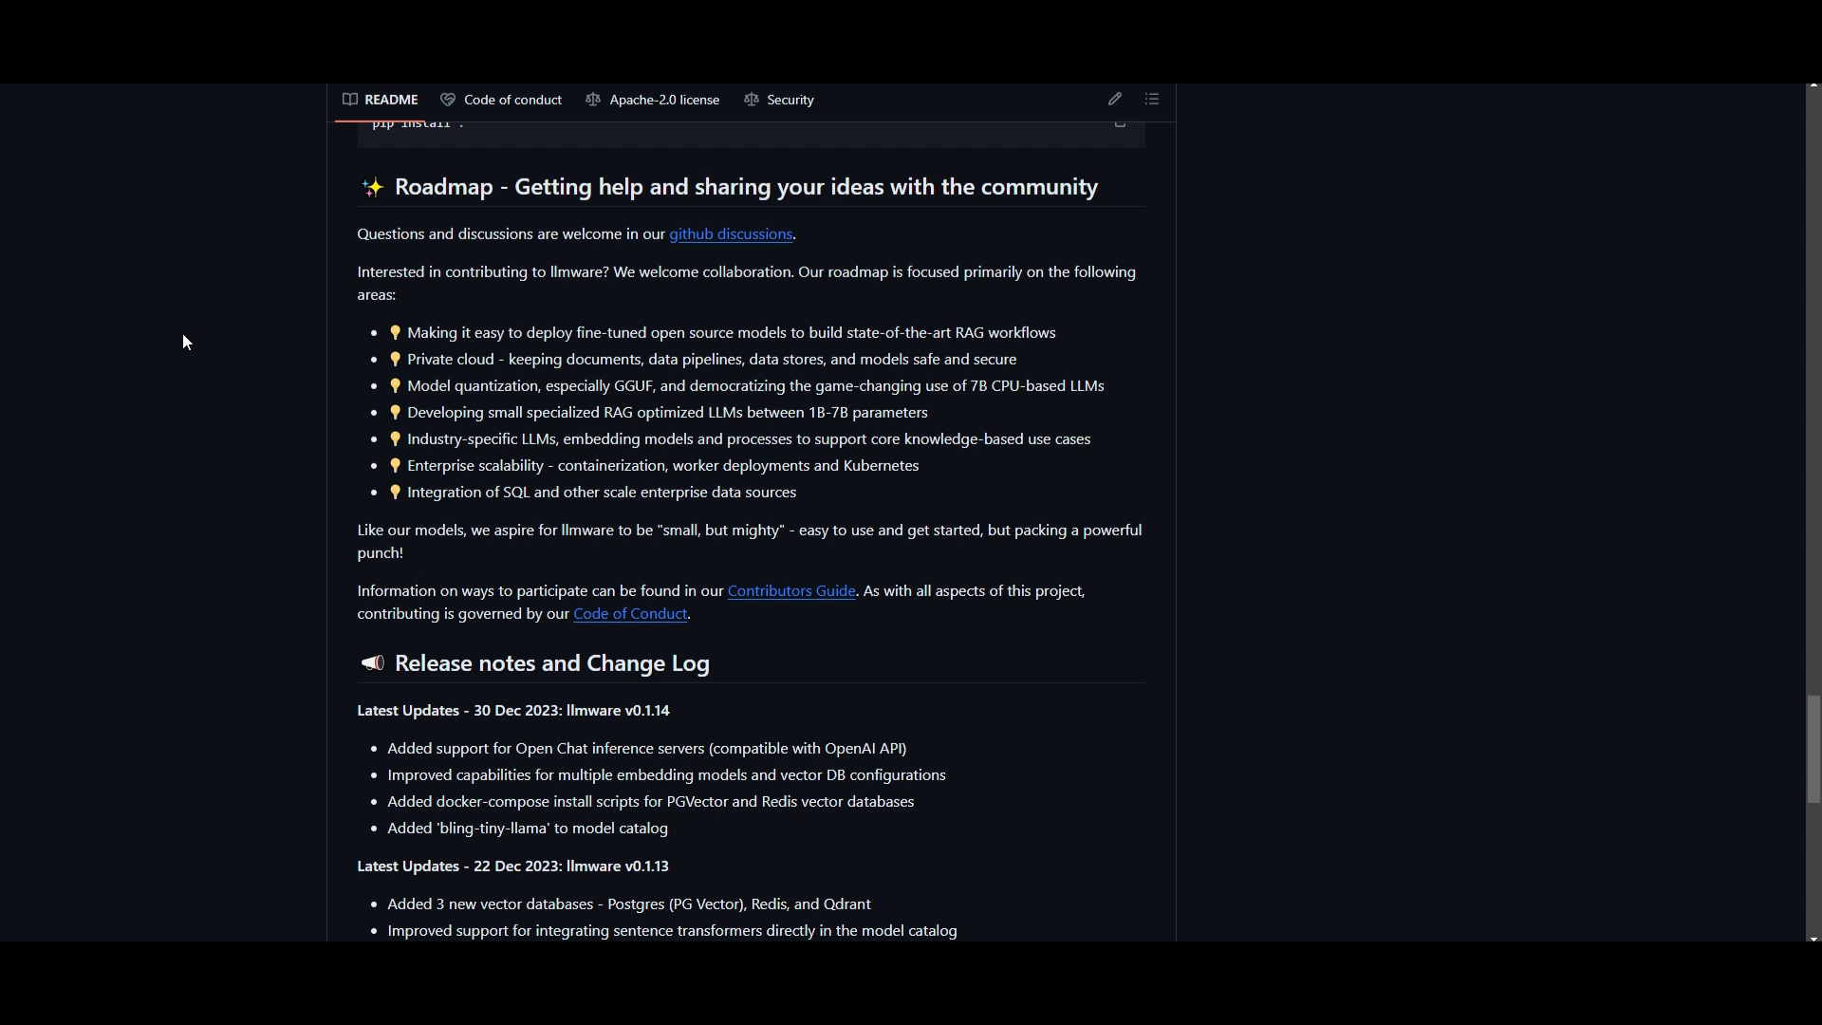
{"action": "mouse_move", "coordinate": [444, 408]}
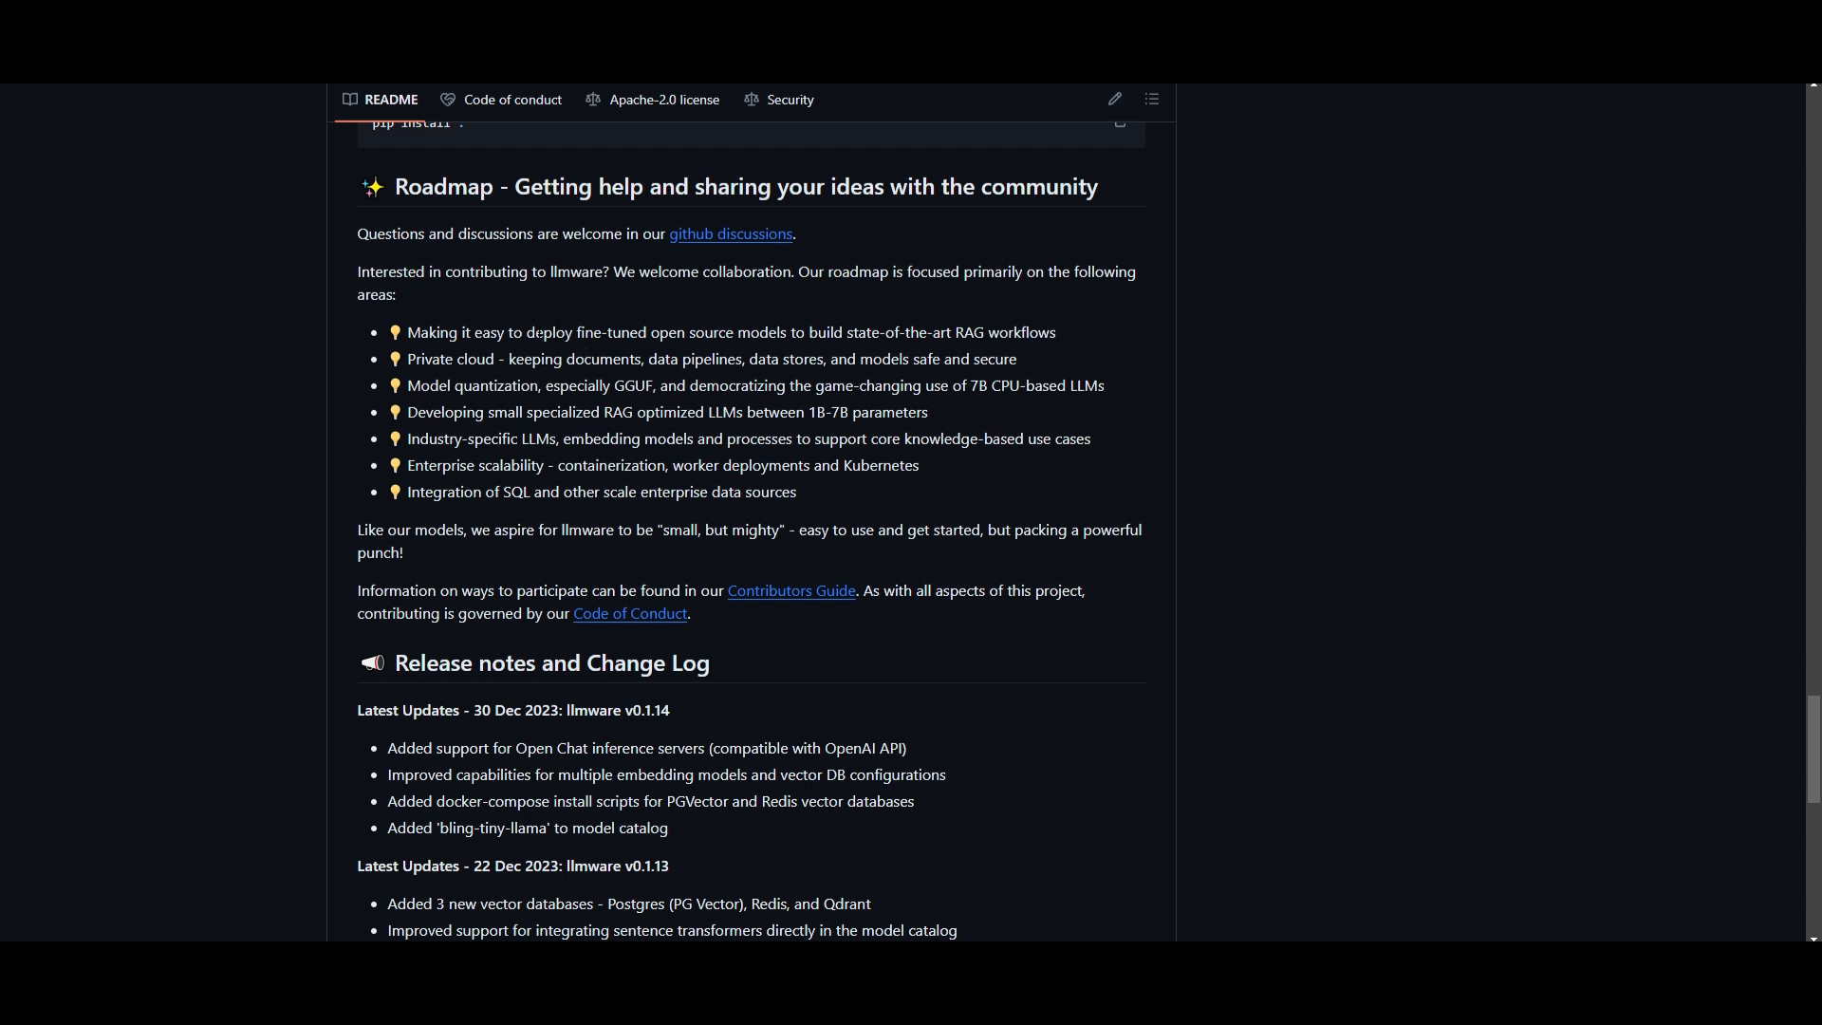
{"action": "mouse_move", "coordinate": [727, 323]}
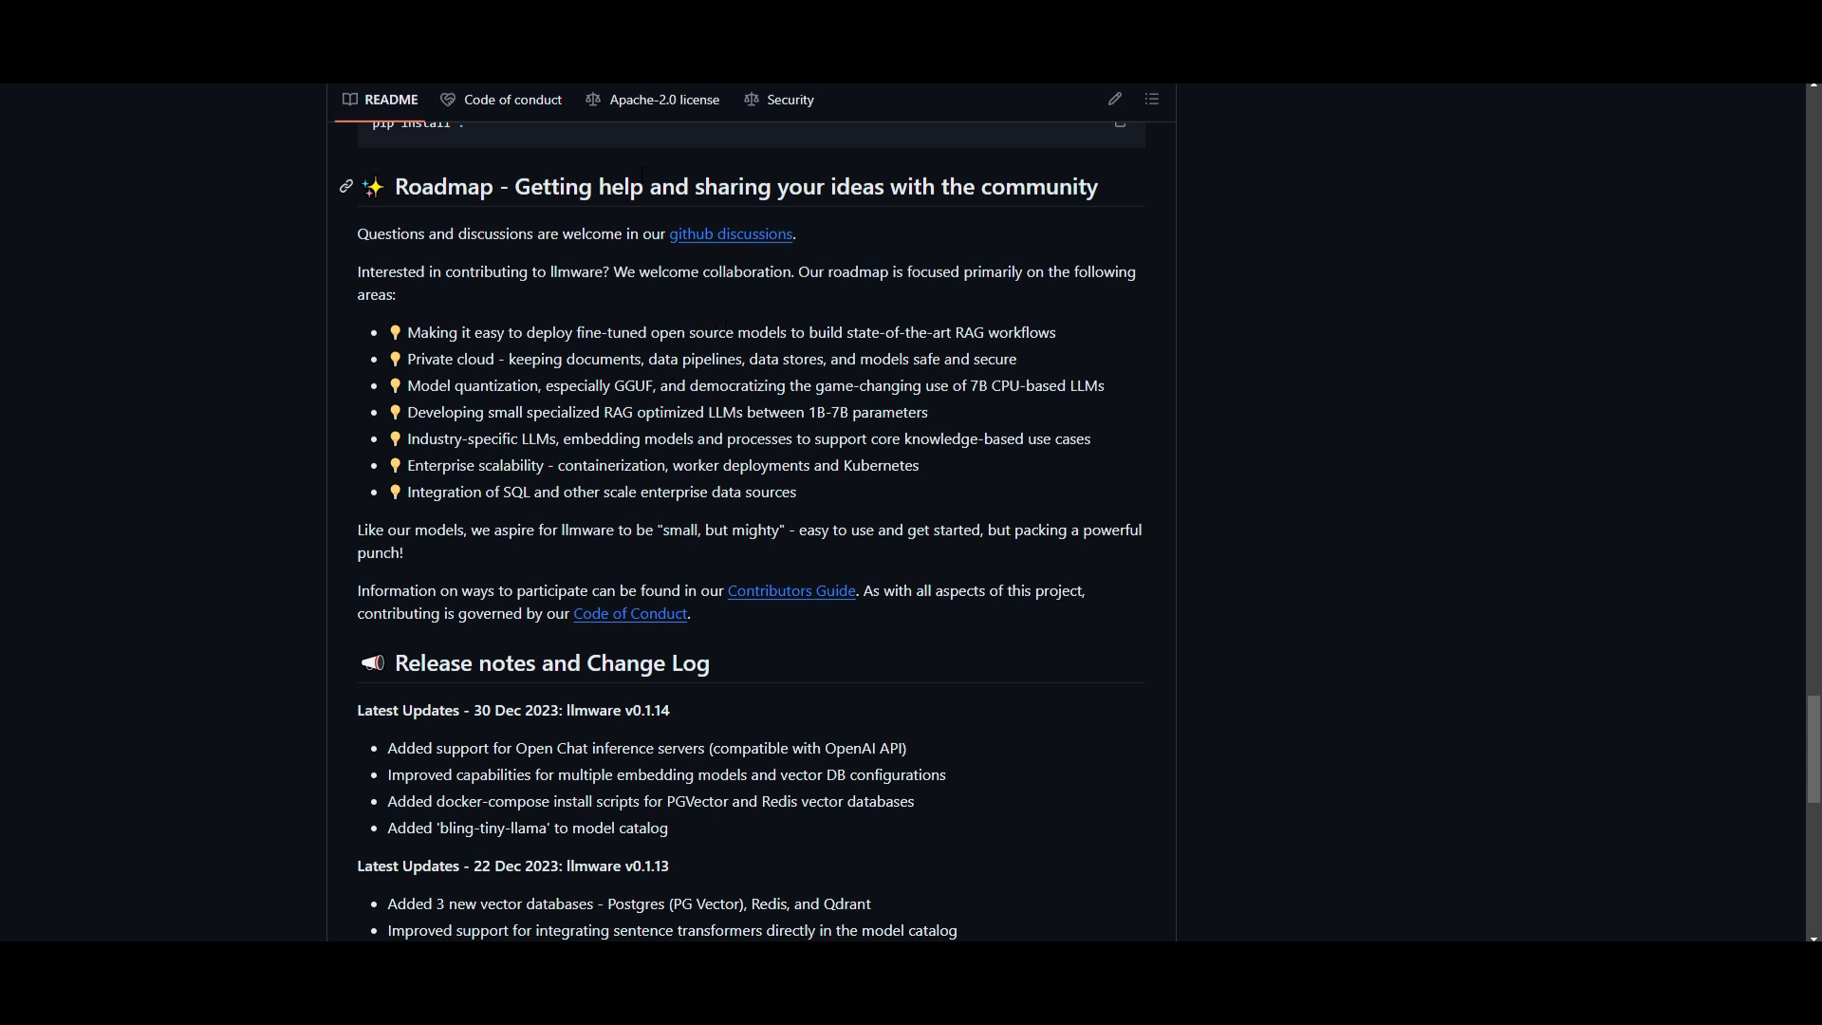
{"action": "mouse_move", "coordinate": [1161, 558]}
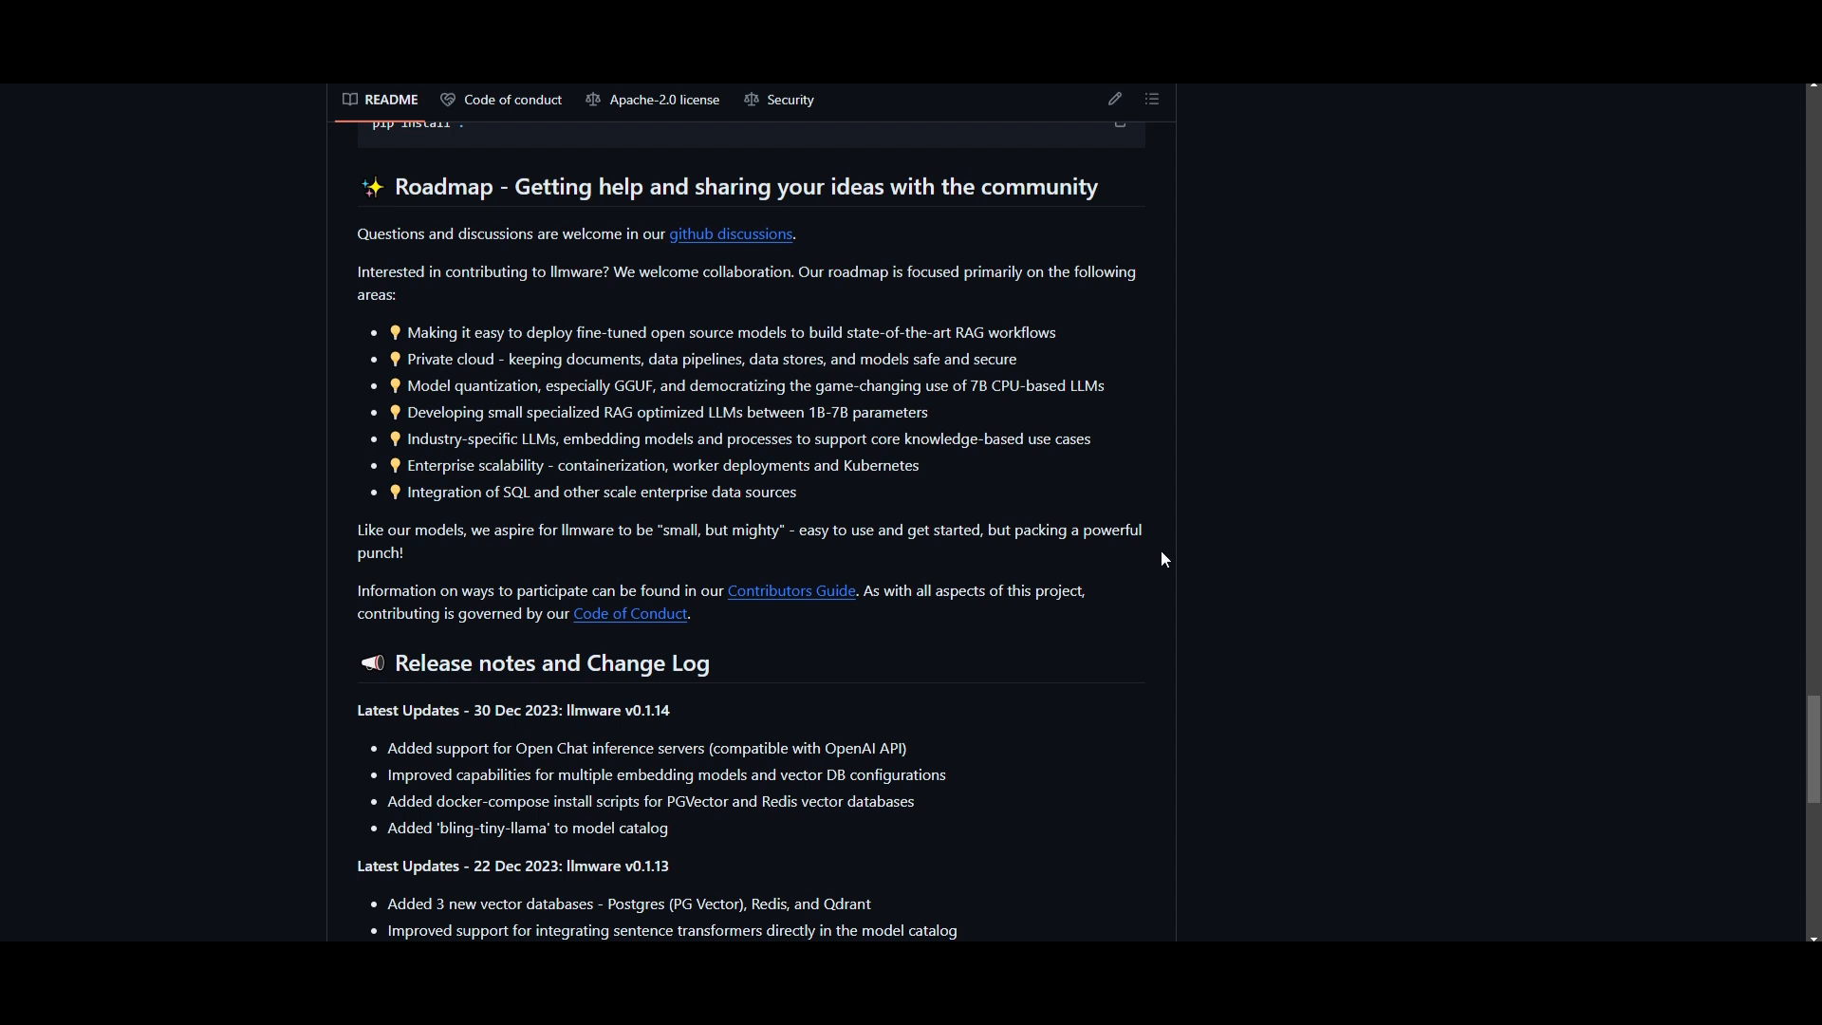
{"action": "mouse_move", "coordinate": [1448, 499]}
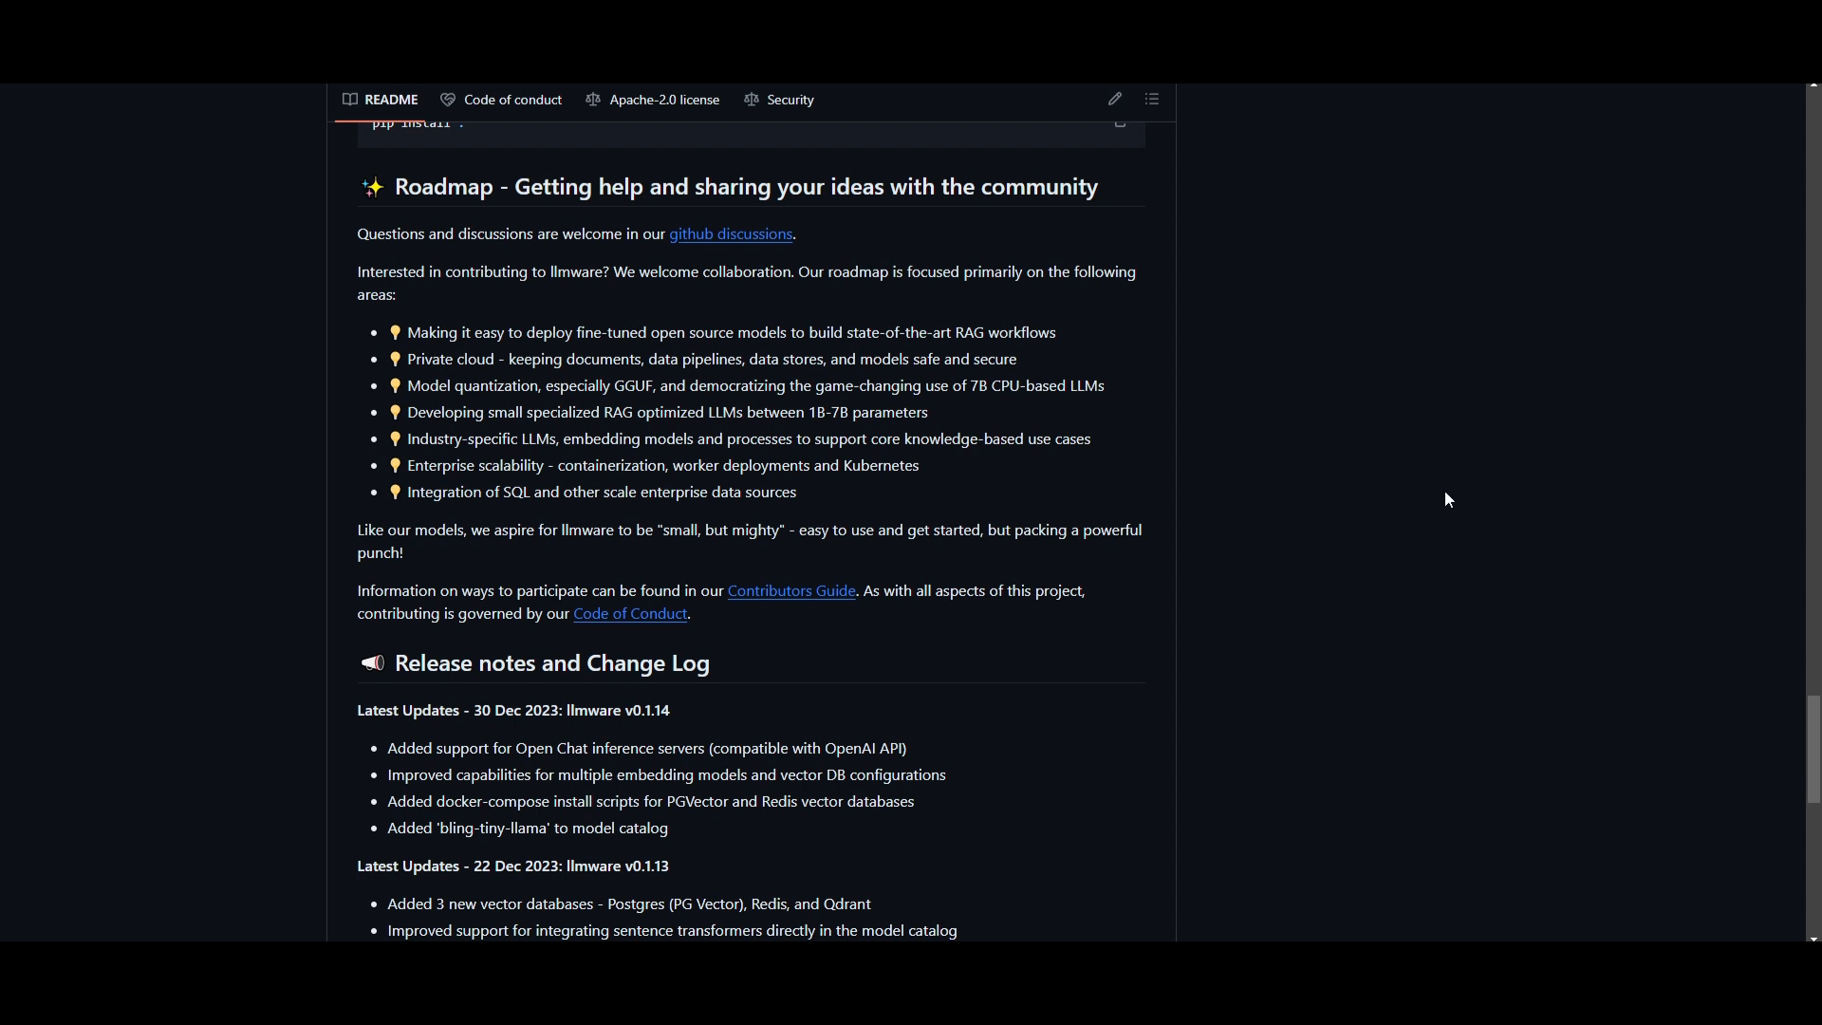
{"action": "mouse_move", "coordinate": [903, 375]}
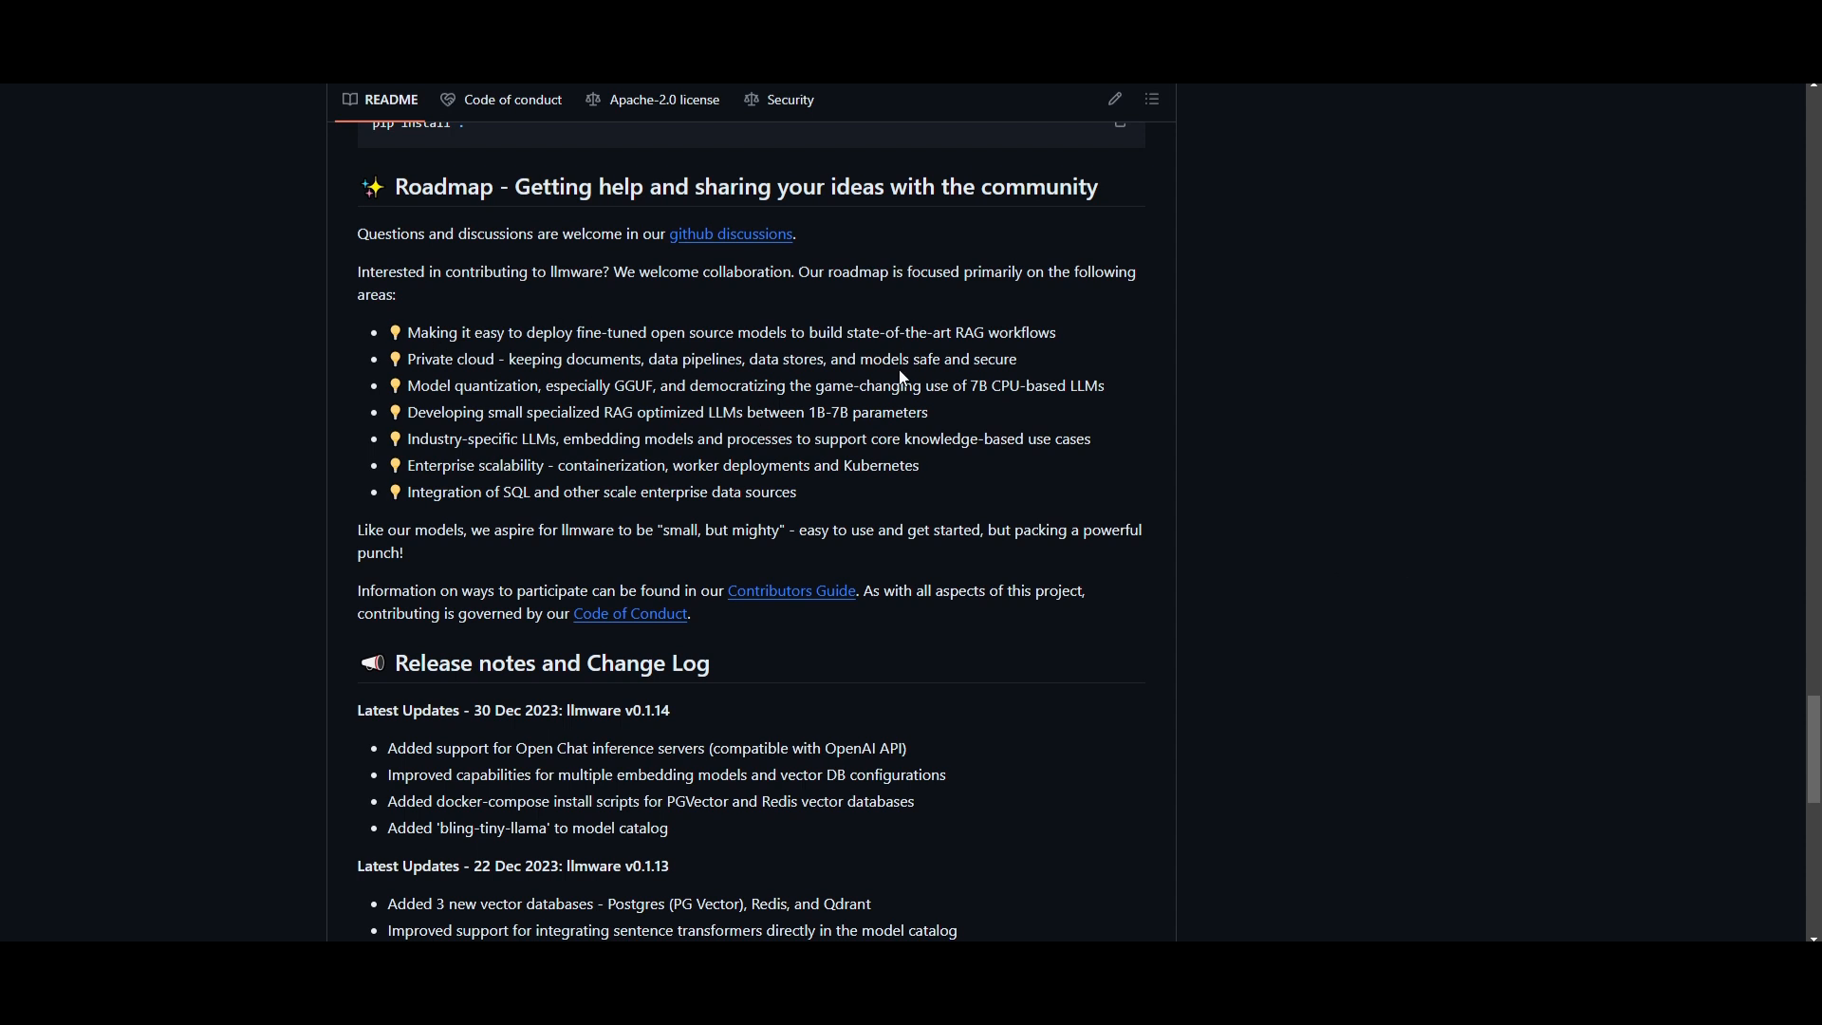
{"action": "mouse_move", "coordinate": [1483, 312]}
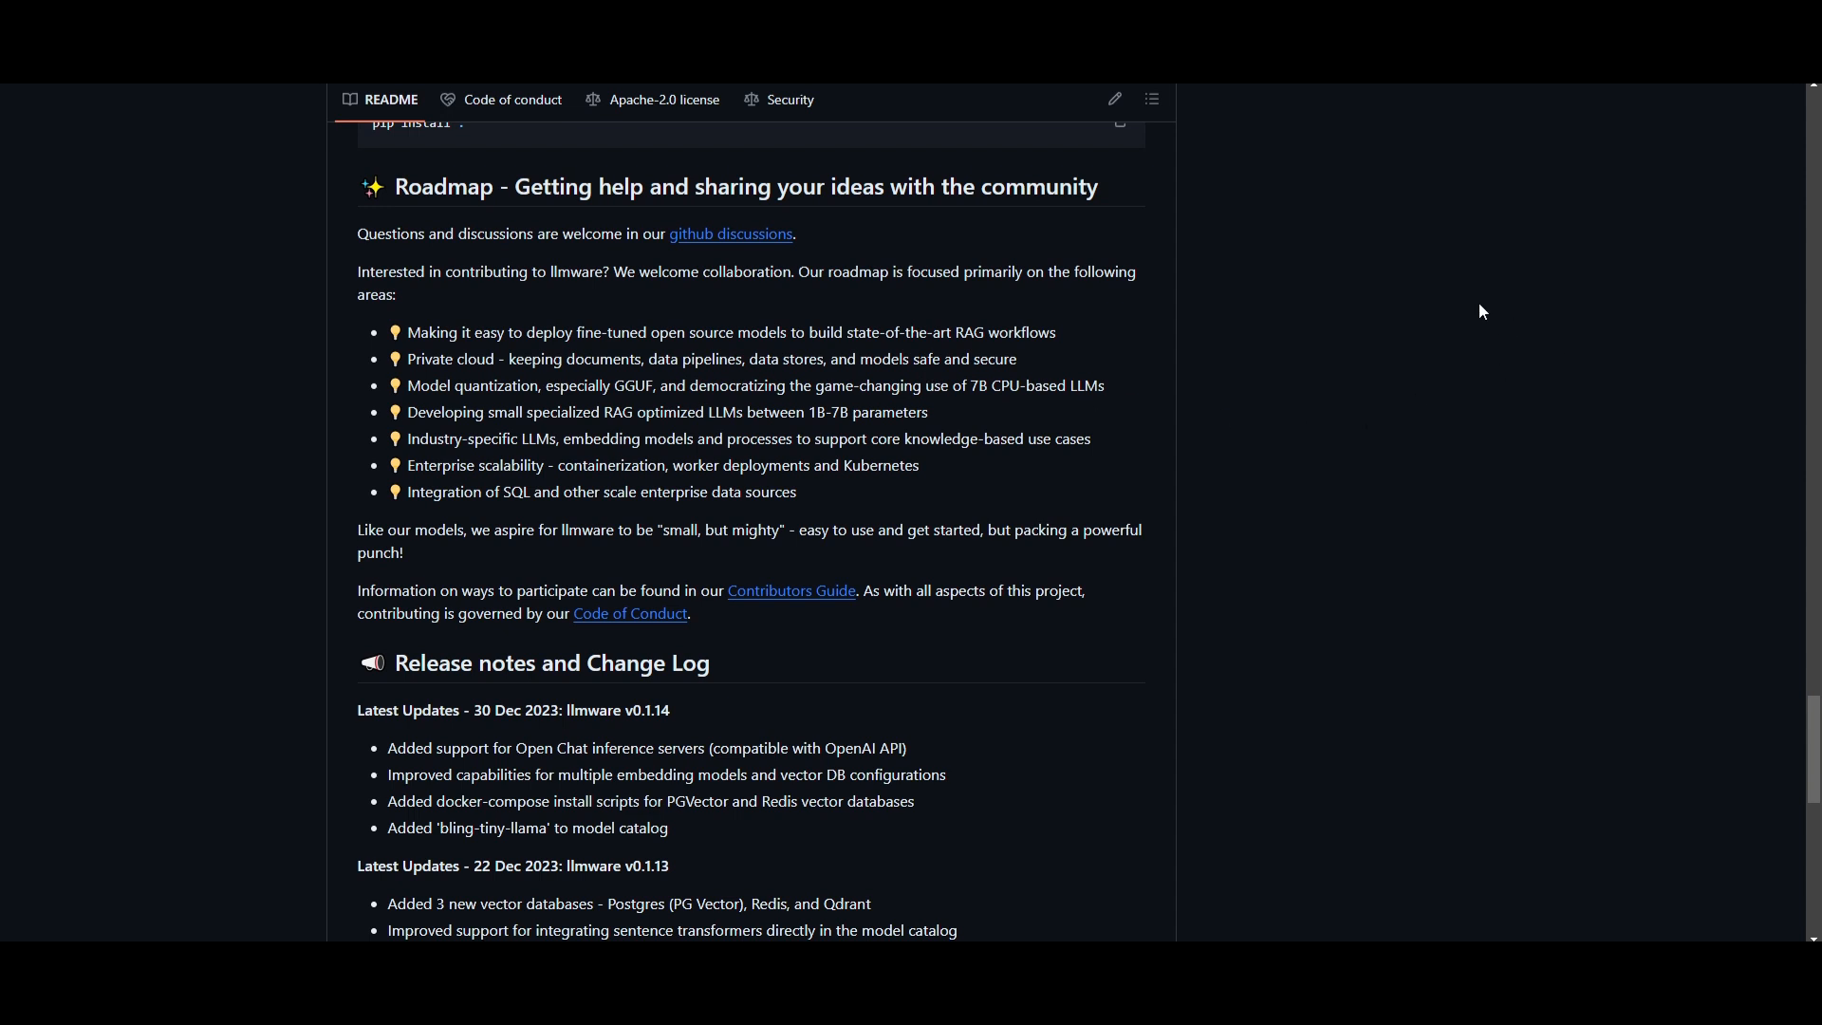
{"action": "mouse_move", "coordinate": [474, 309]}
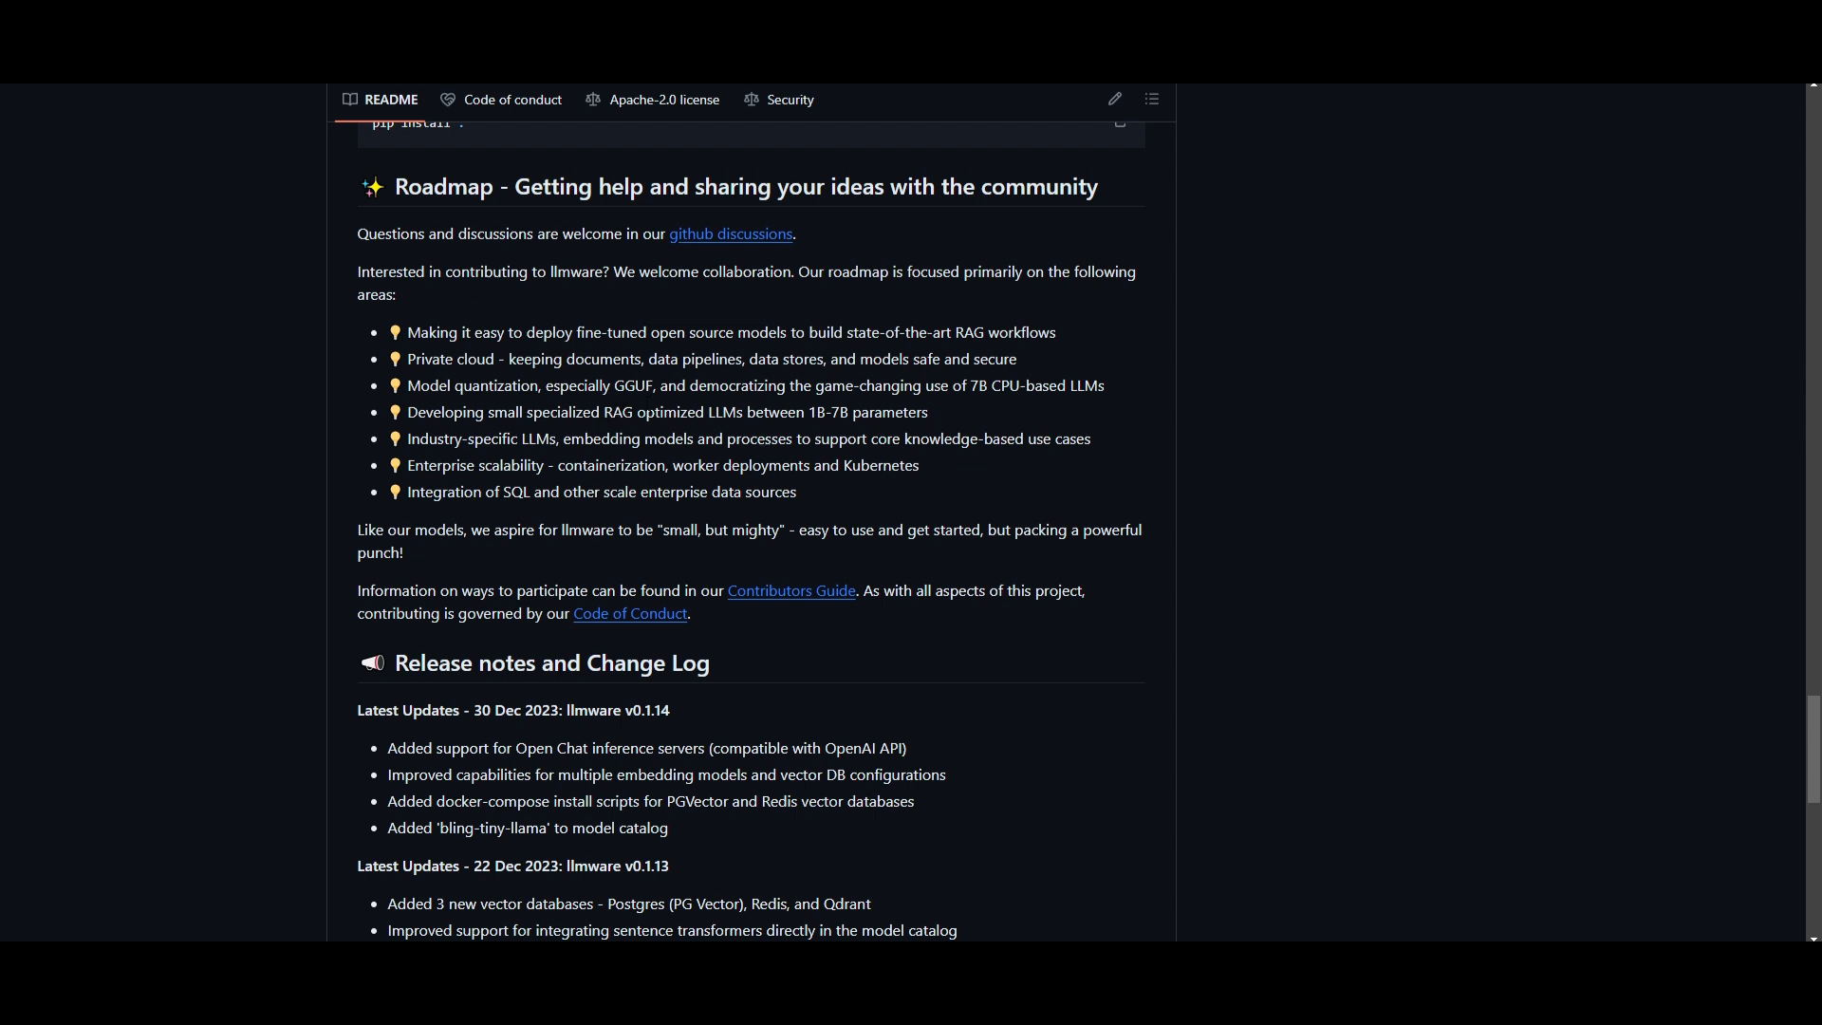
{"action": "mouse_move", "coordinate": [1050, 634]}
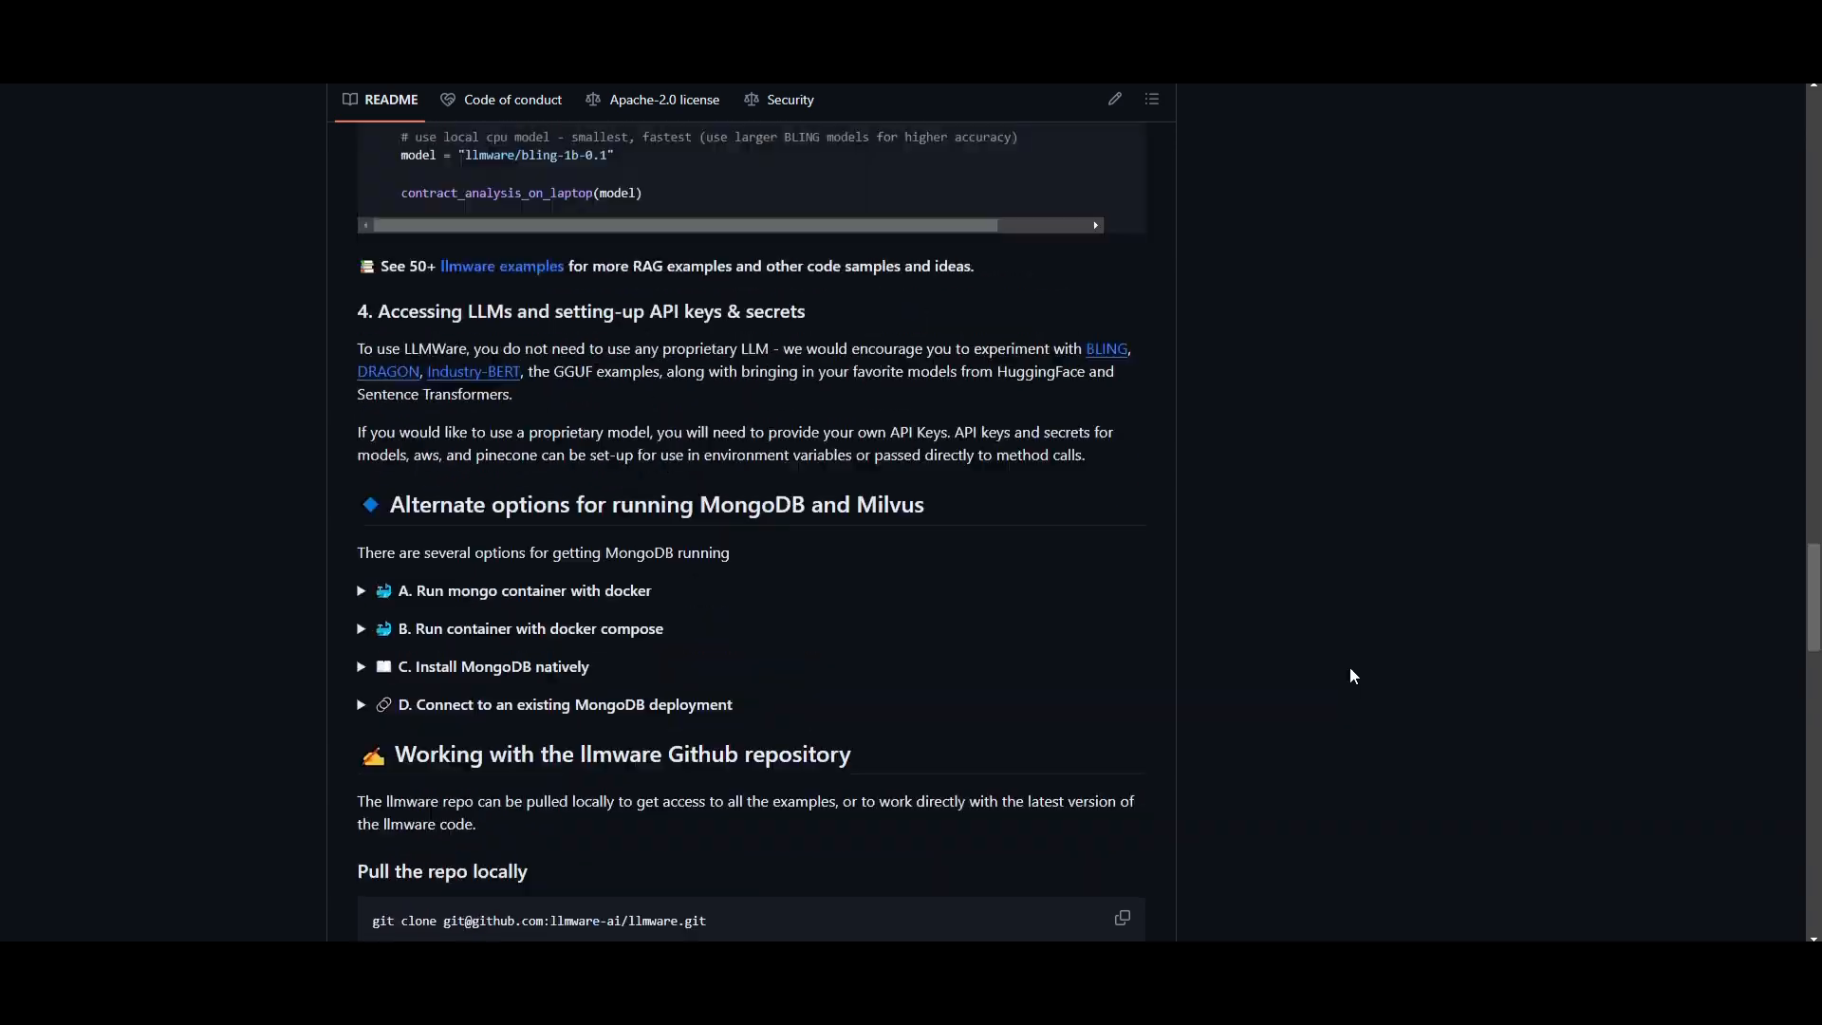
- Scroll up past the contract-analysis sample to the repository file list and About details
{"action": "scroll", "scroll_direction": "up", "scroll_amount": 3}
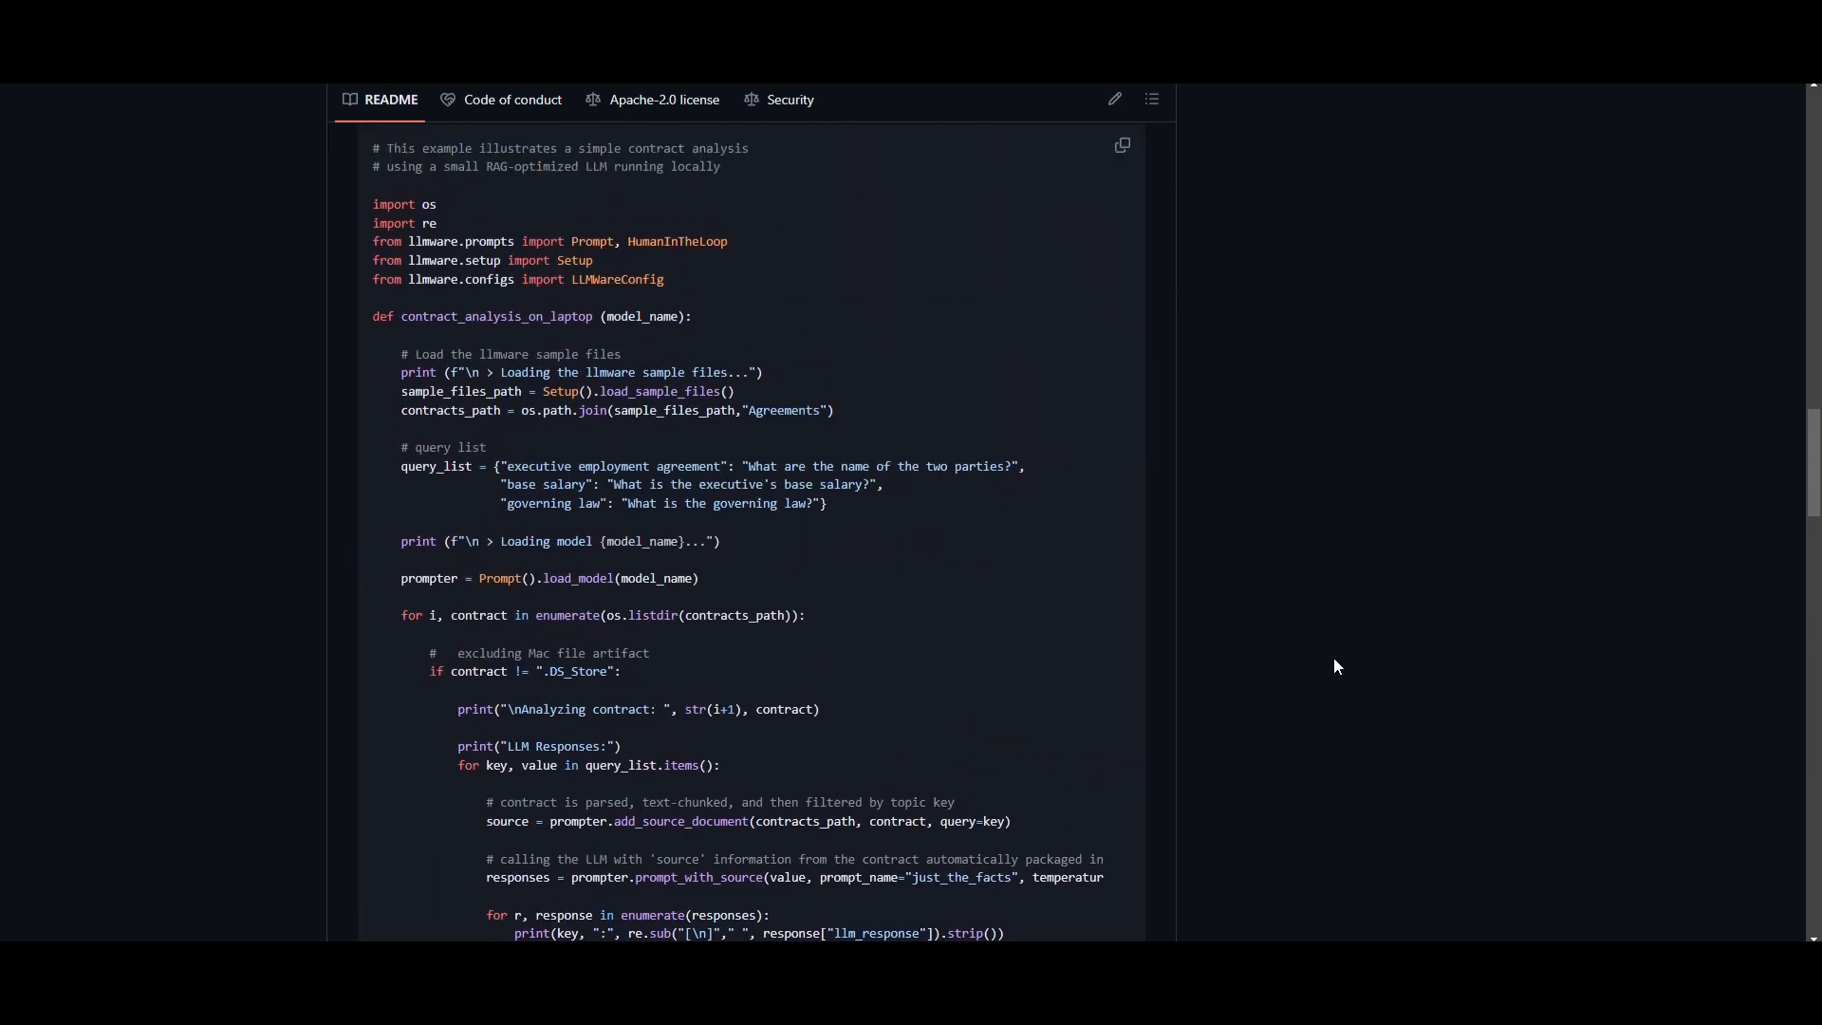
{"action": "scroll", "scroll_direction": "up", "scroll_amount": 3}
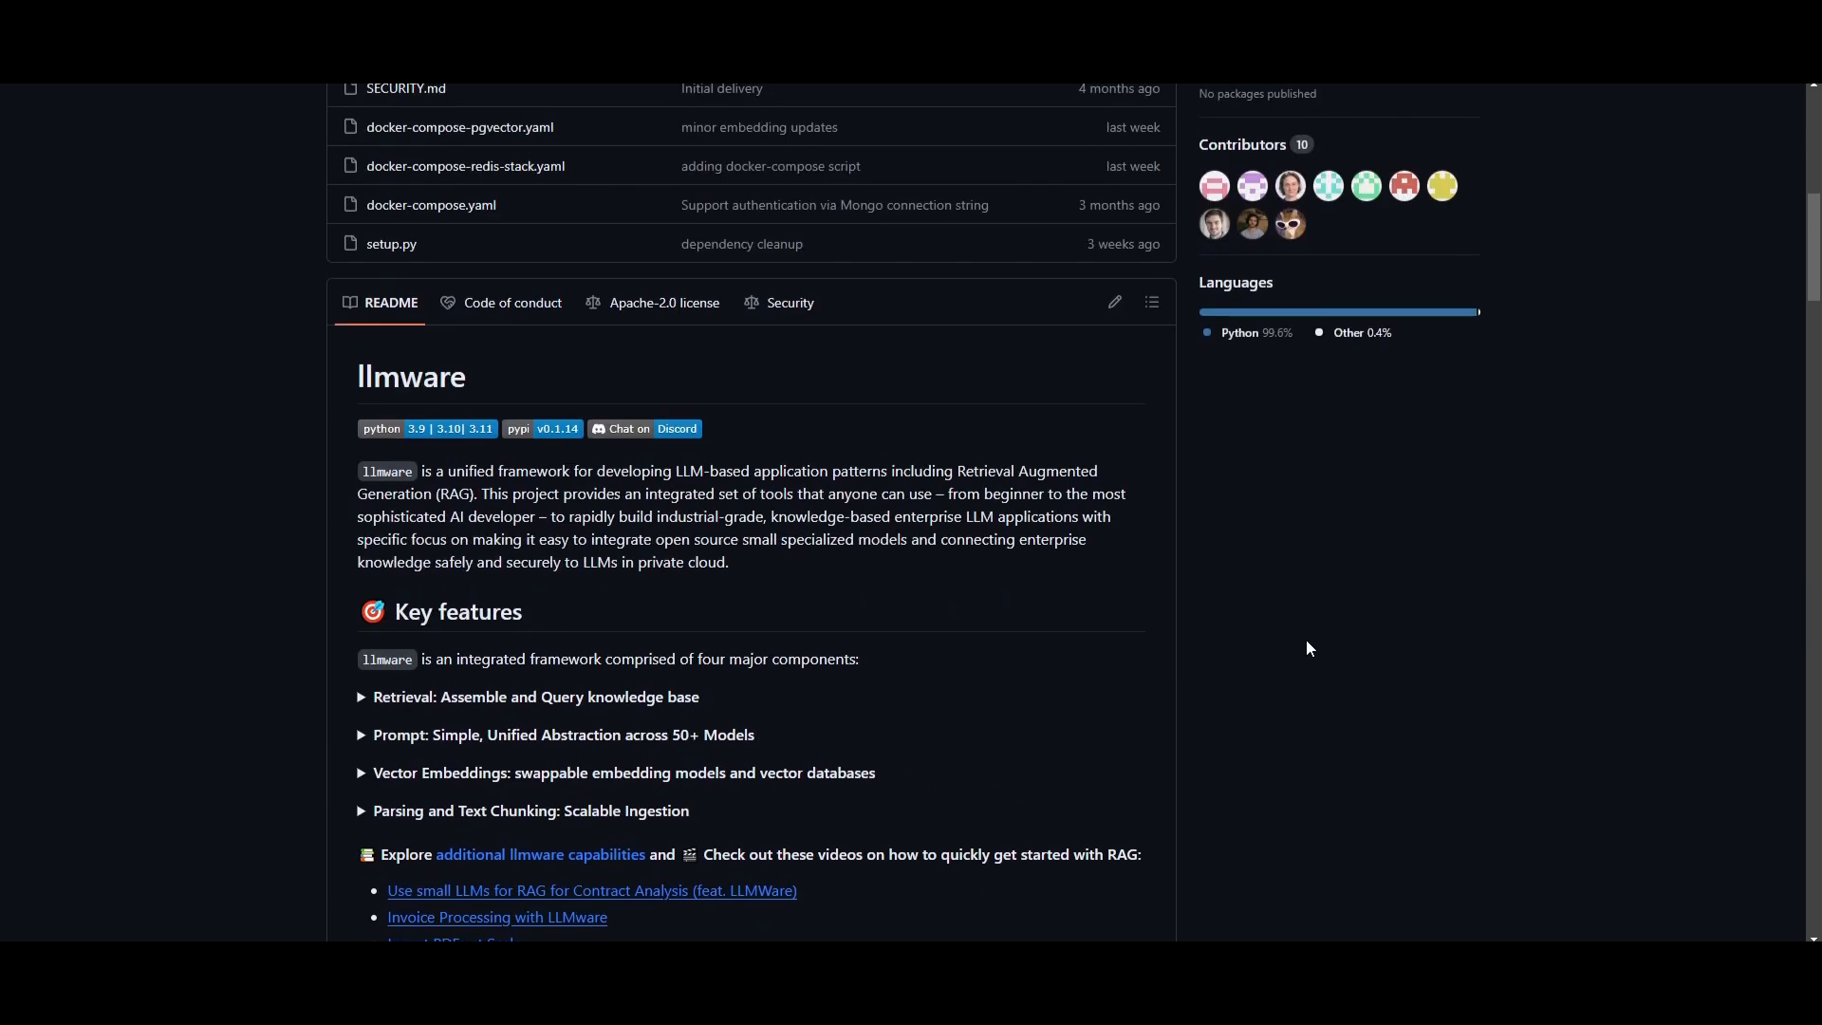
{"action": "mouse_move", "coordinate": [225, 450]}
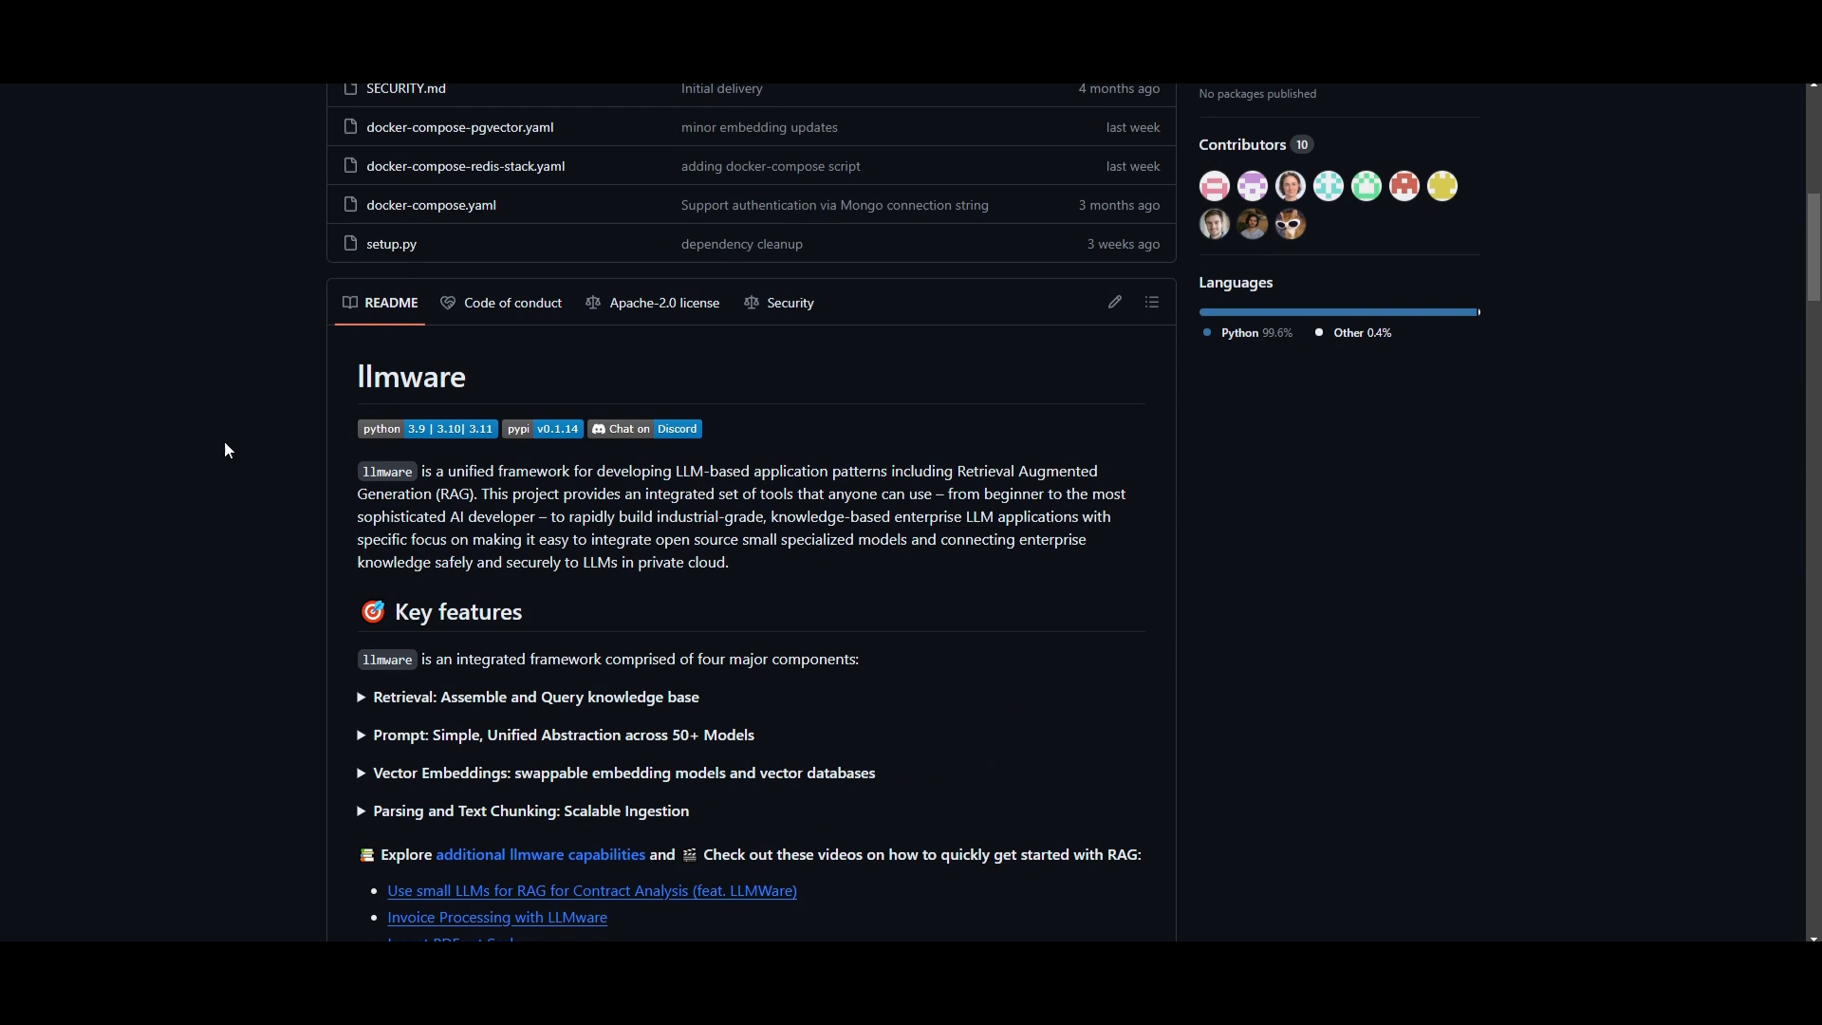
{"action": "mouse_move", "coordinate": [203, 433]}
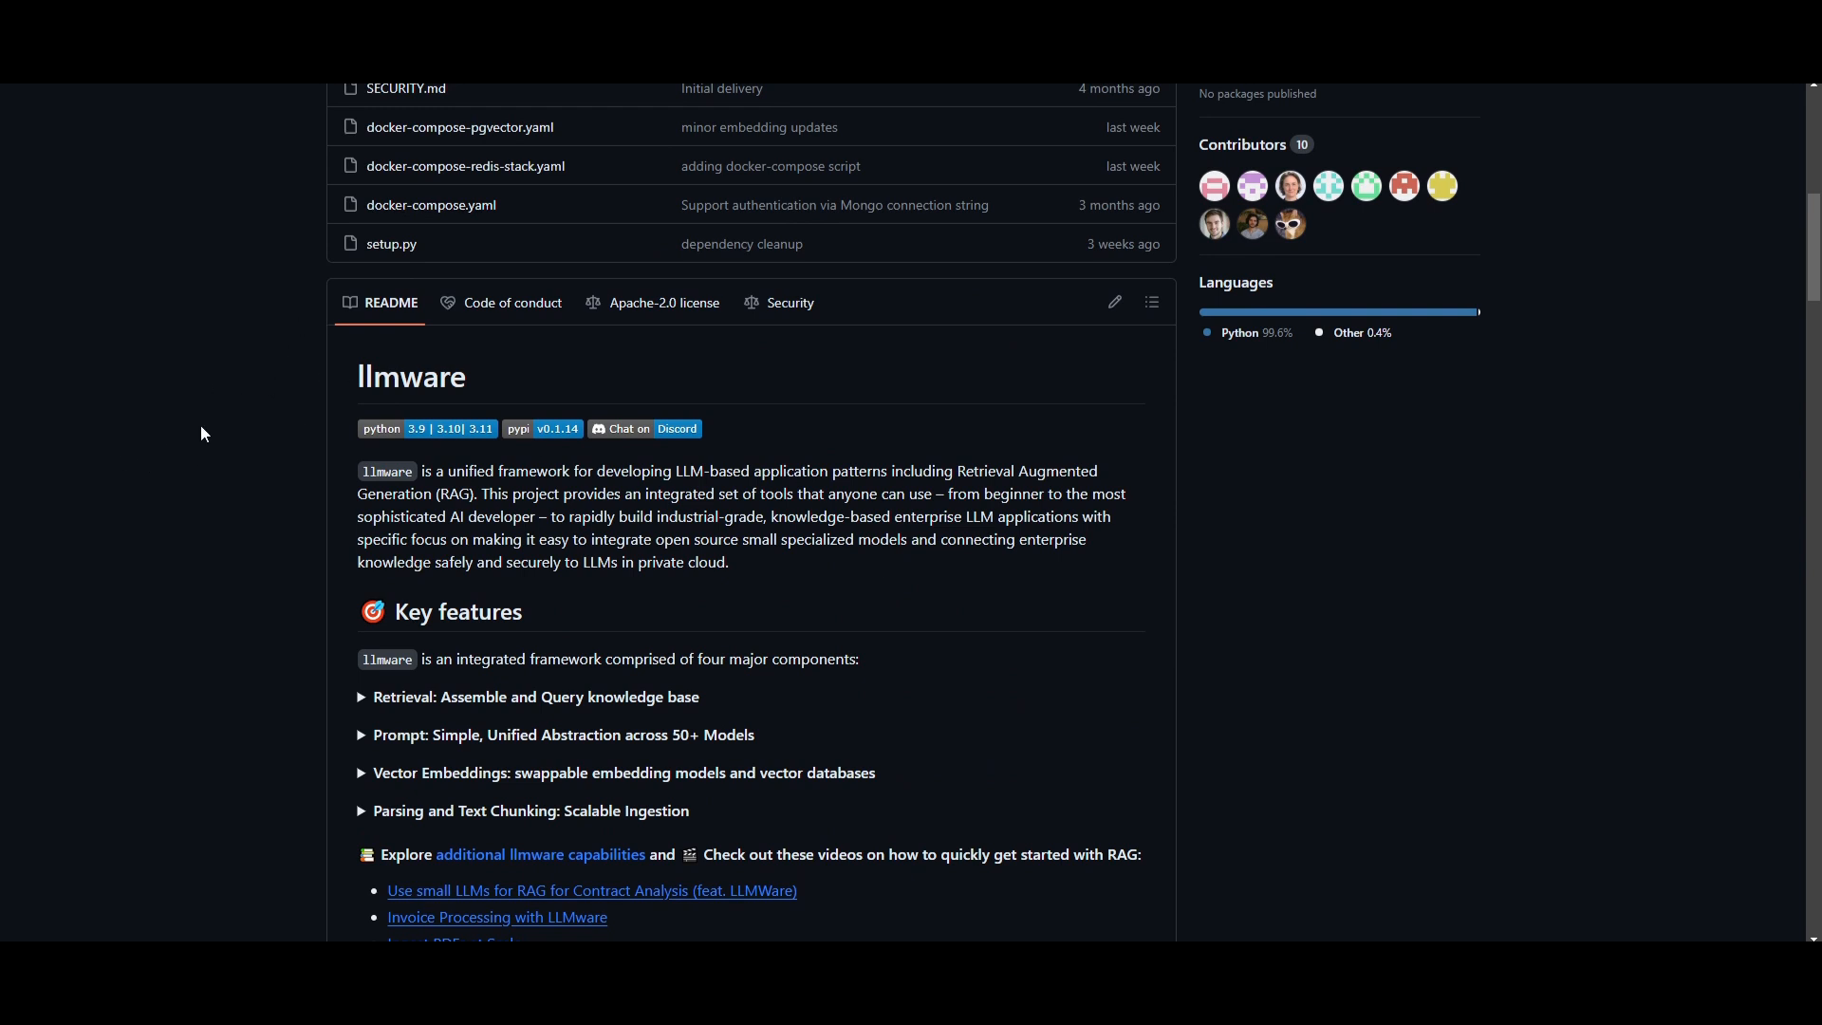
{"action": "mouse_move", "coordinate": [205, 586]}
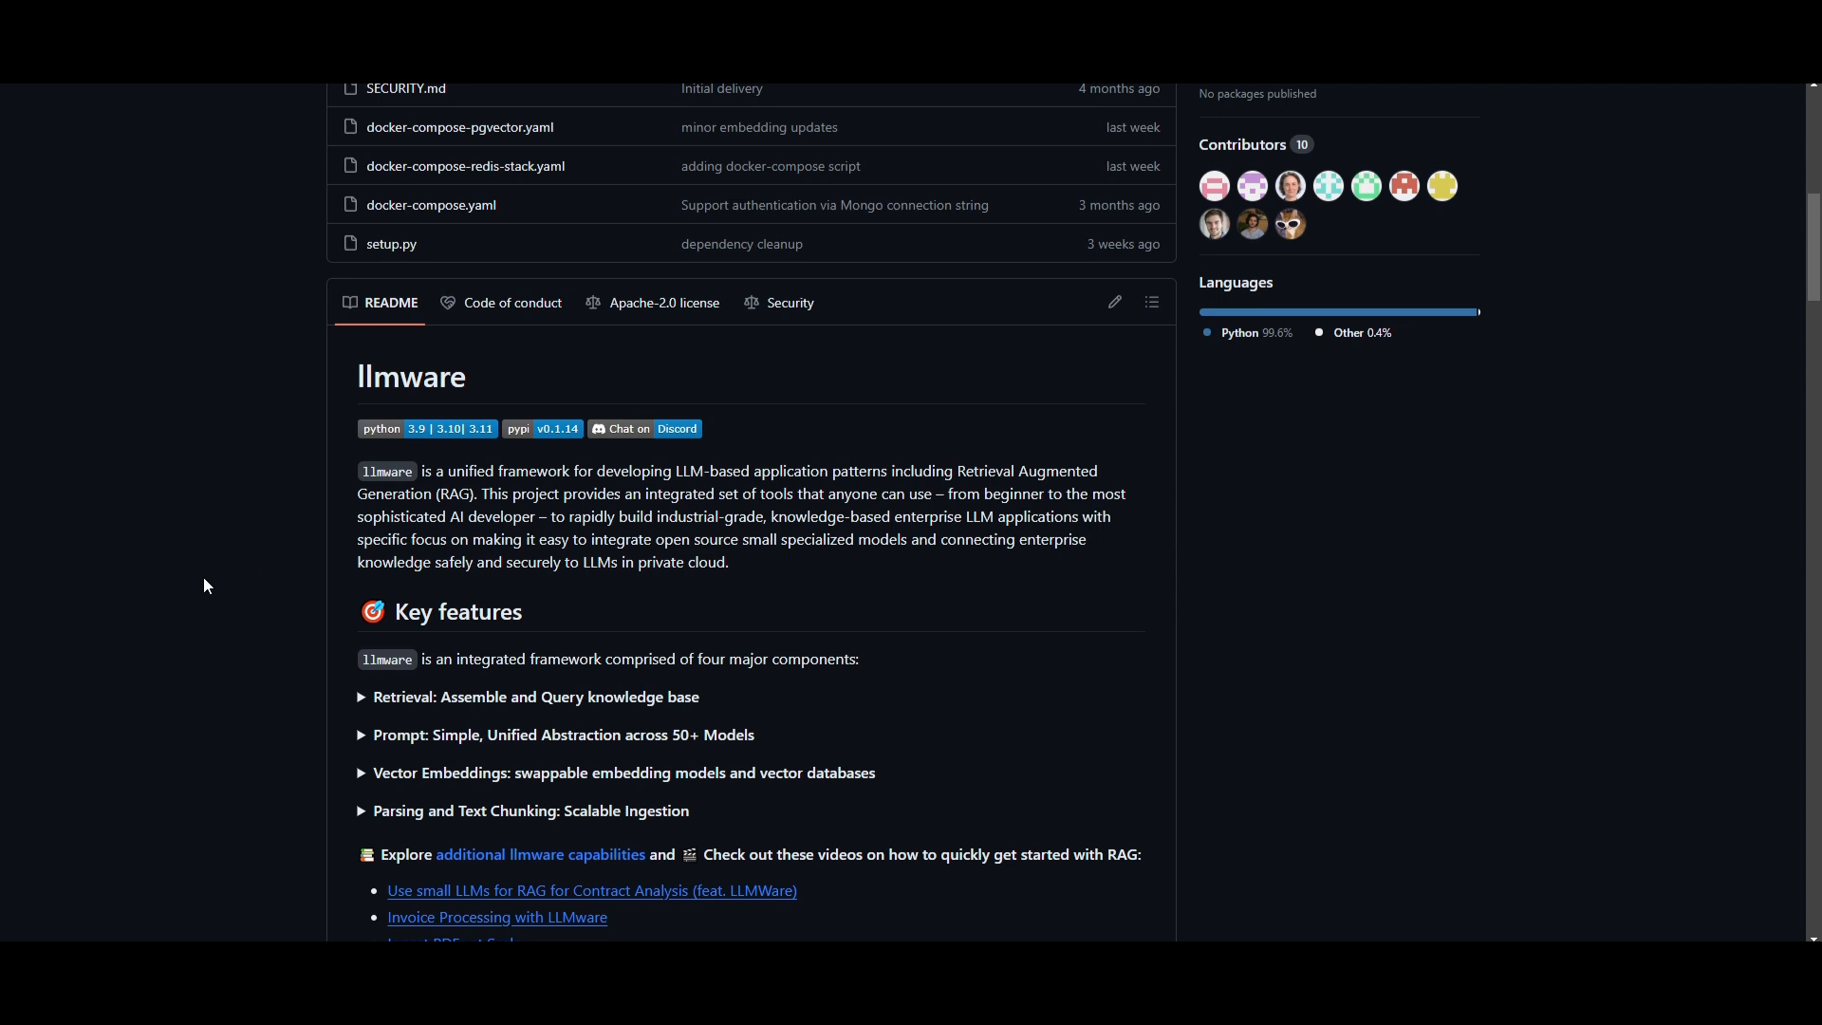
{"action": "mouse_move", "coordinate": [851, 338]}
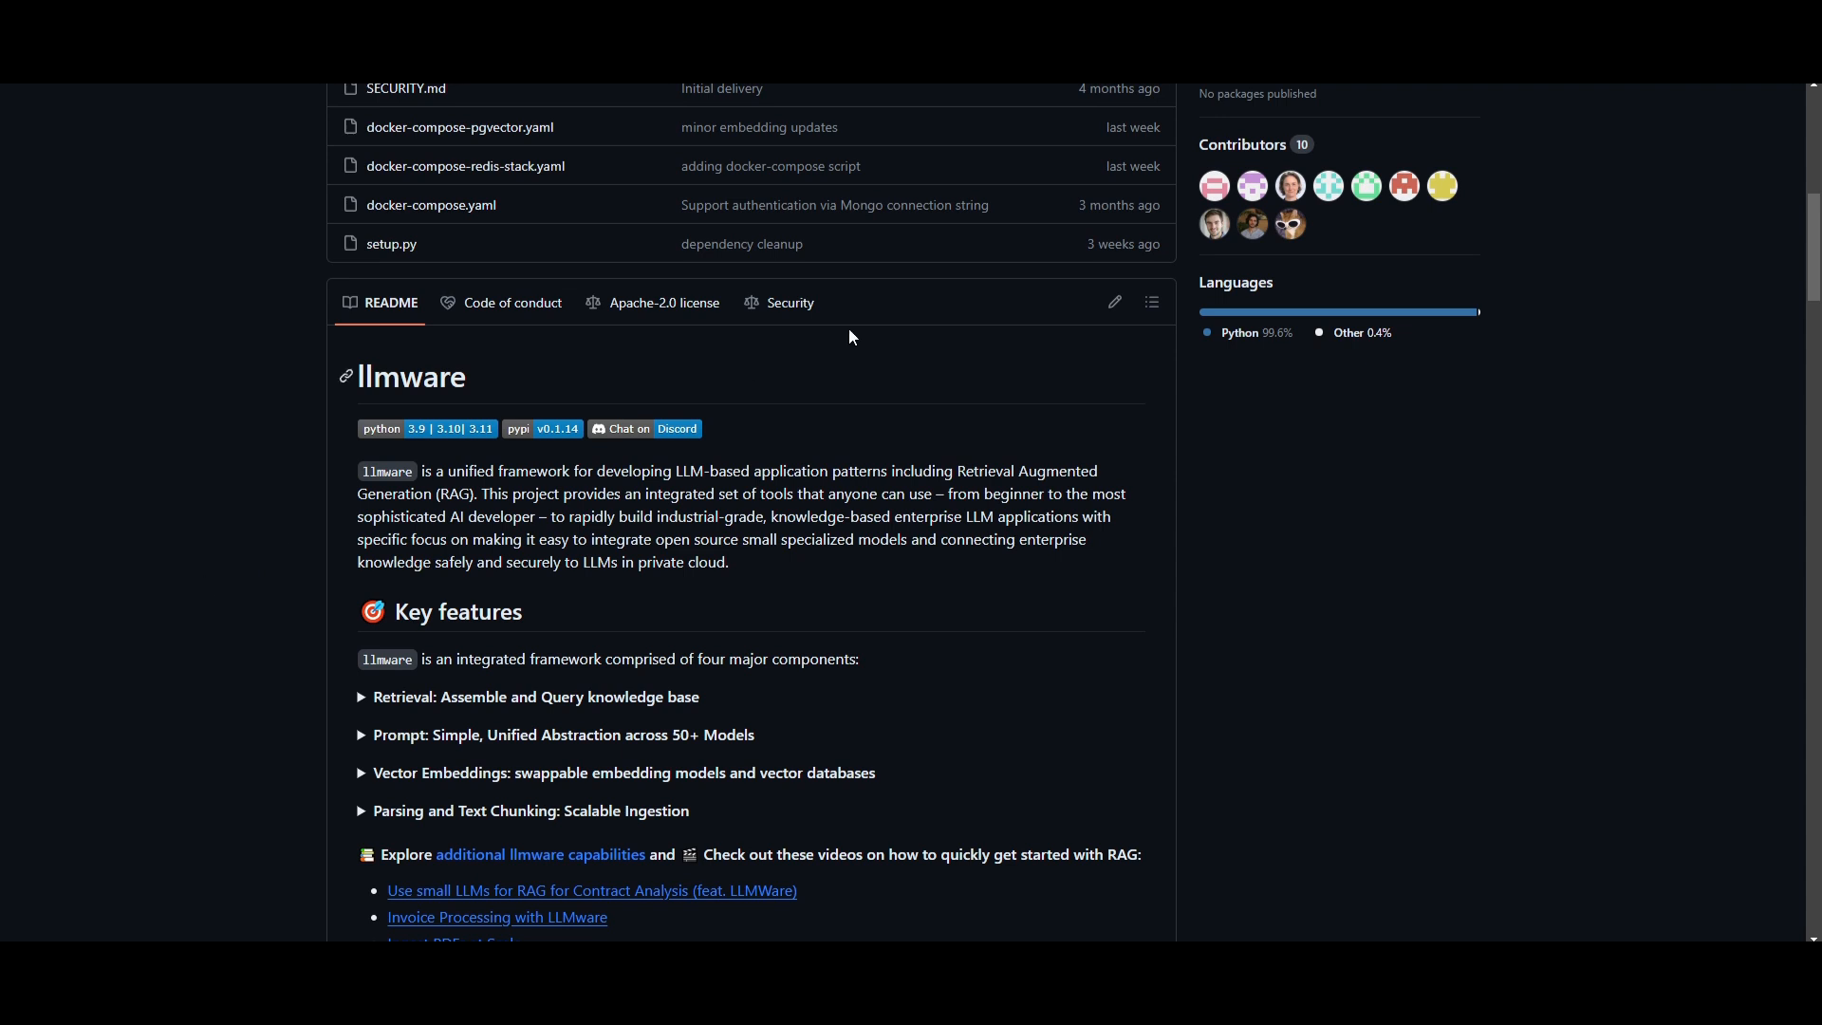
{"action": "mouse_move", "coordinate": [639, 402]}
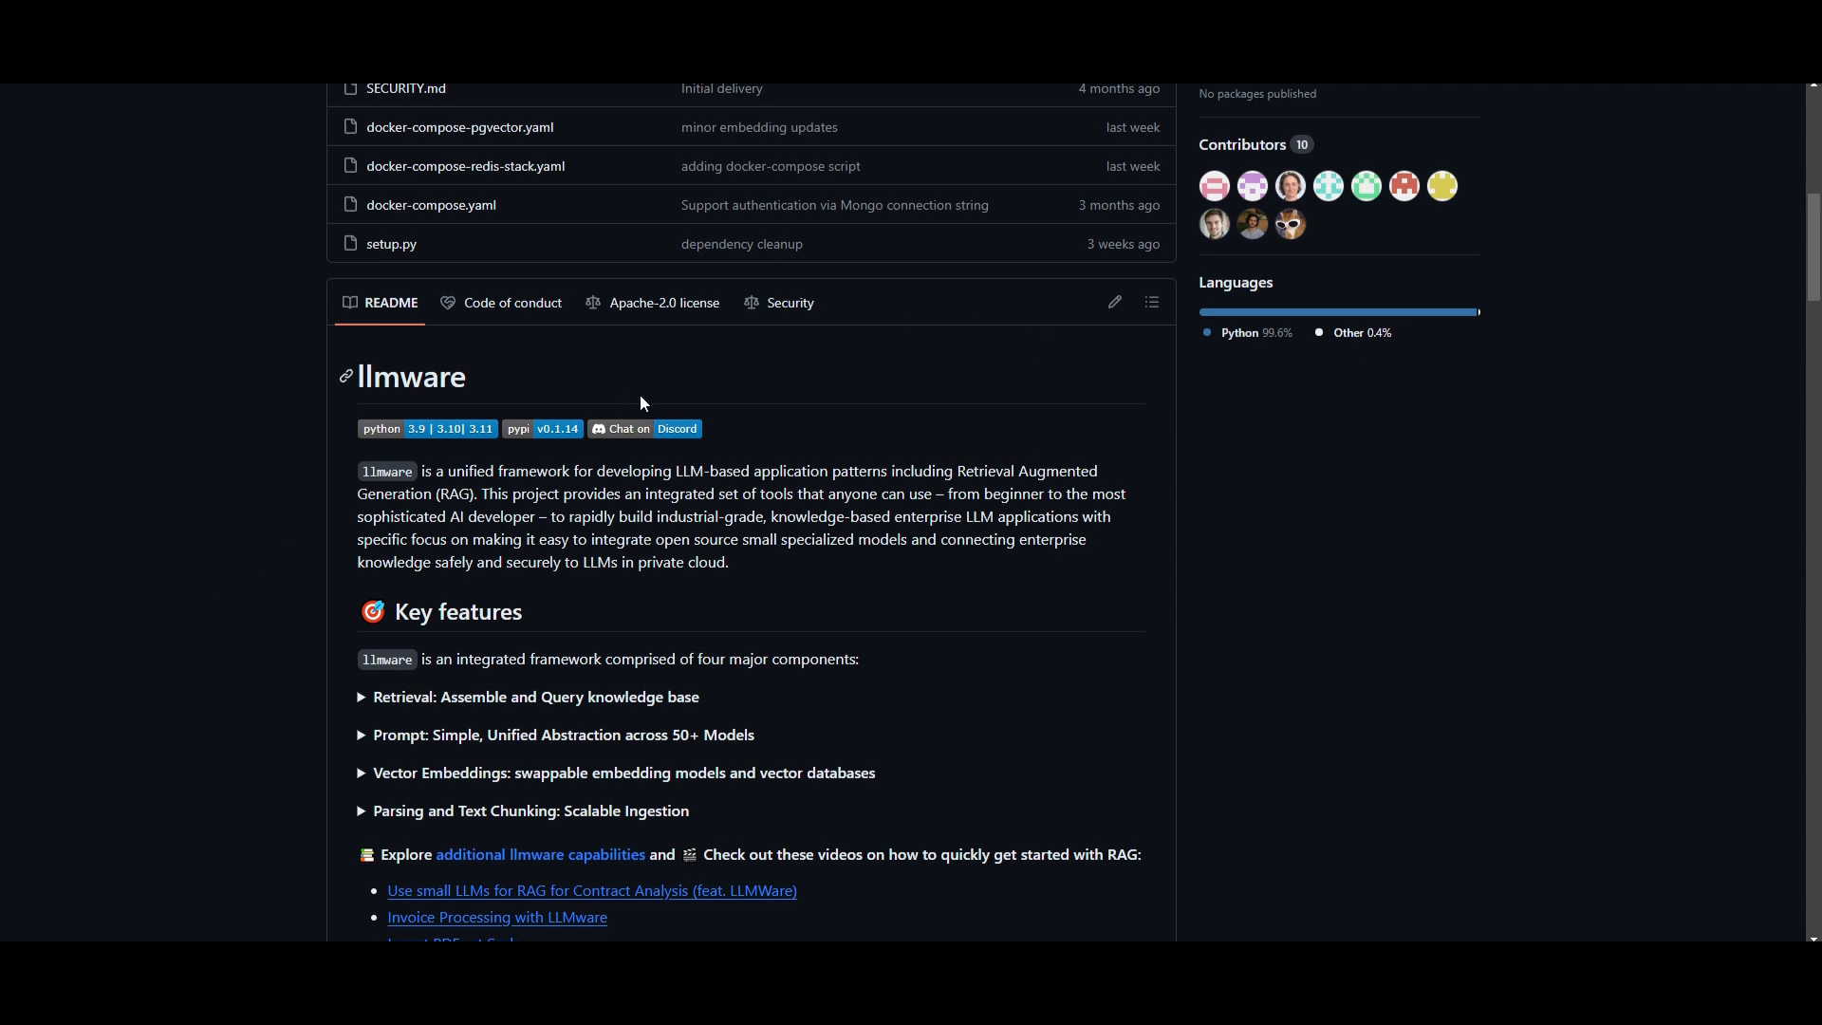
{"action": "mouse_move", "coordinate": [979, 410]}
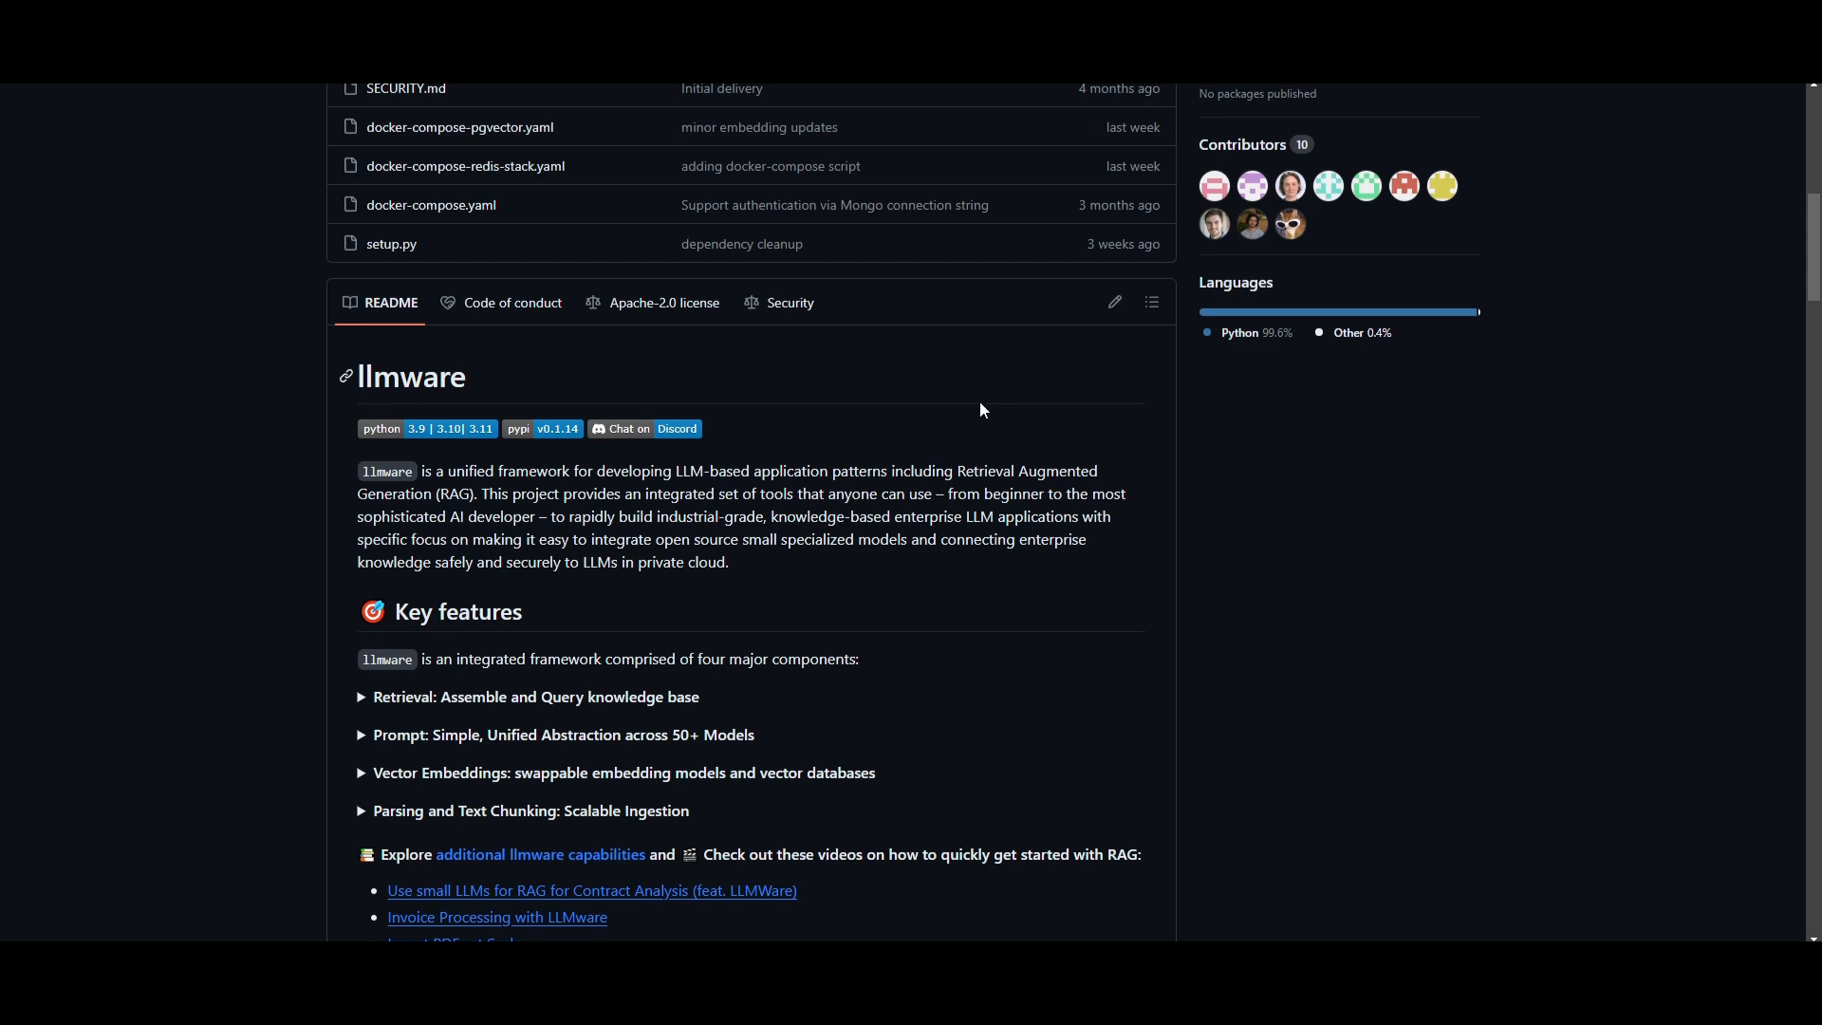
{"action": "scroll", "scroll_direction": "up", "scroll_amount": 3}
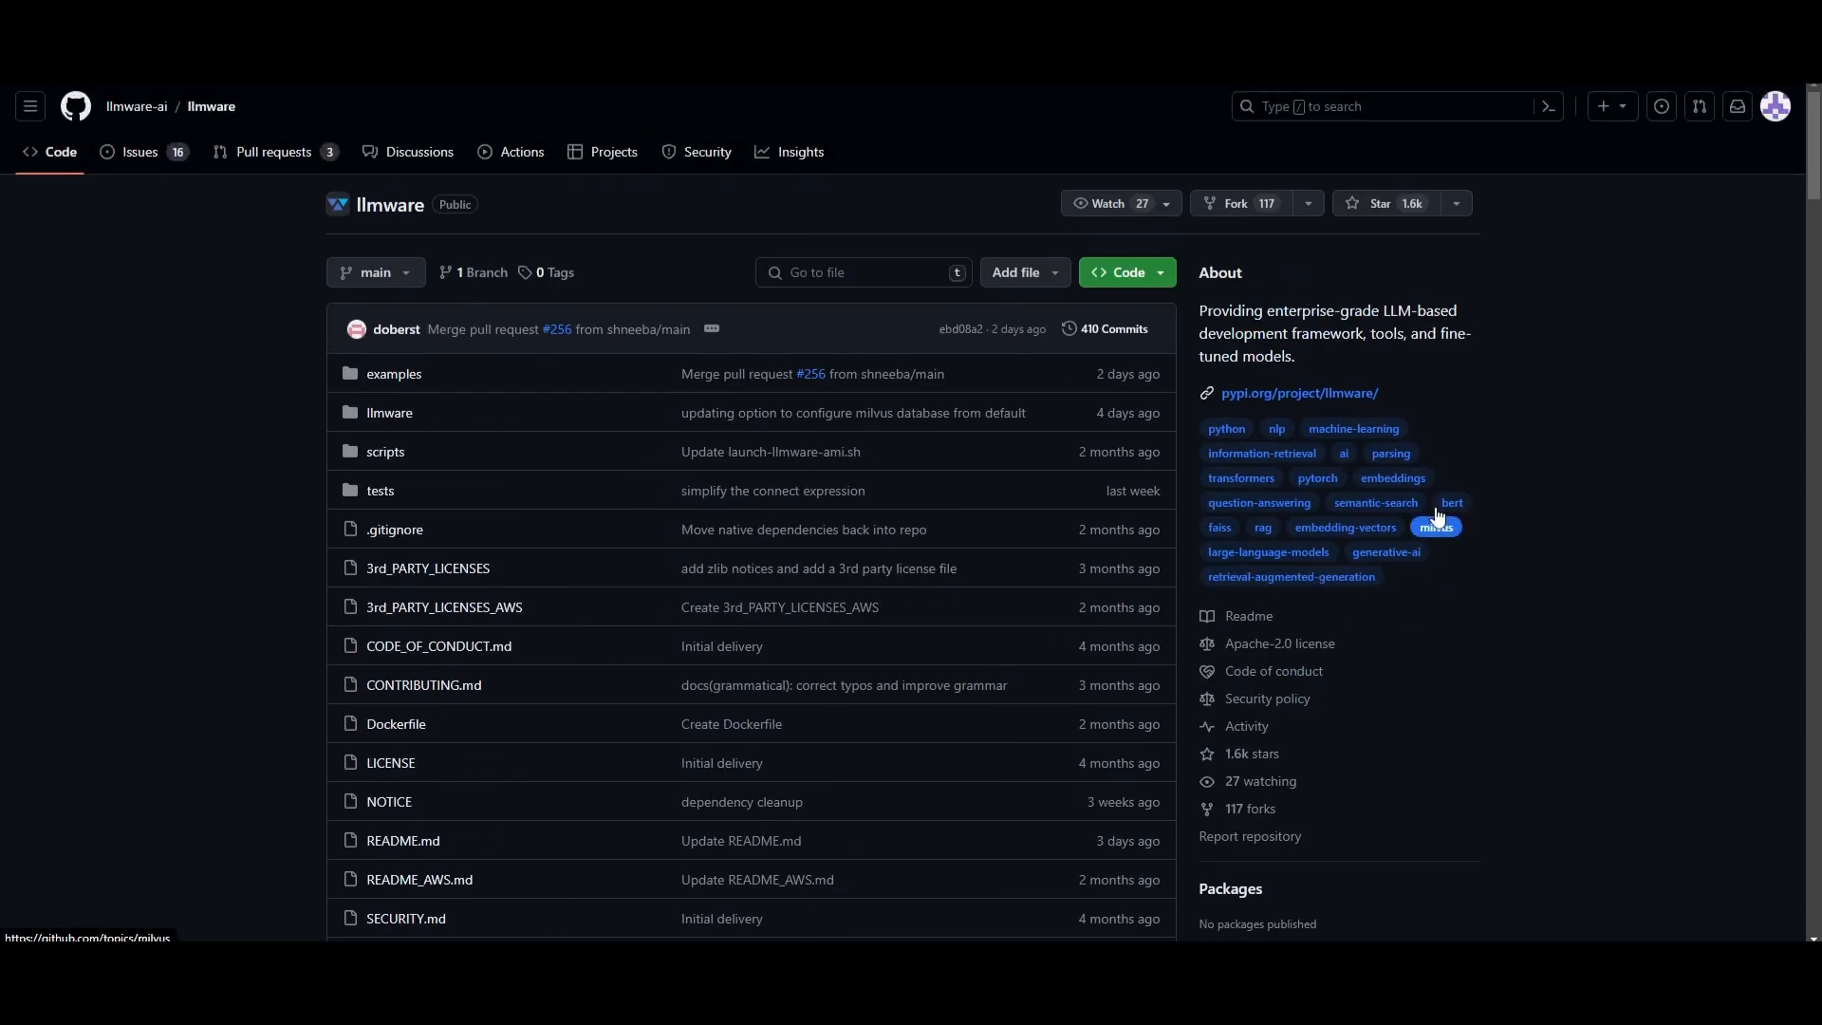
{"action": "mouse_move", "coordinate": [1171, 450]}
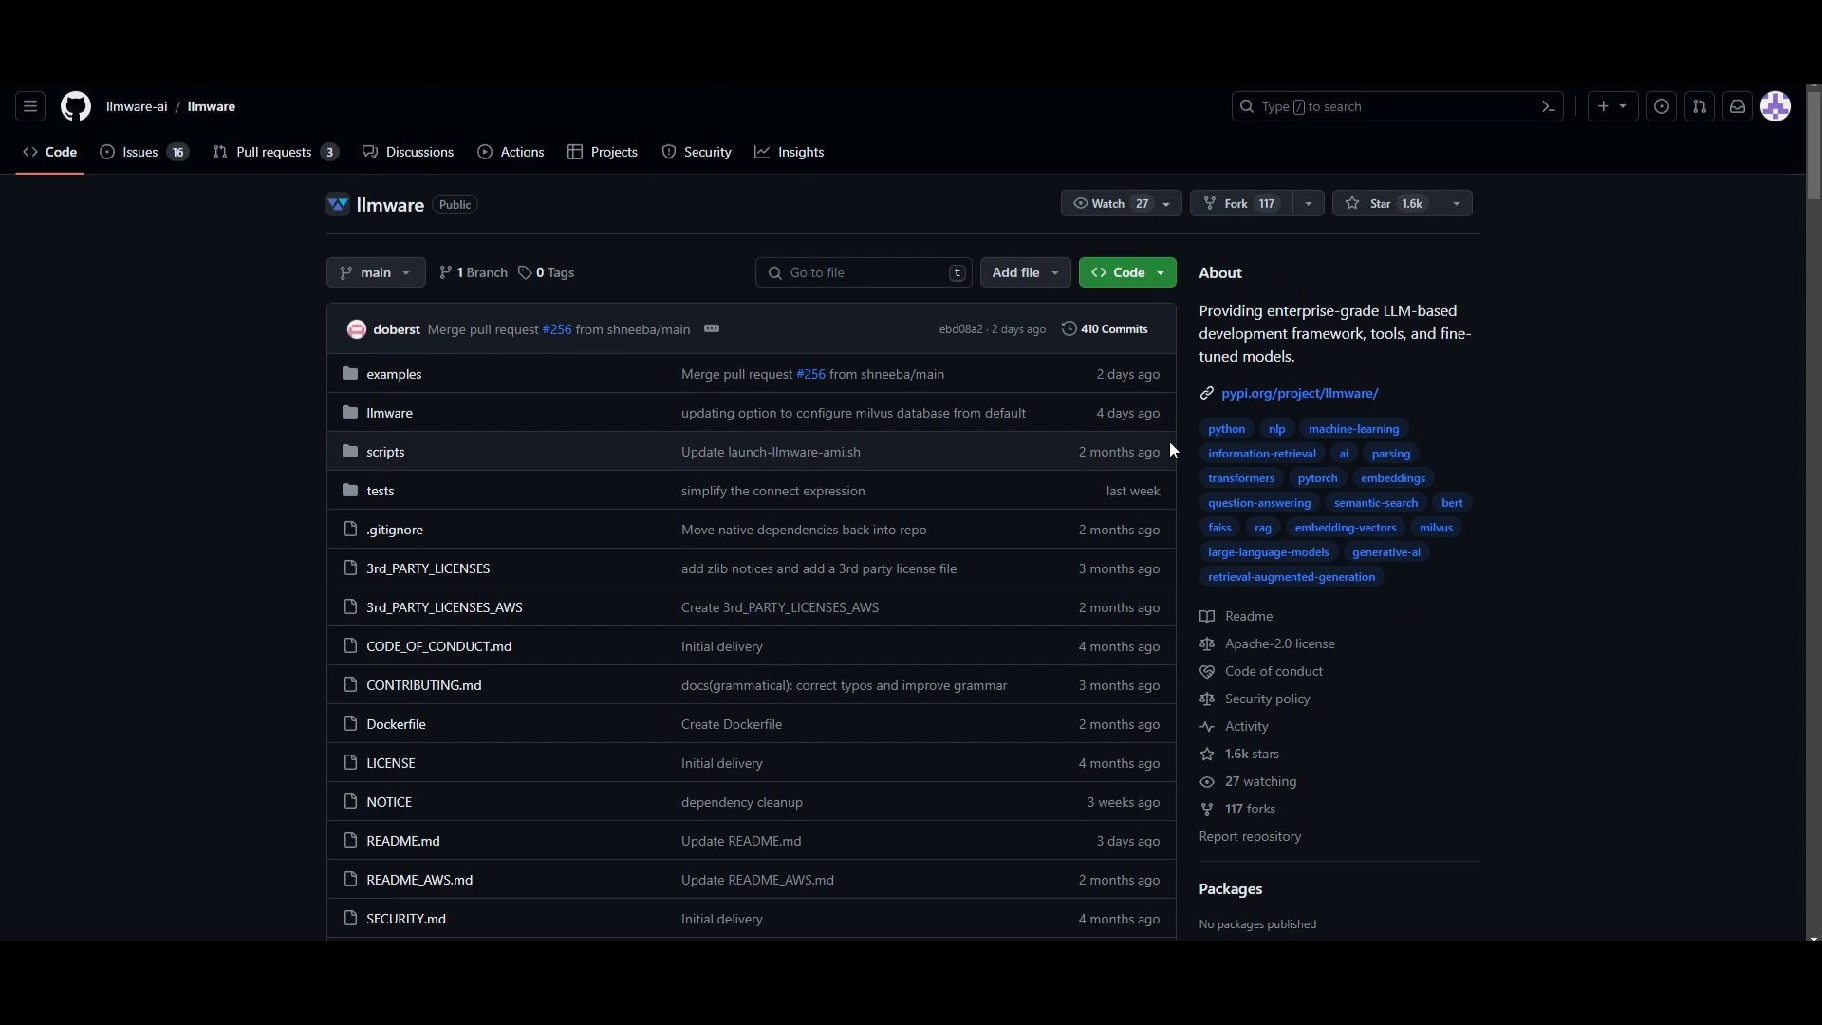
{"action": "mouse_move", "coordinate": [1212, 452]}
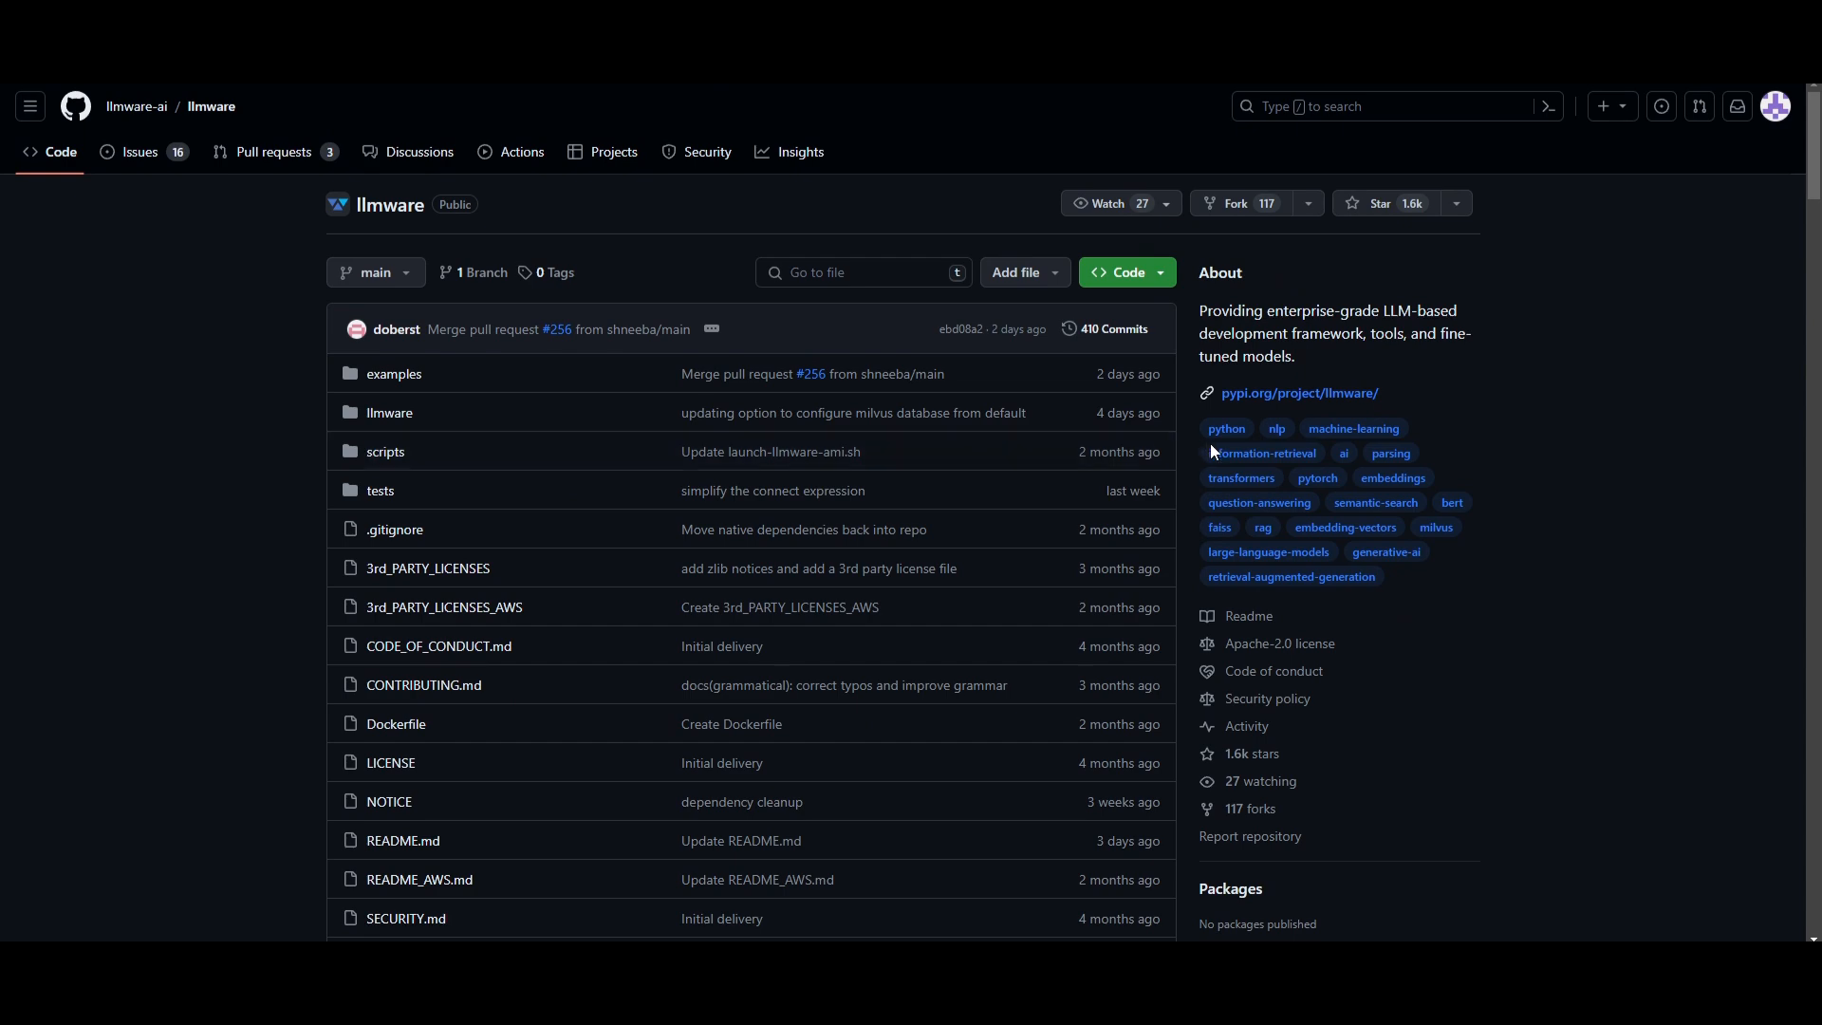
{"action": "mouse_move", "coordinate": [1518, 469]}
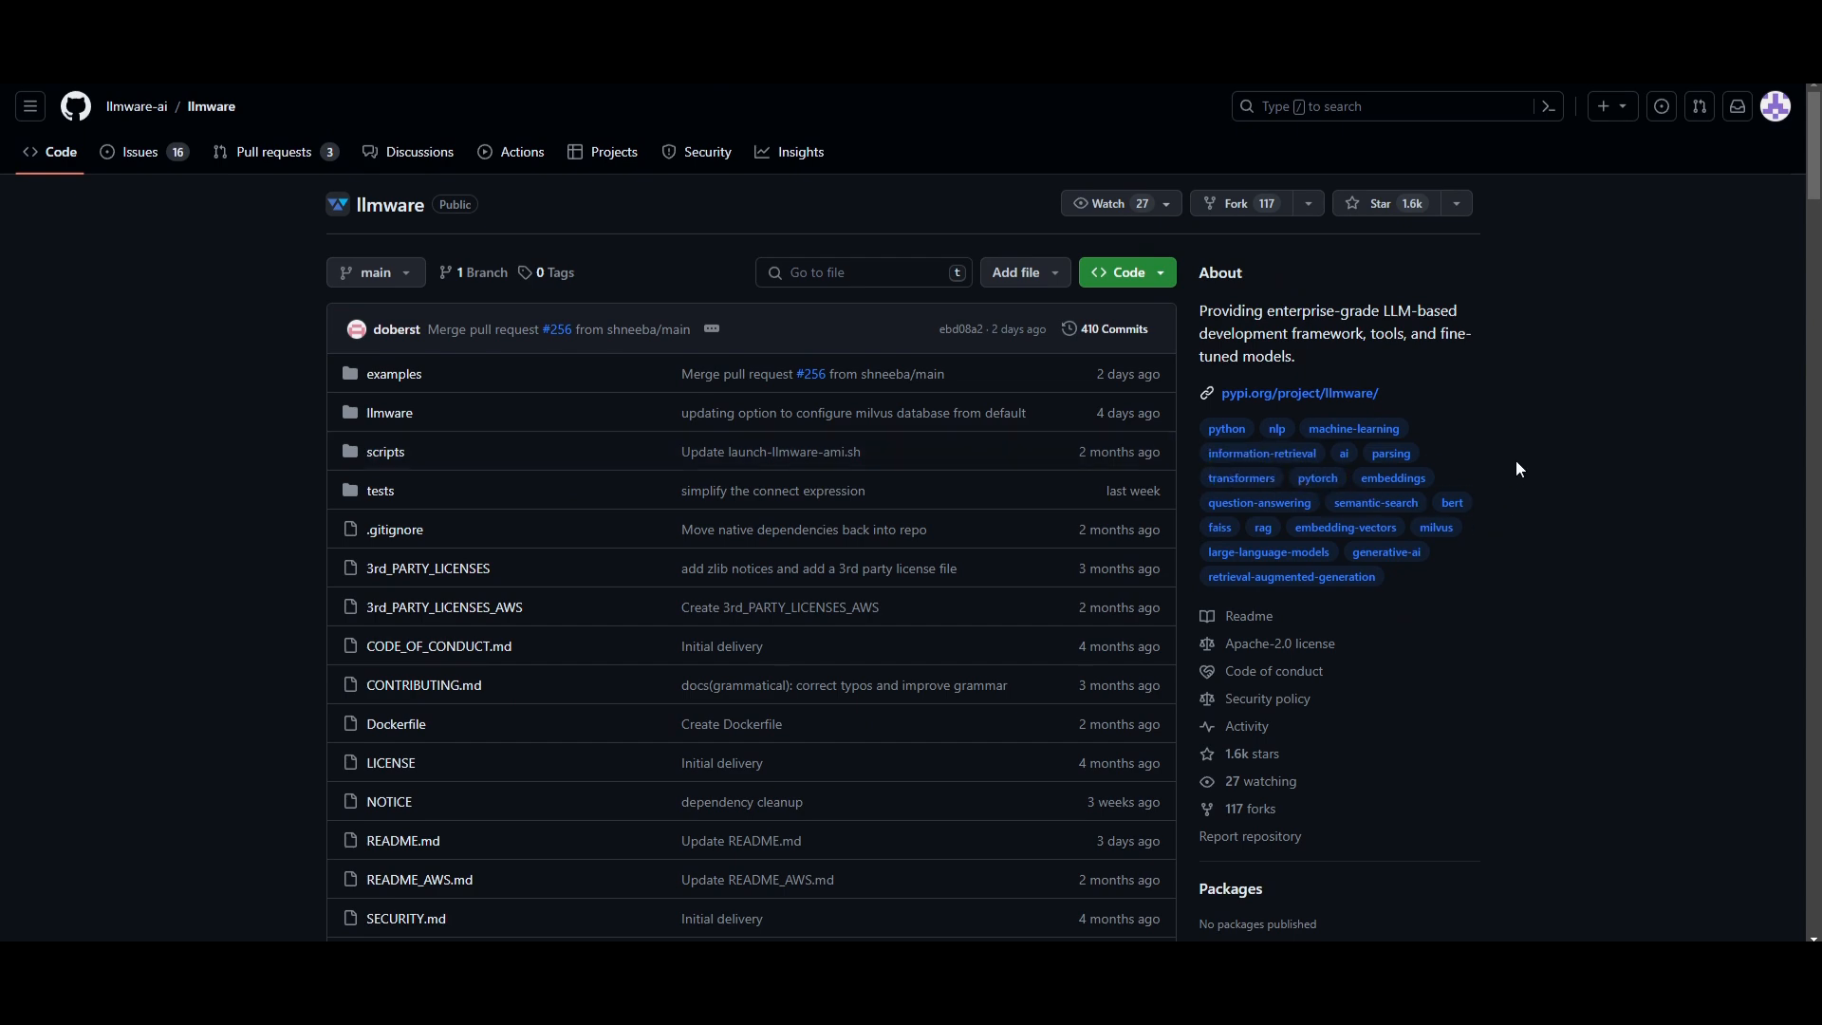
- Scroll down from the file list to the README intro and Key features section
{"action": "scroll", "scroll_direction": "down", "scroll_amount": 3}
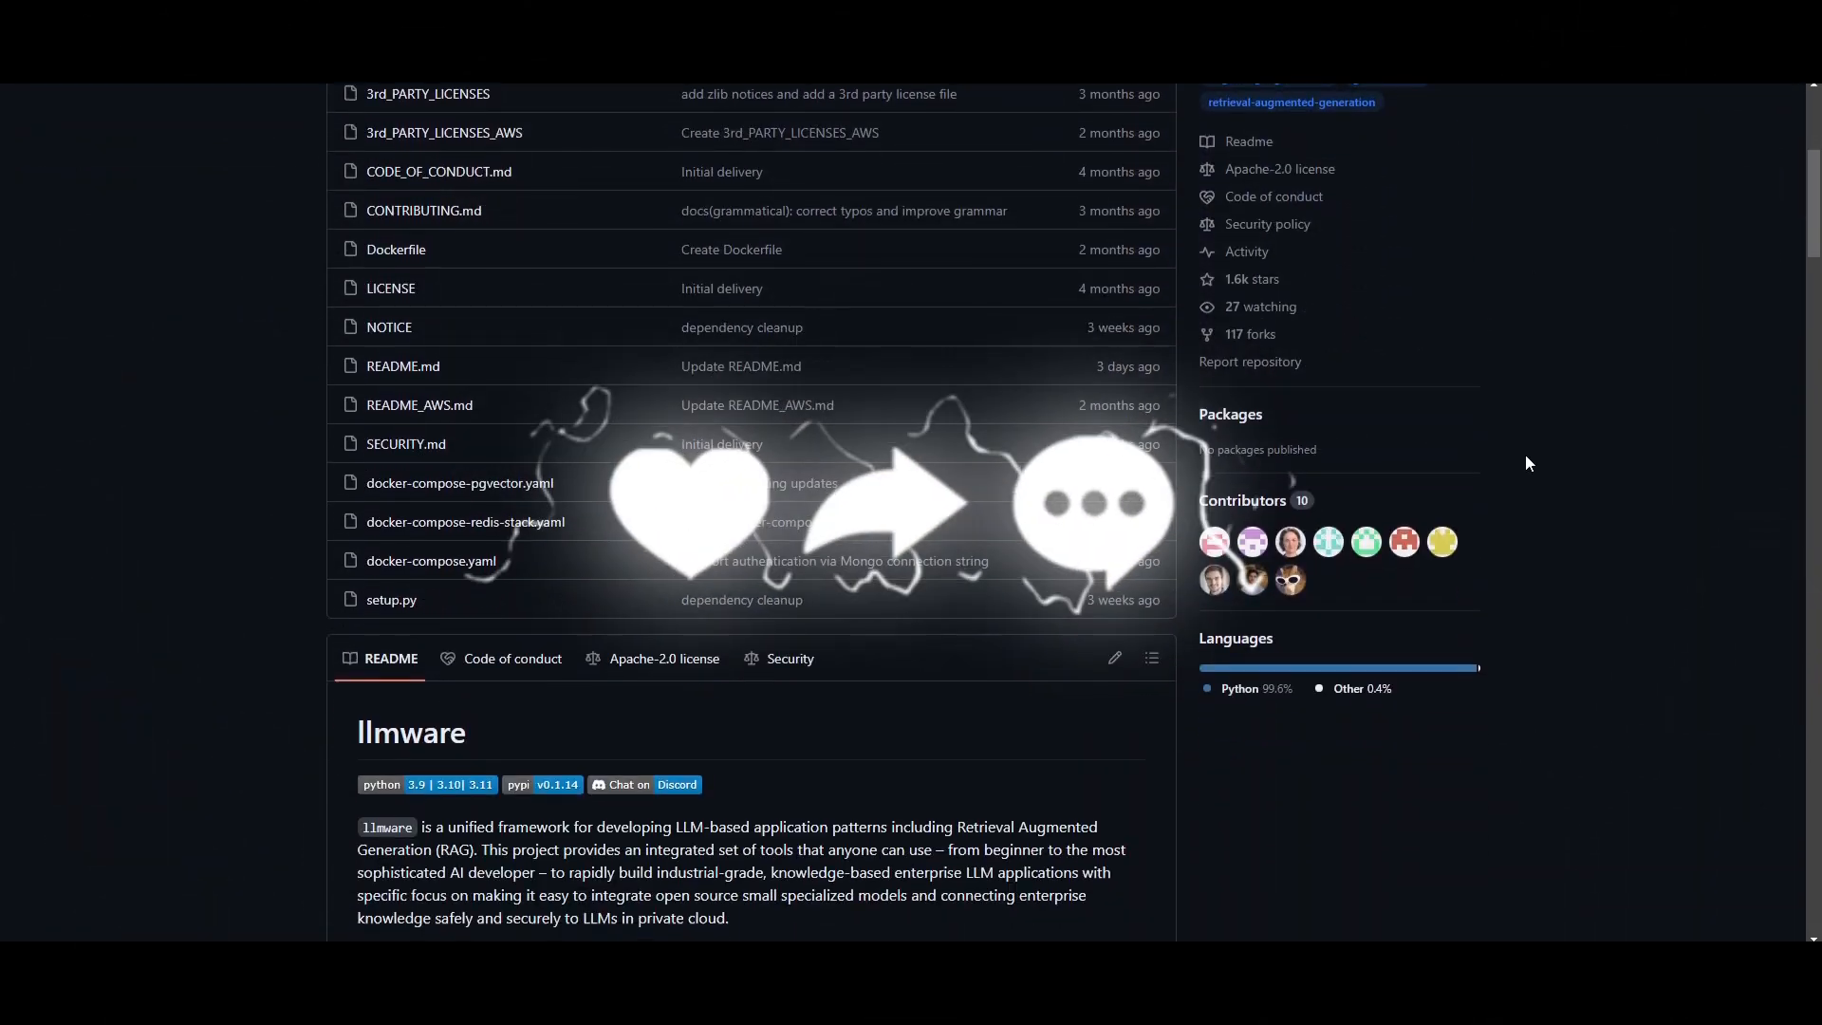
{"action": "scroll", "scroll_direction": "down", "scroll_amount": 3}
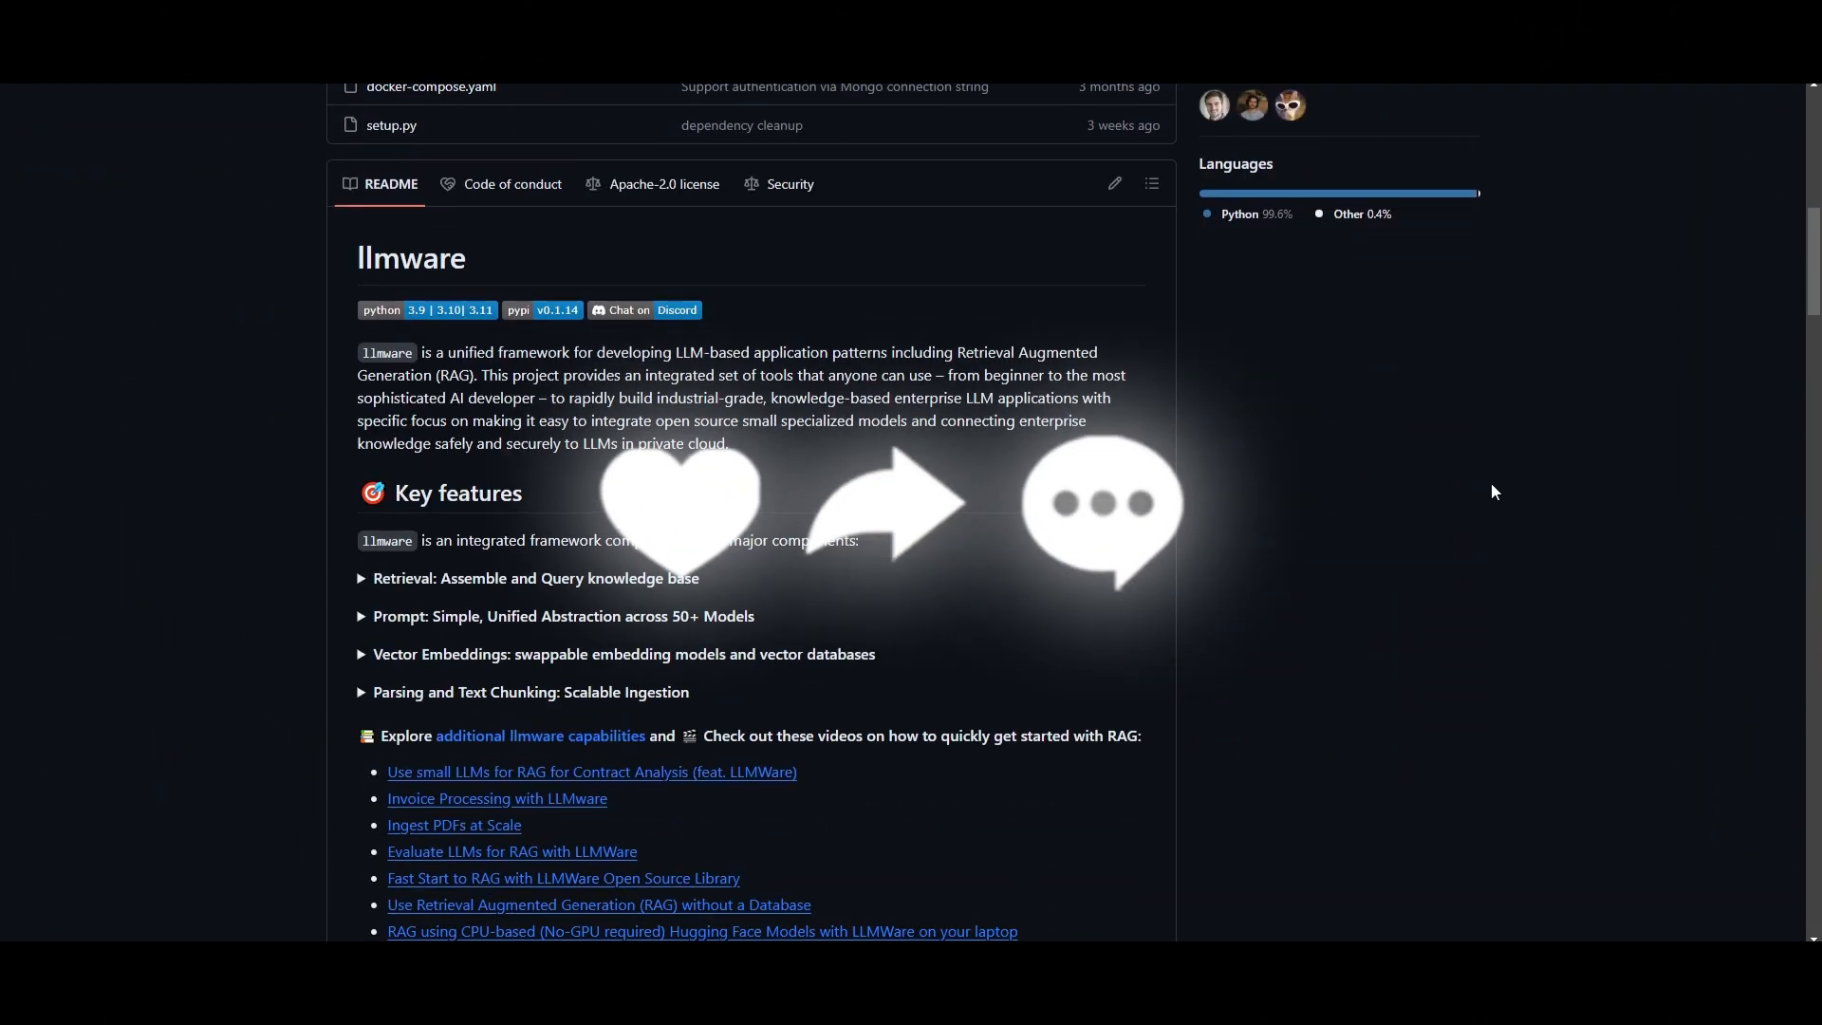
{"action": "mouse_move", "coordinate": [1264, 499]}
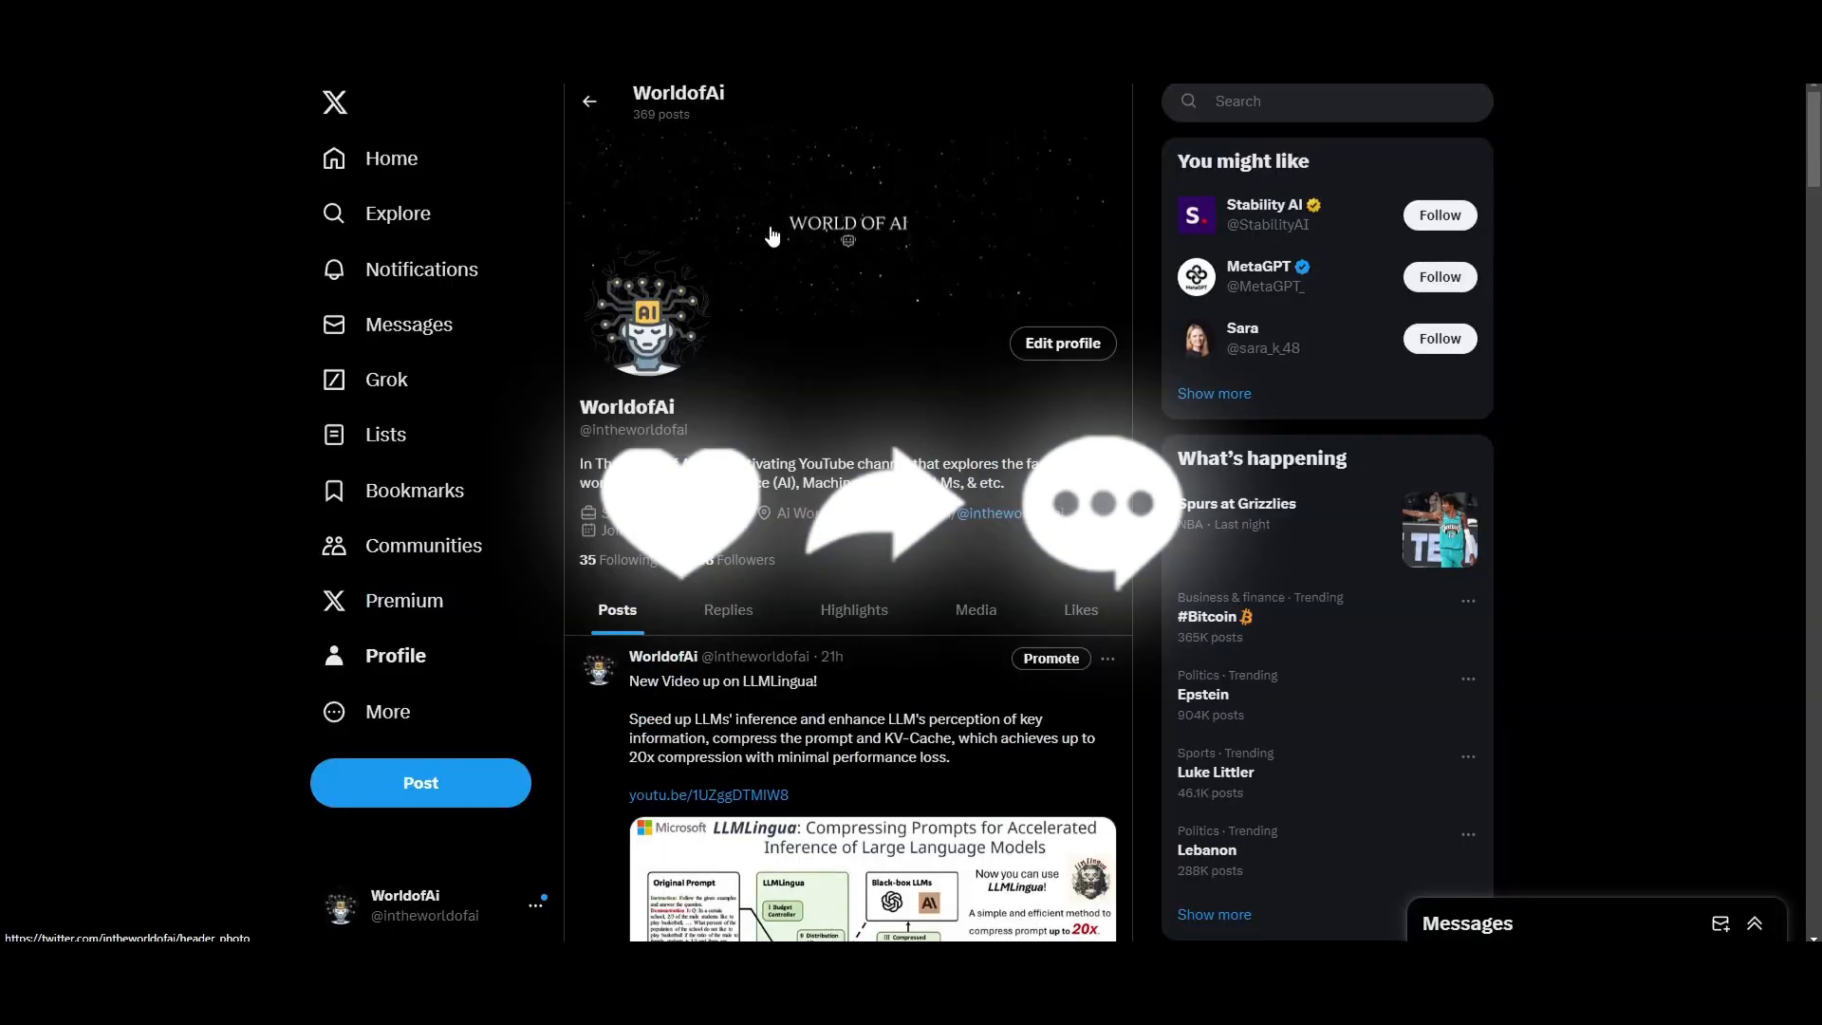
- Scroll through the World of AI profile's recent posts on X
{"action": "scroll", "scroll_direction": "down", "scroll_amount": 3}
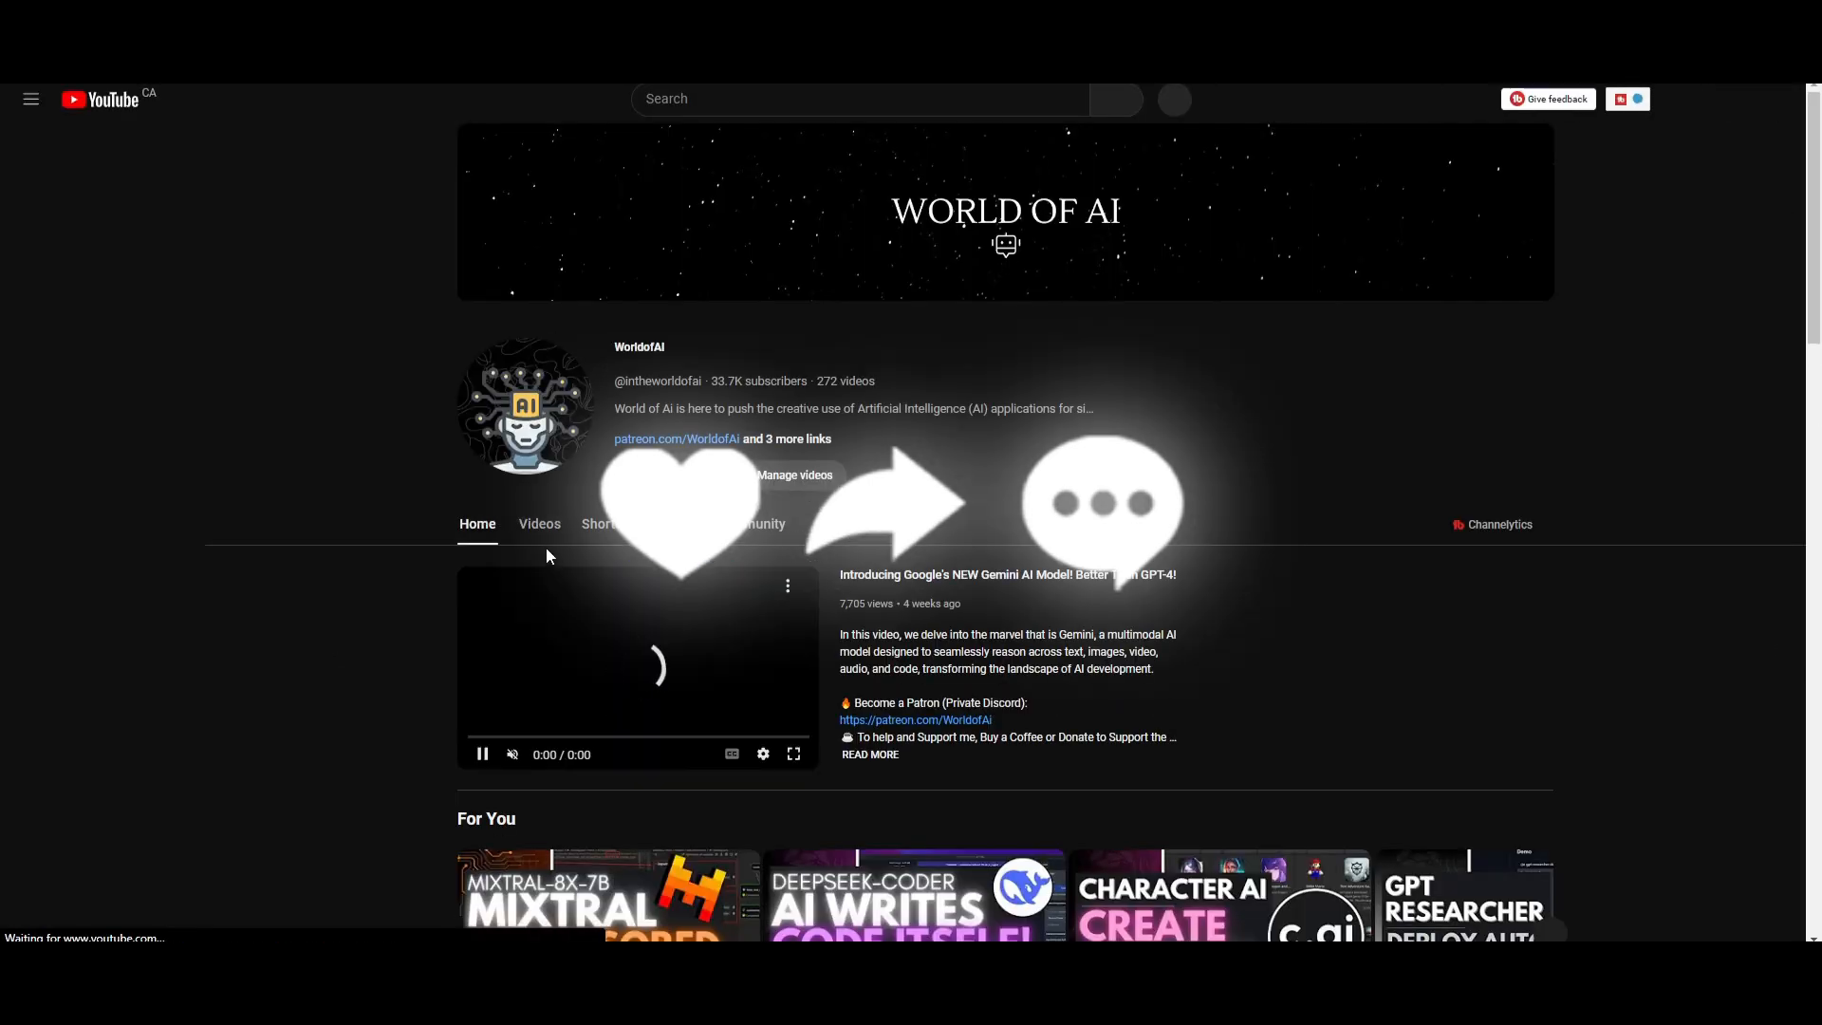
- Show the channel's Videos tab and scroll through its recent AI video uploads
{"action": "left_click", "coordinate": [537, 524]}
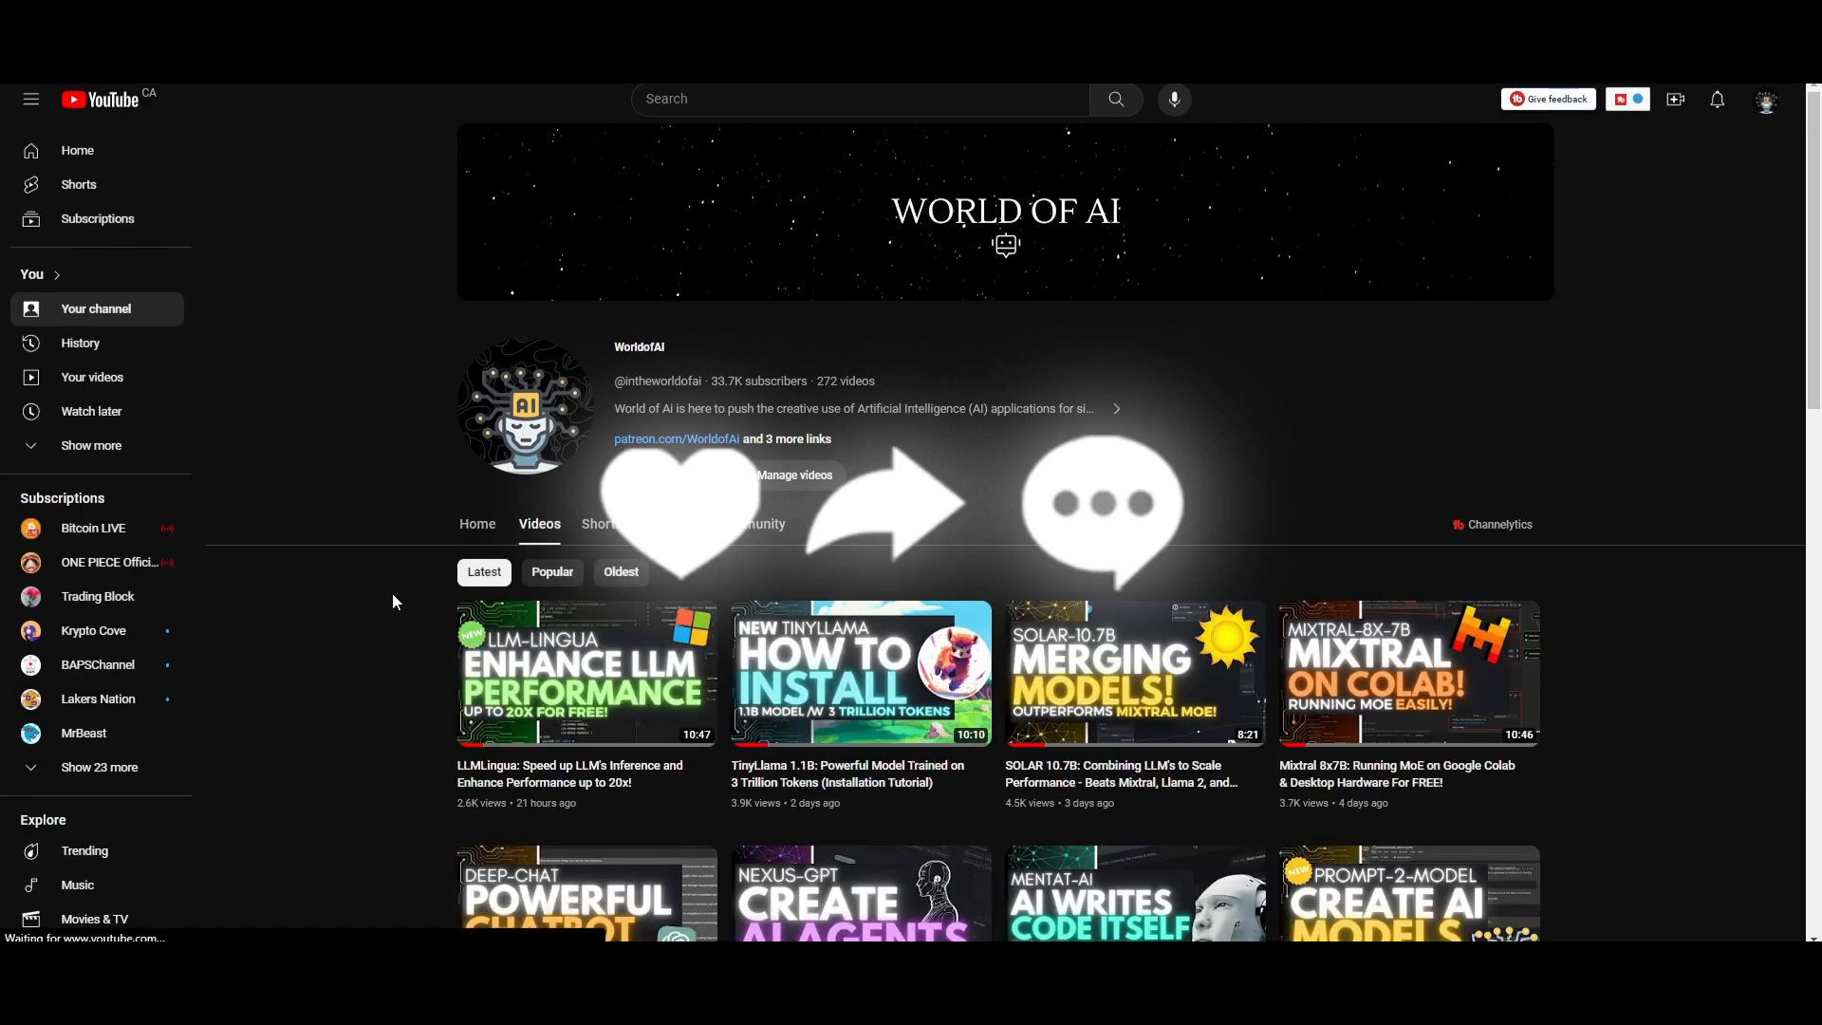
{"action": "scroll", "scroll_direction": "down", "scroll_amount": 3}
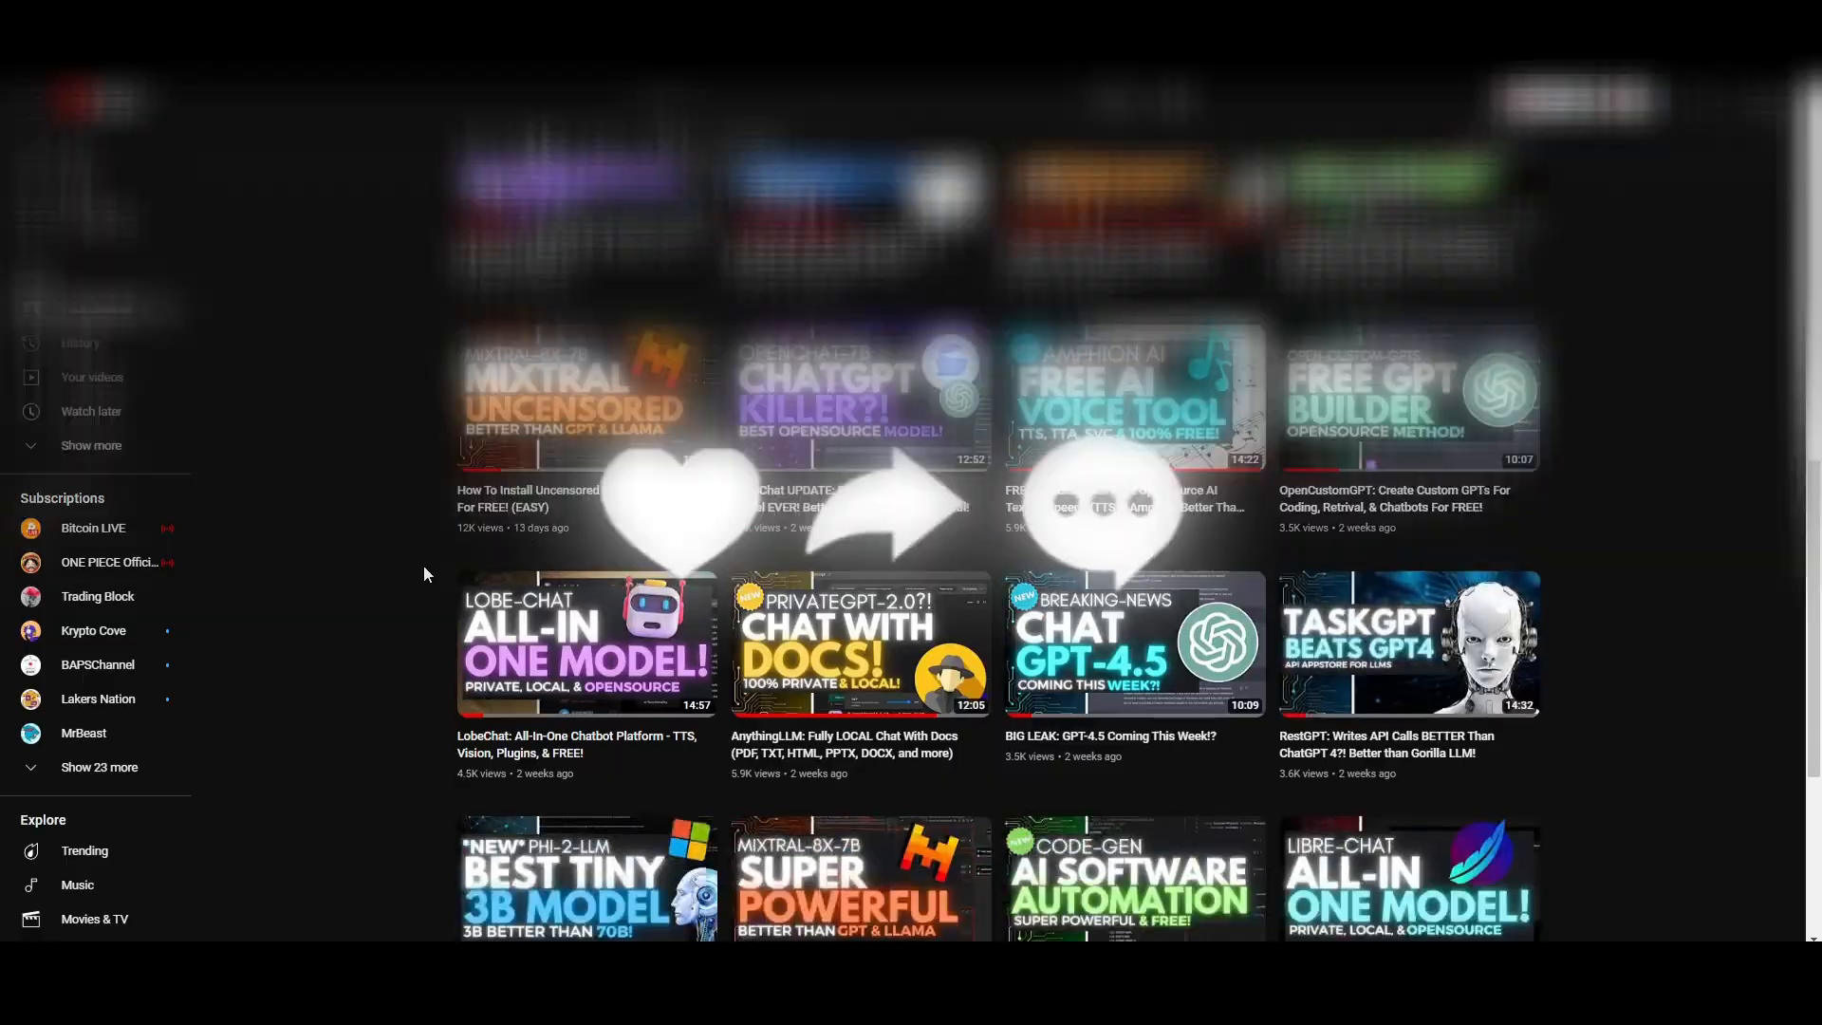